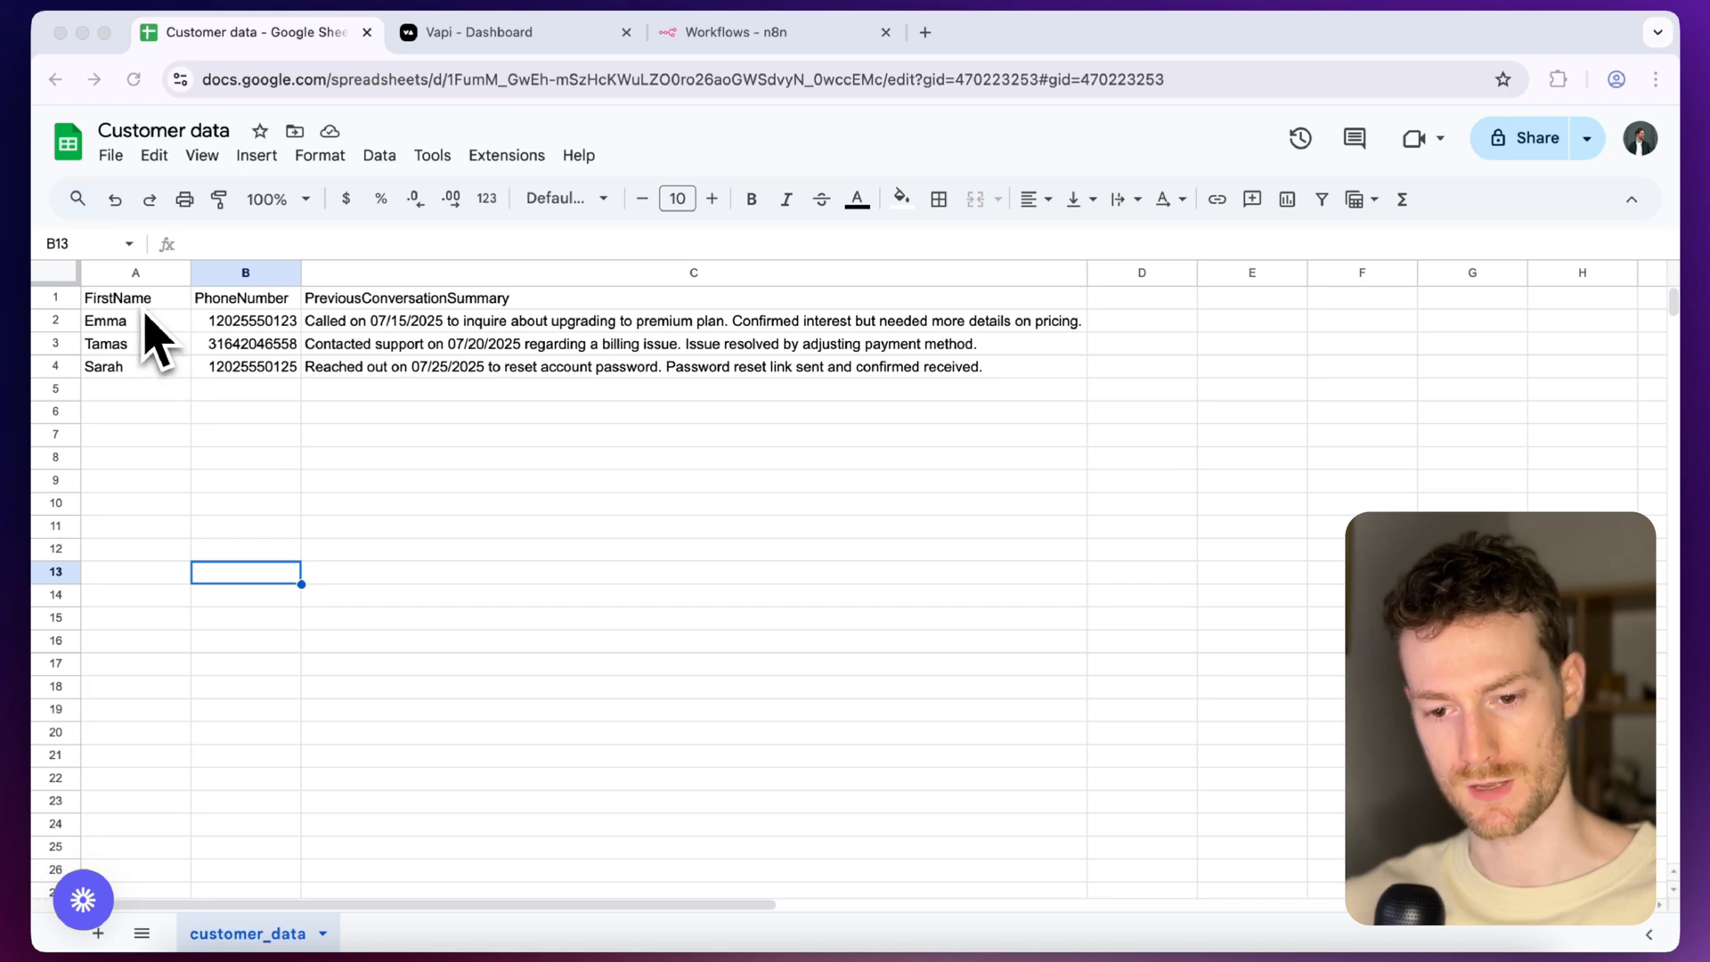
mouse_move(278, 333)
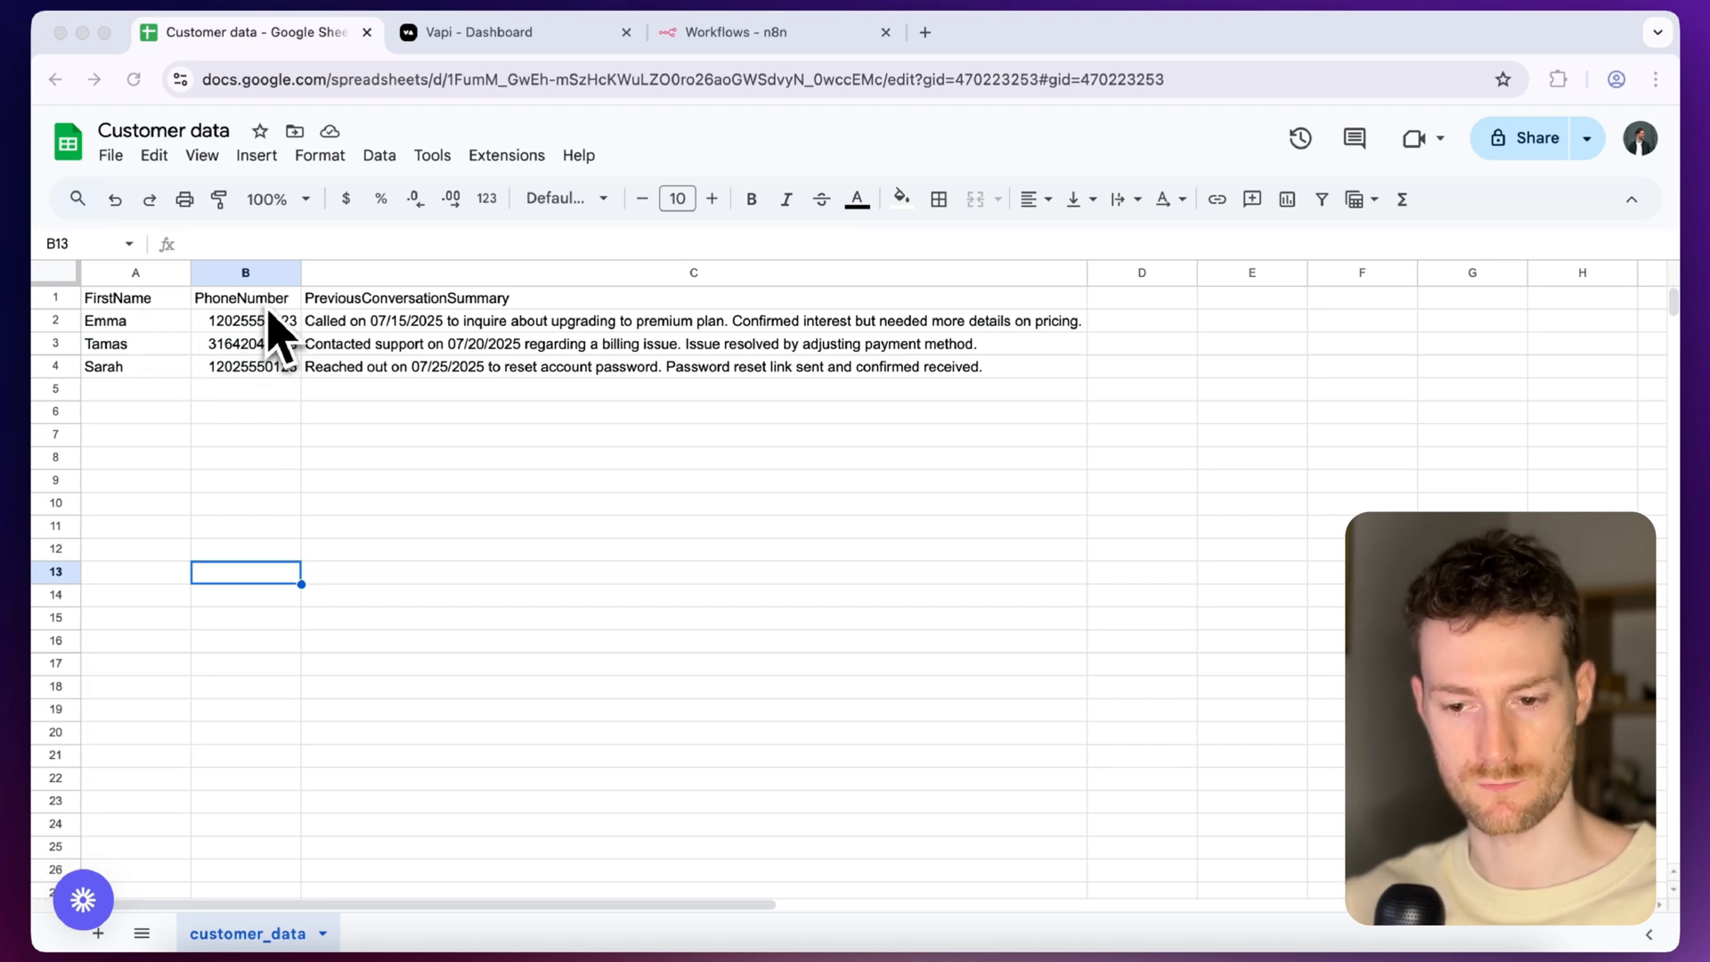
mouse_move(417, 483)
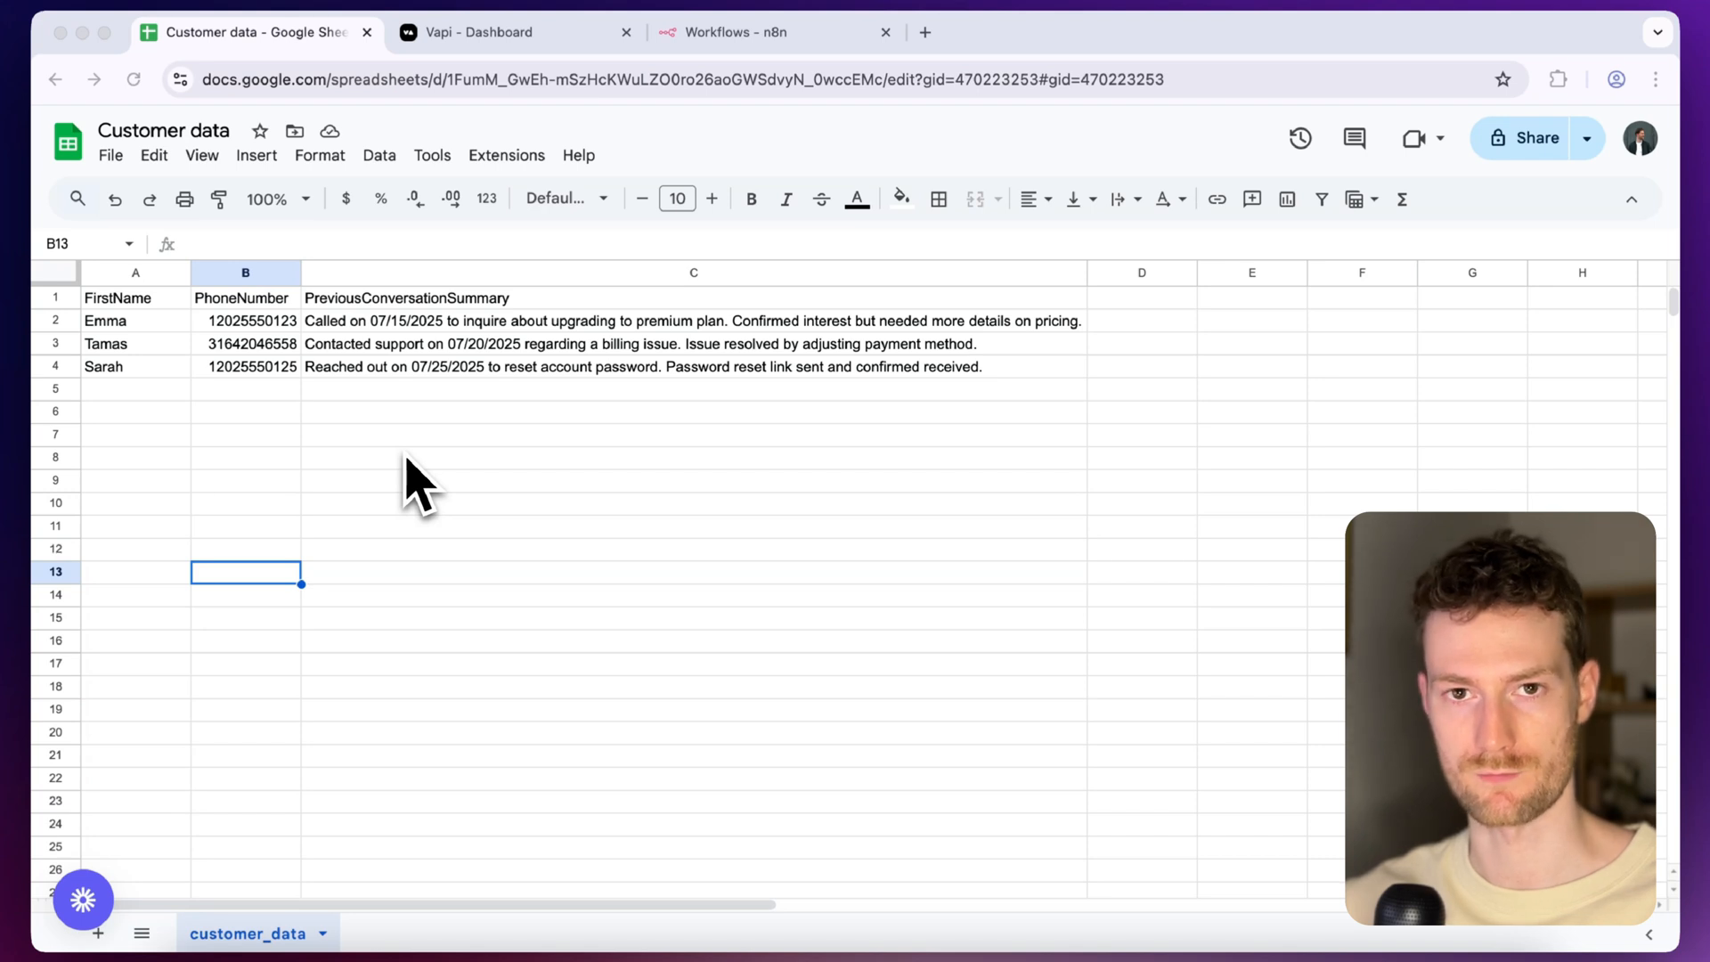
mouse_move(274, 420)
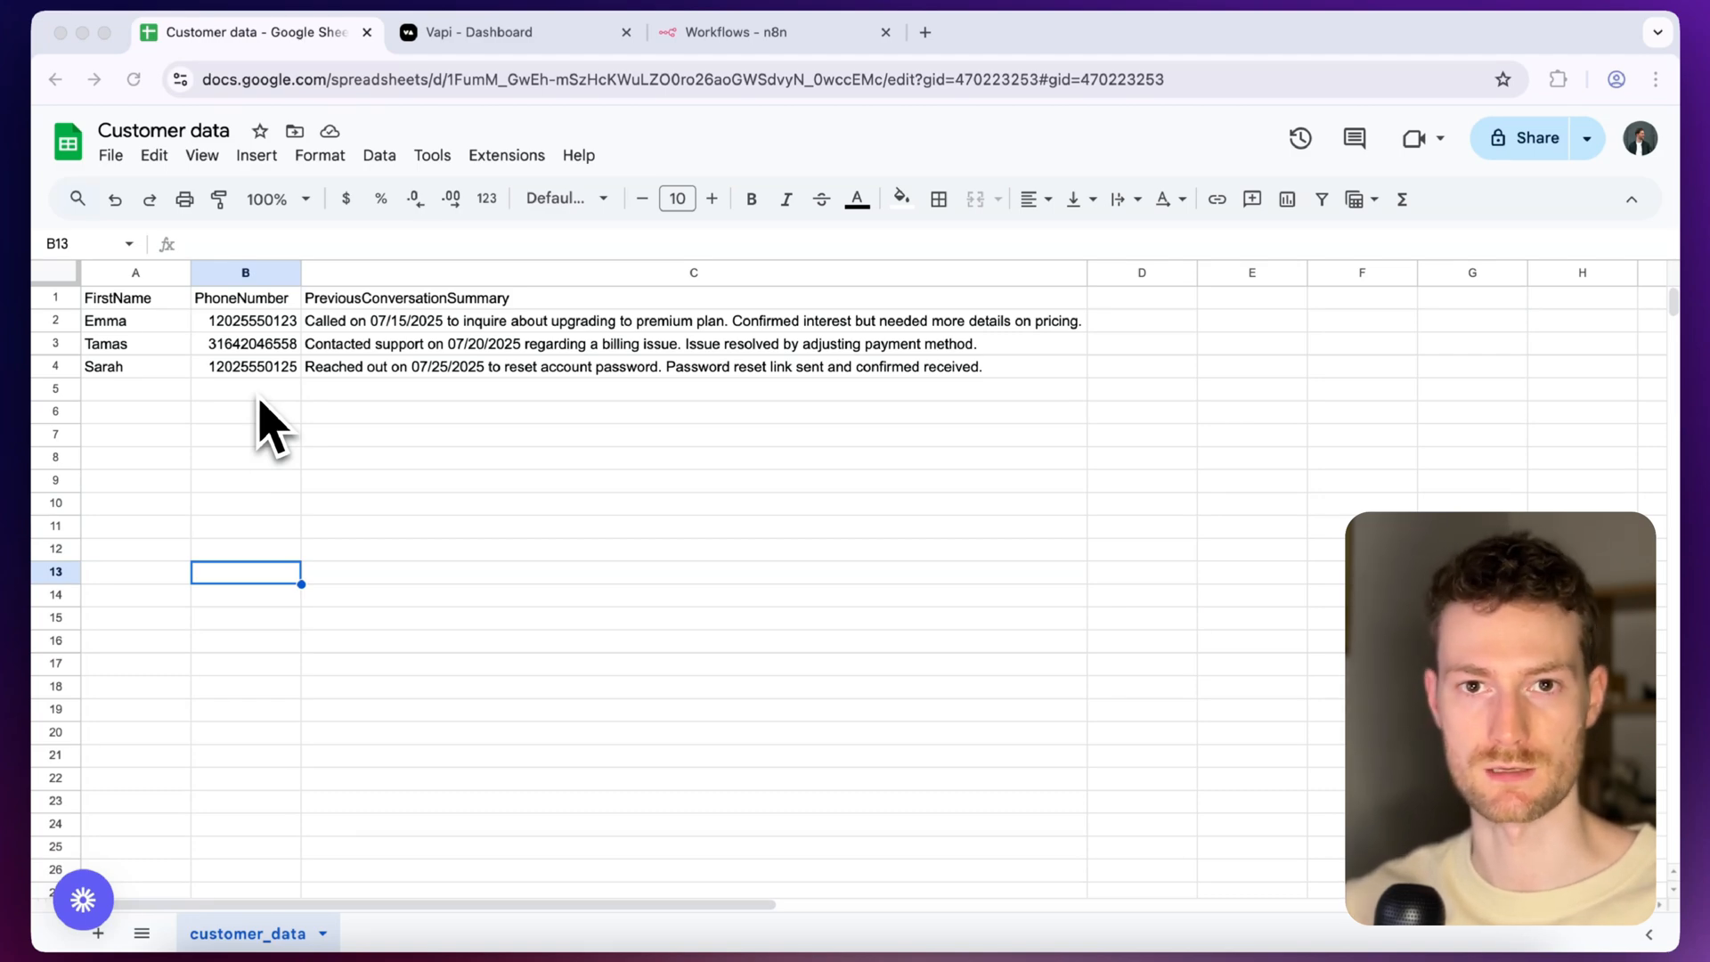
Switch from the customer_data sheet to the Vapi dashboard tab
click(479, 32)
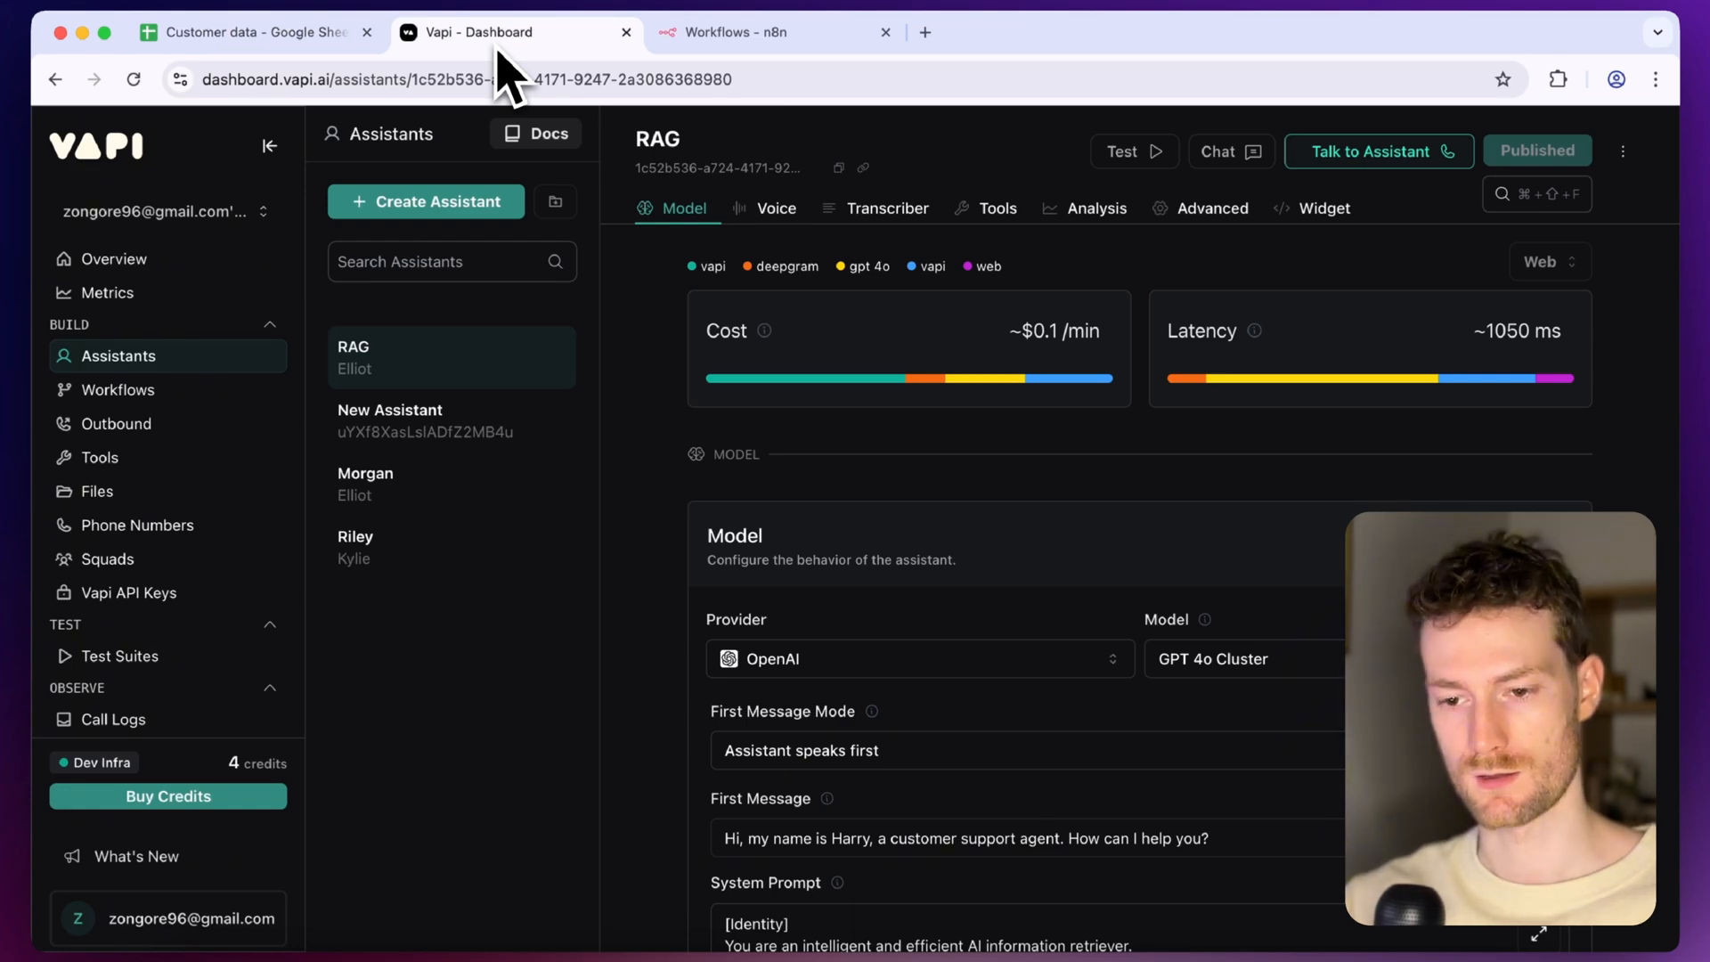
mouse_move(217, 392)
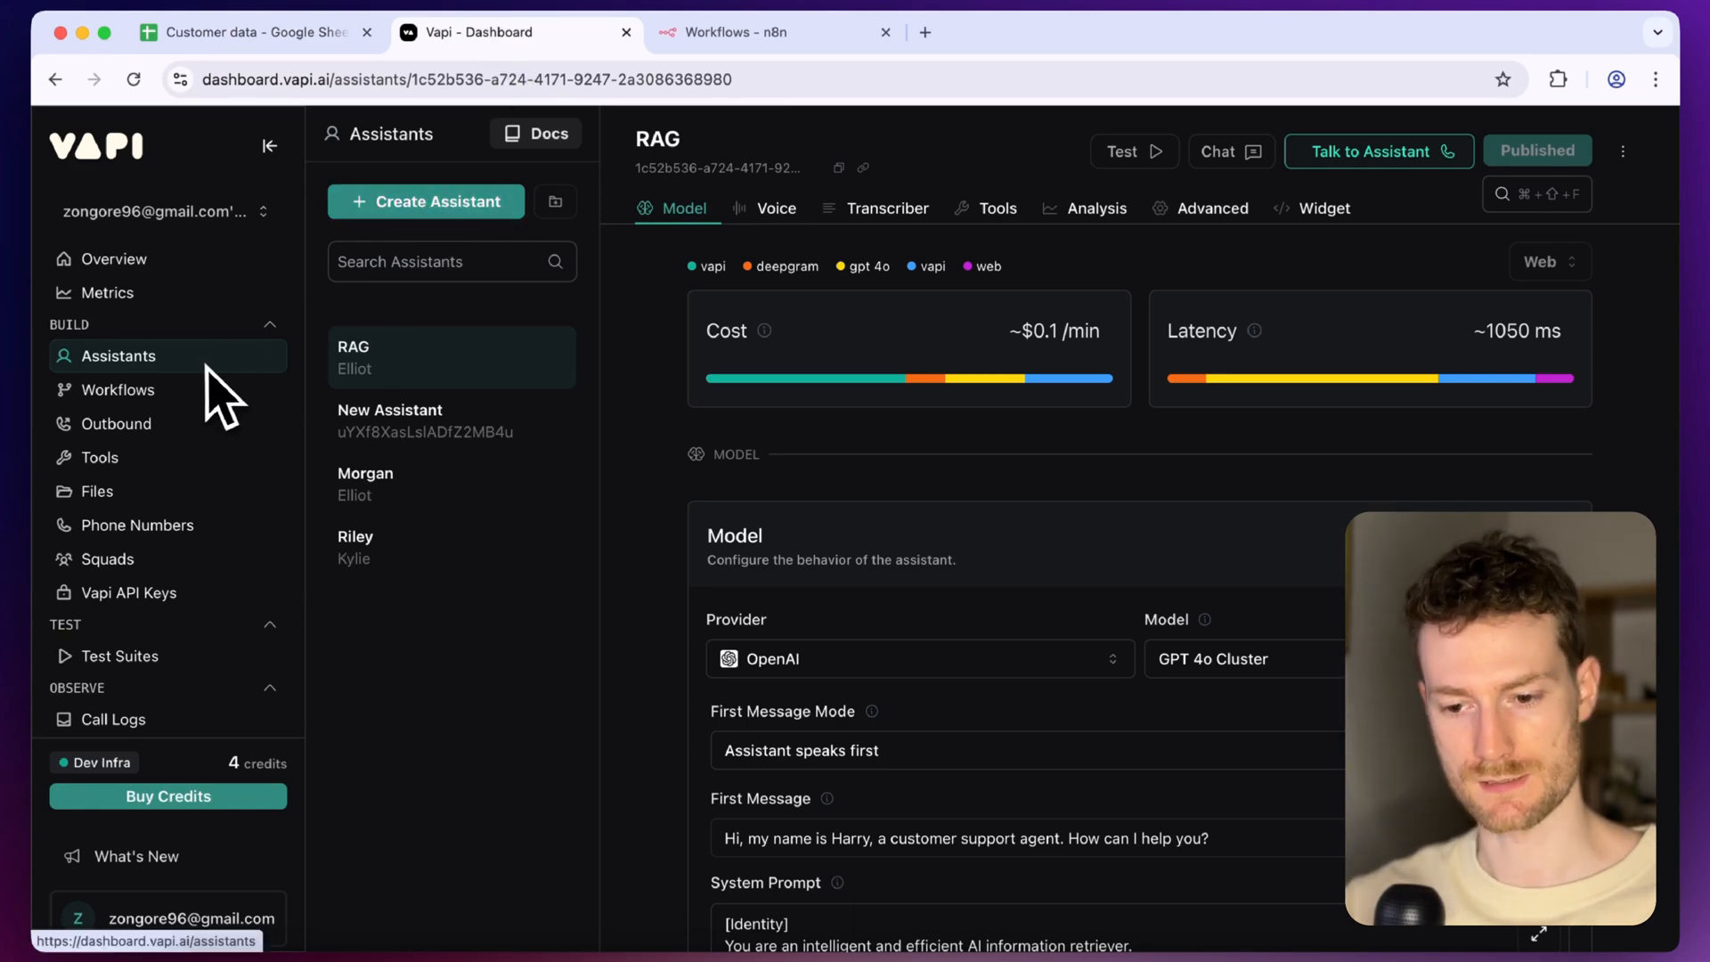
Create a new assistant named 'Customer Support' from the Blank Template
click(426, 201)
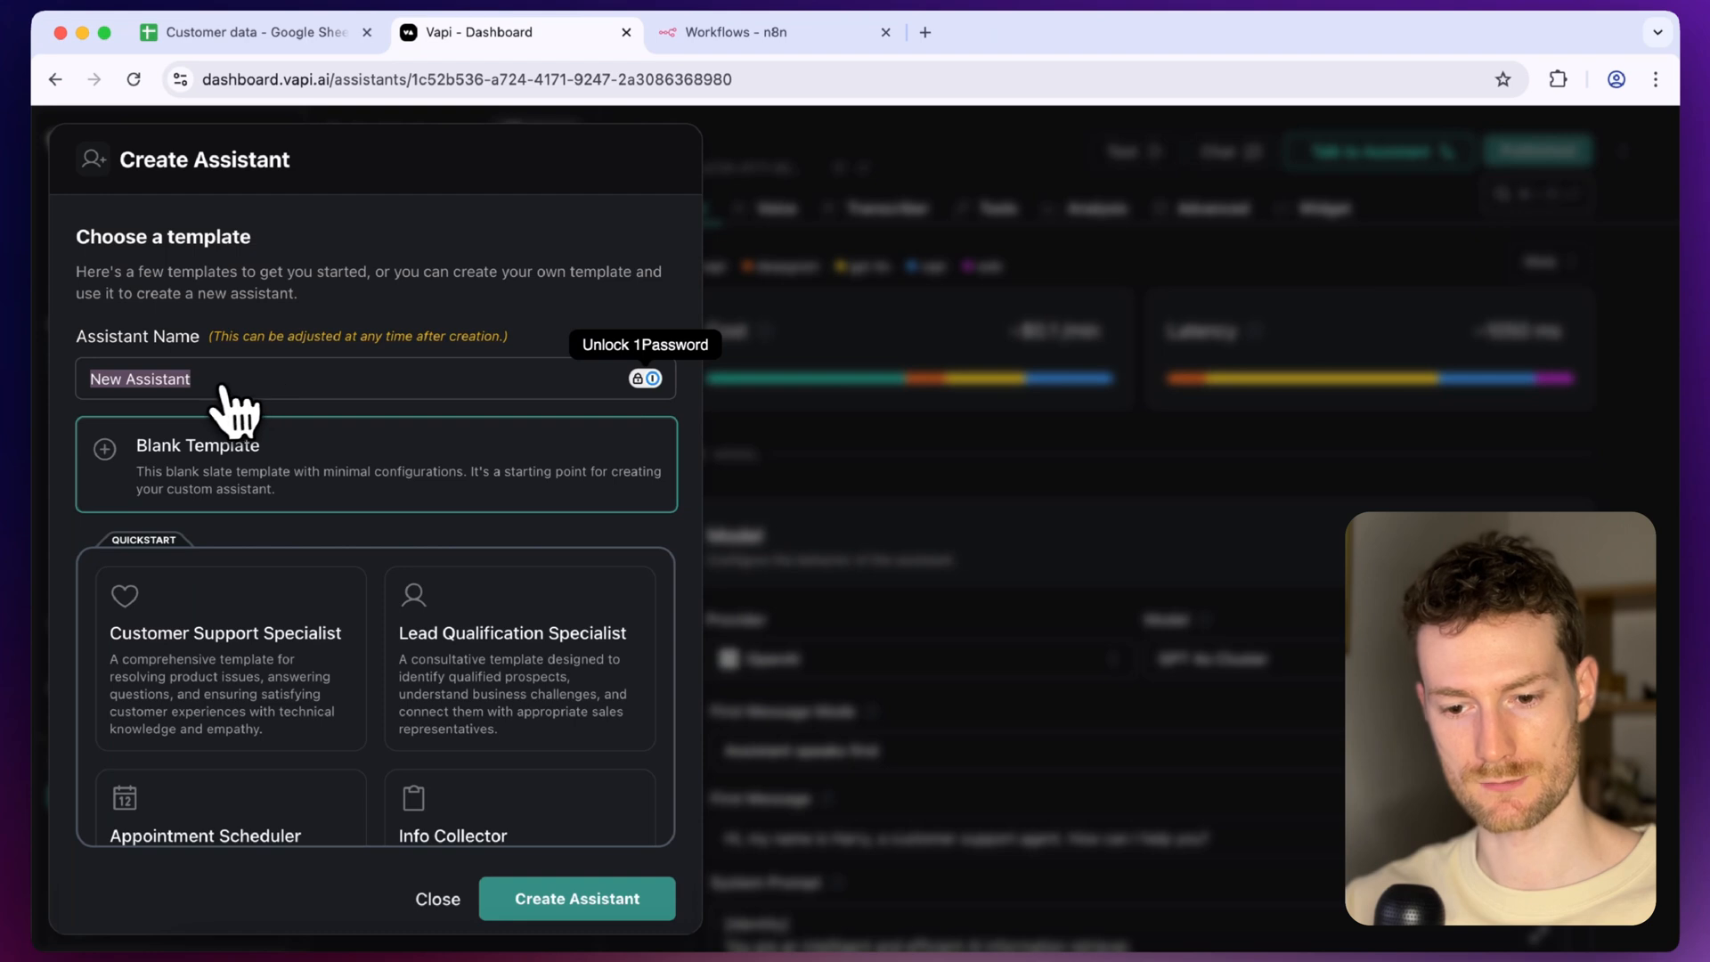
text(Customer Support)
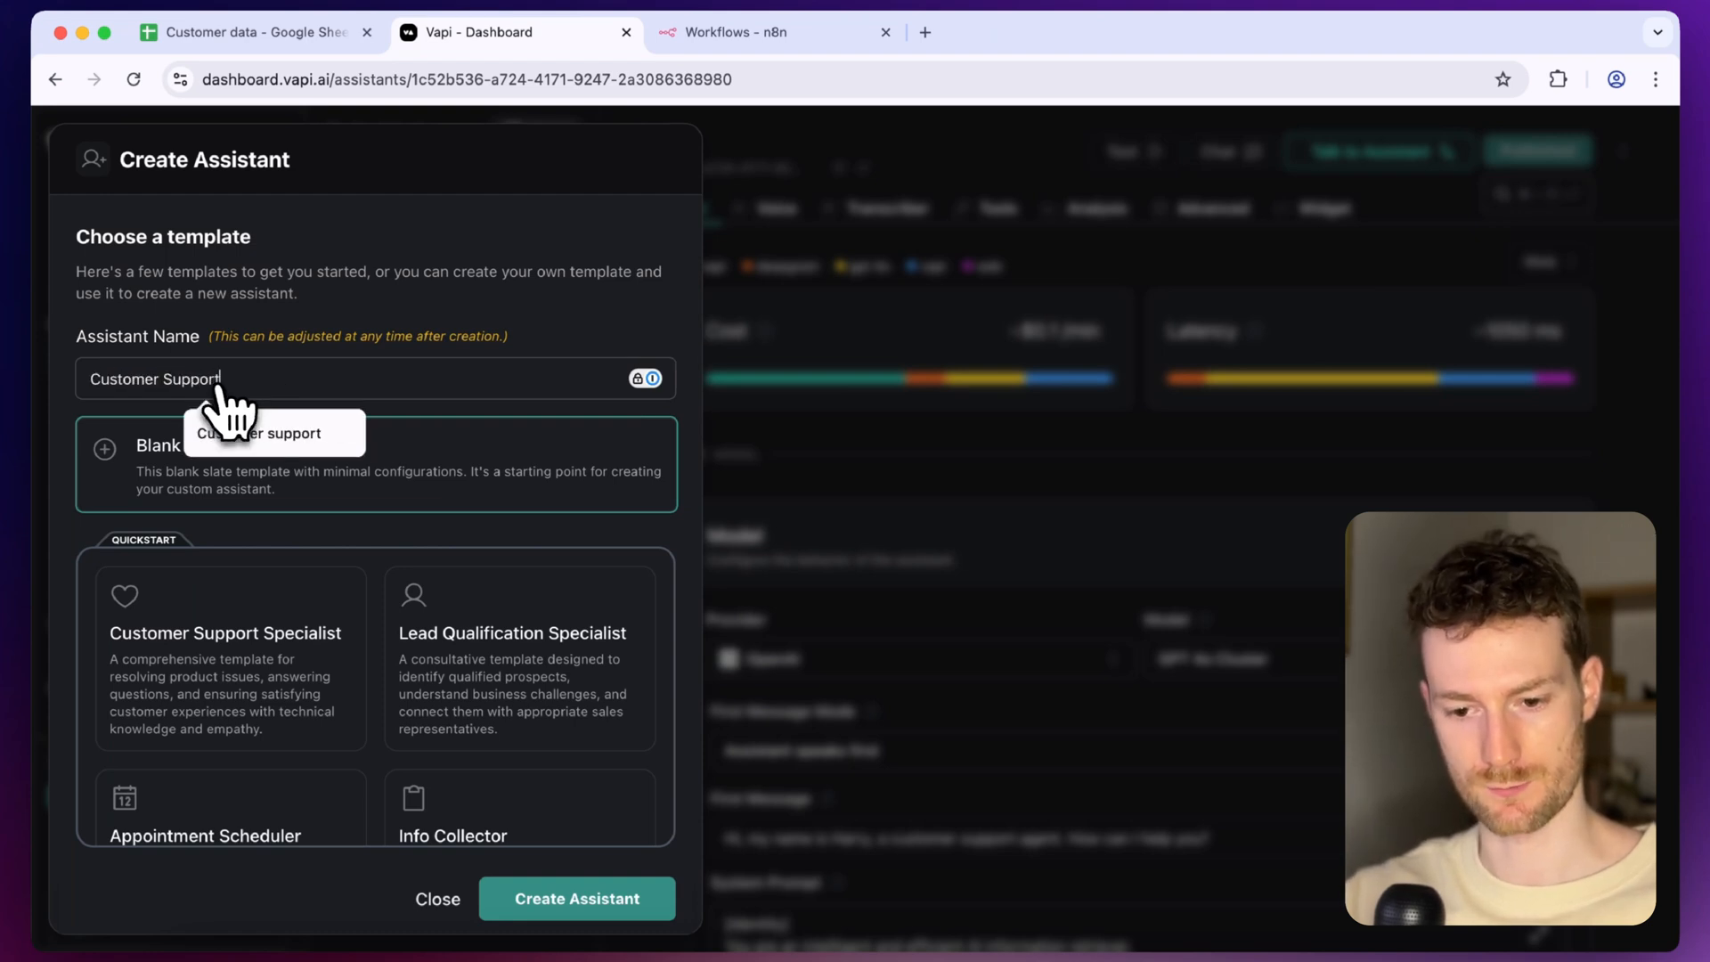
mouse_move(577, 898)
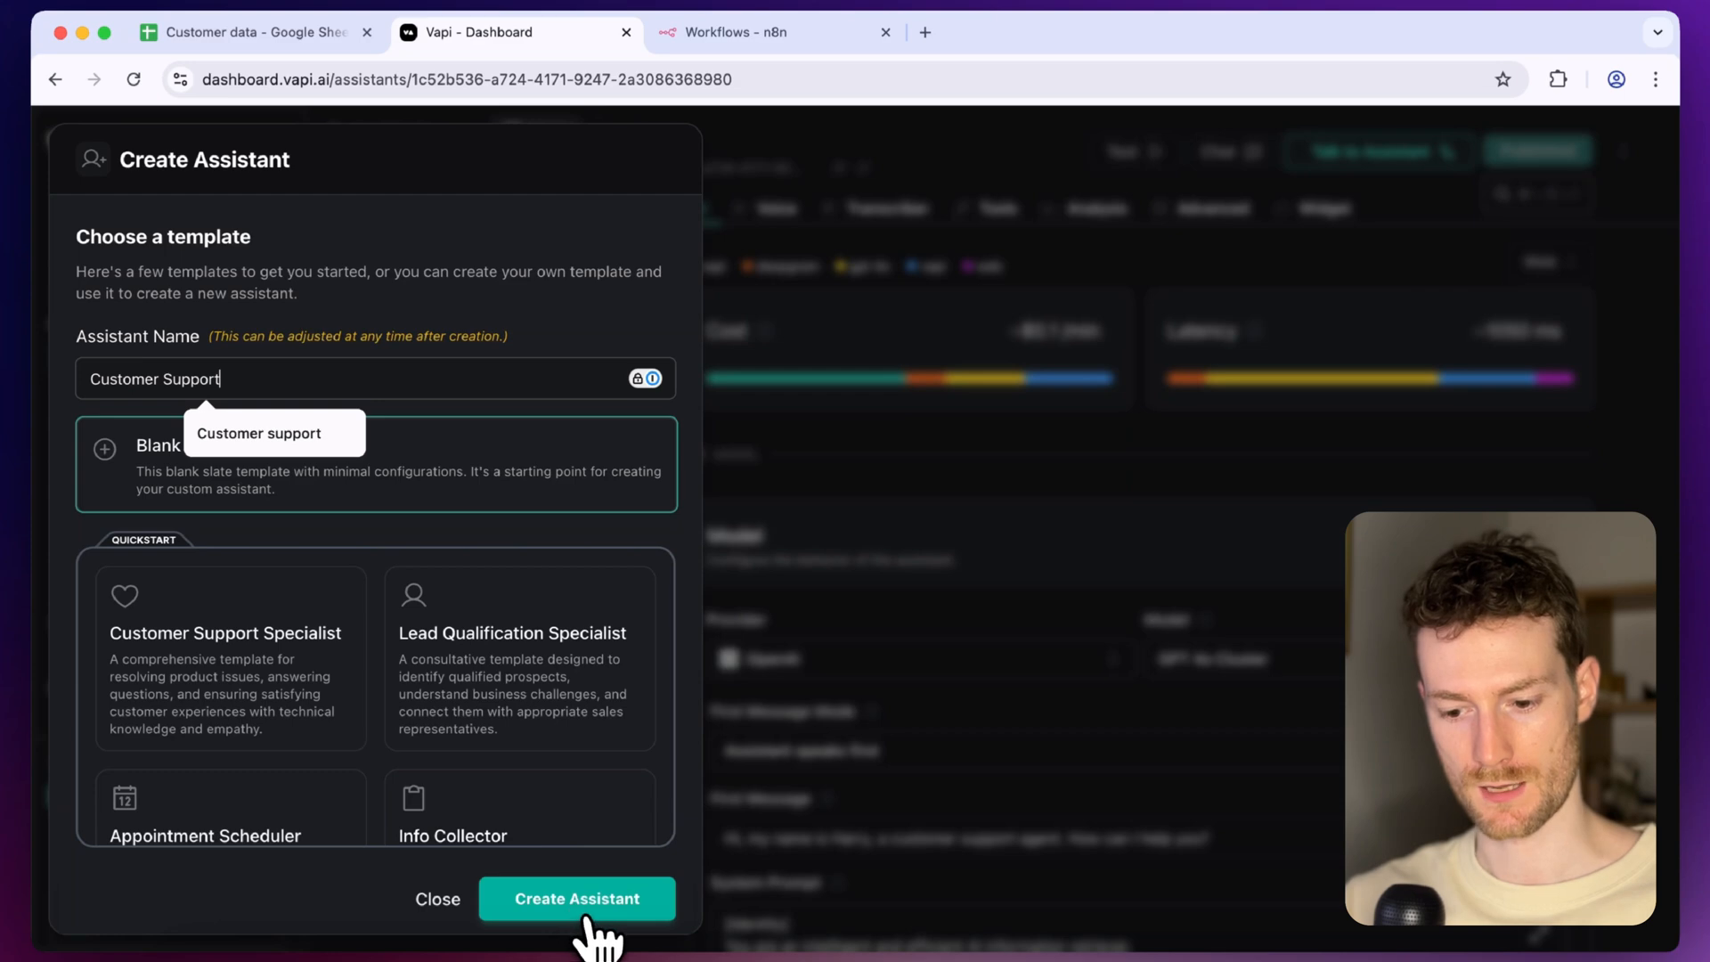
click(577, 898)
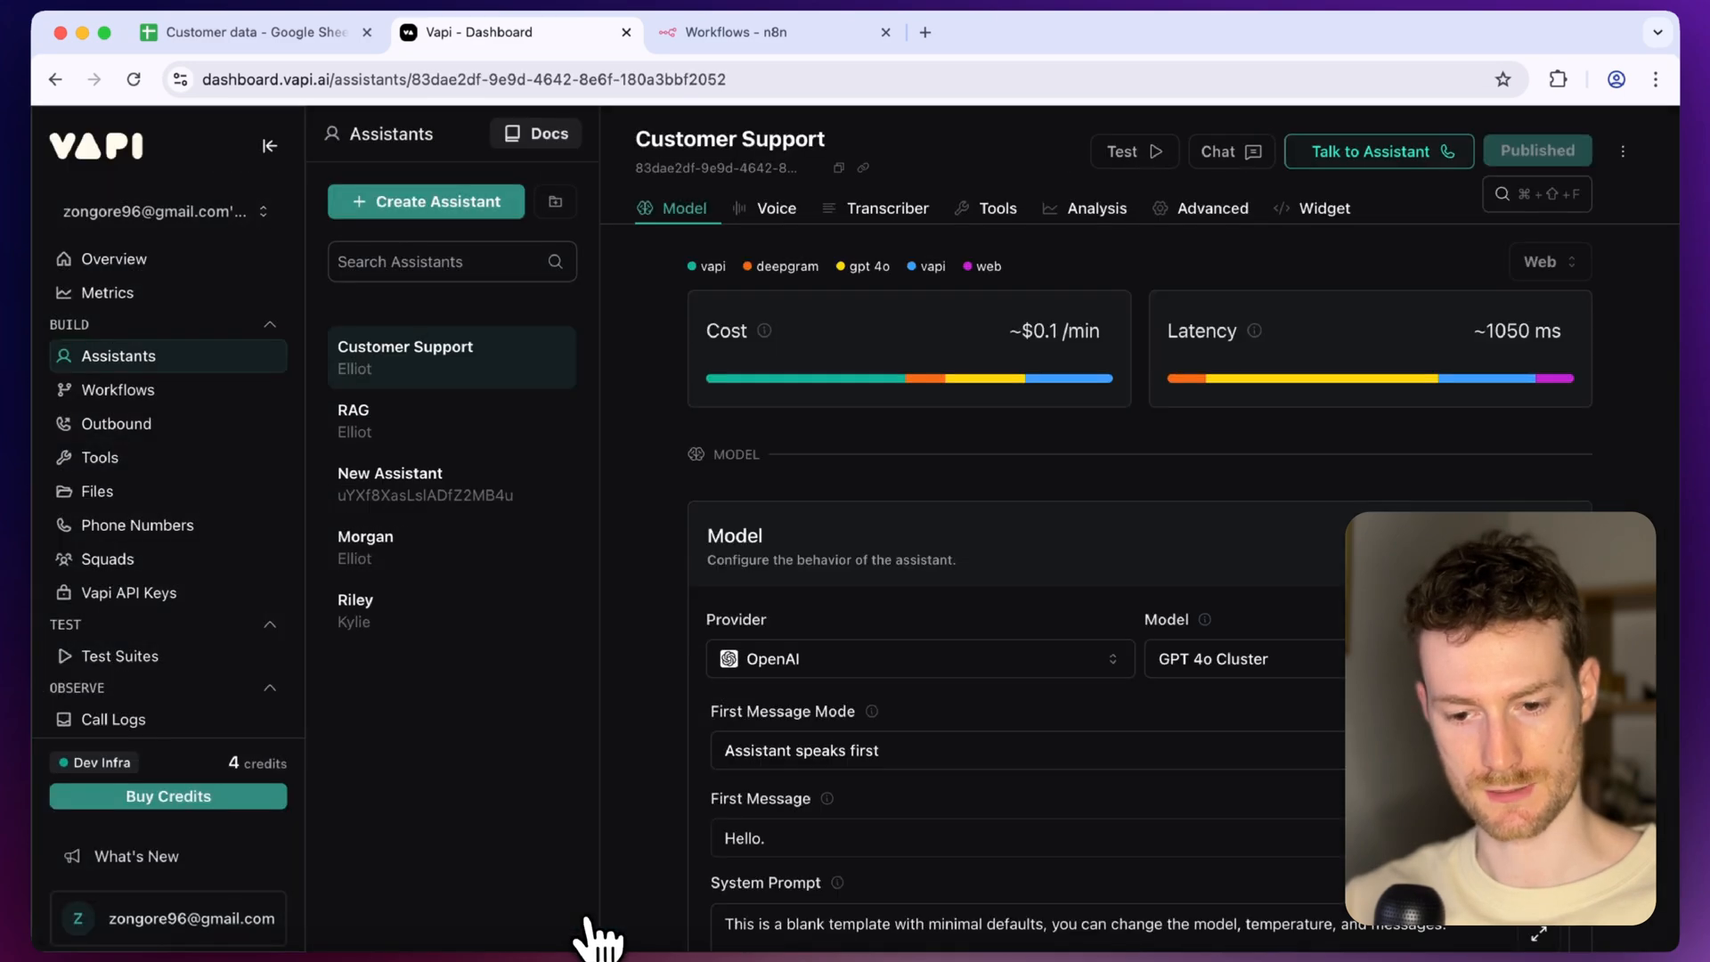
Set the First Message to 'Hello {{firstName}}. How can I help you?'
scroll(down, 3)
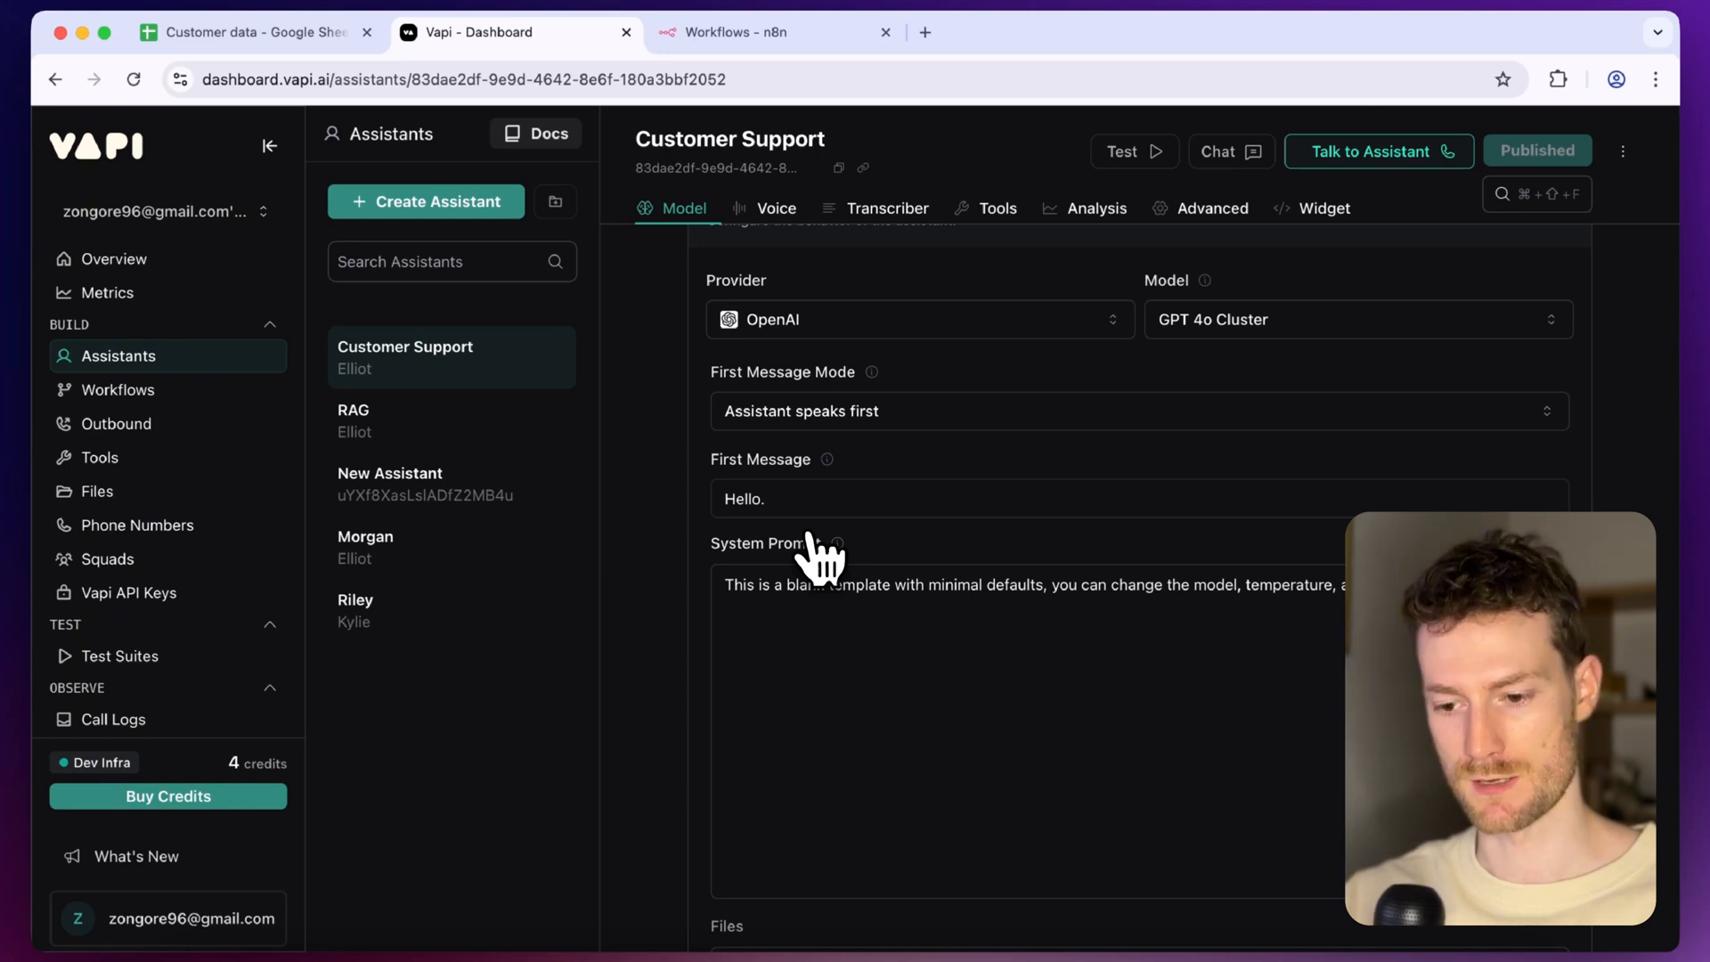
click(786, 498)
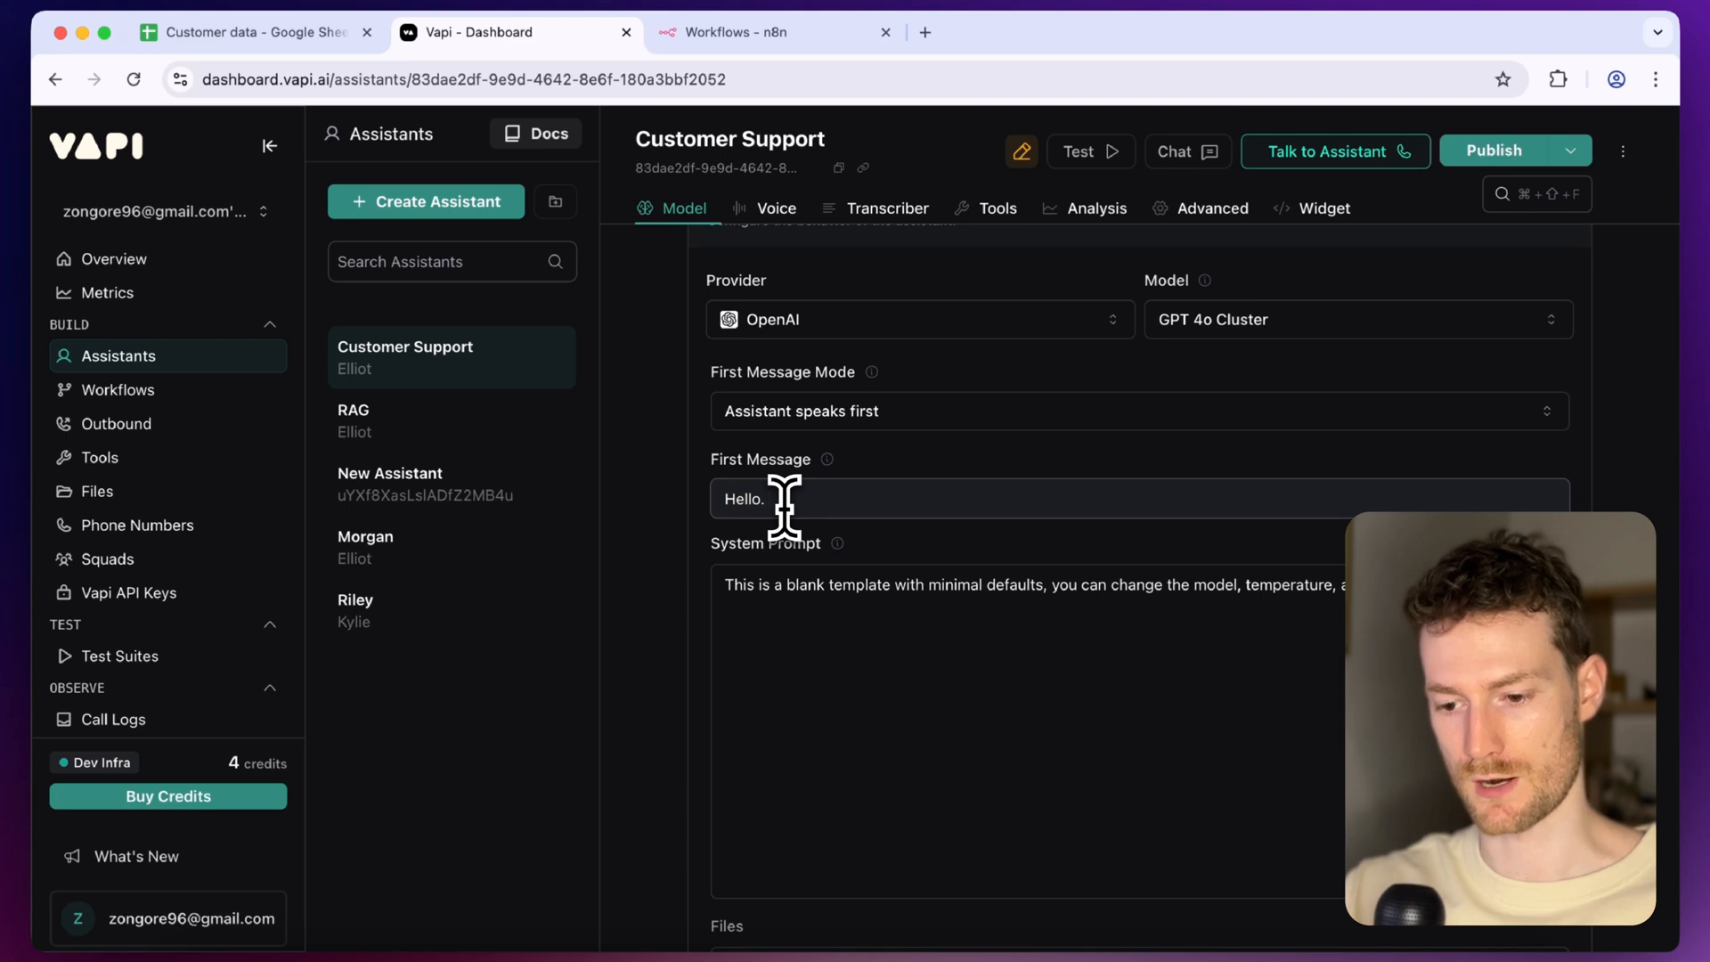
text({{first)
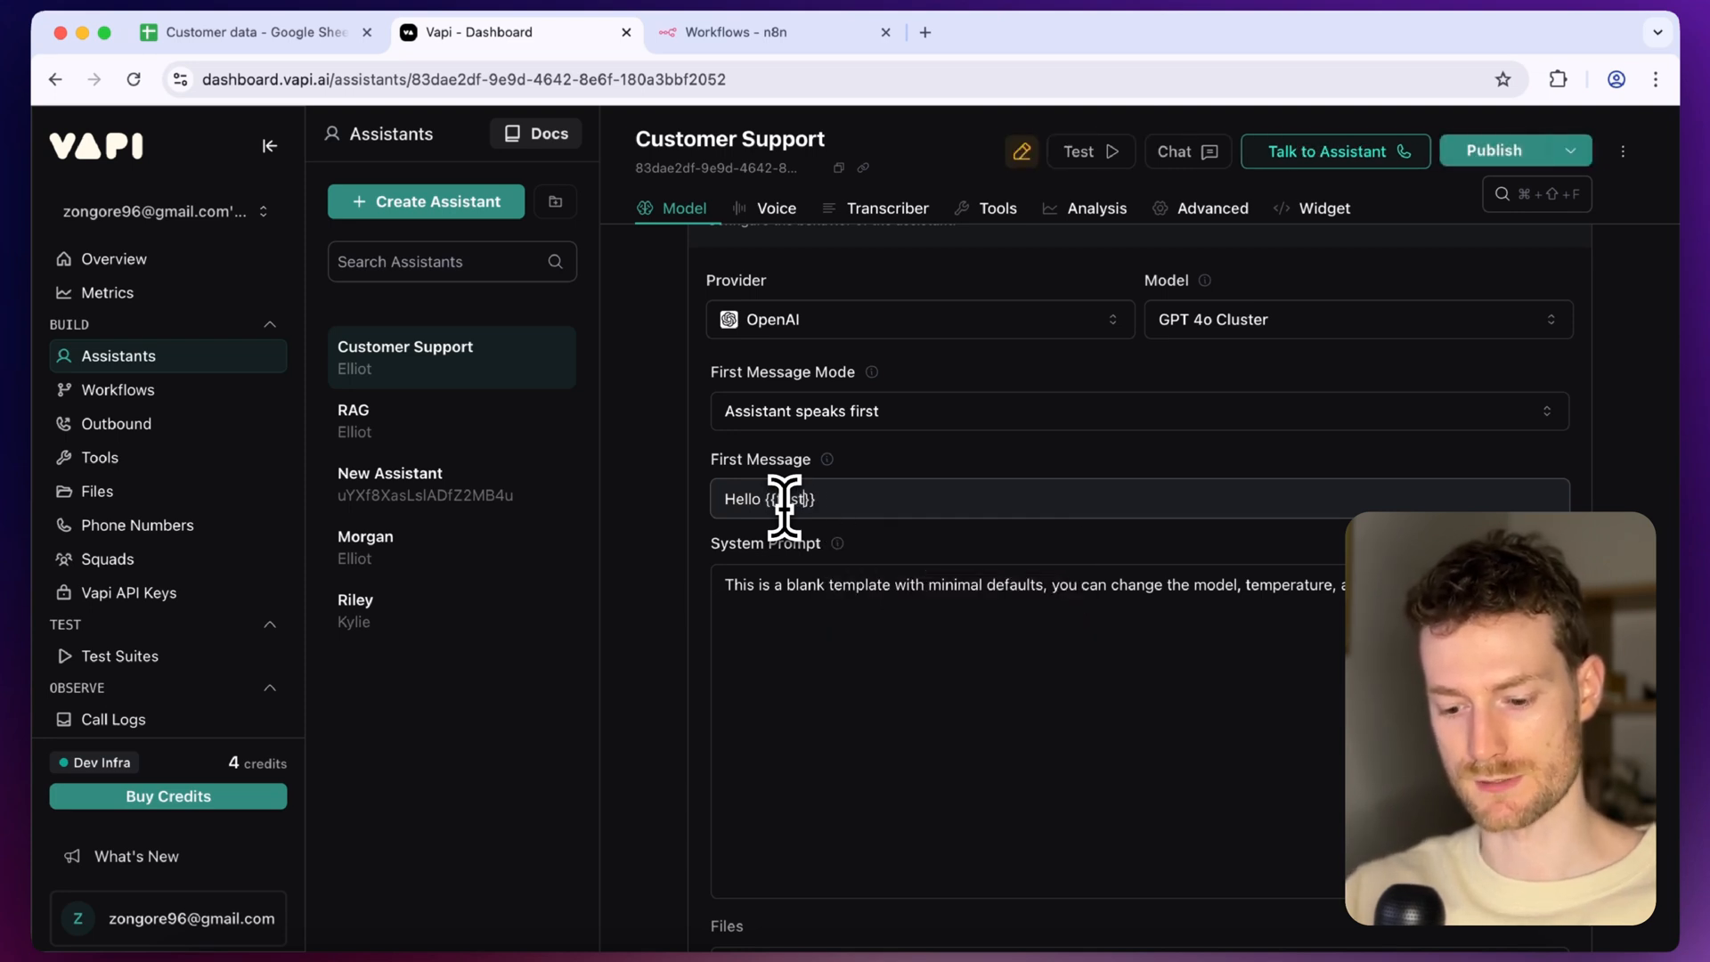
text(firstName)
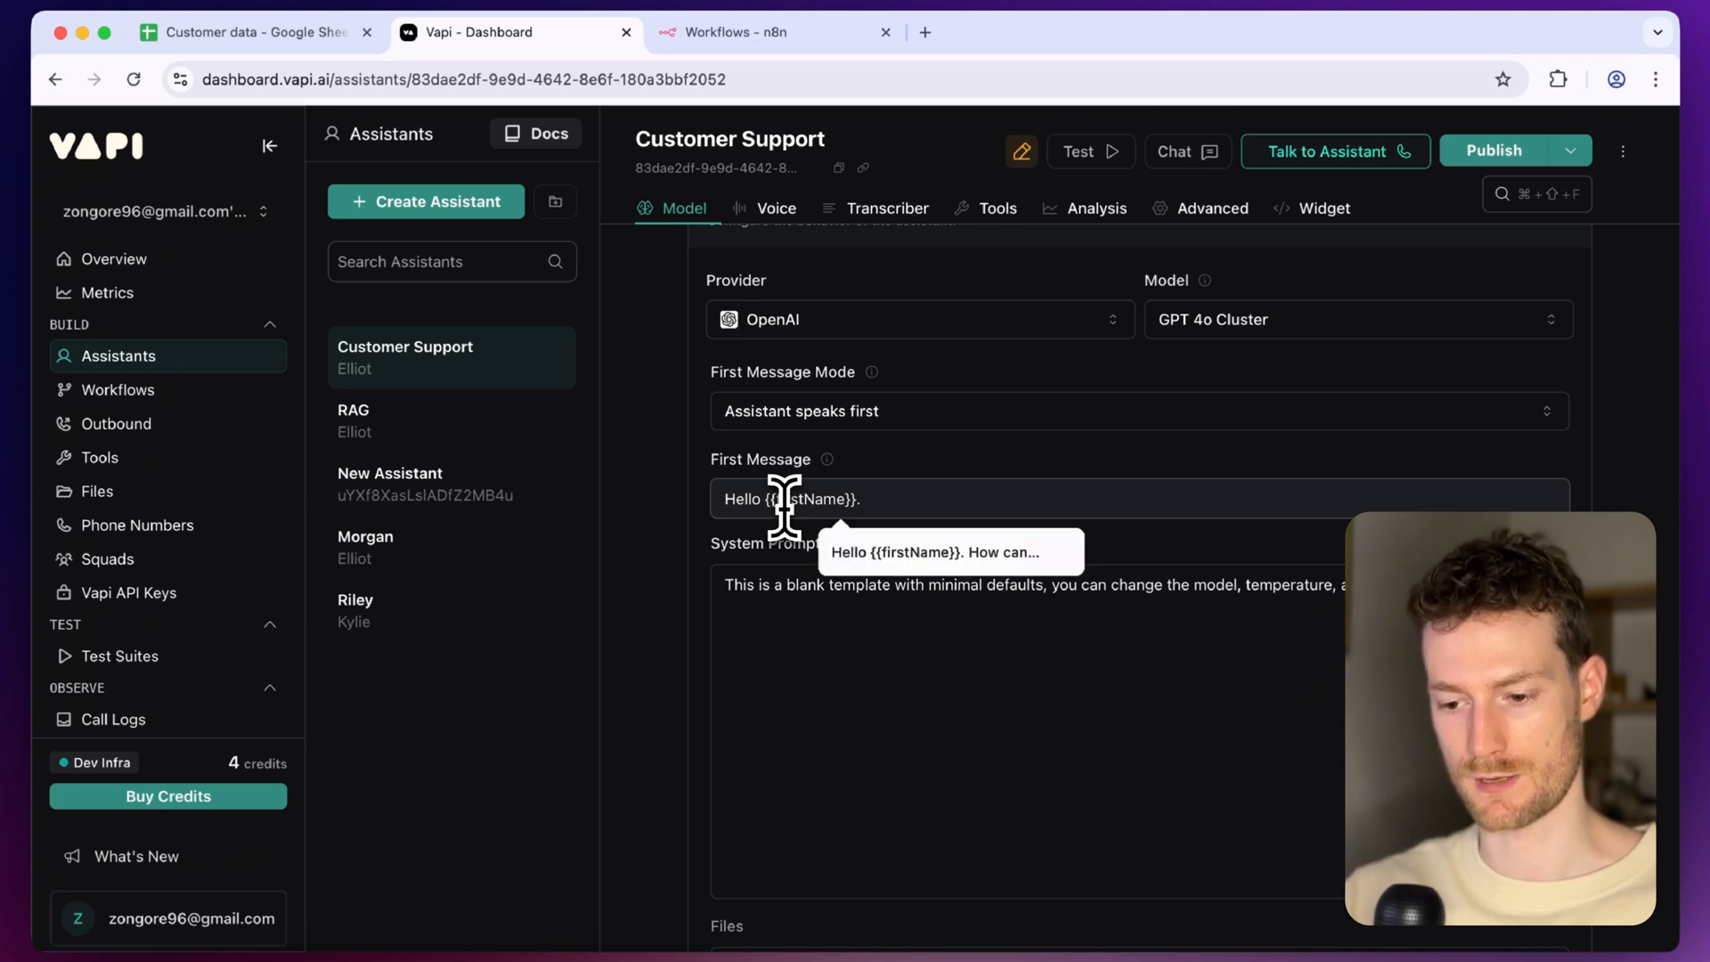
text(How ca)
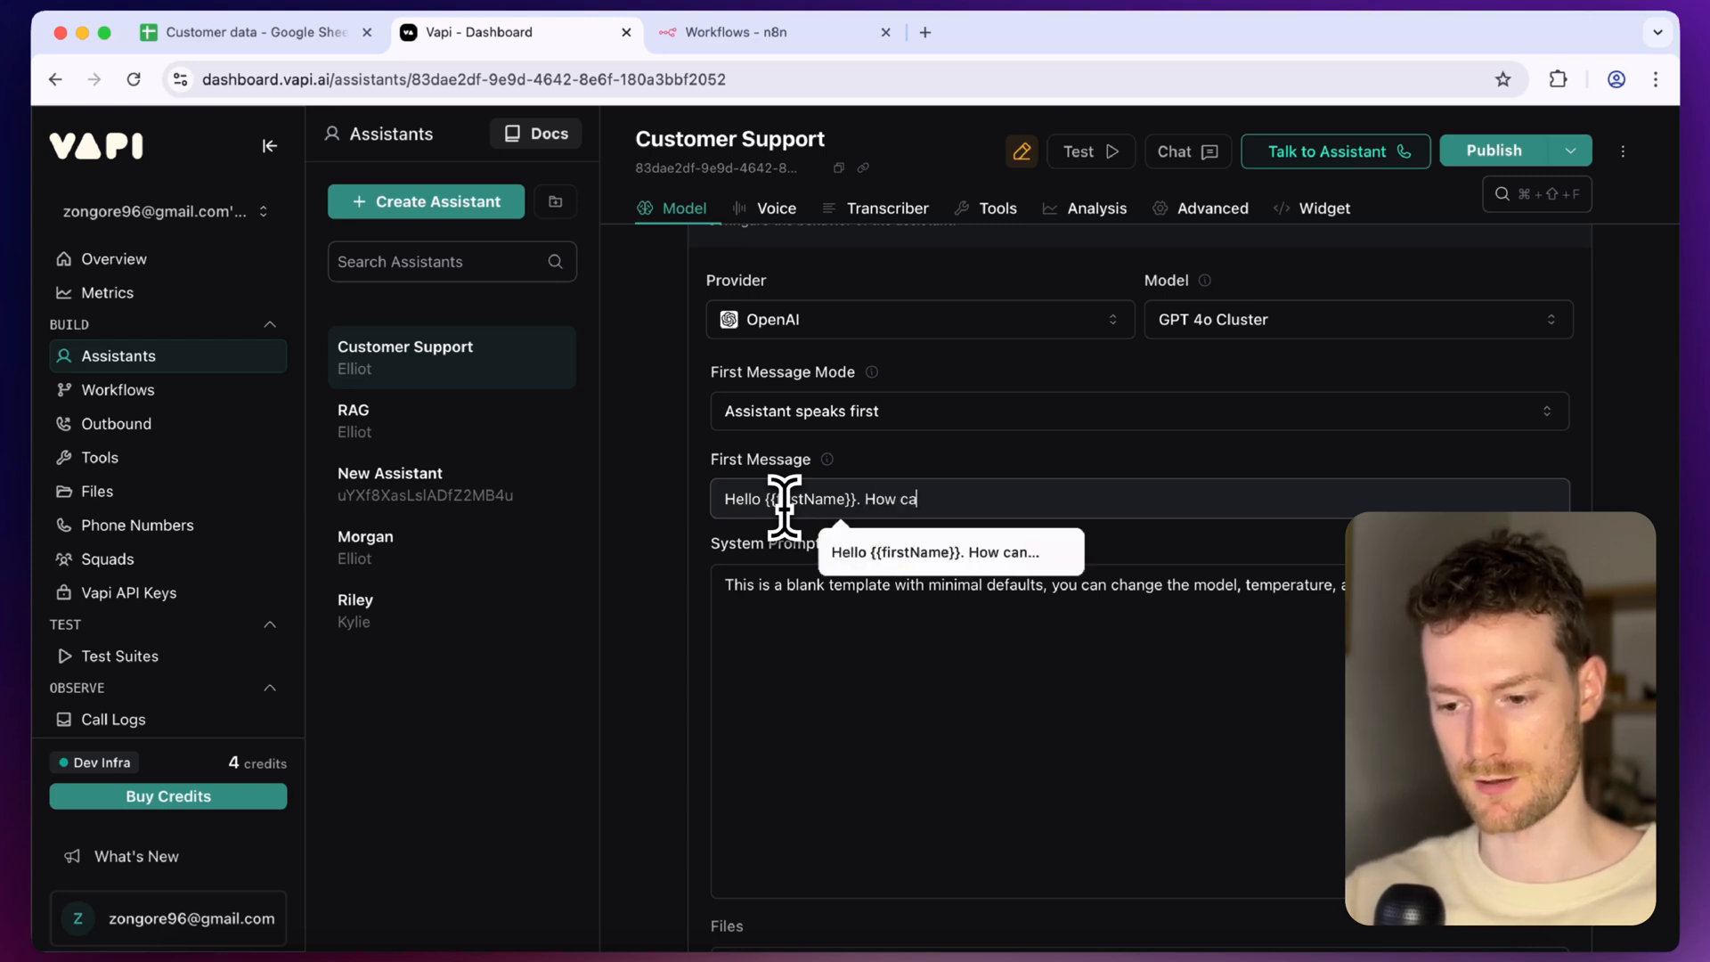
text(n I help you?)
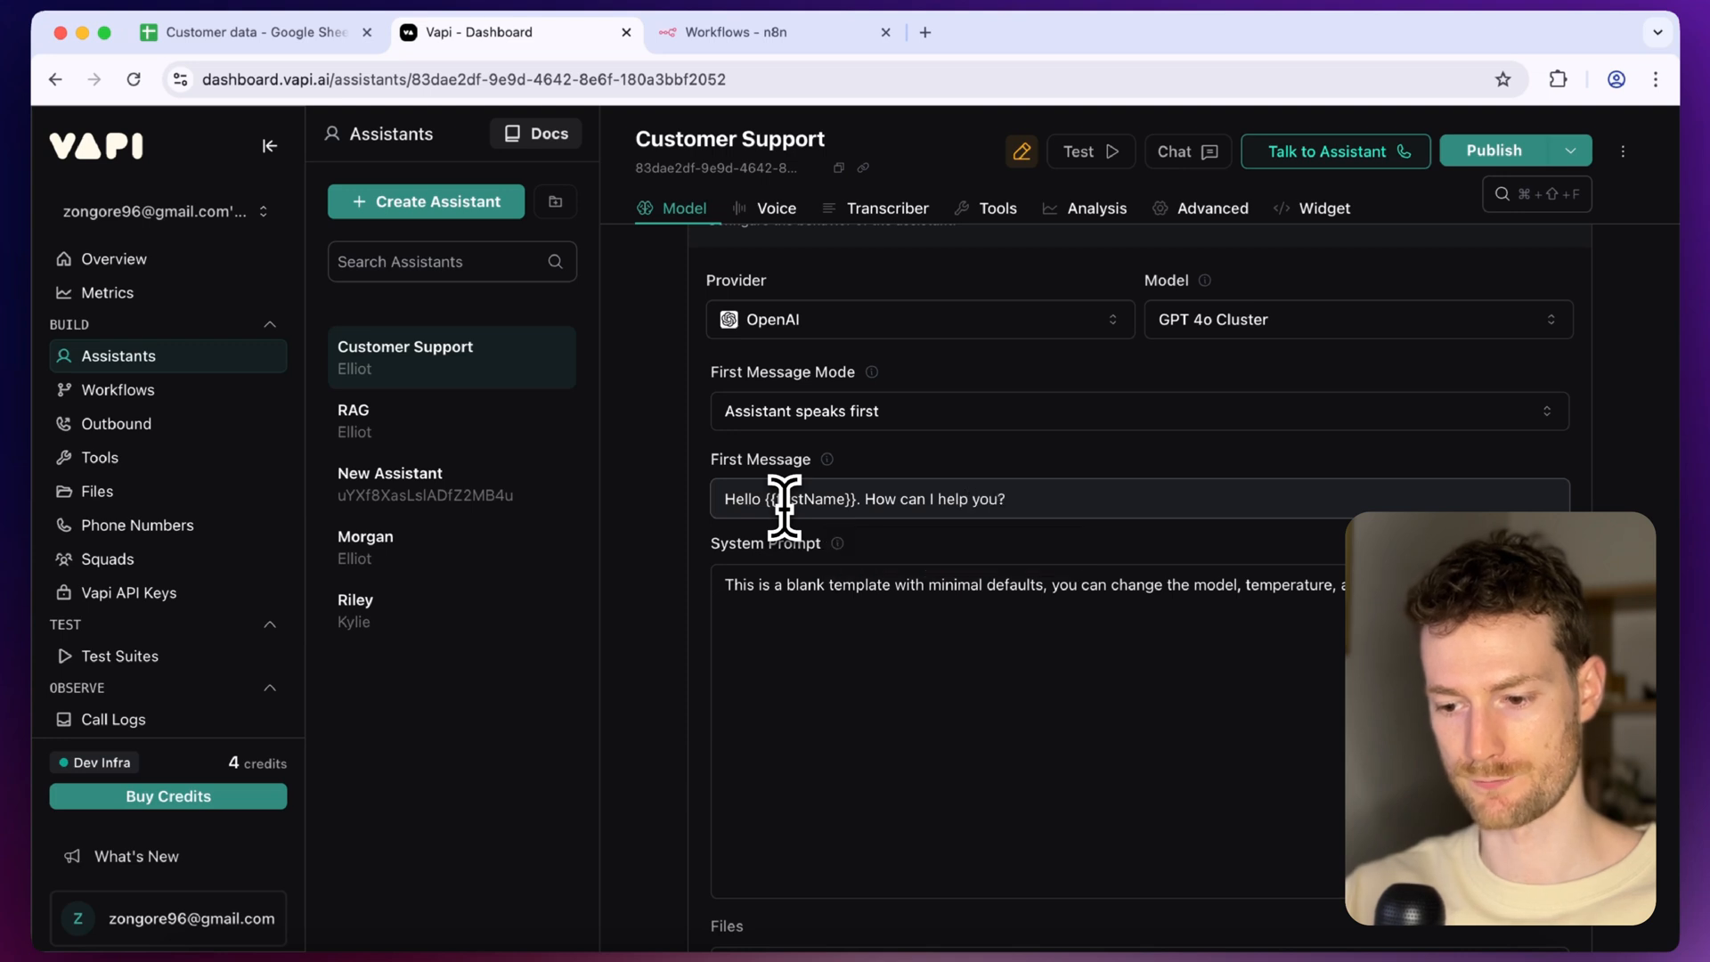
mouse_move(963, 622)
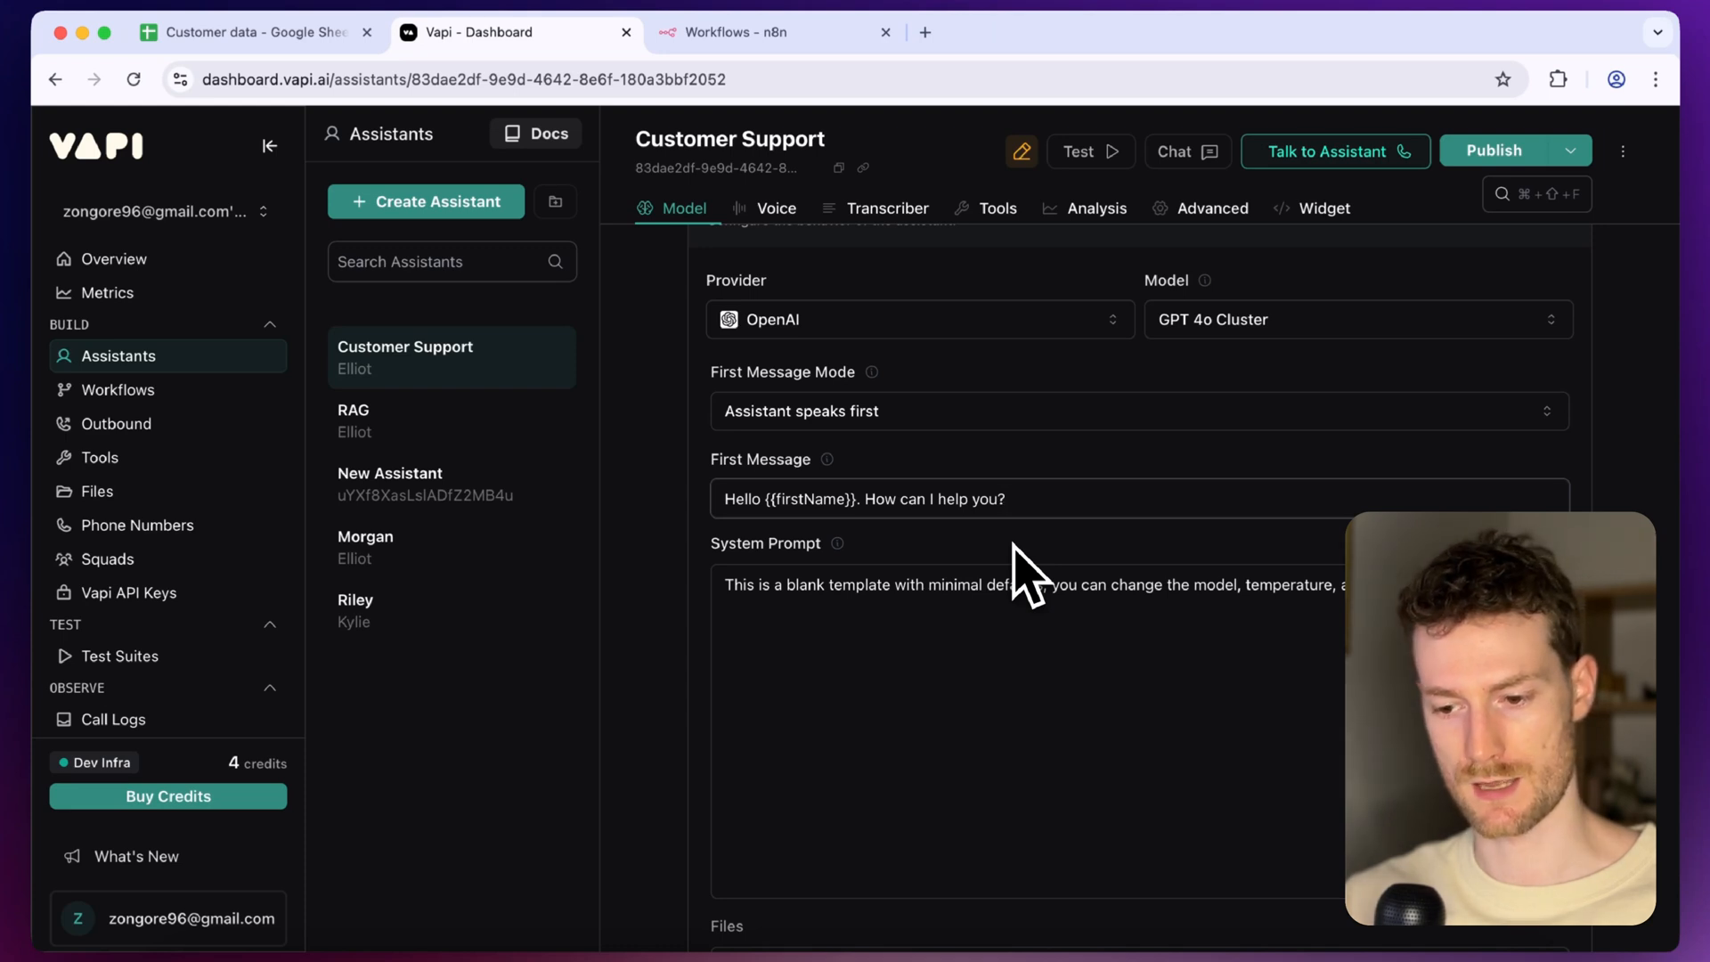
mouse_move(907, 572)
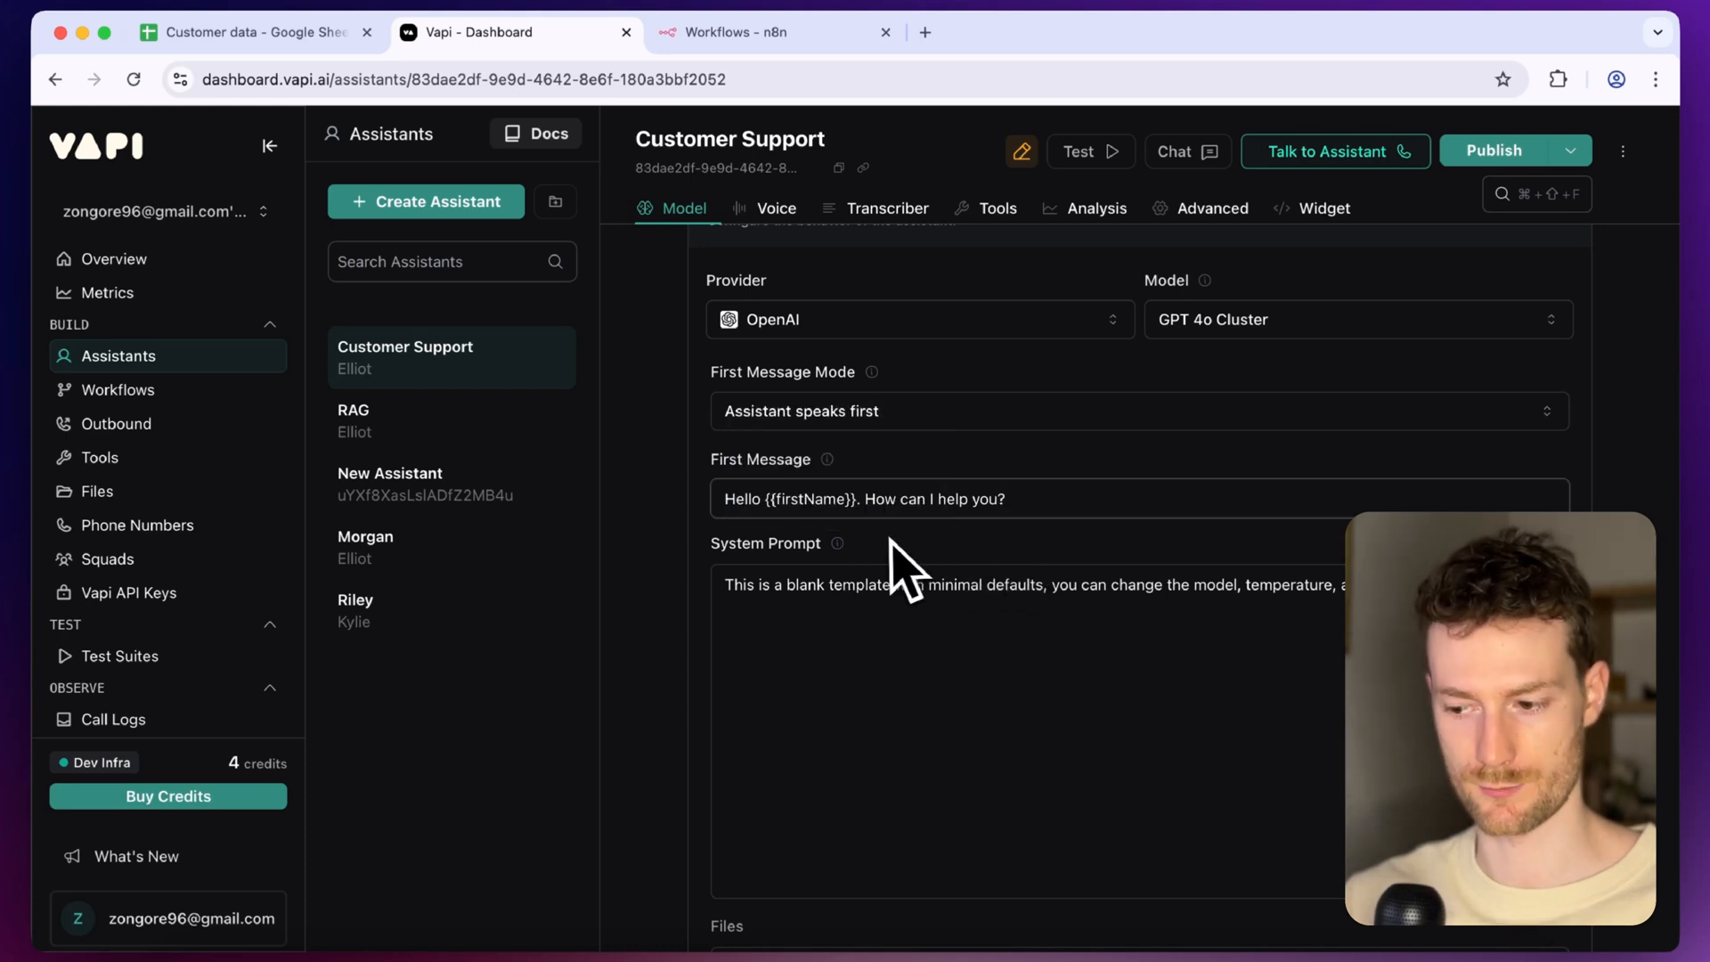
mouse_move(971, 577)
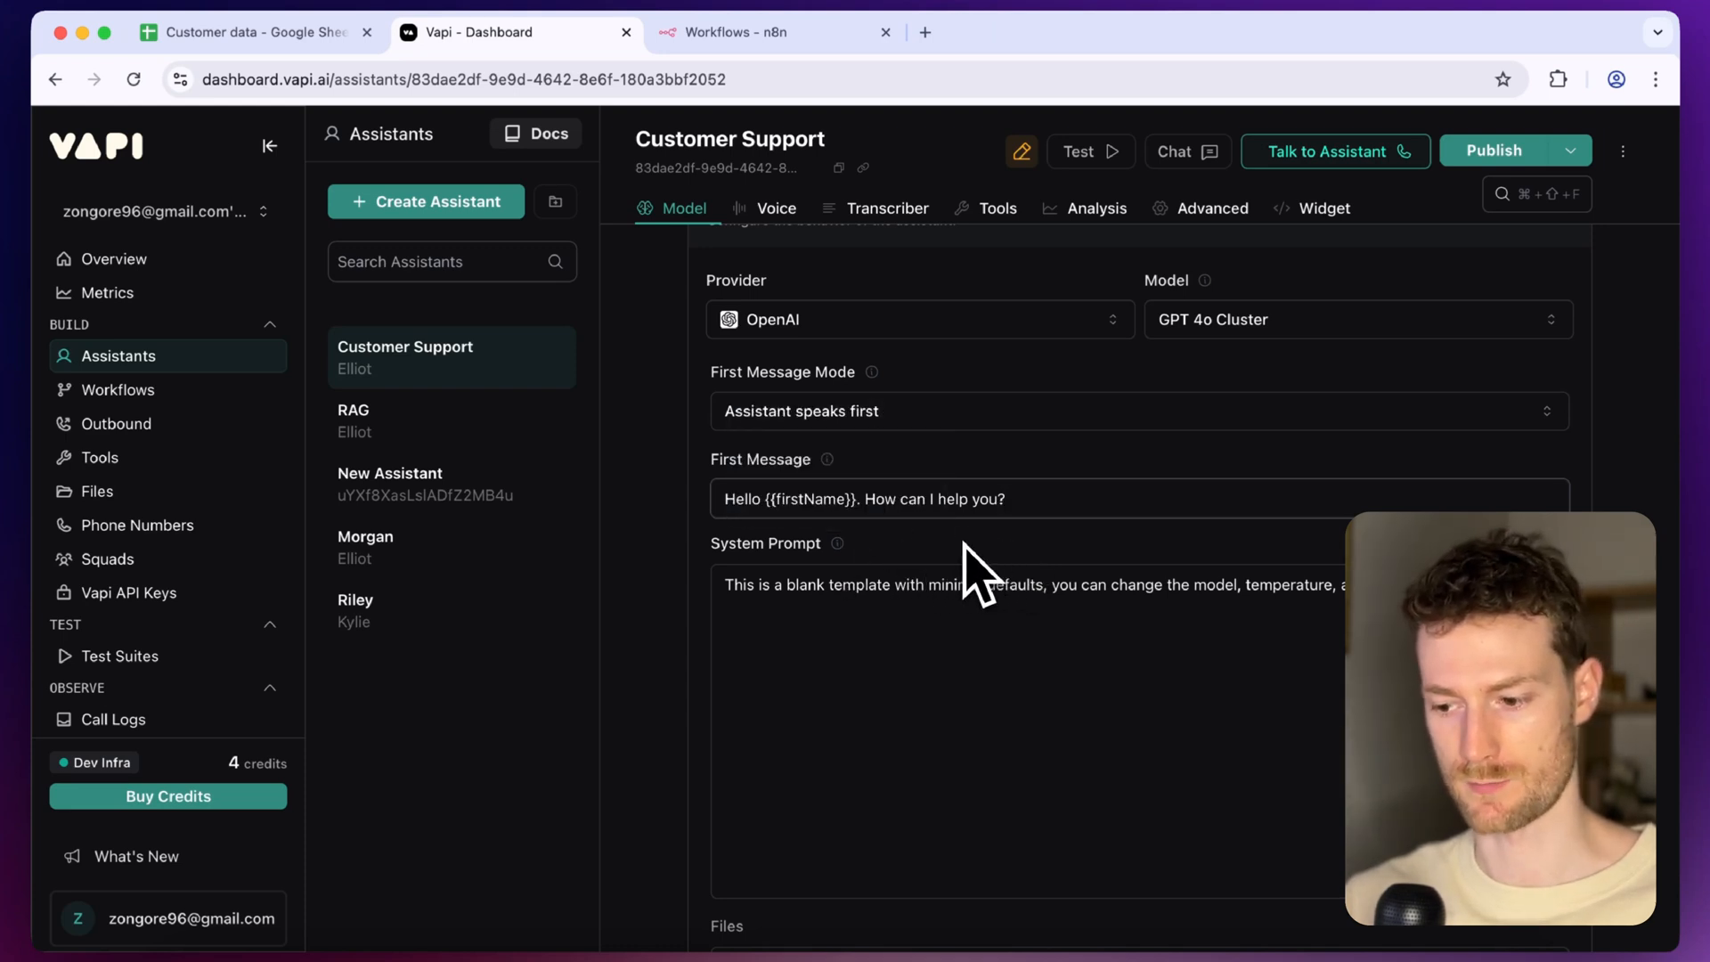
Replace the system prompt with a casual-conversation prompt referencing {{context}}, then publish the assistant
triple_click(981, 584)
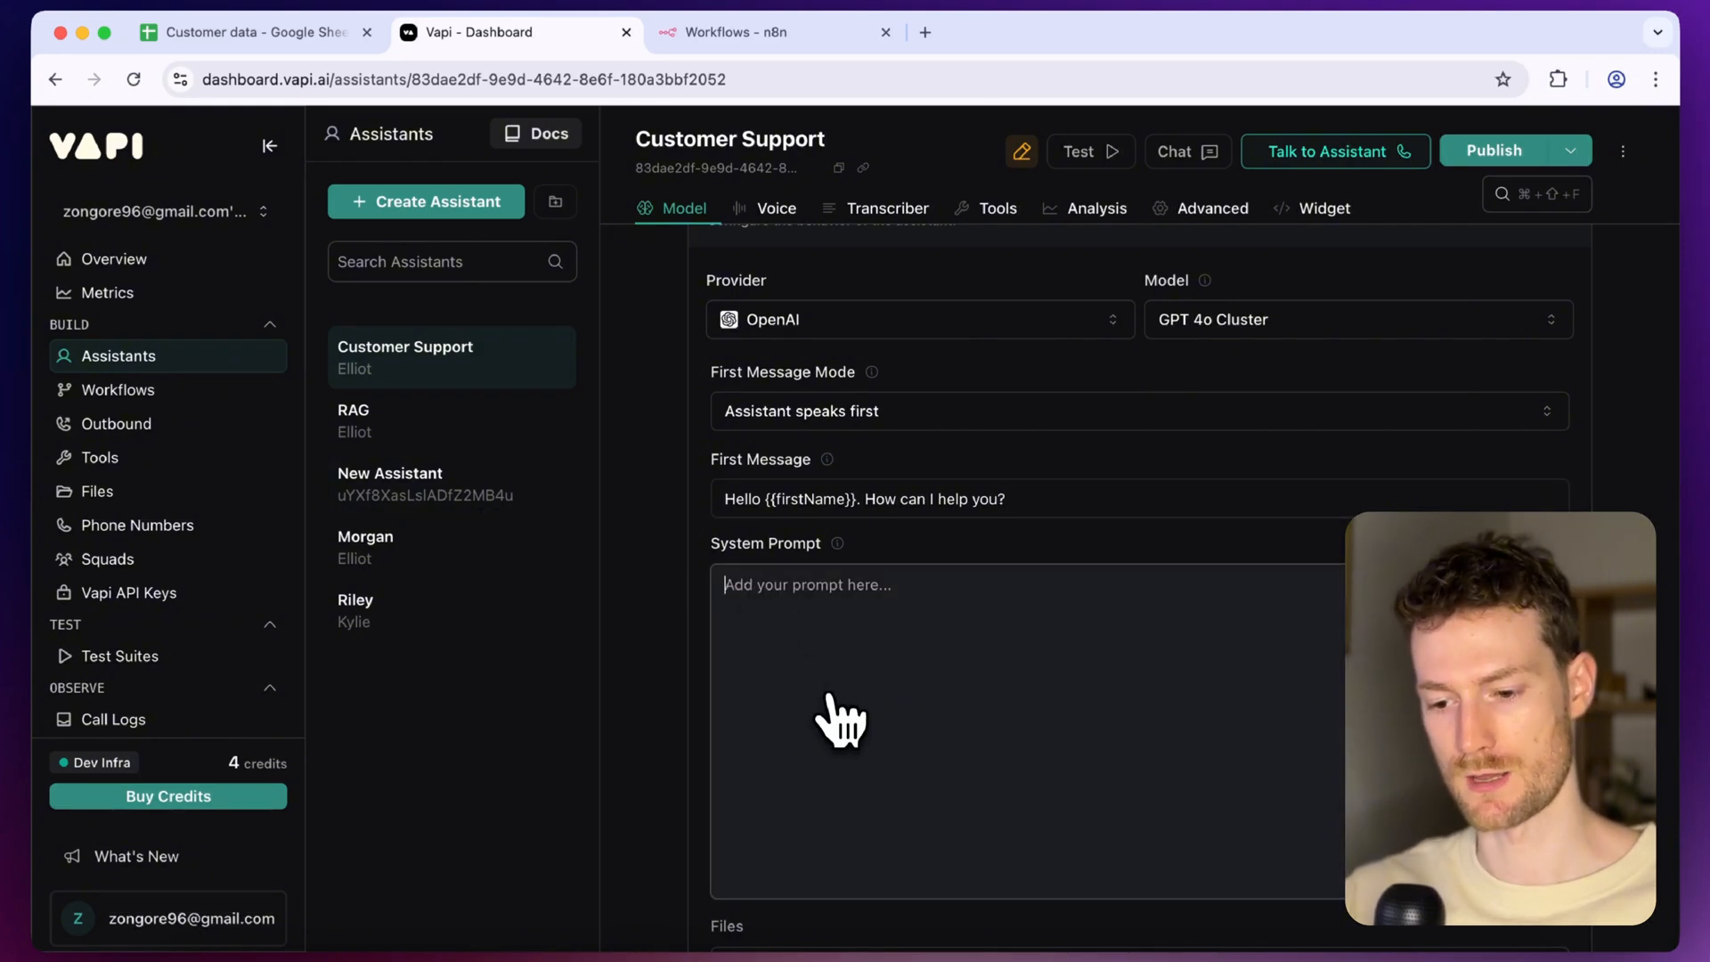
text(Have a)
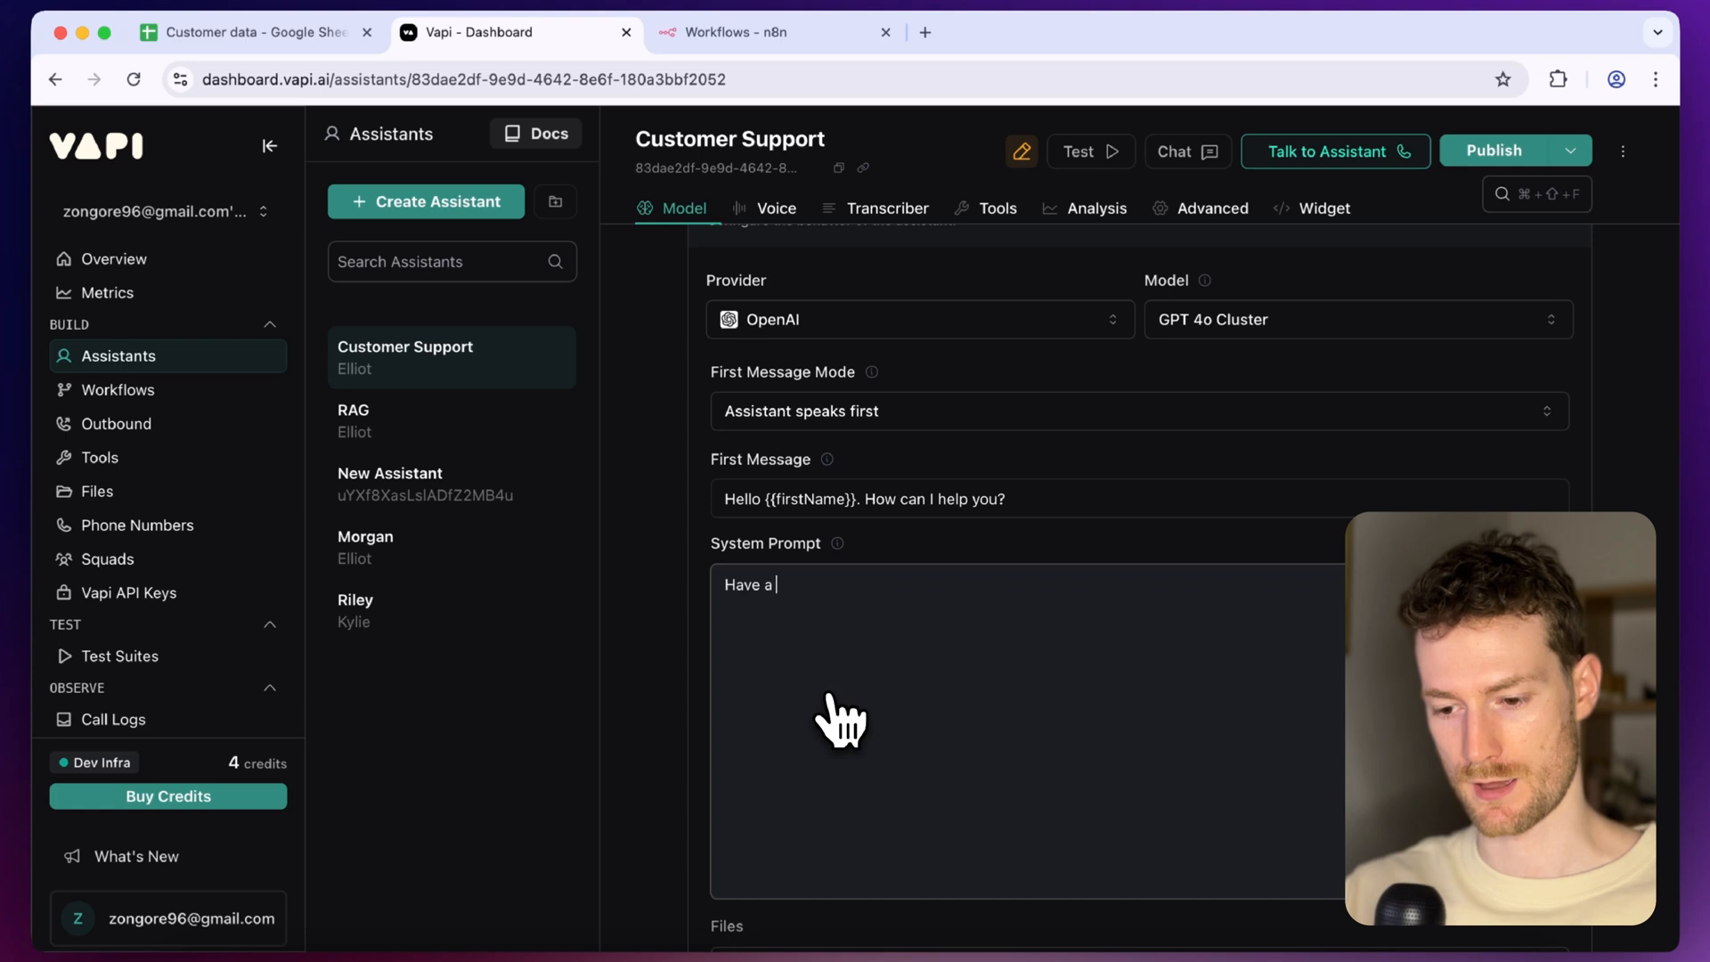
text(casual conversation)
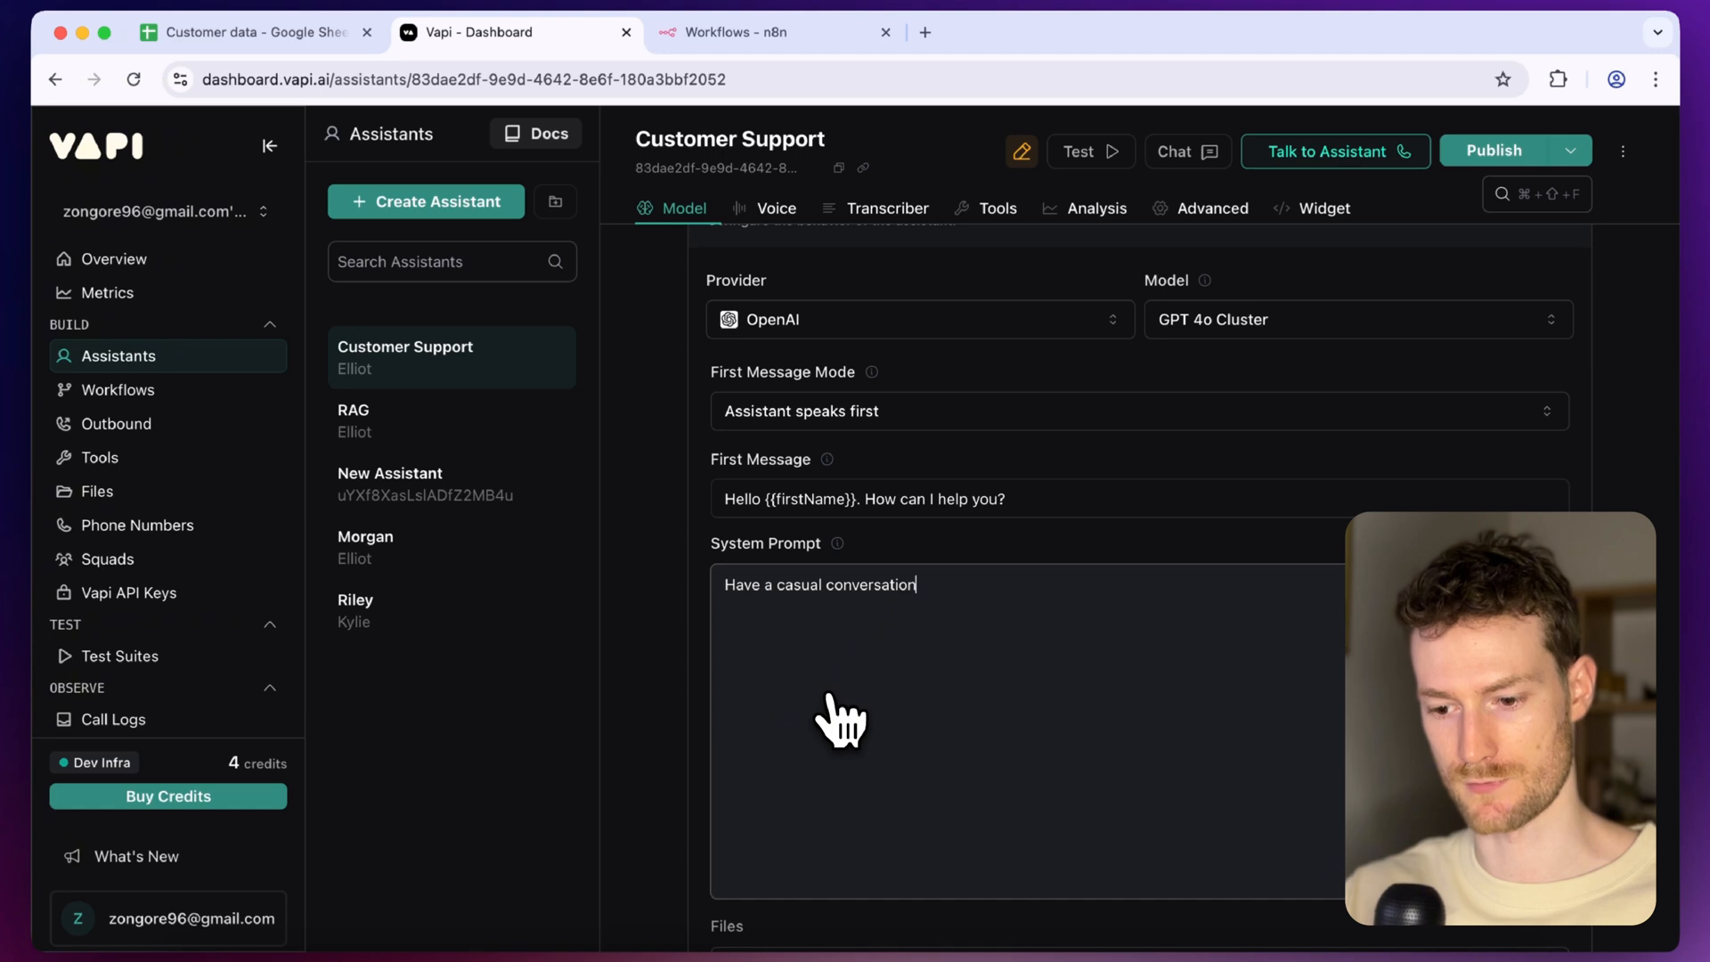
mouse_move(936, 720)
text(The prev)
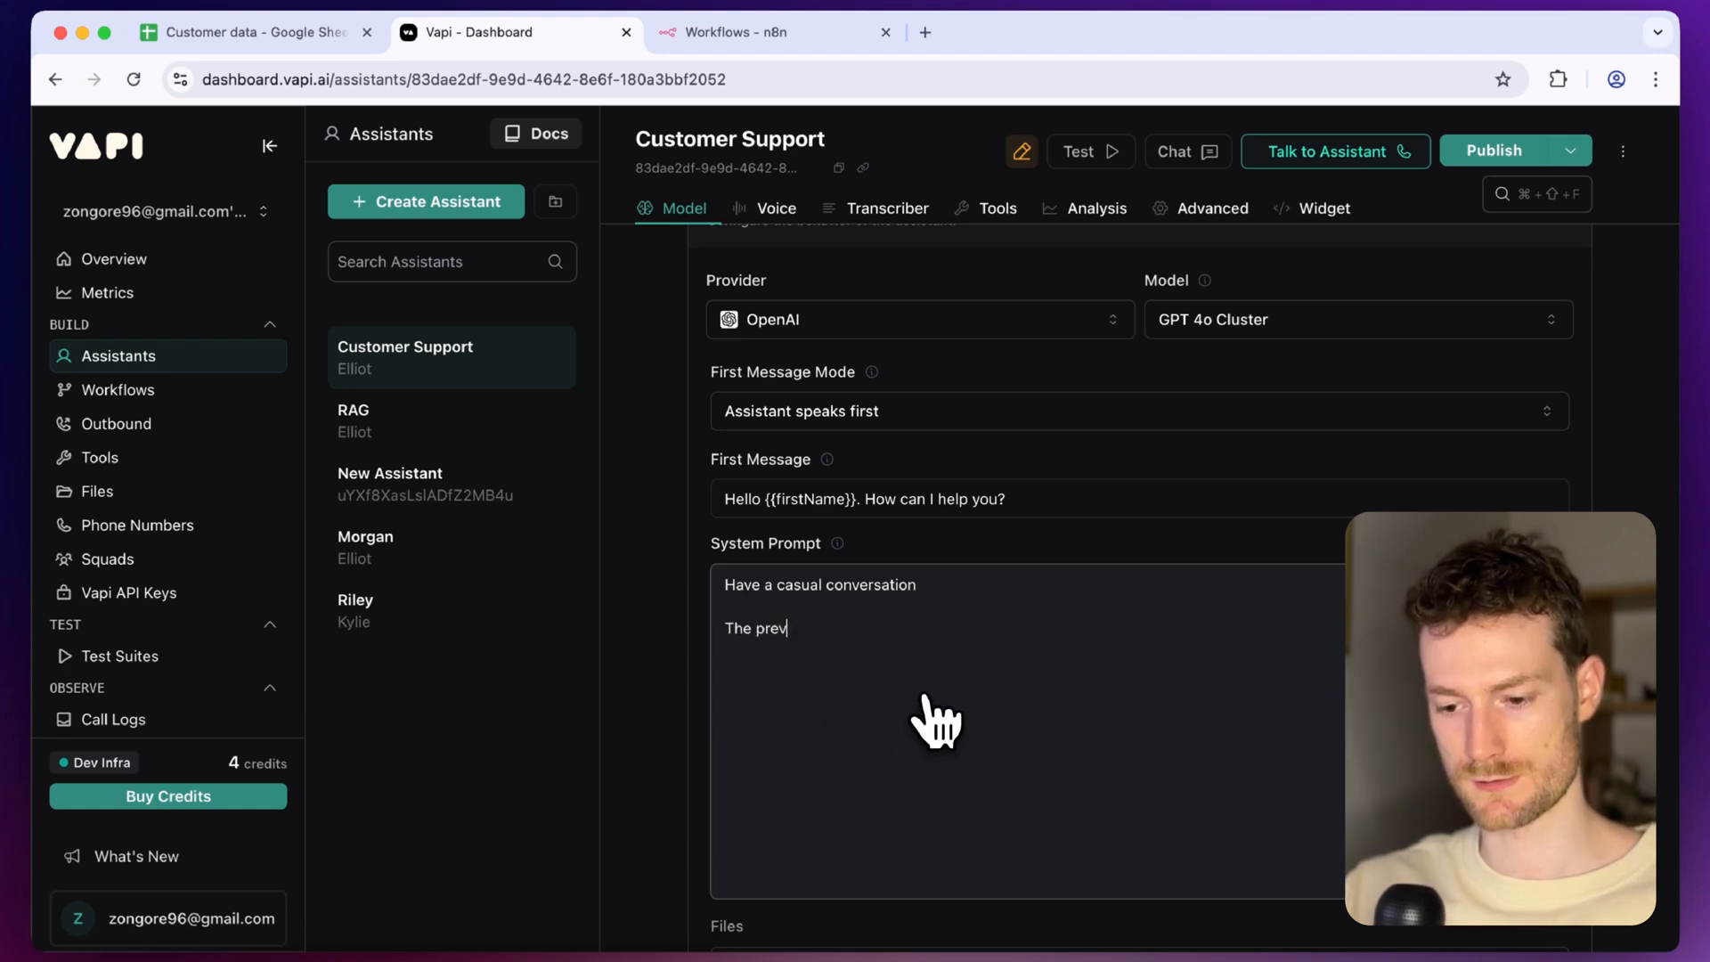
text(ious conversation was about {{)
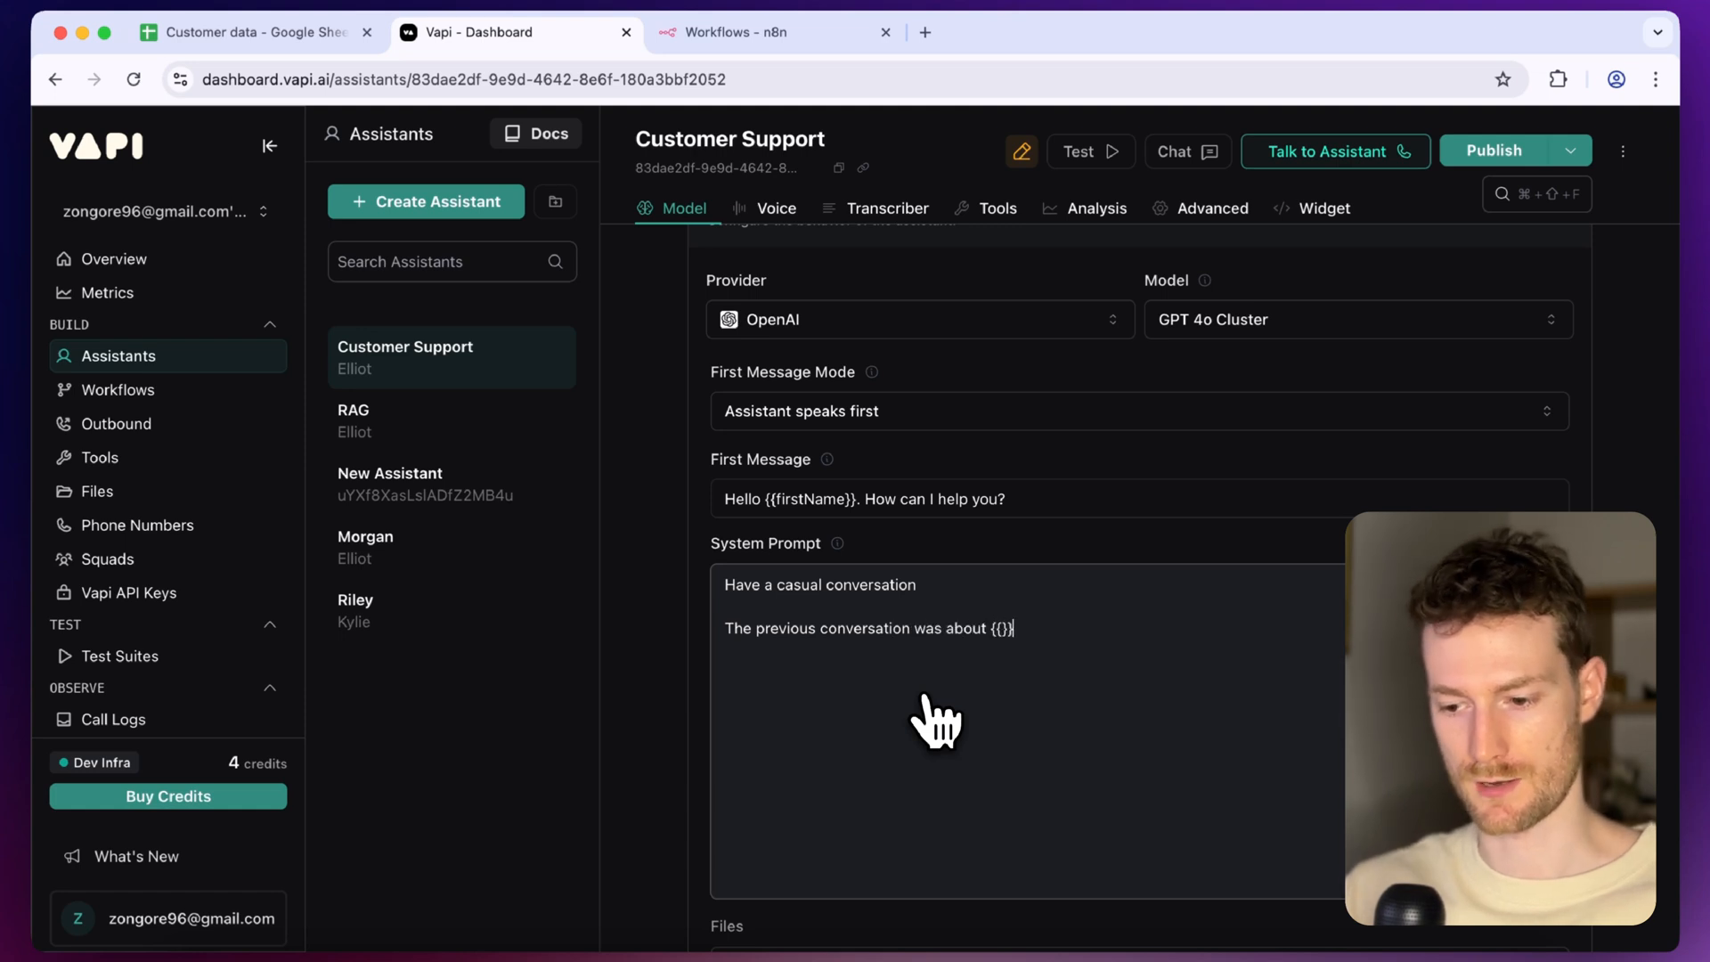
mouse_move(941, 740)
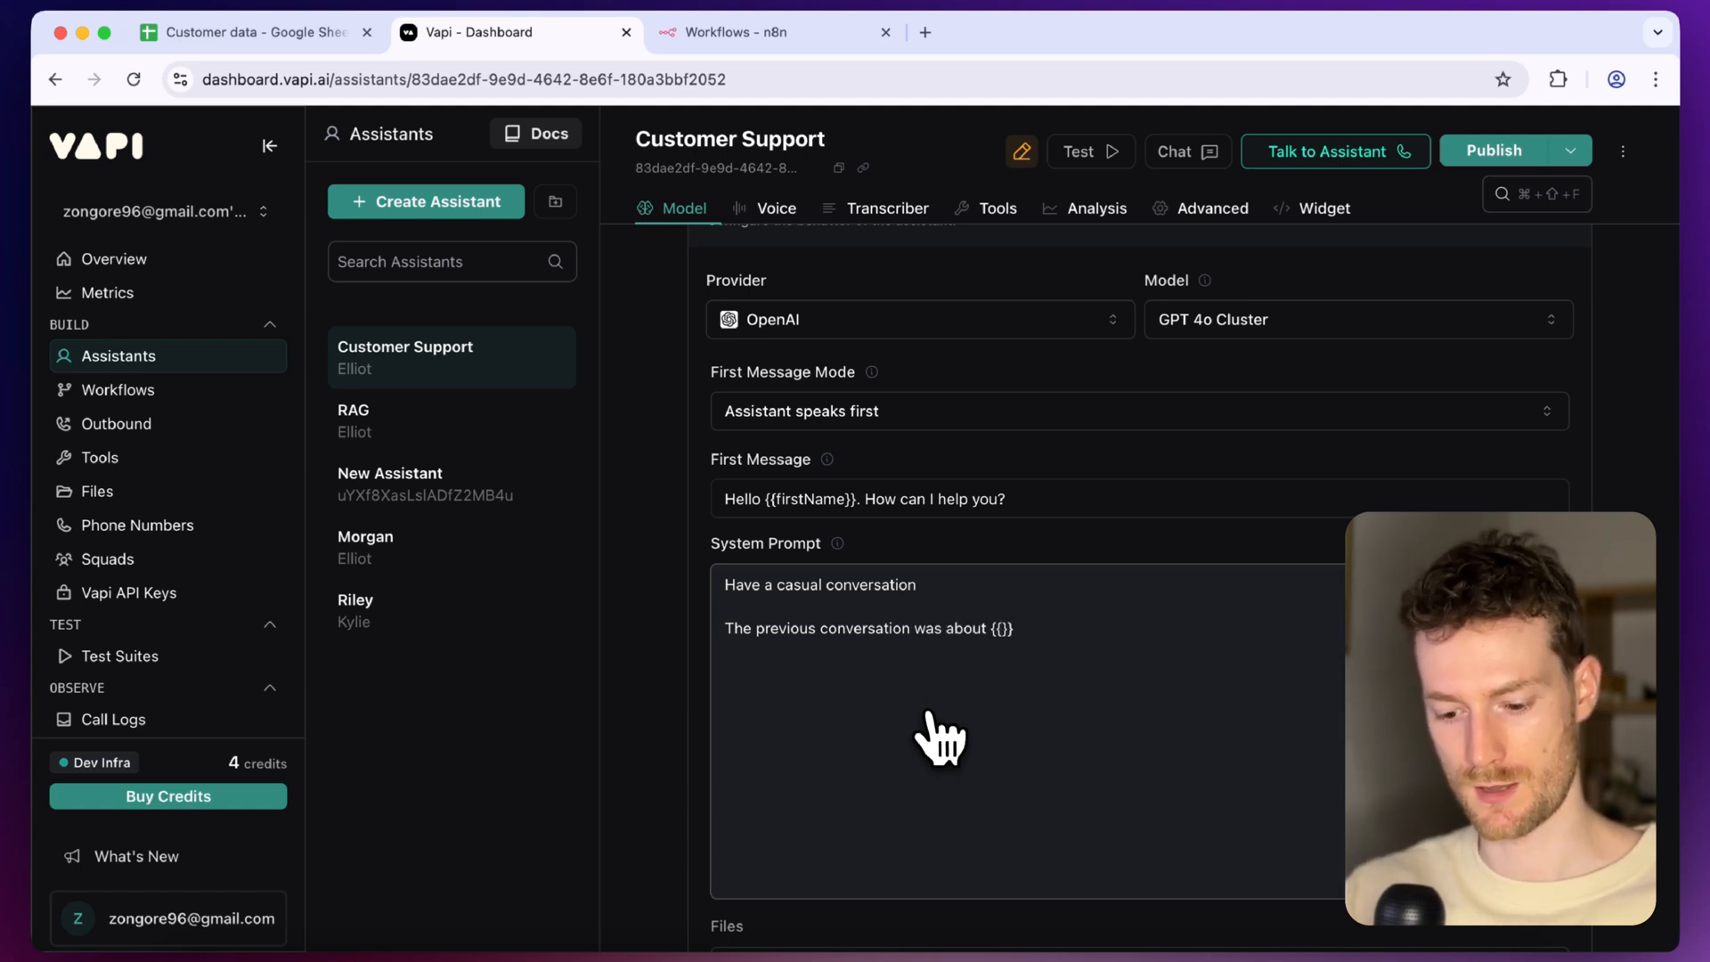
text(conte)
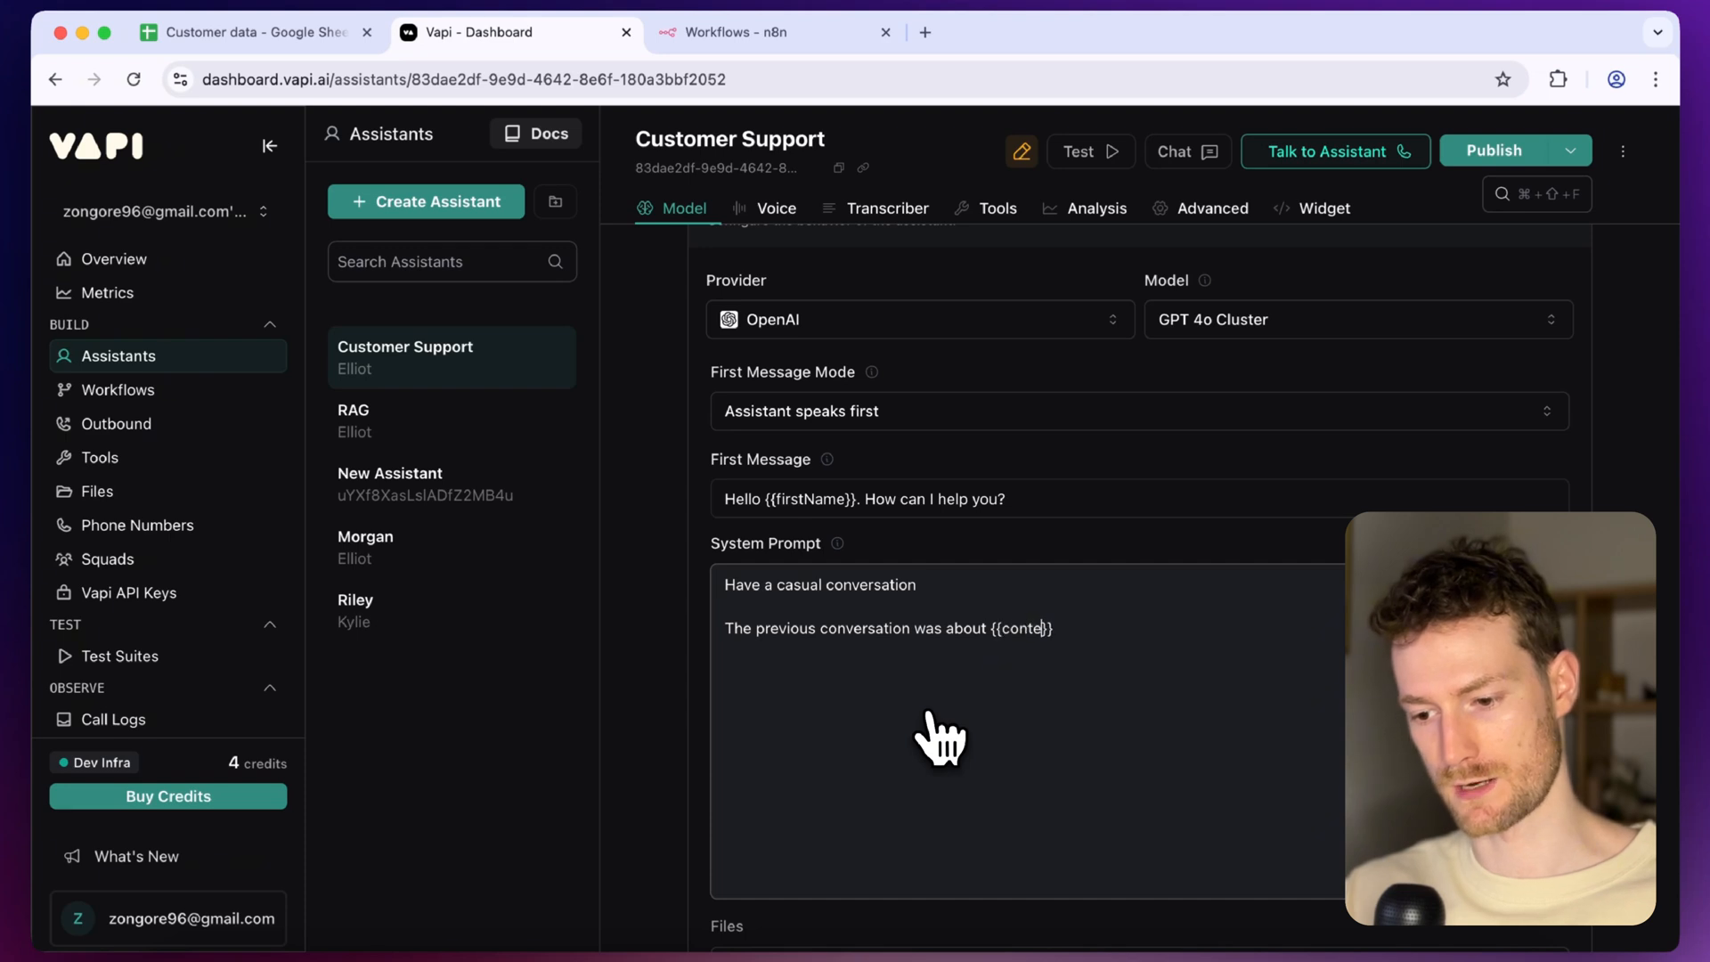
text(xt)
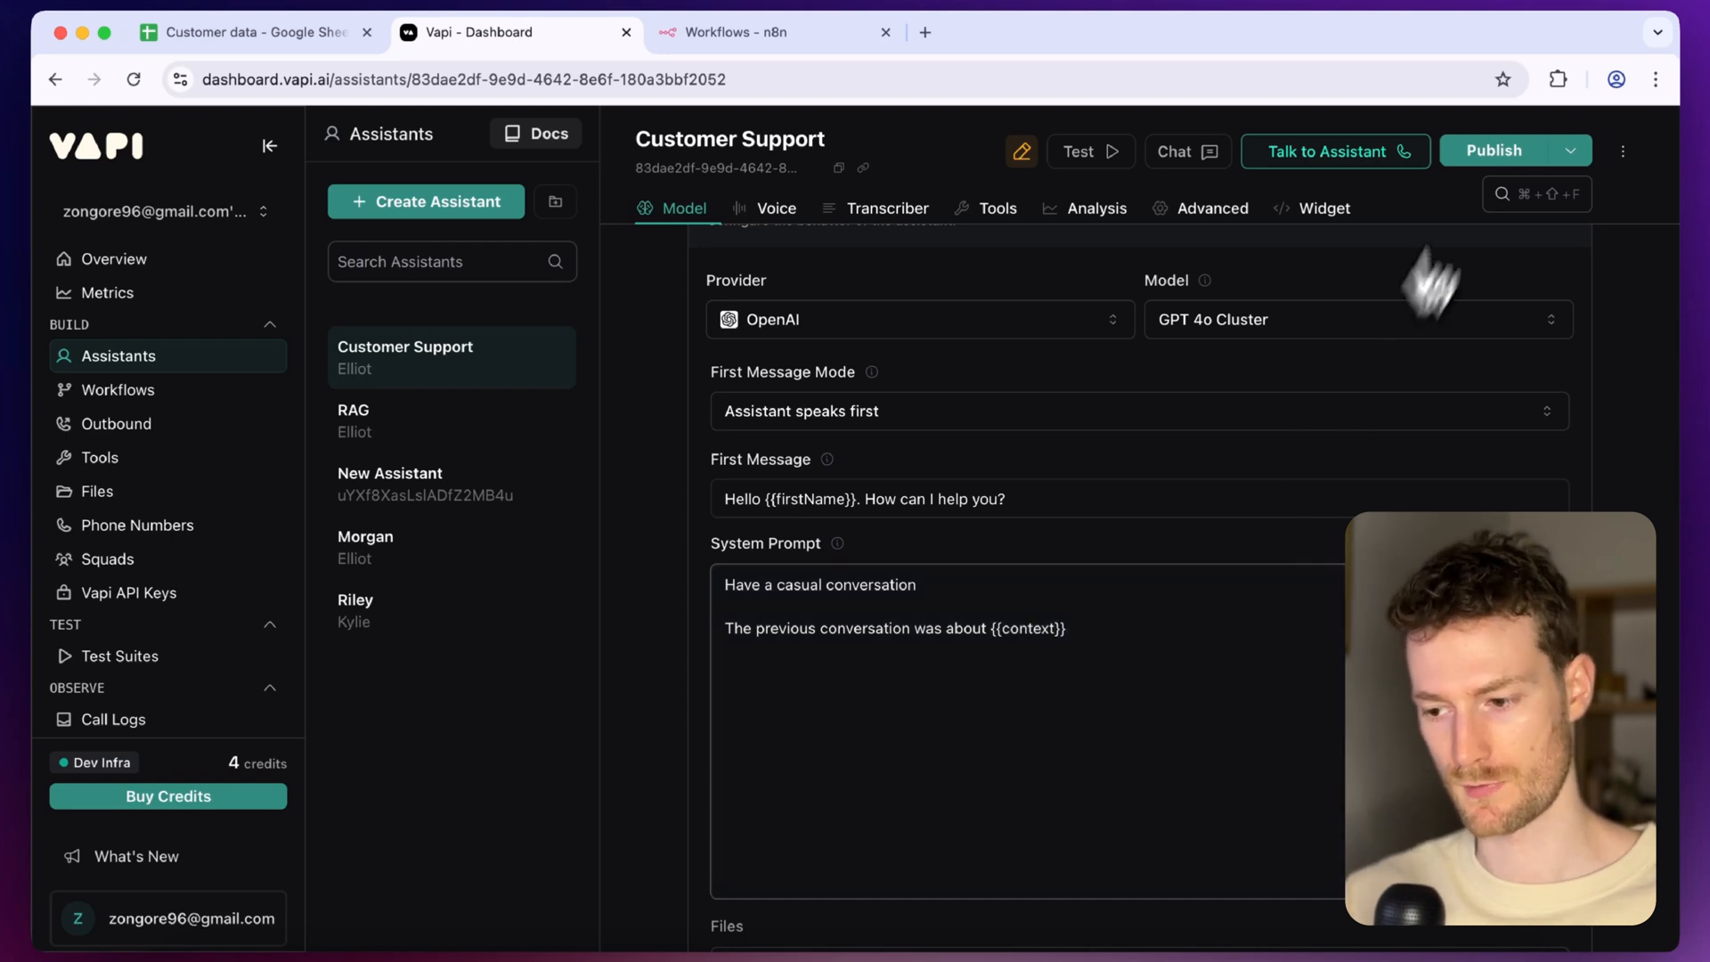
click(1496, 150)
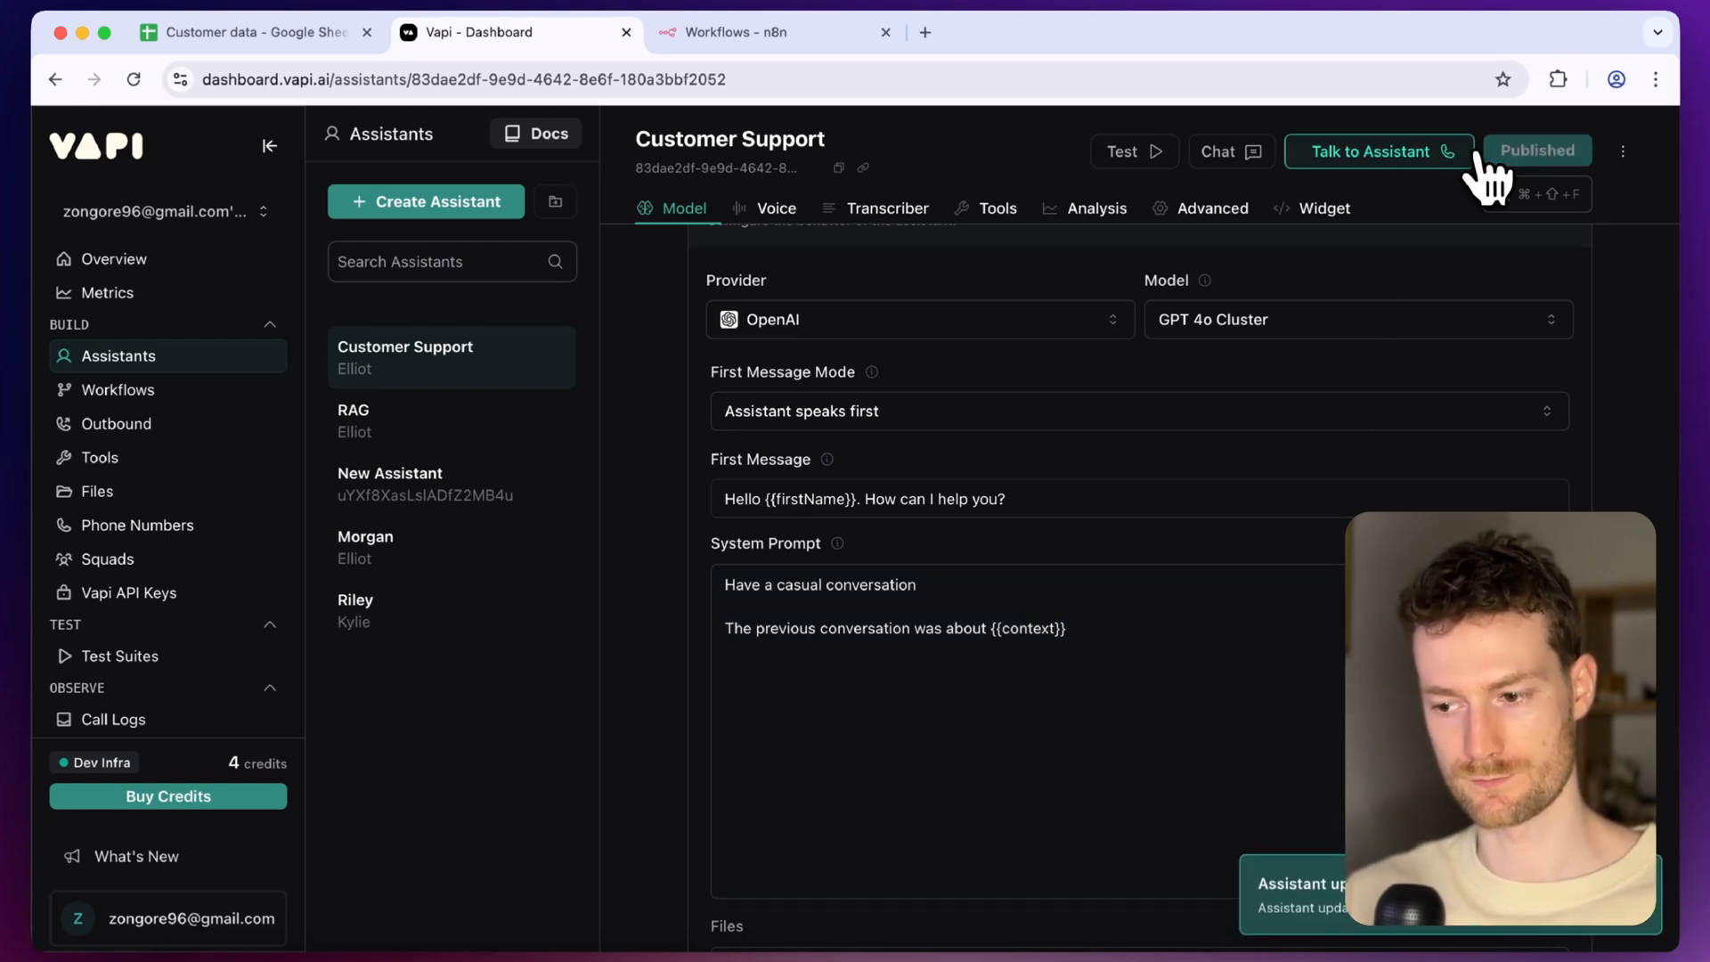
mouse_move(969, 392)
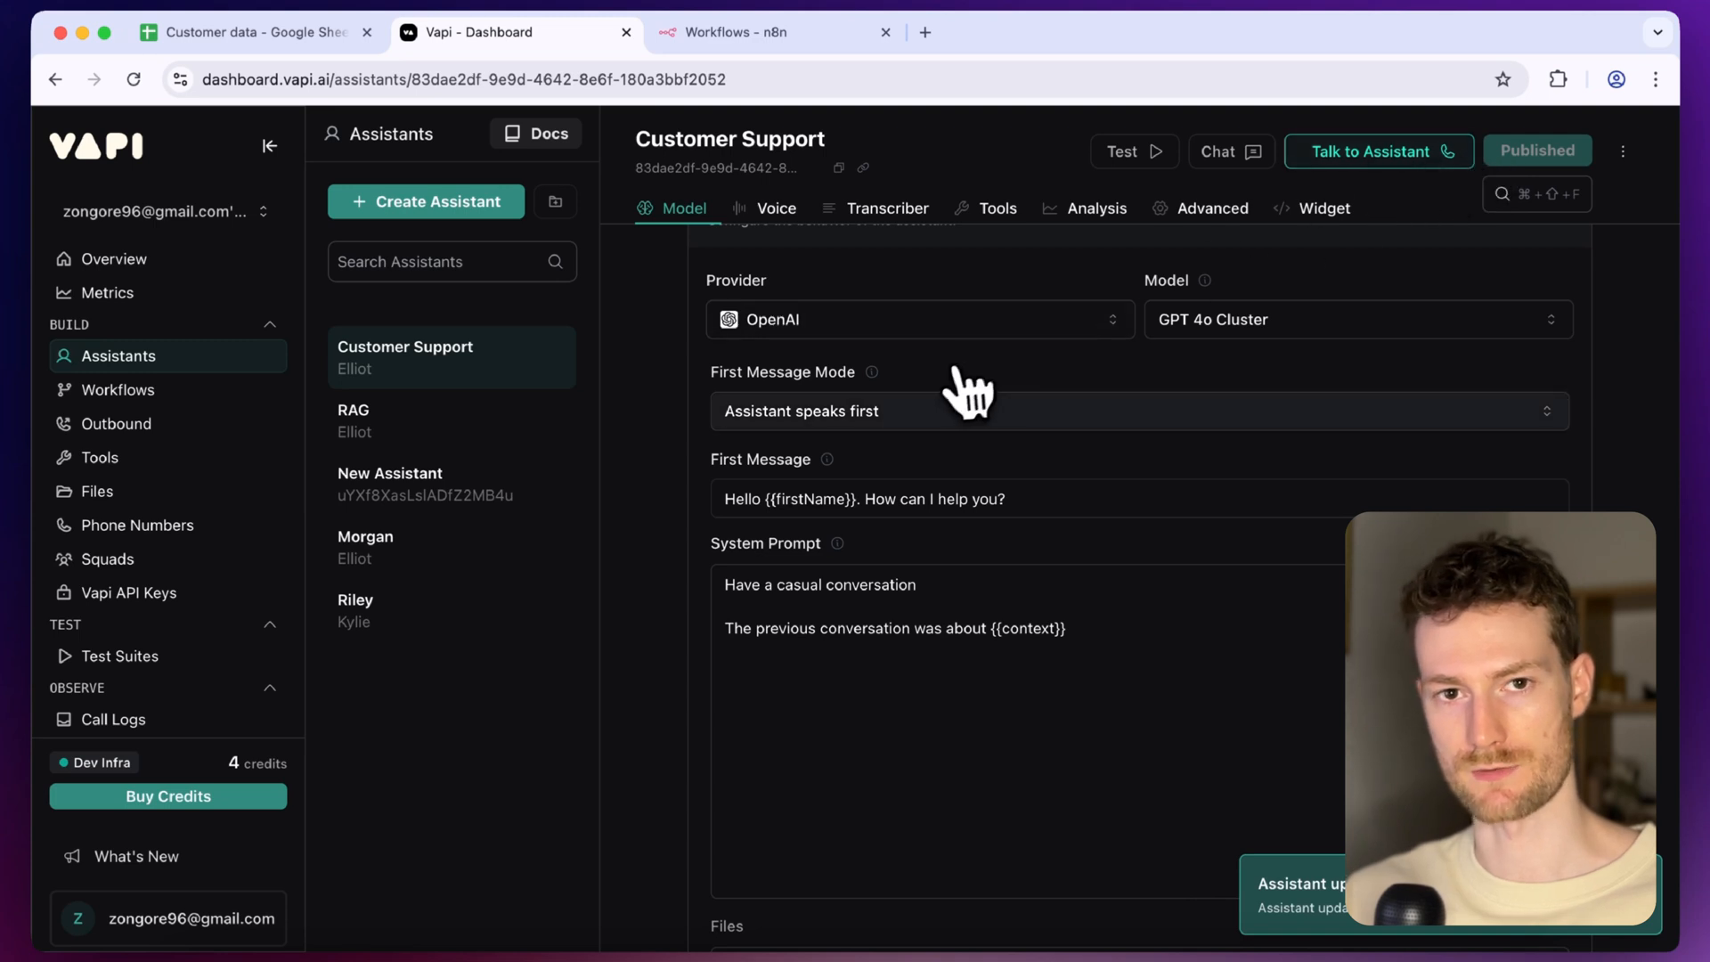
Go to Phone Numbers and start the Create Phone Number / Import Twilio form
click(139, 523)
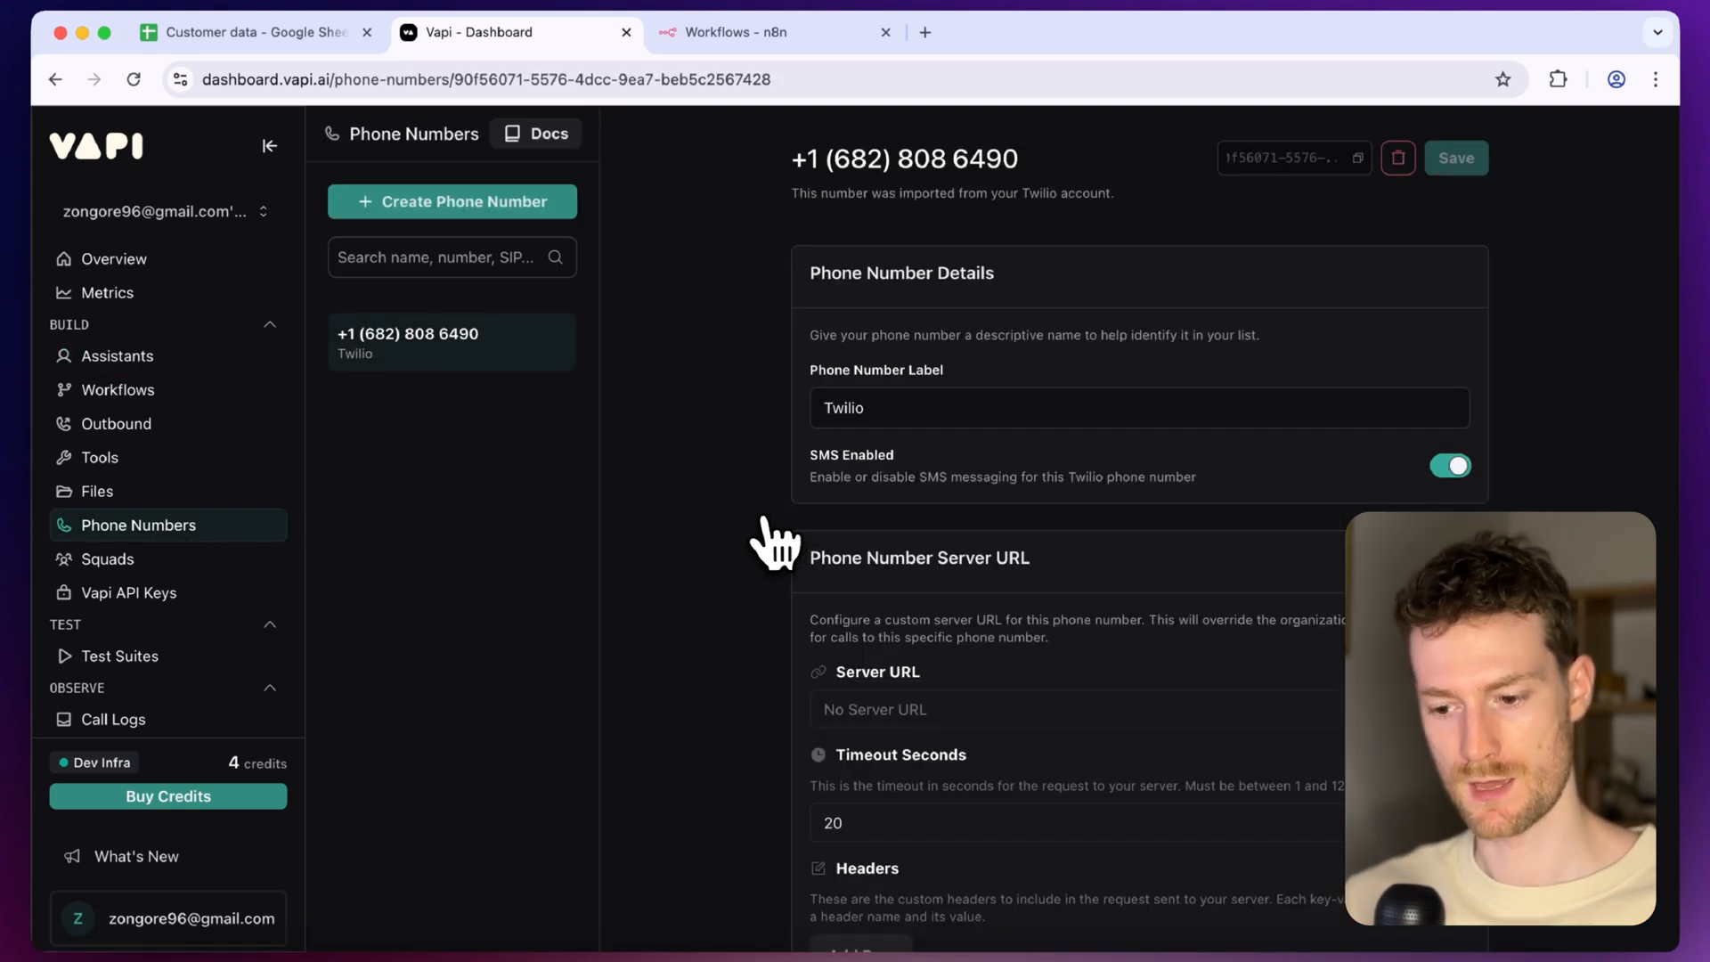
mouse_move(567, 262)
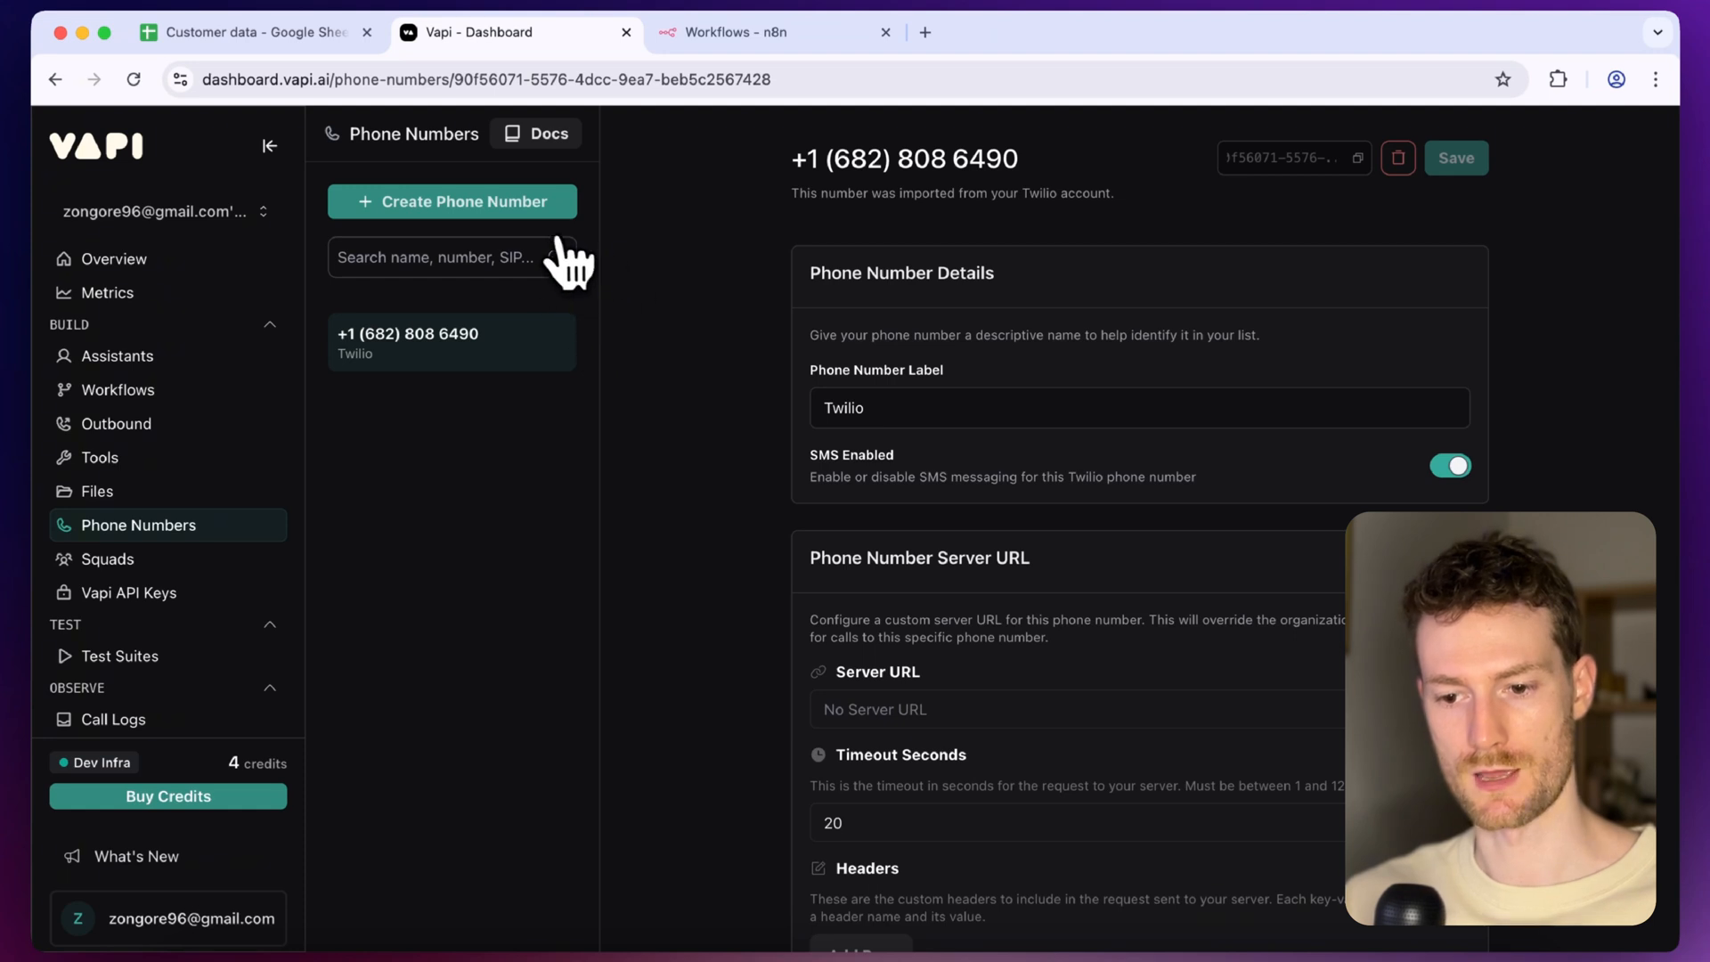
click(450, 202)
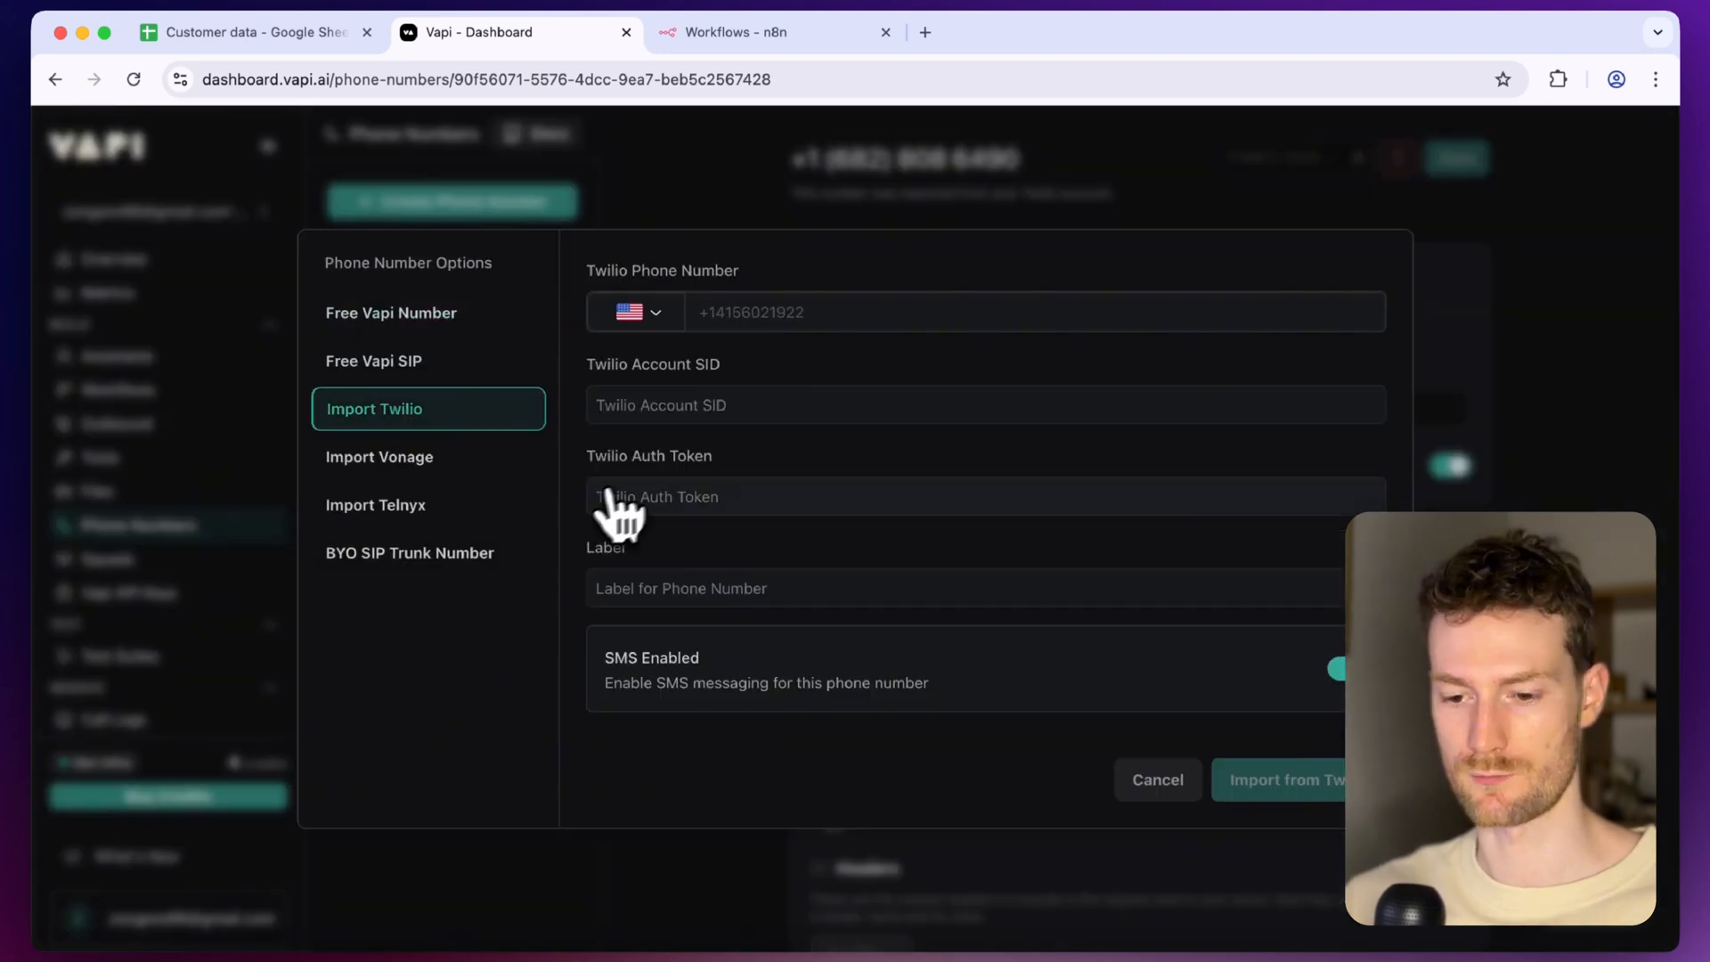
mouse_move(914, 349)
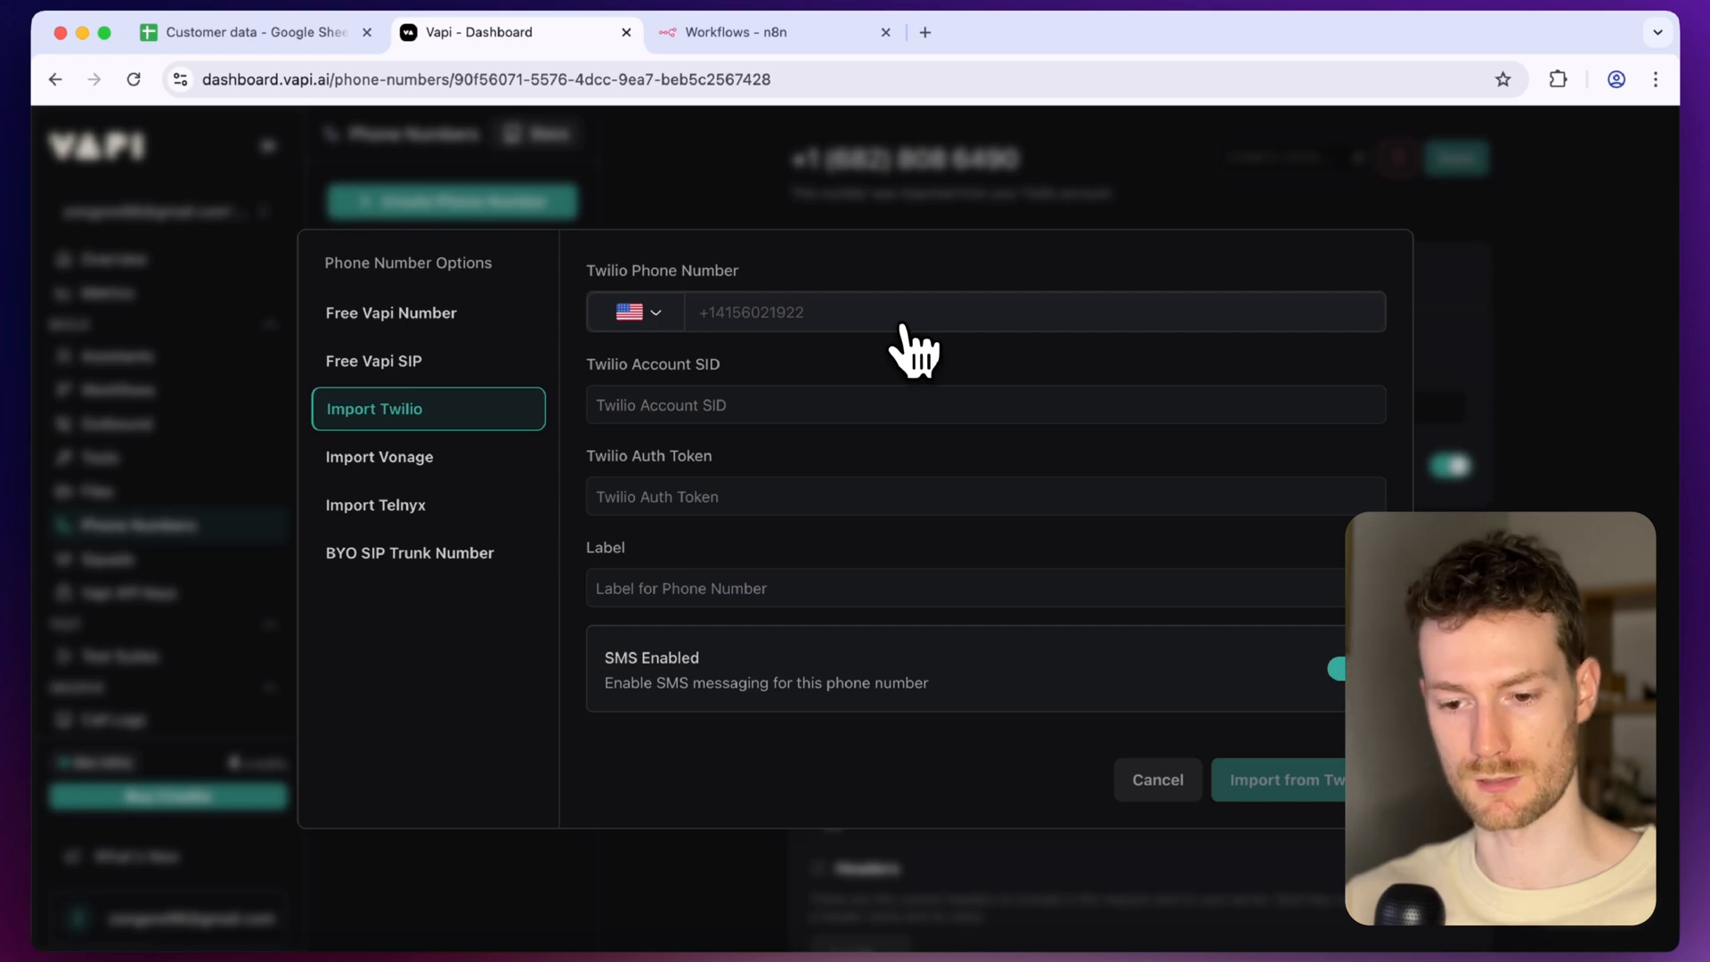
mouse_move(812, 376)
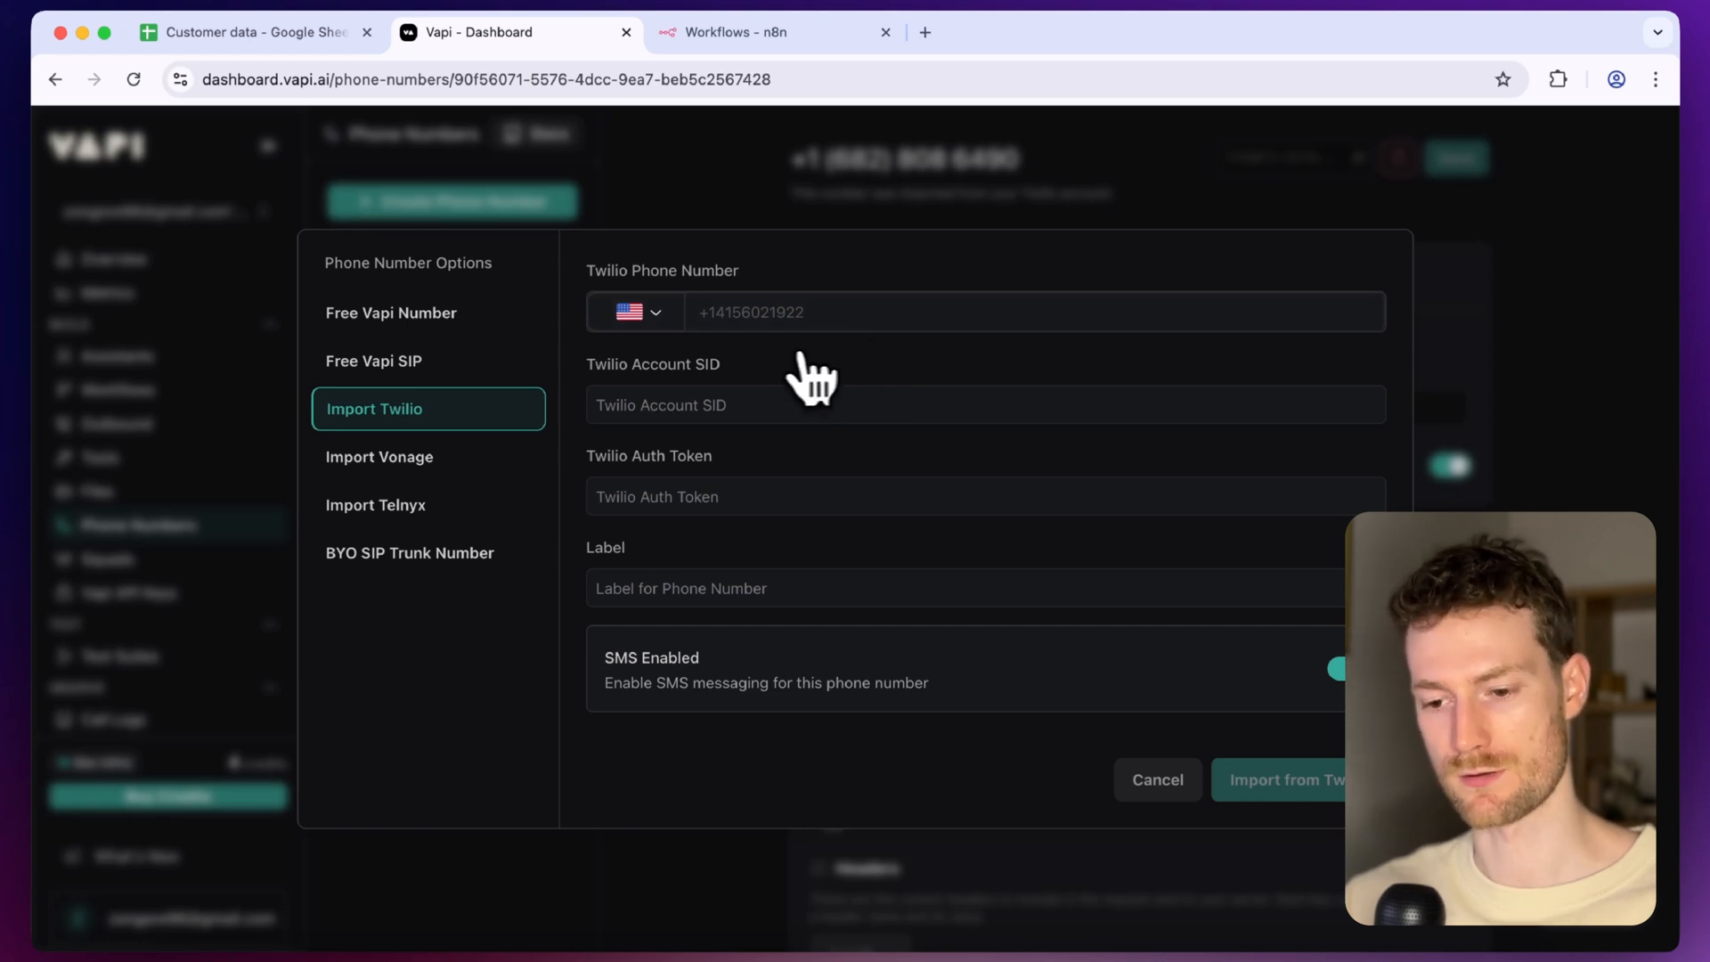
mouse_move(766, 535)
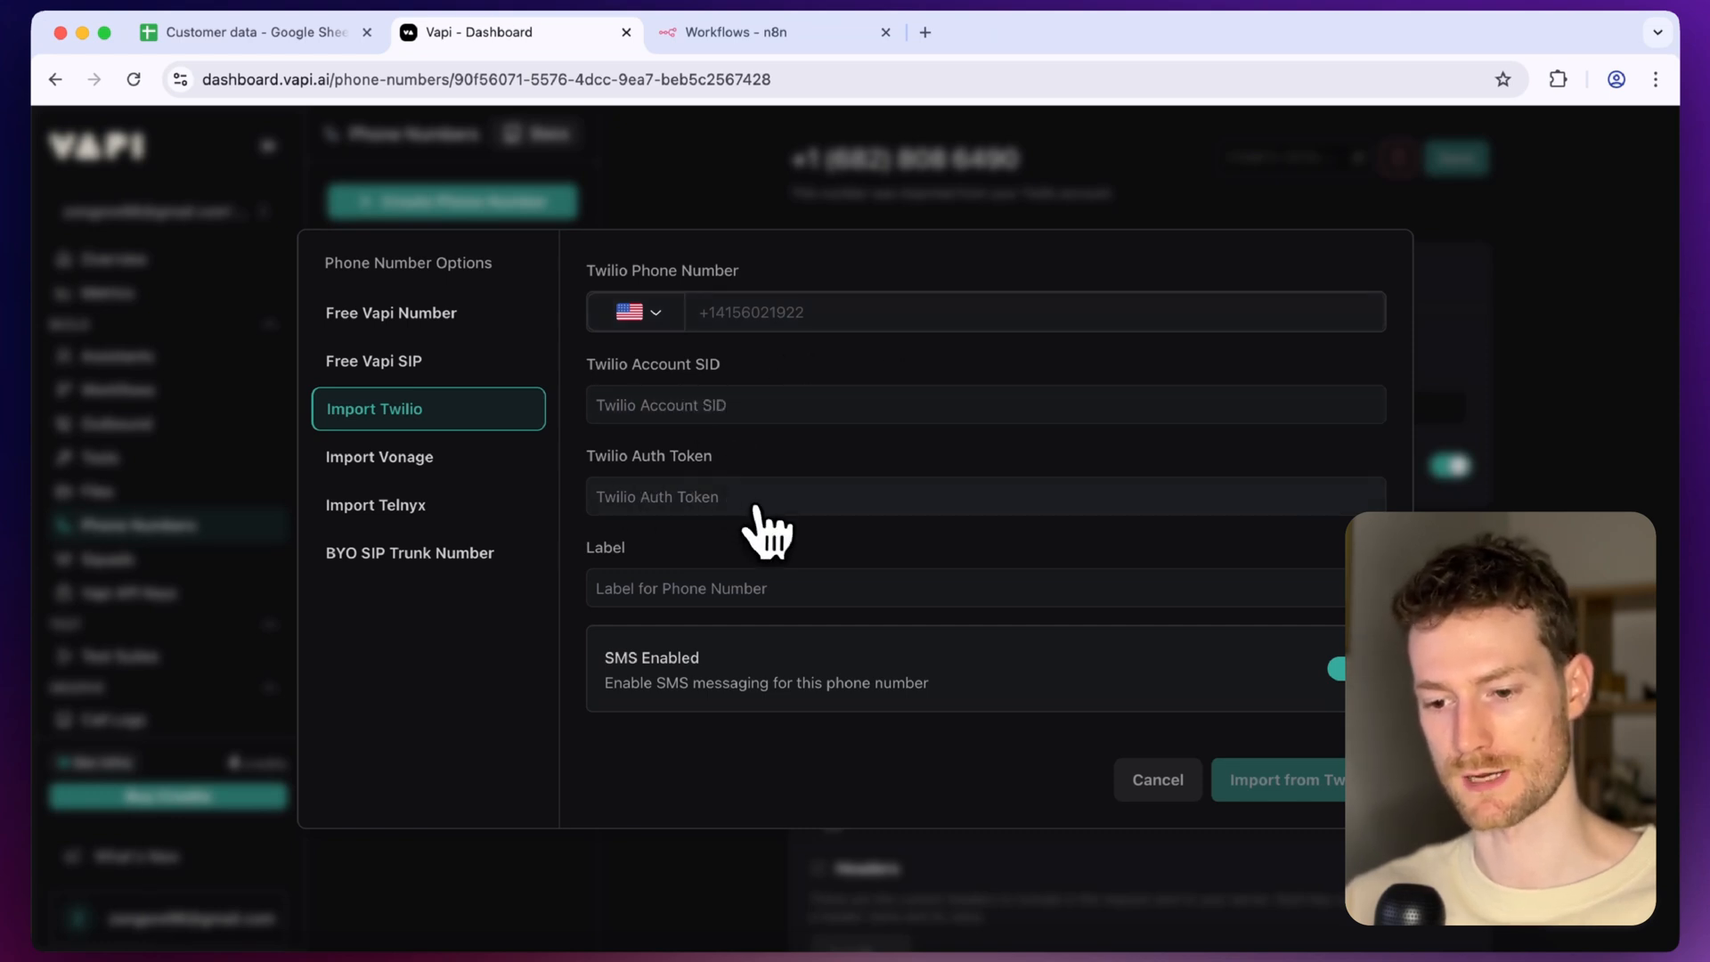
mouse_move(750, 622)
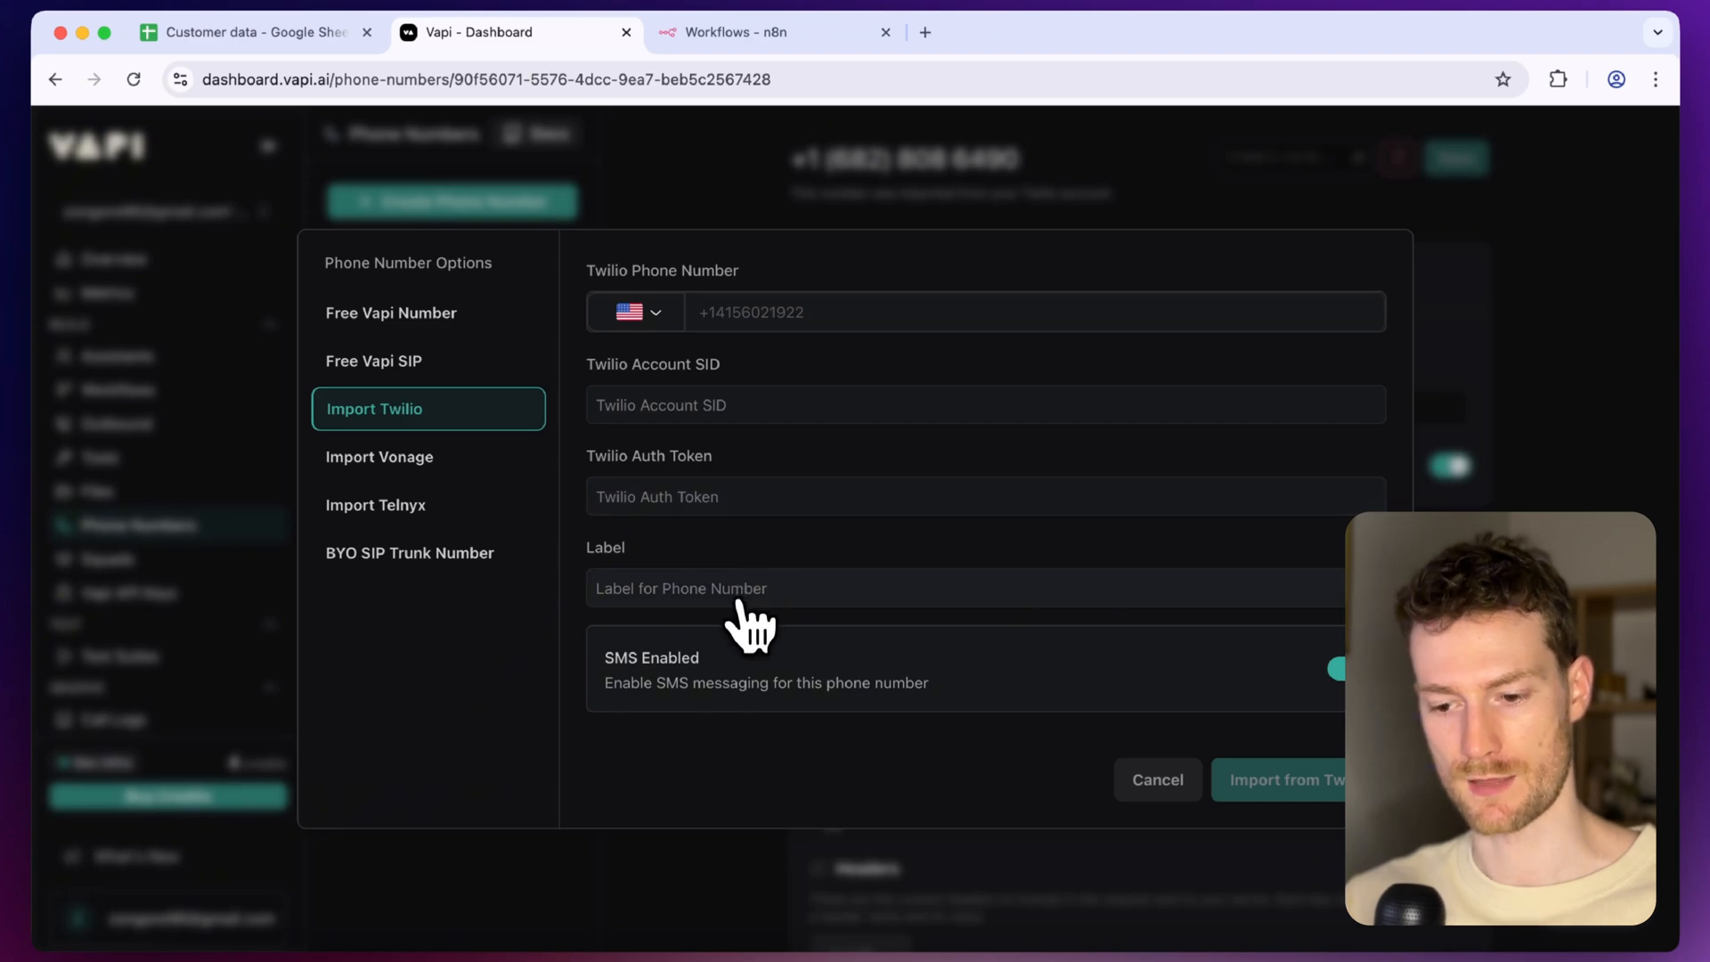
mouse_move(1063, 764)
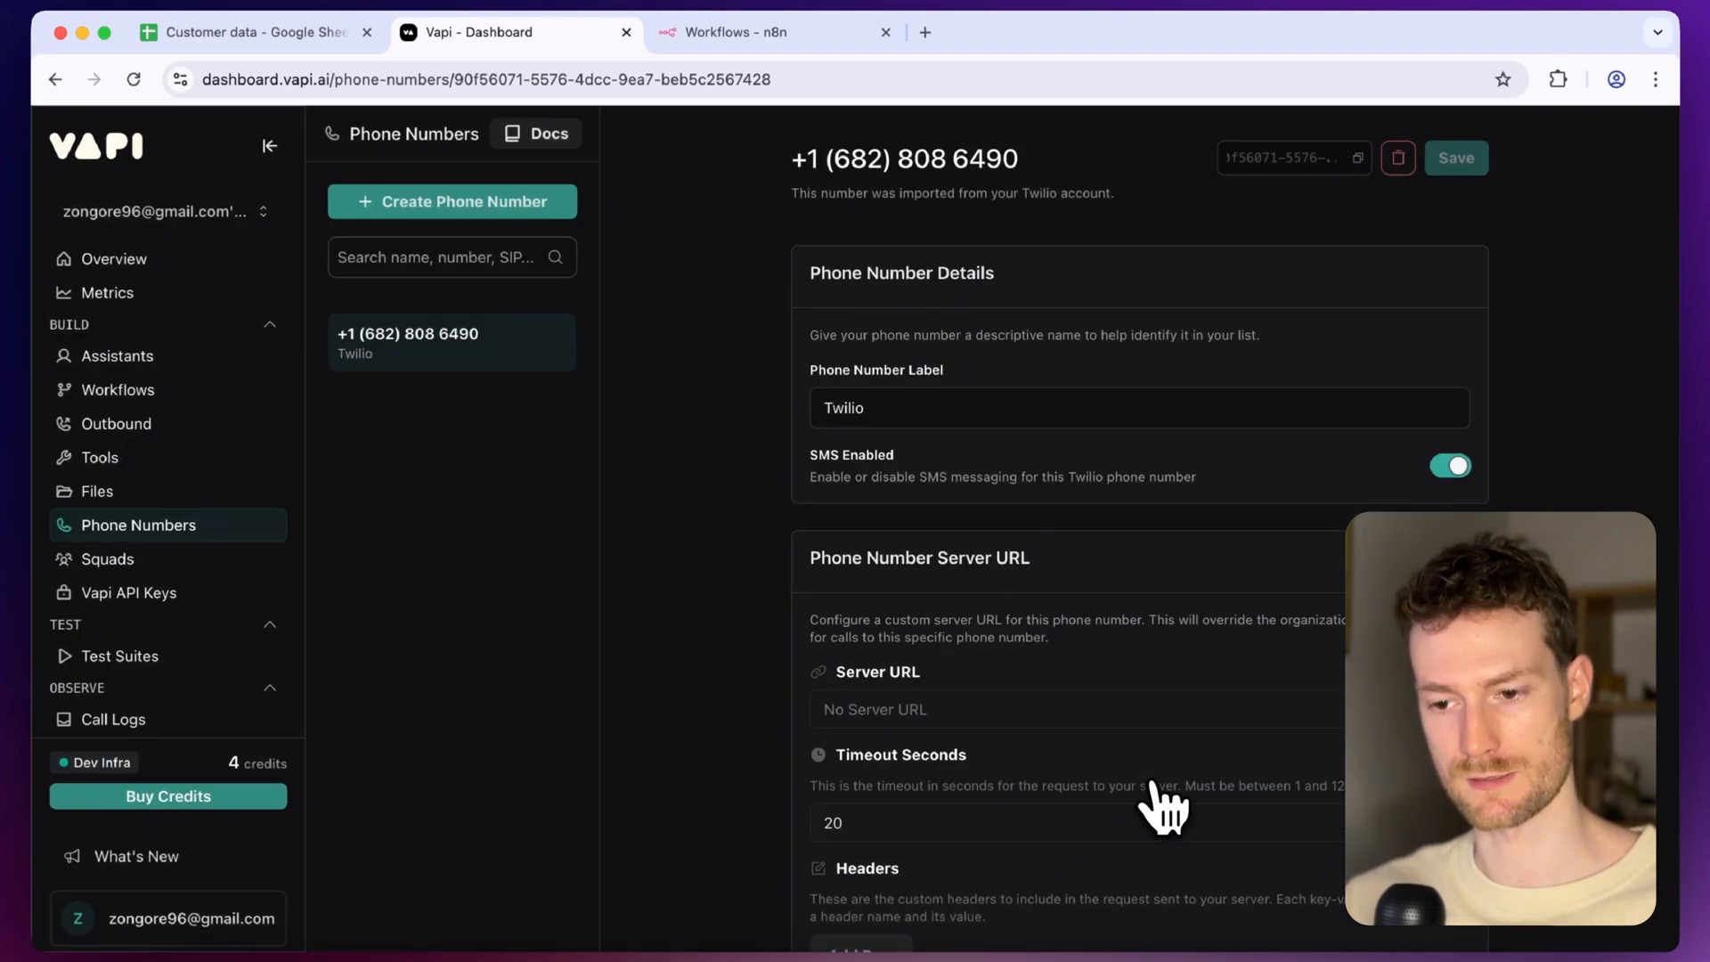
mouse_move(992, 643)
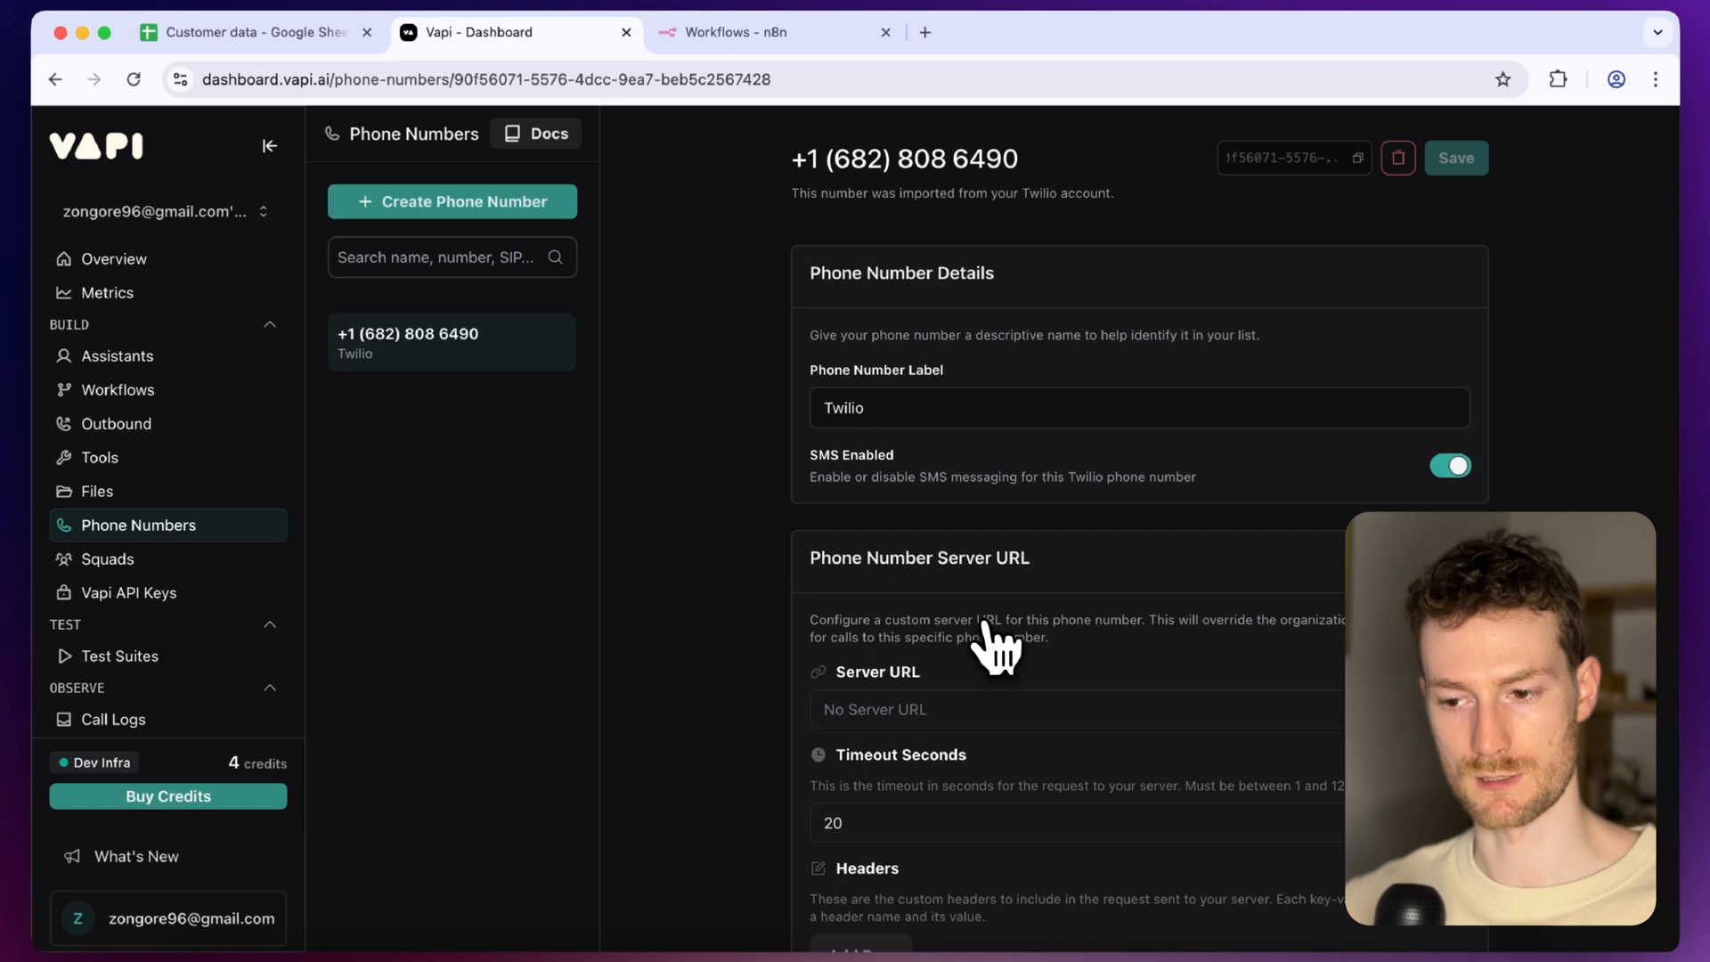
Create a new n8n workflow with a Webhook trigger as its first step
click(764, 32)
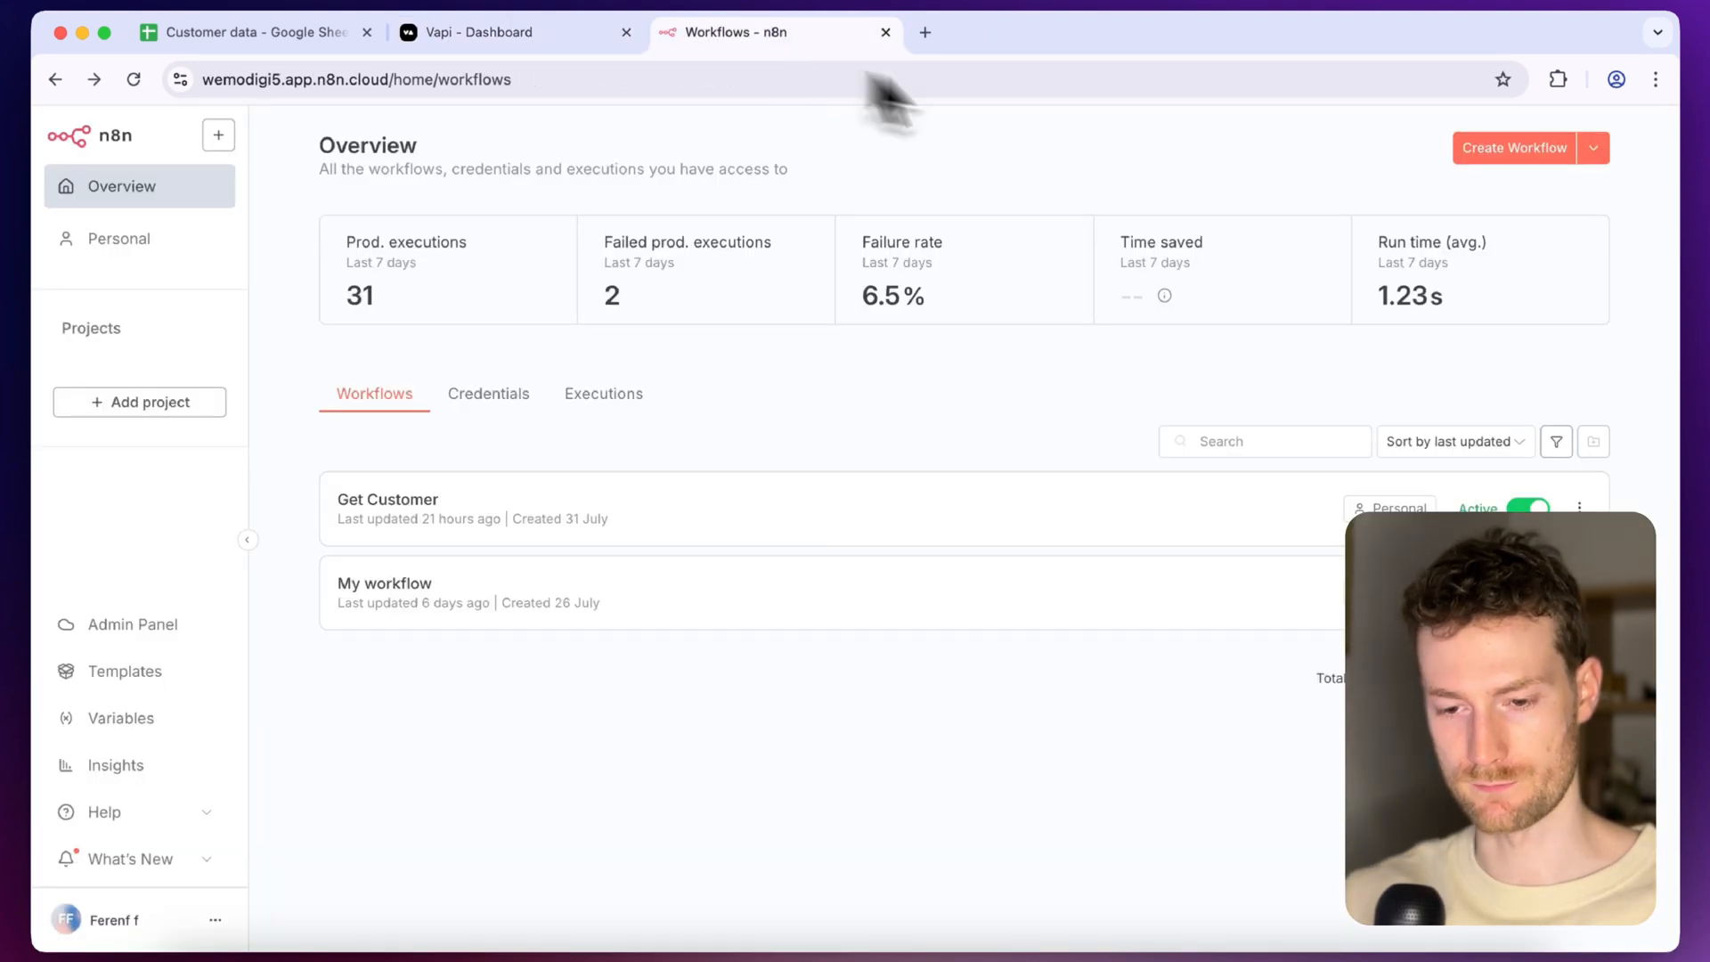
mouse_move(1516, 147)
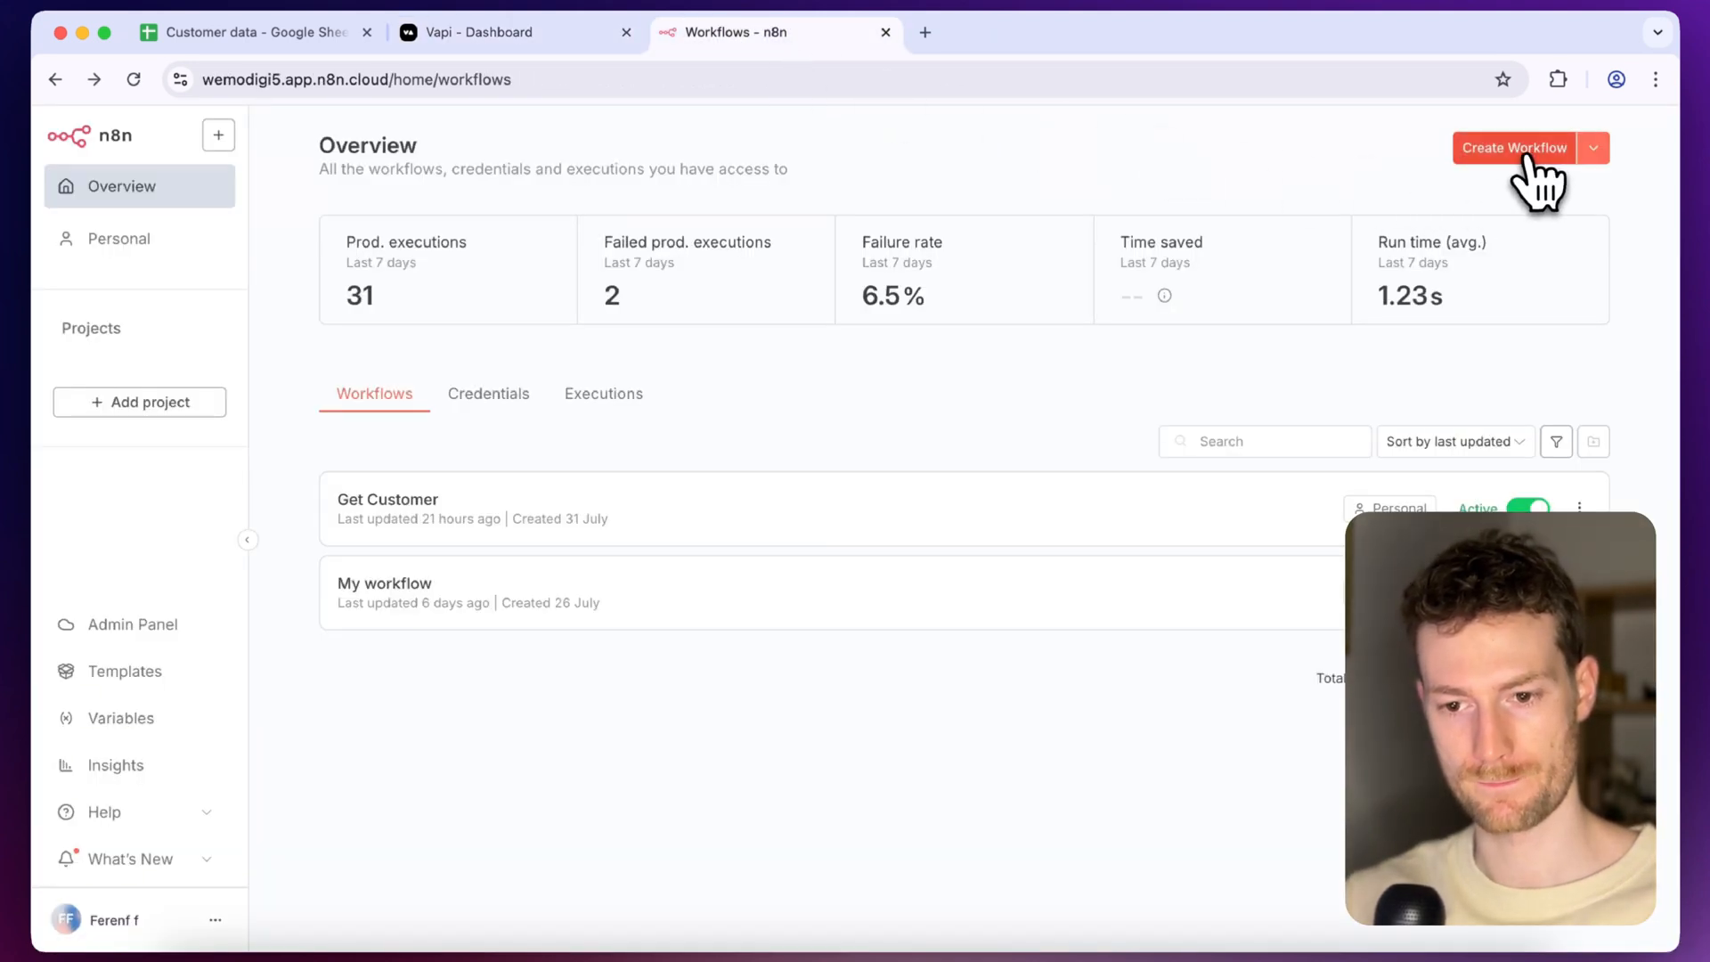
click(1514, 148)
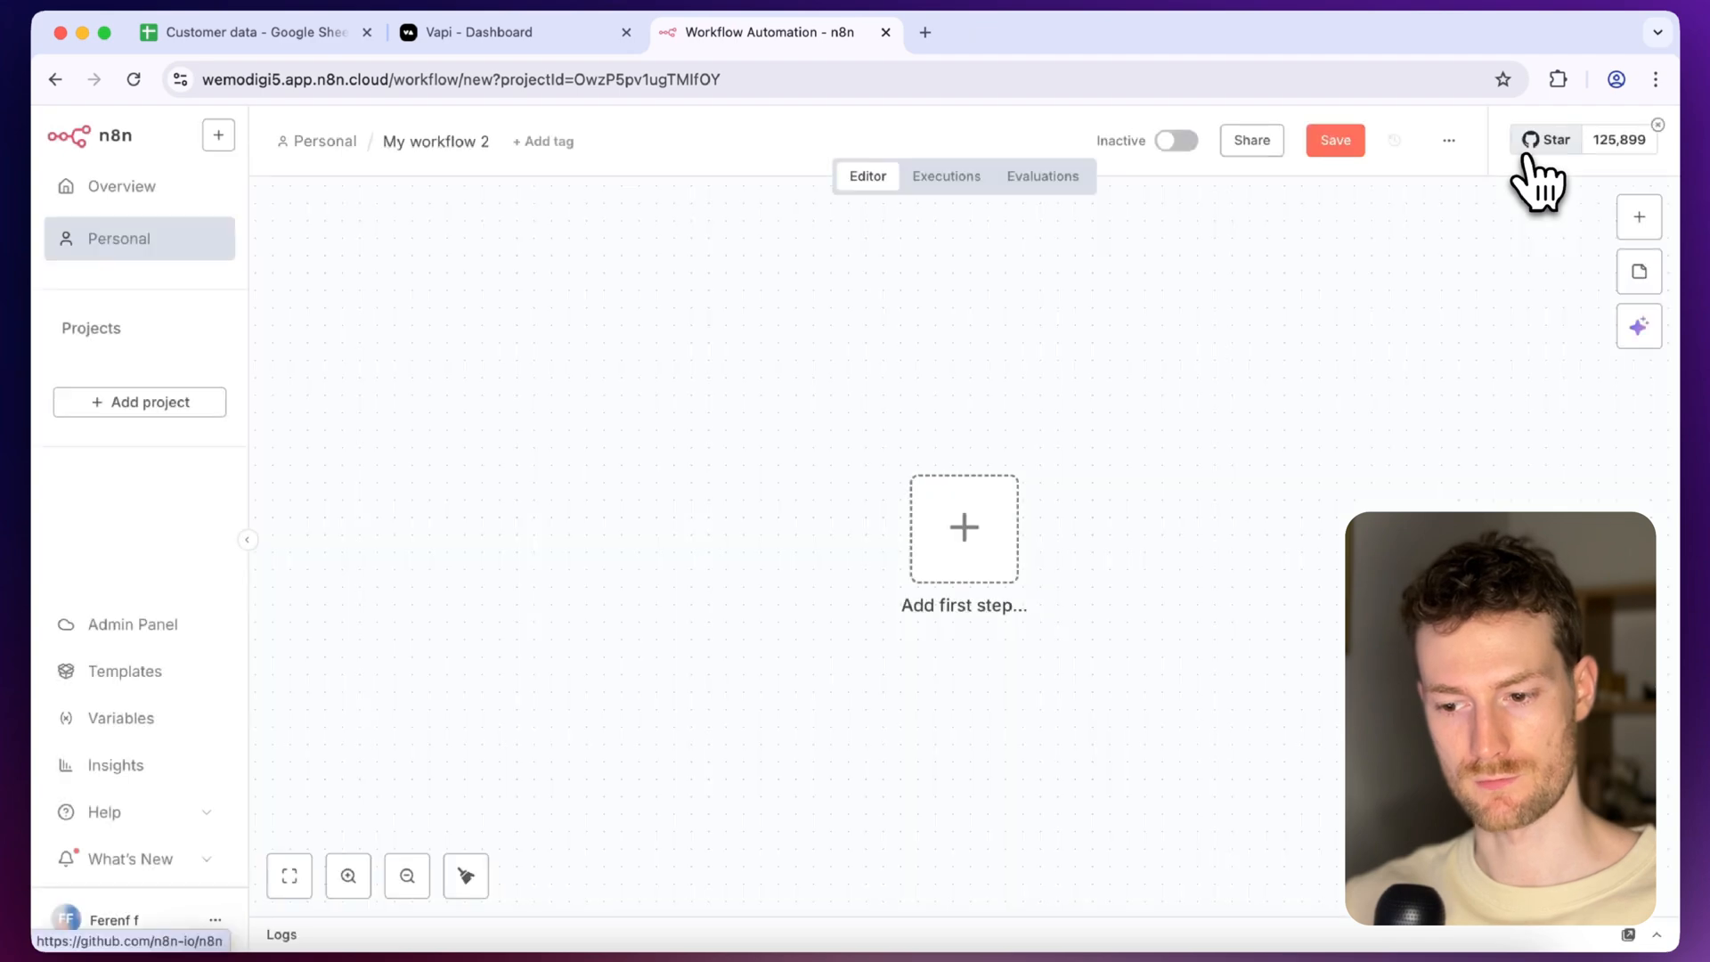
click(964, 527)
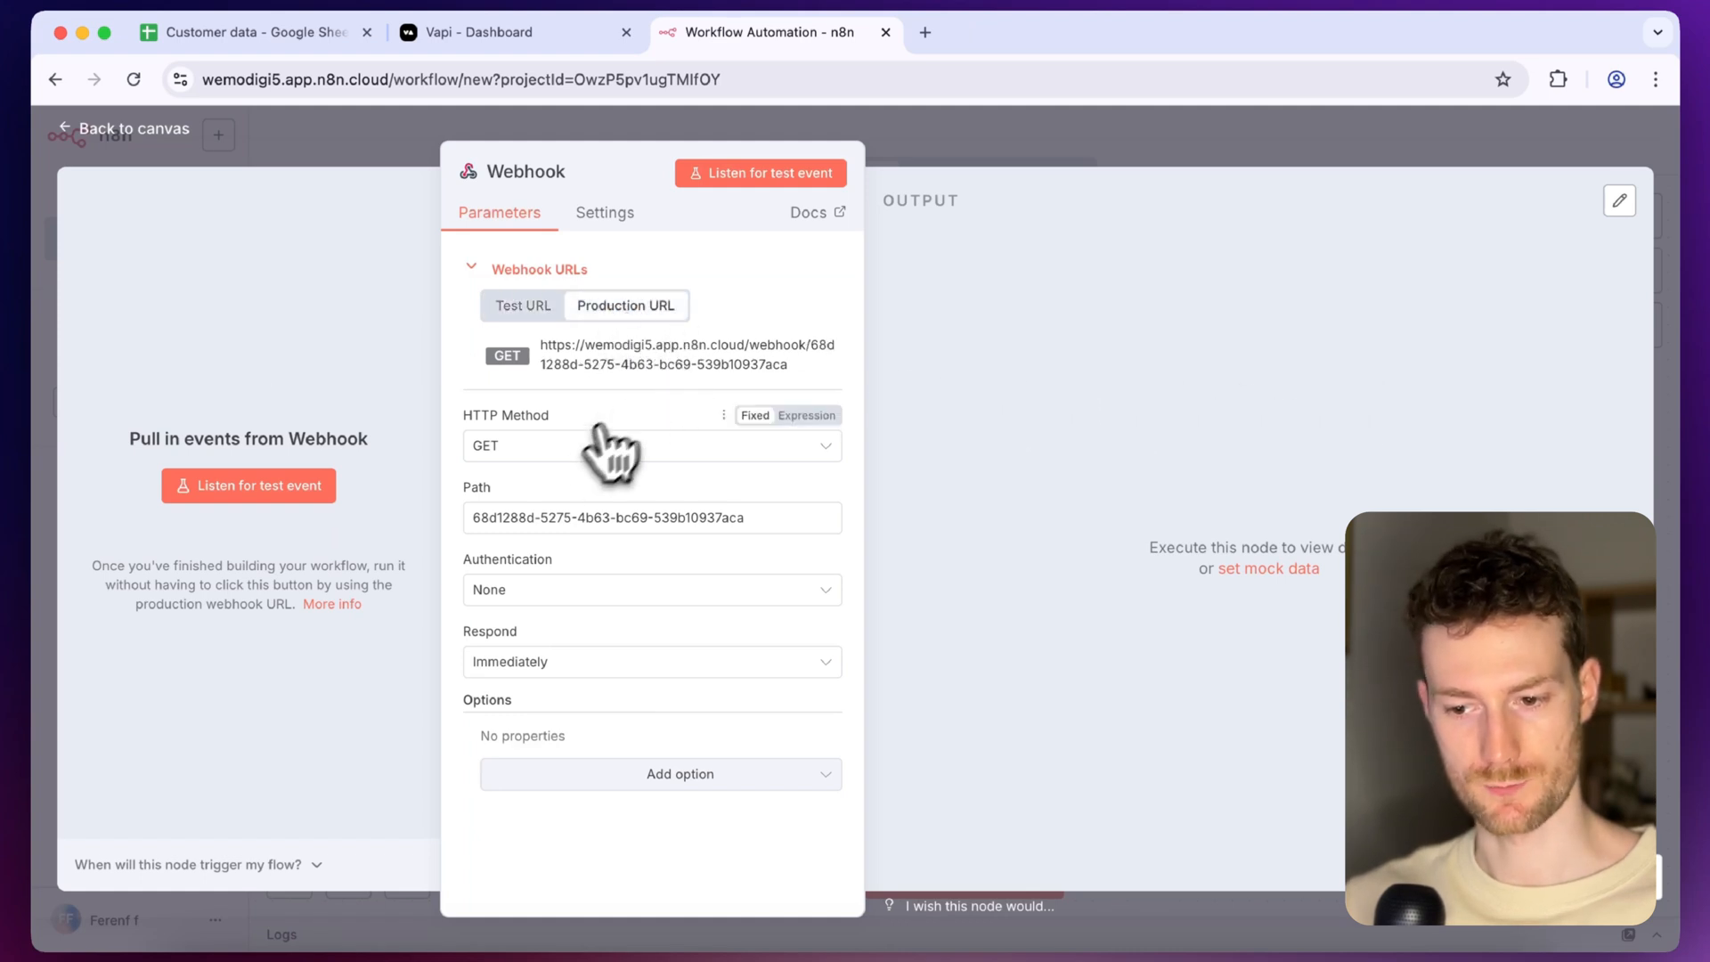
Set the Webhook to HTTP Method POST, responding via a 'Respond to Webhook' node
click(652, 446)
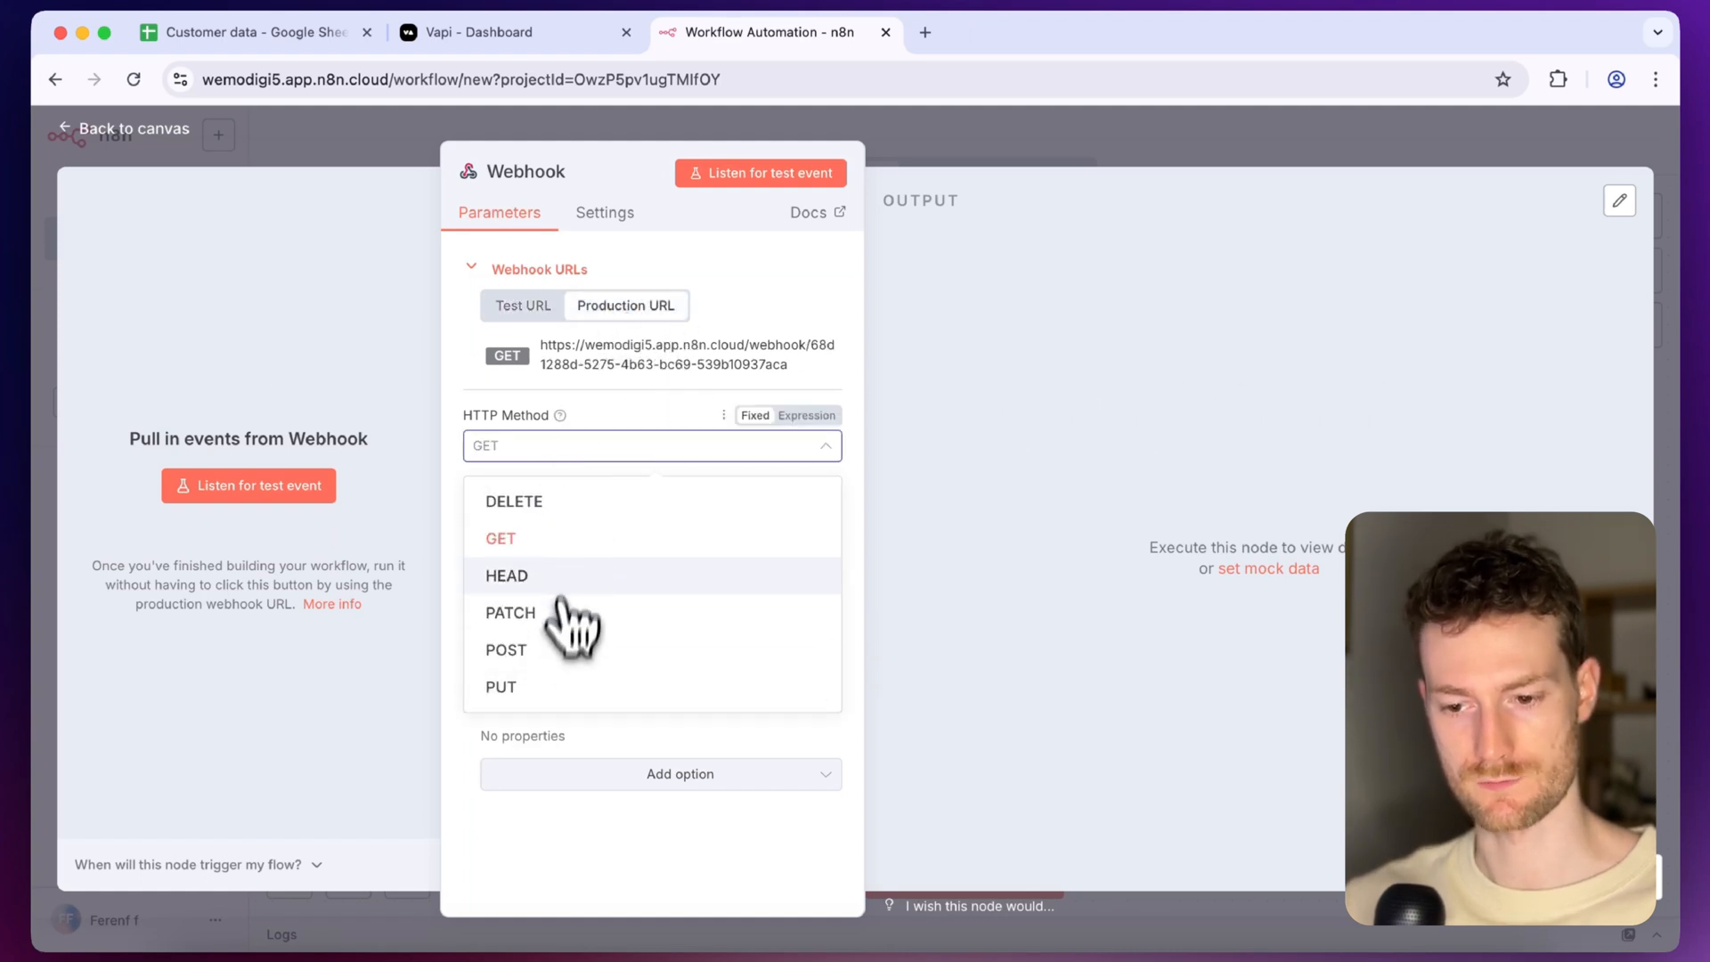
click(504, 650)
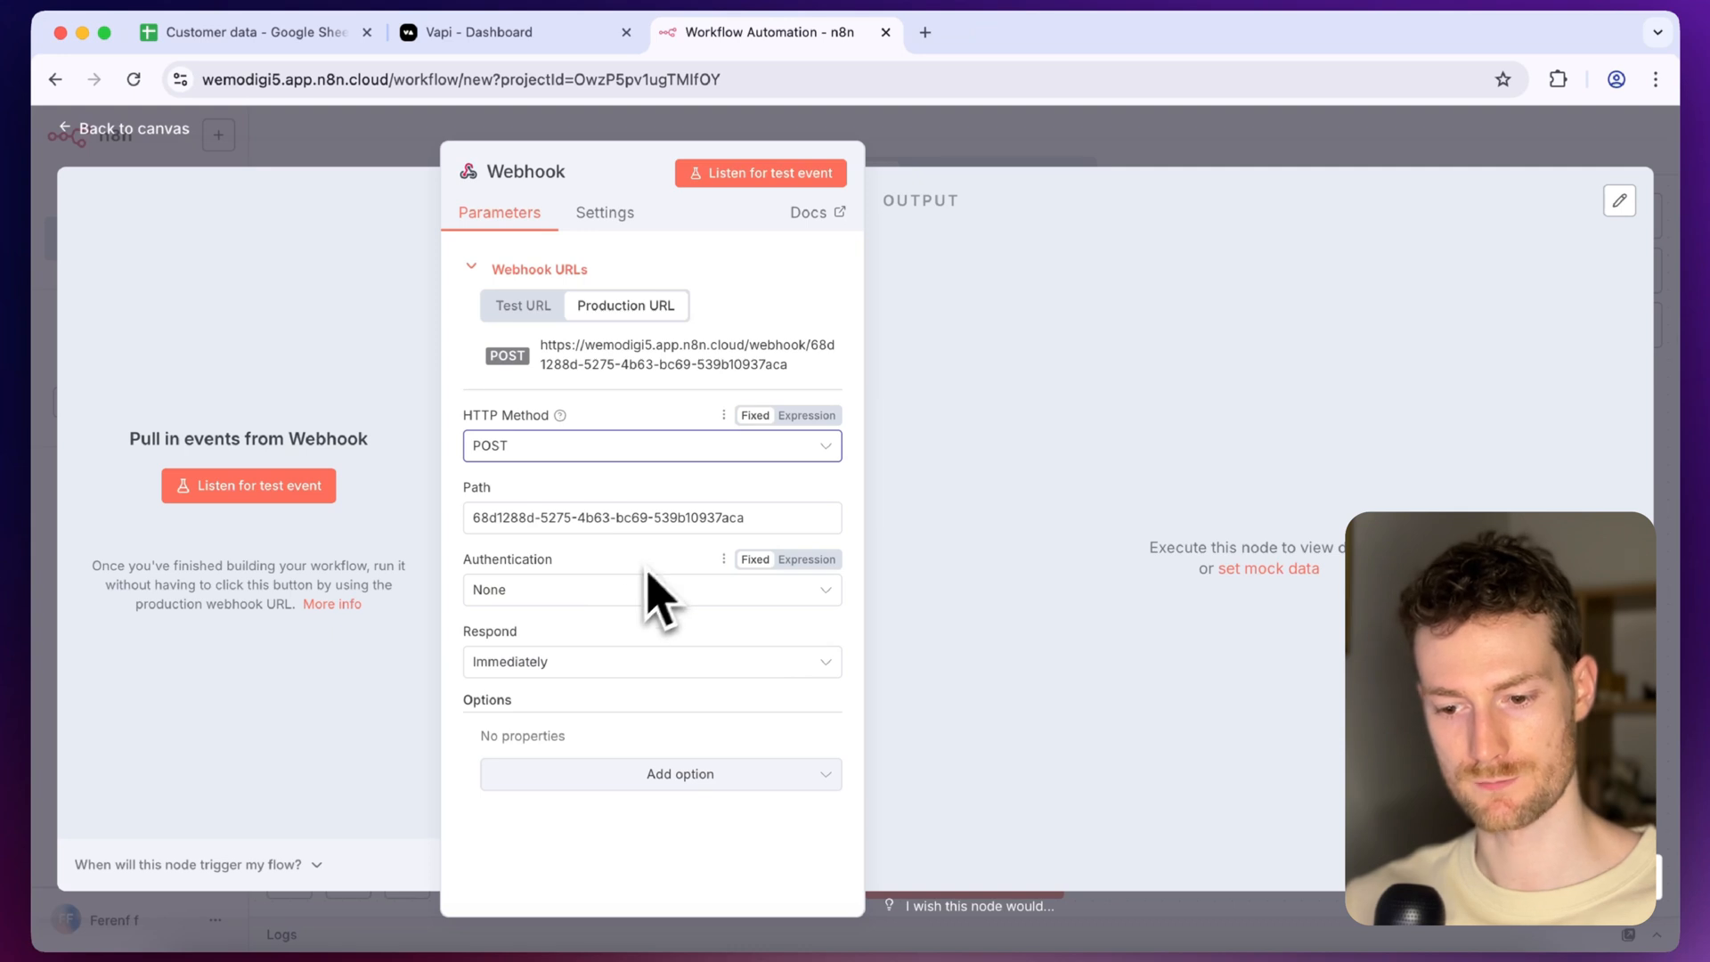
click(652, 661)
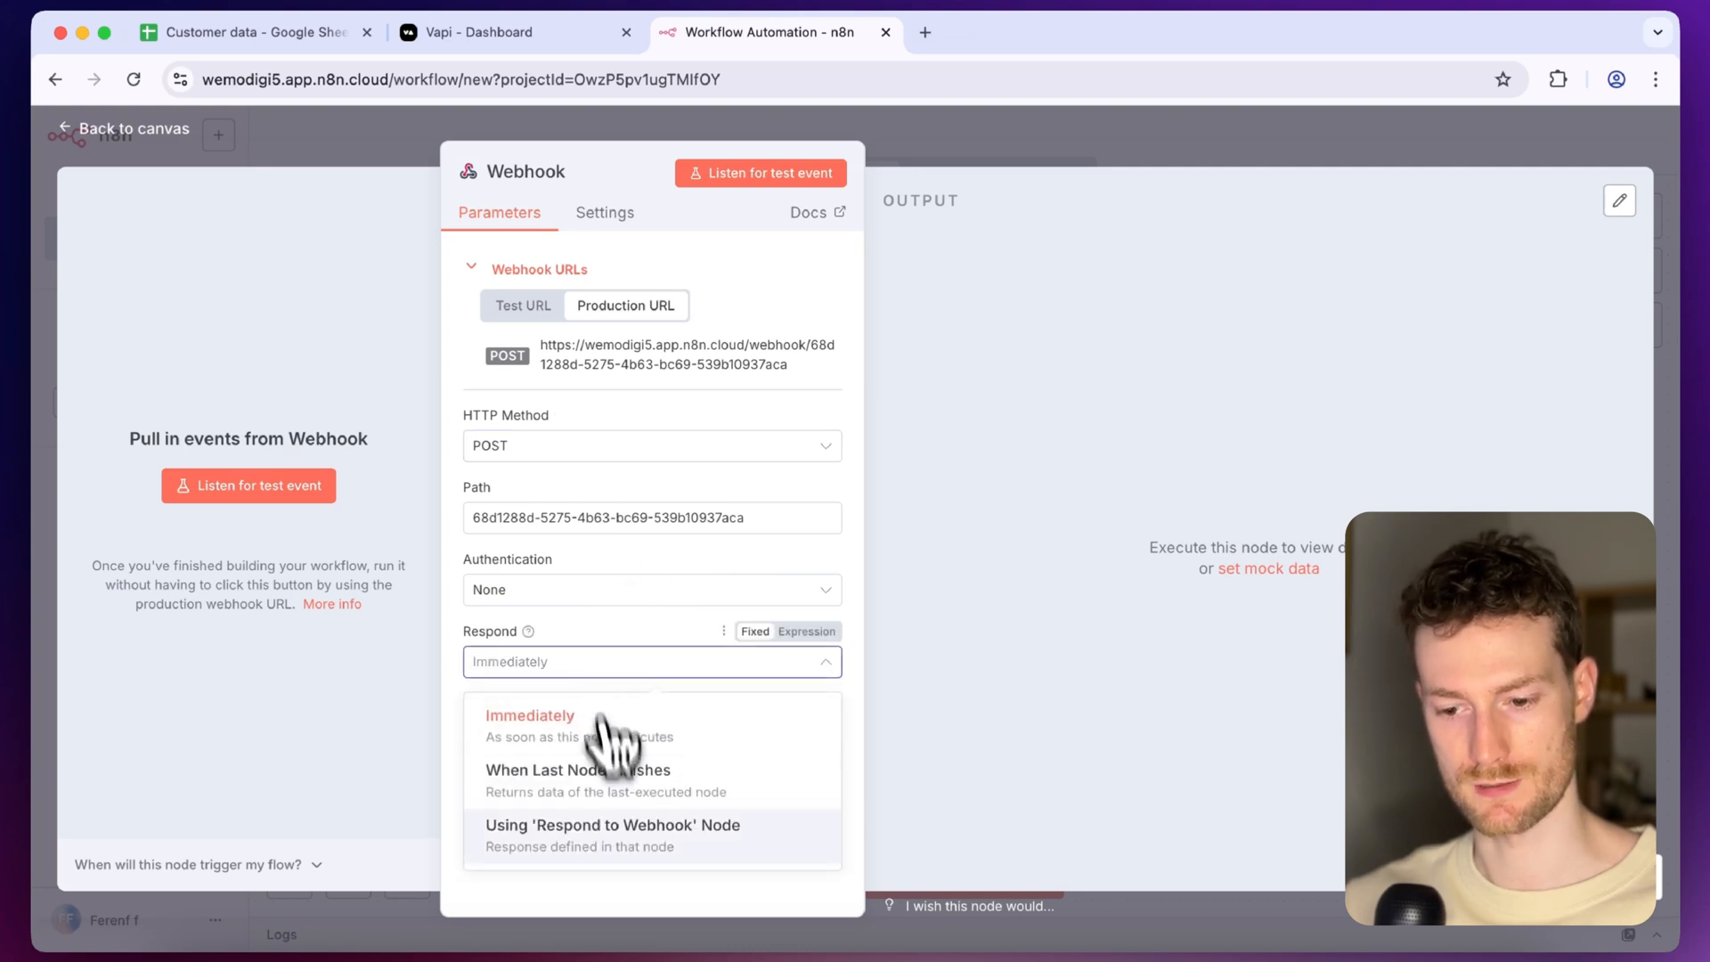
click(611, 825)
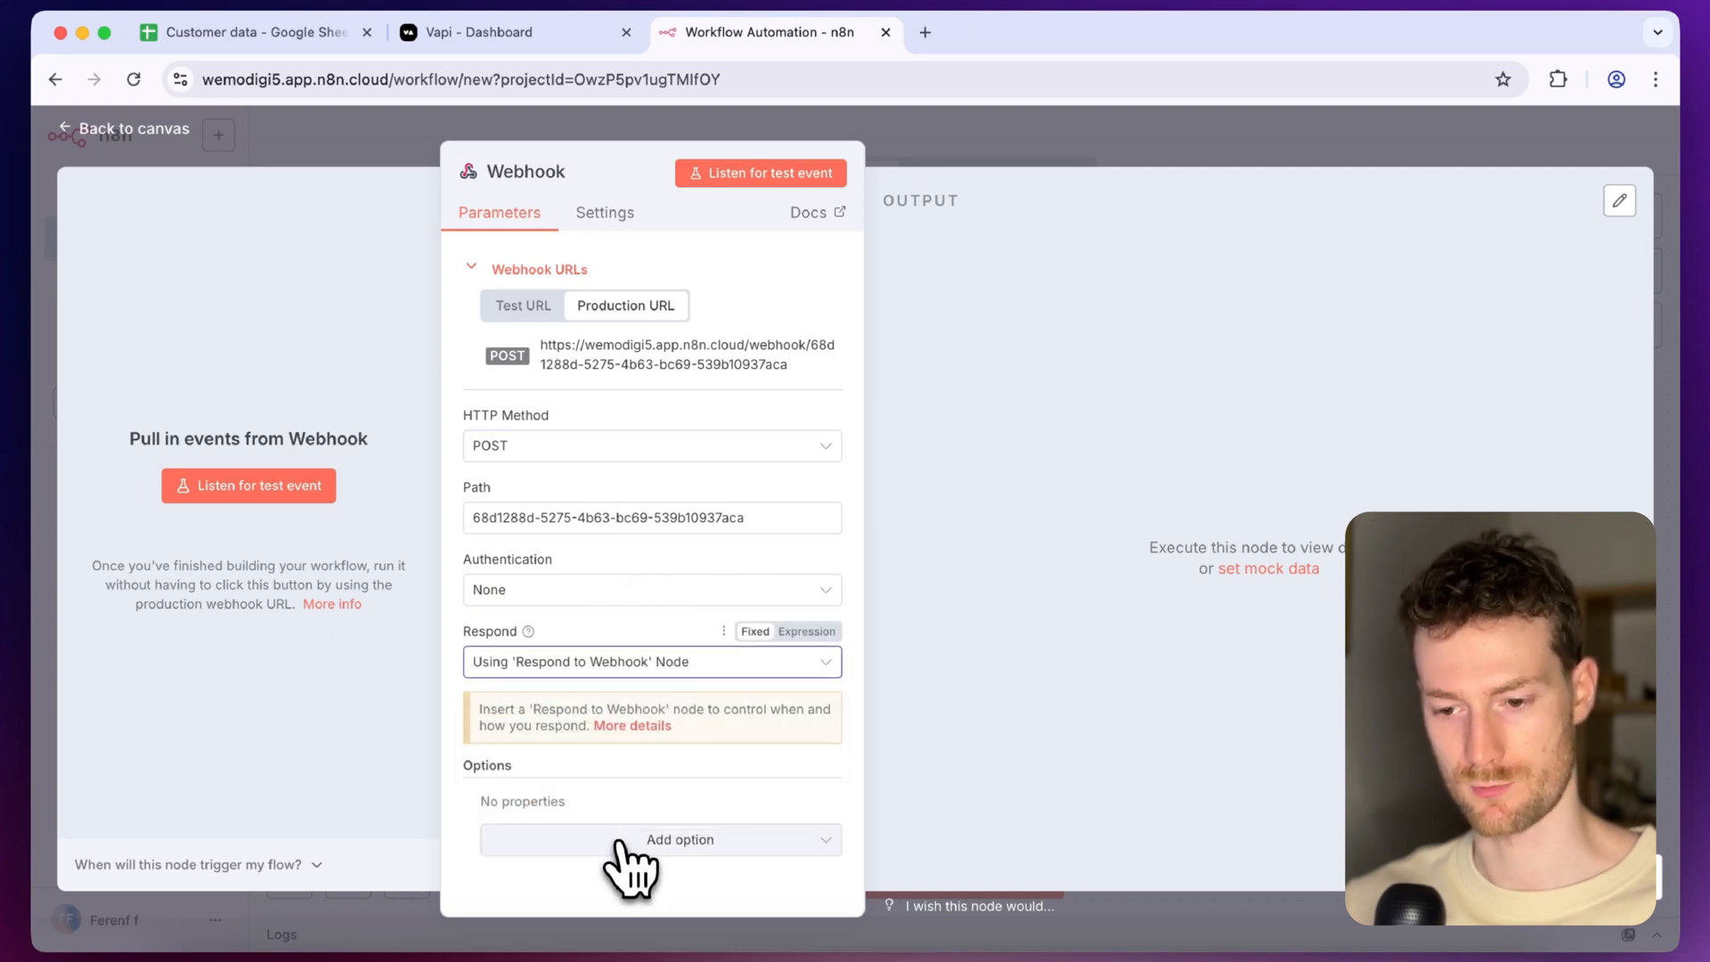
mouse_move(623, 387)
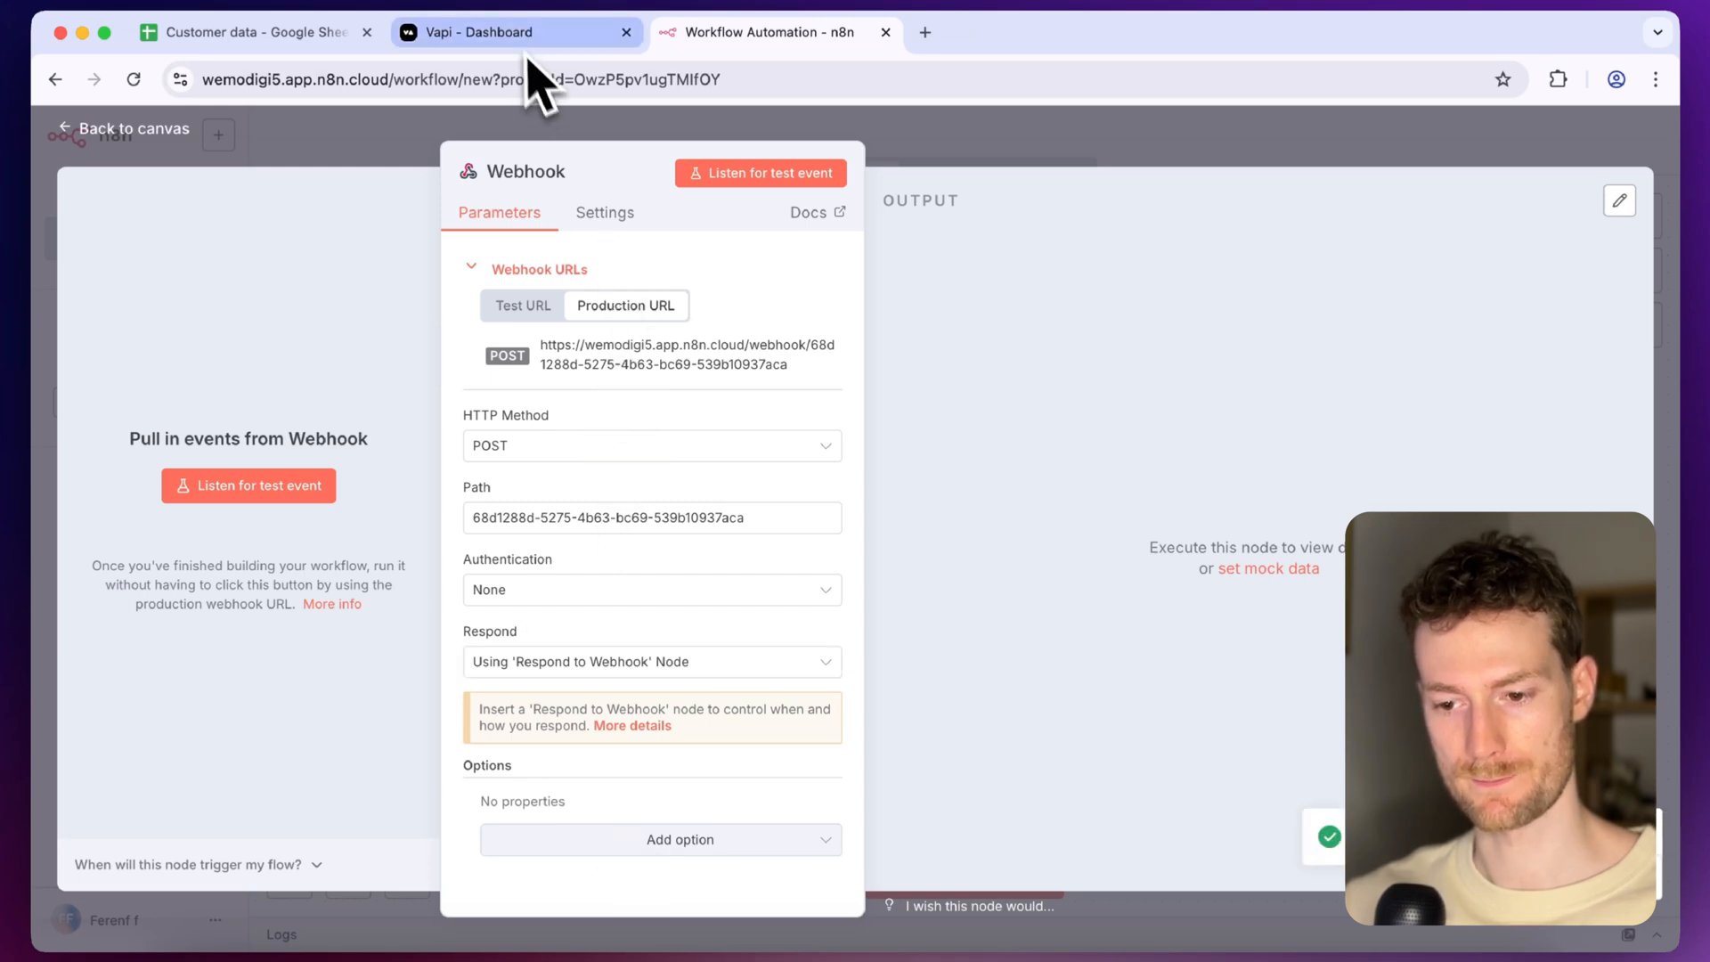
Save the Vapi phone number with the n8n webhook URL as its Server URL and view Inbound Settings
click(503, 32)
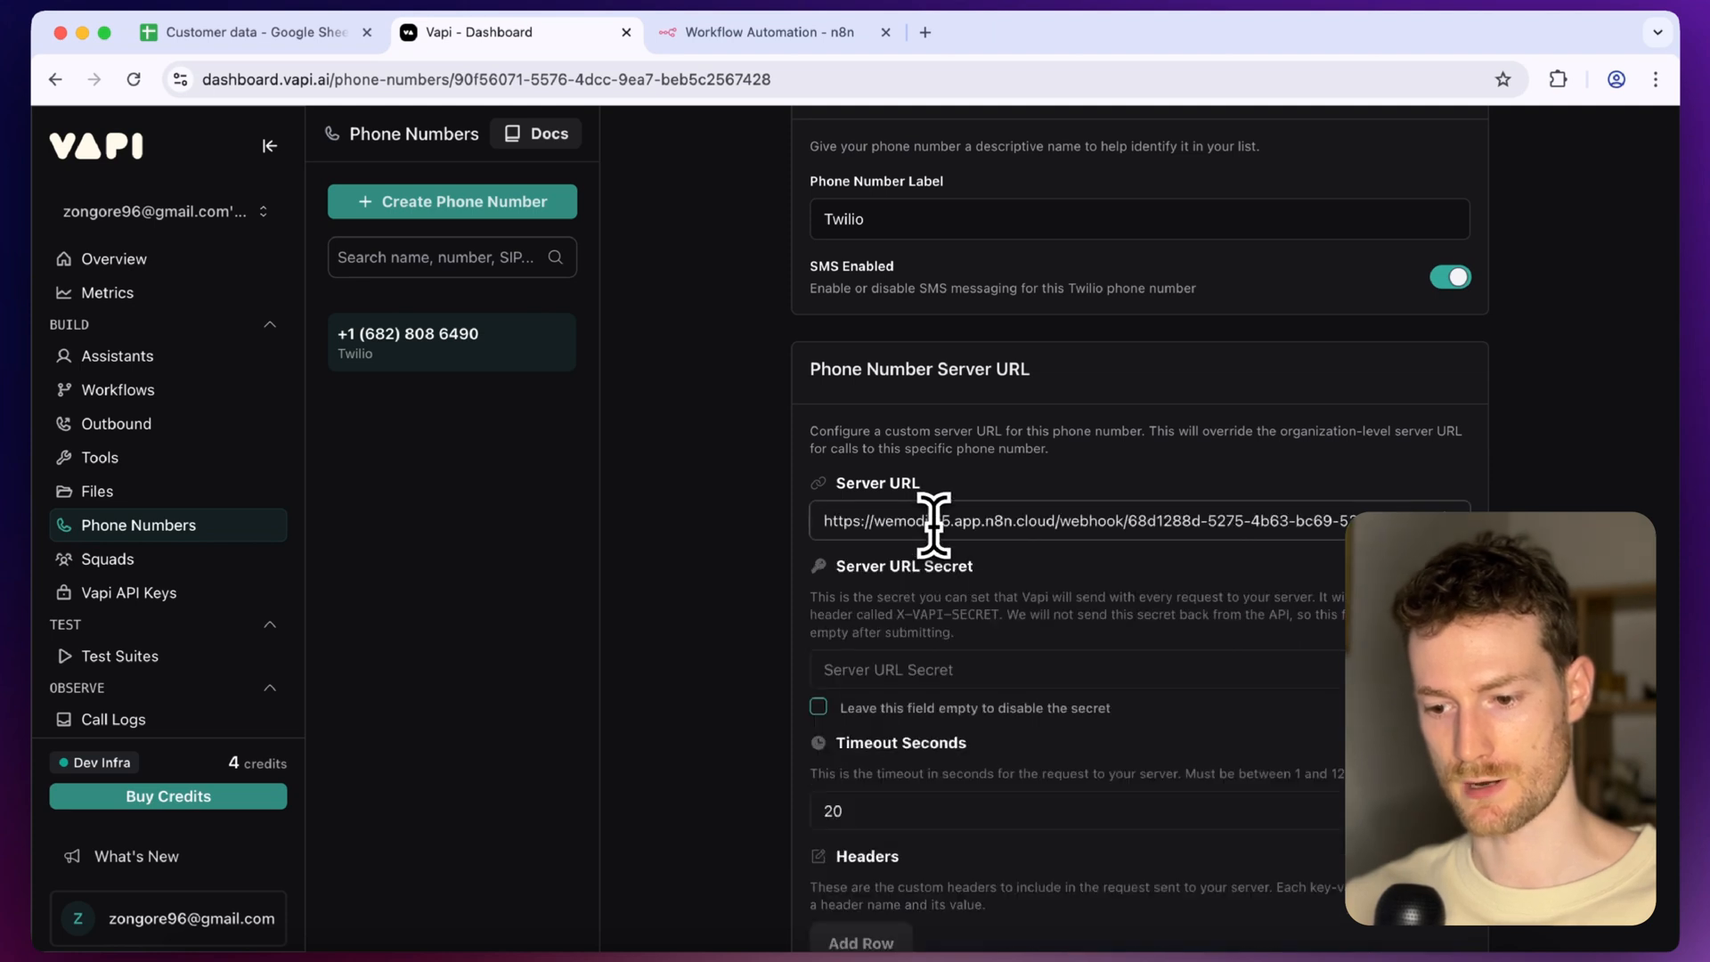
scroll(up, 3)
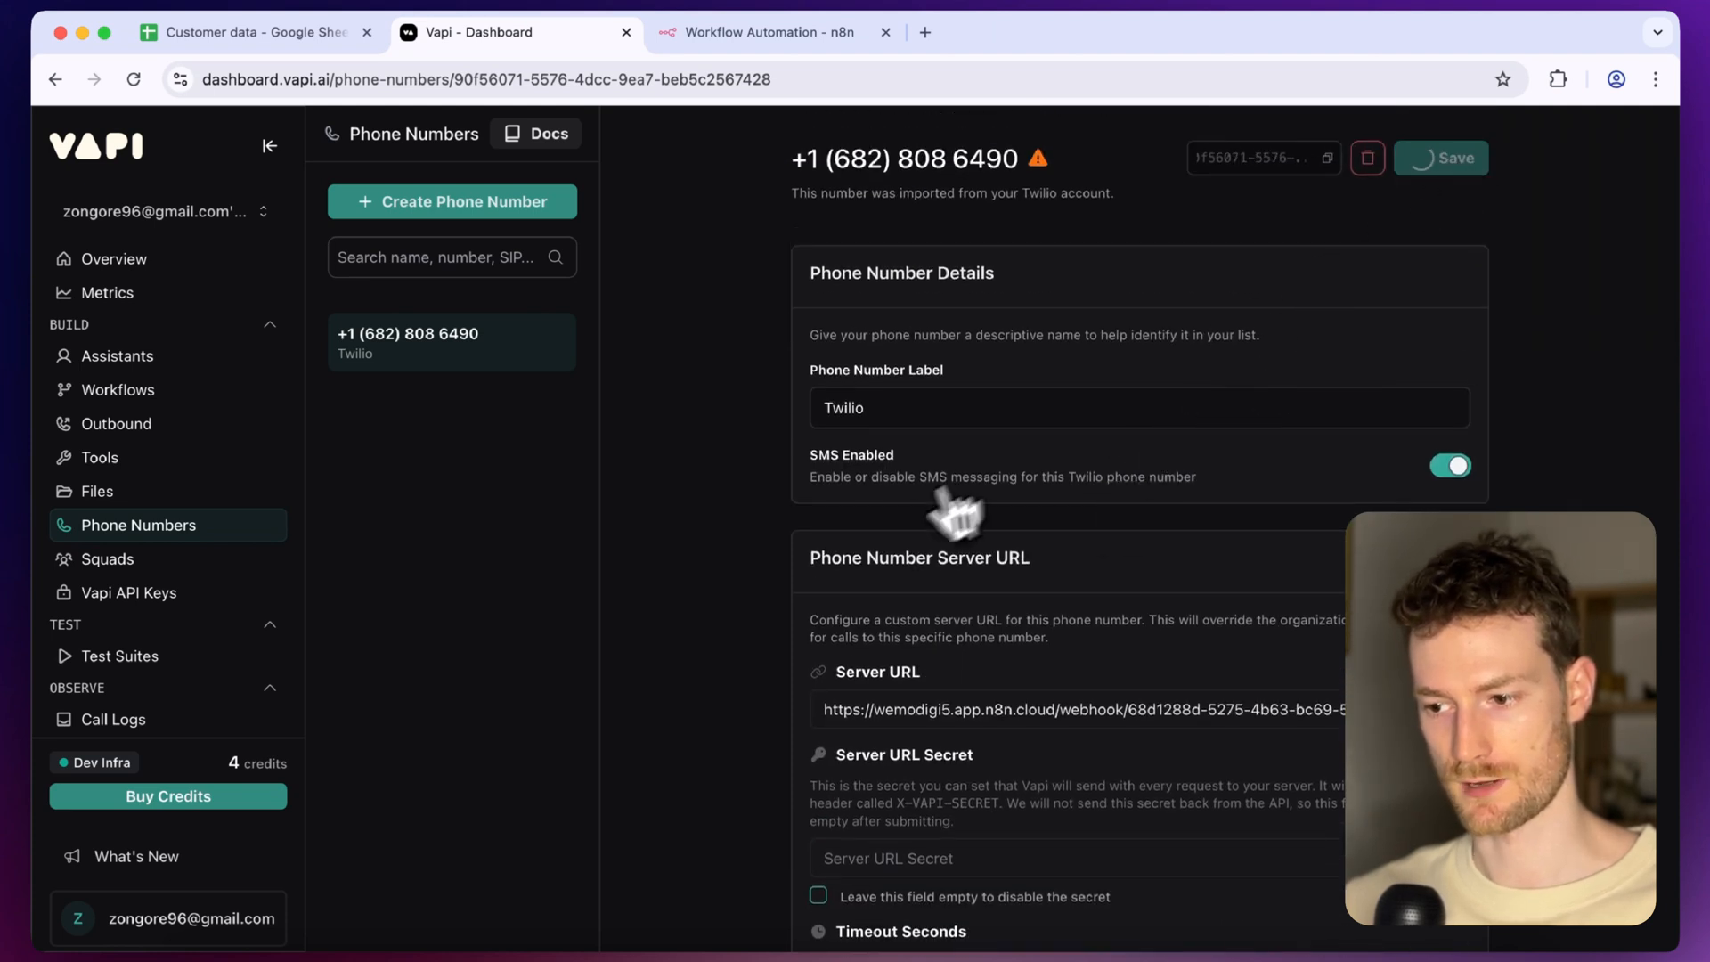
click(1439, 158)
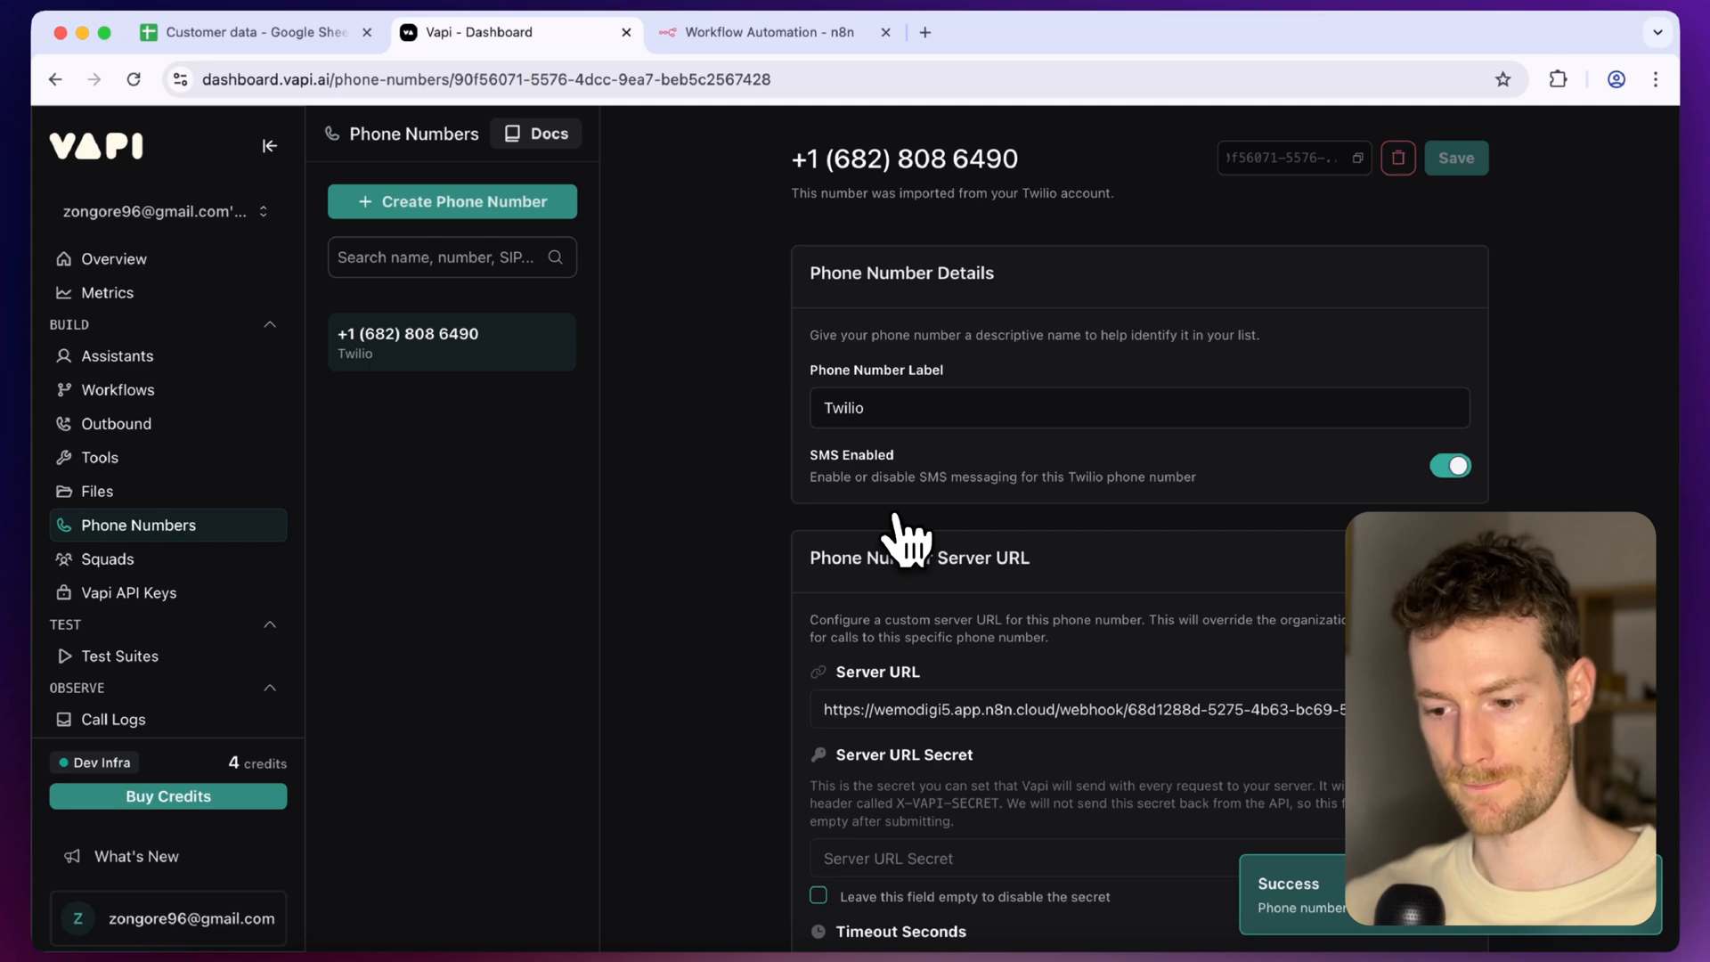
scroll(down, 3)
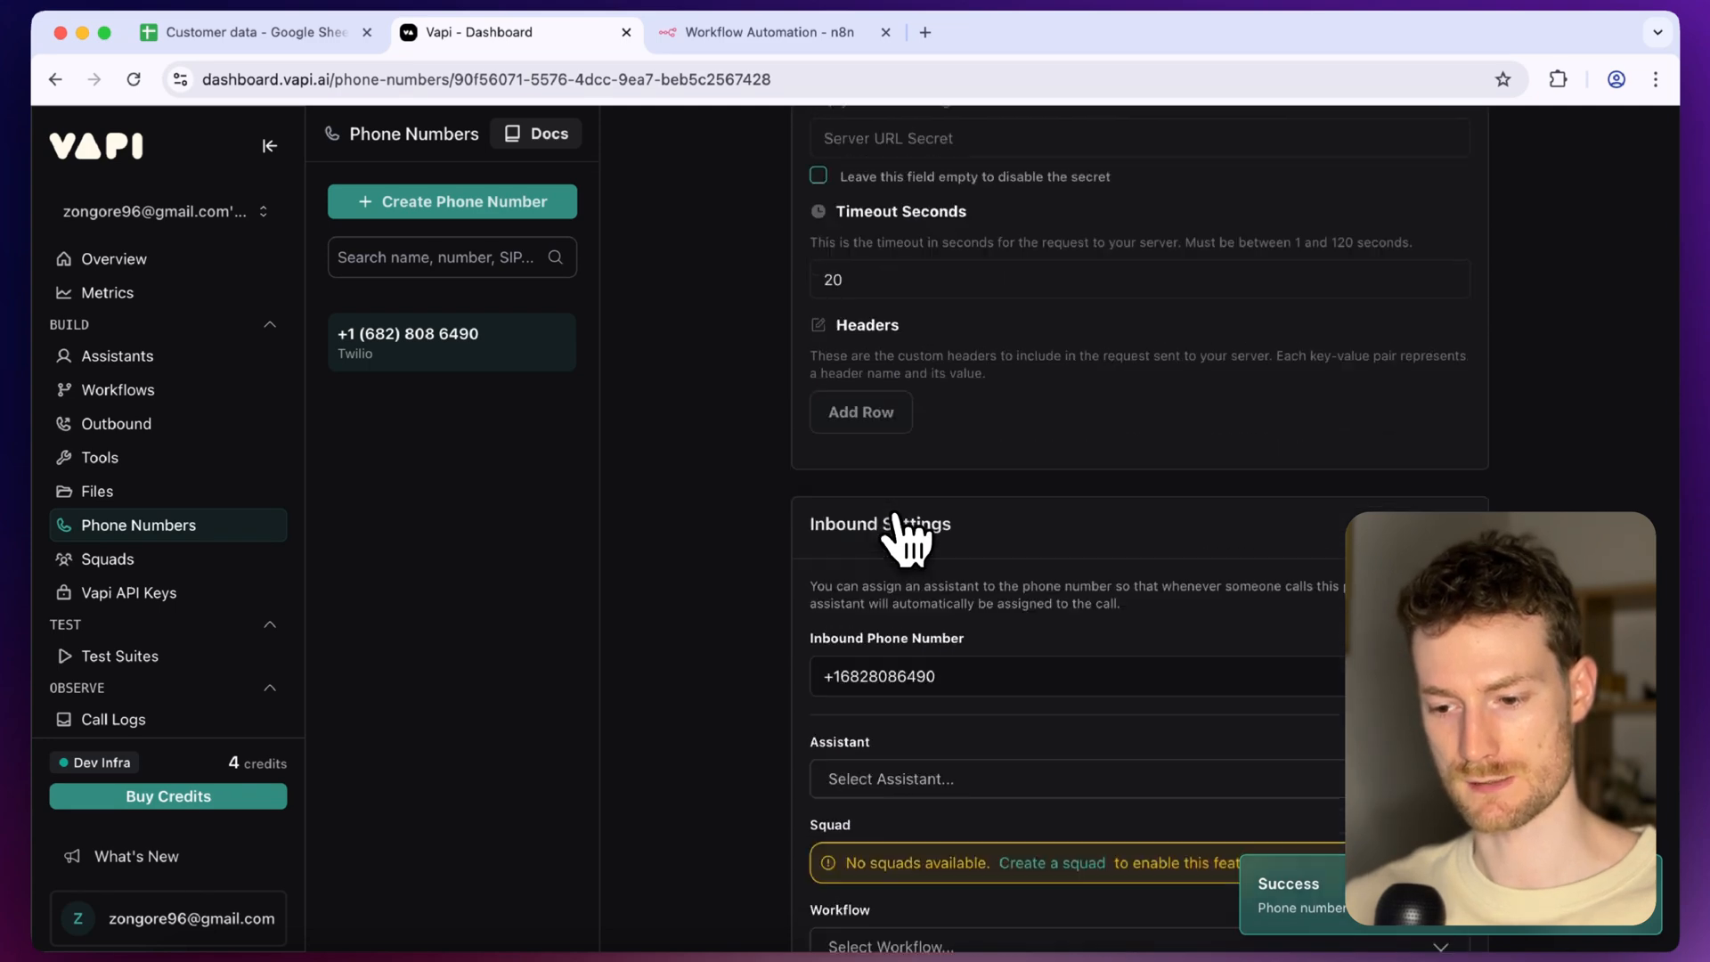
scroll(down, 3)
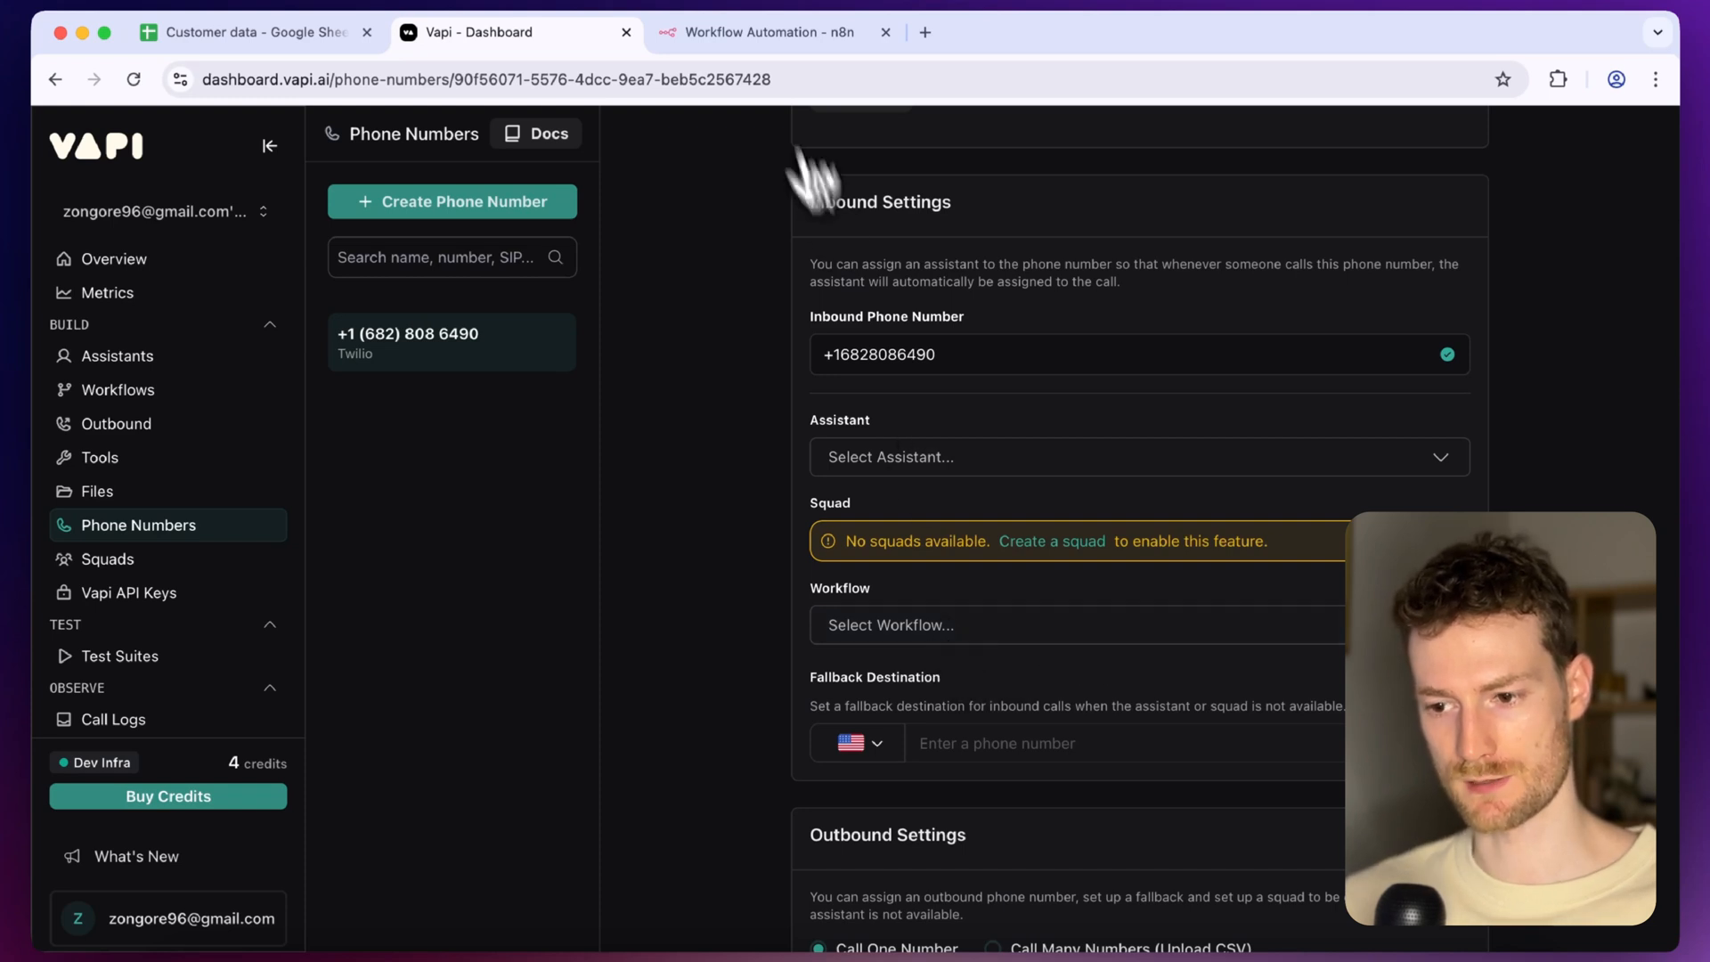
Add a Wait node after the Webhook and close the Wait and Respond to Webhook panels
click(774, 32)
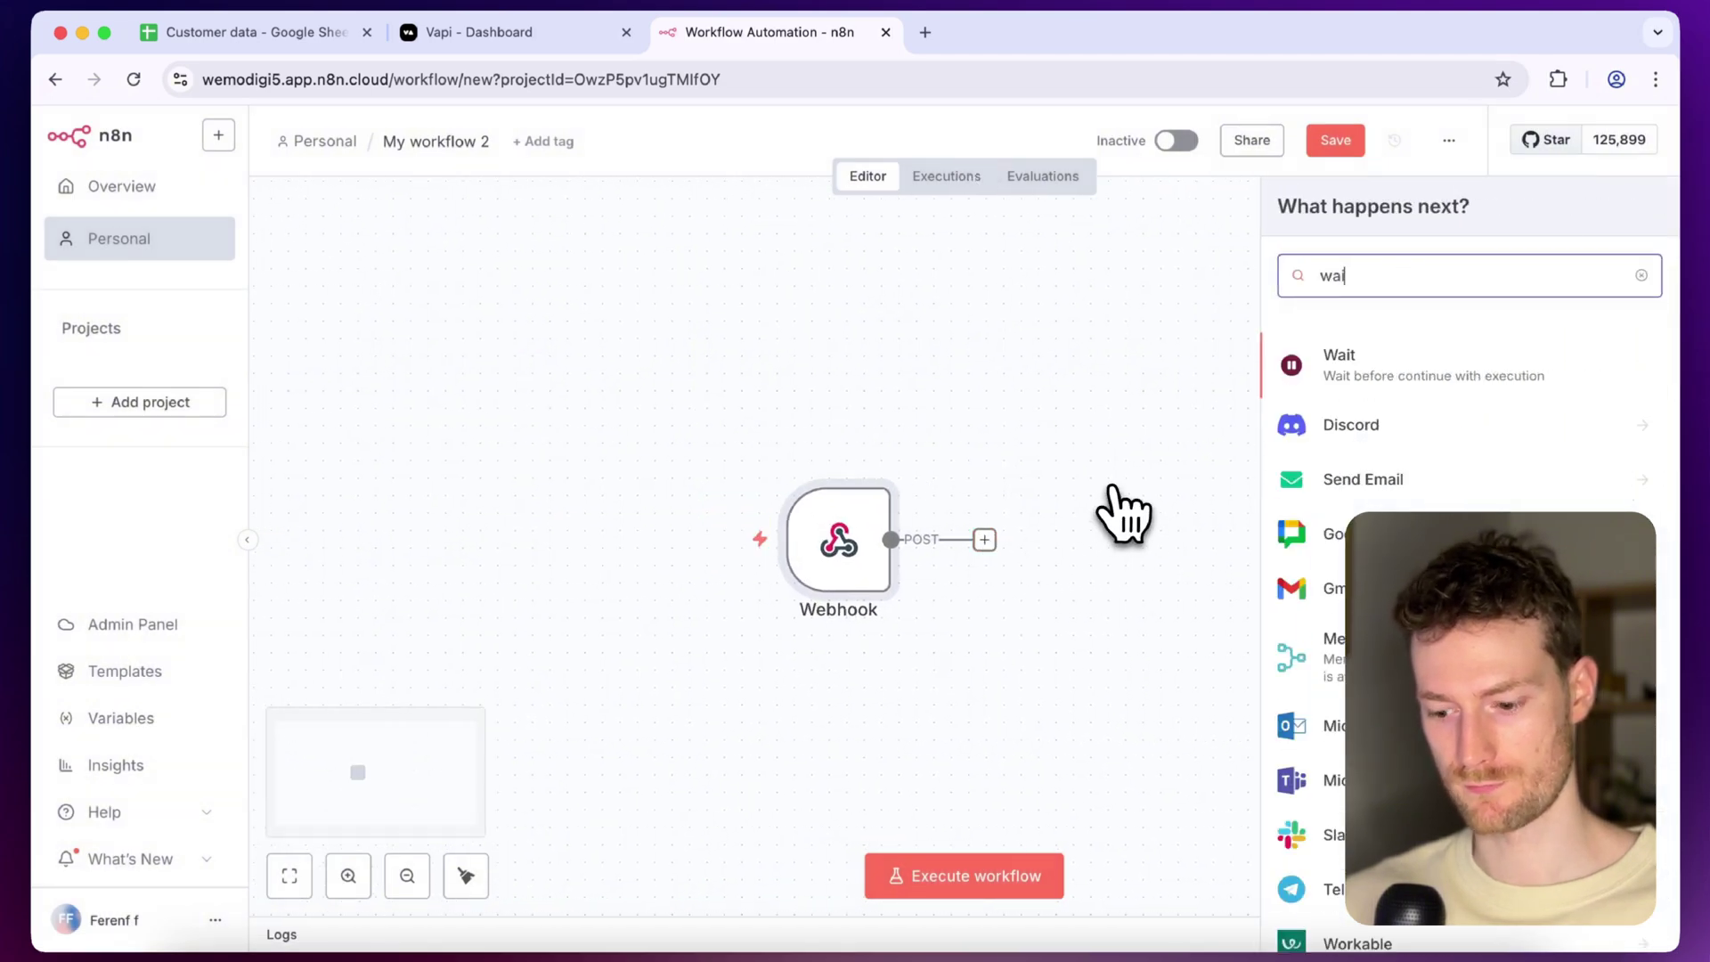
click(1338, 363)
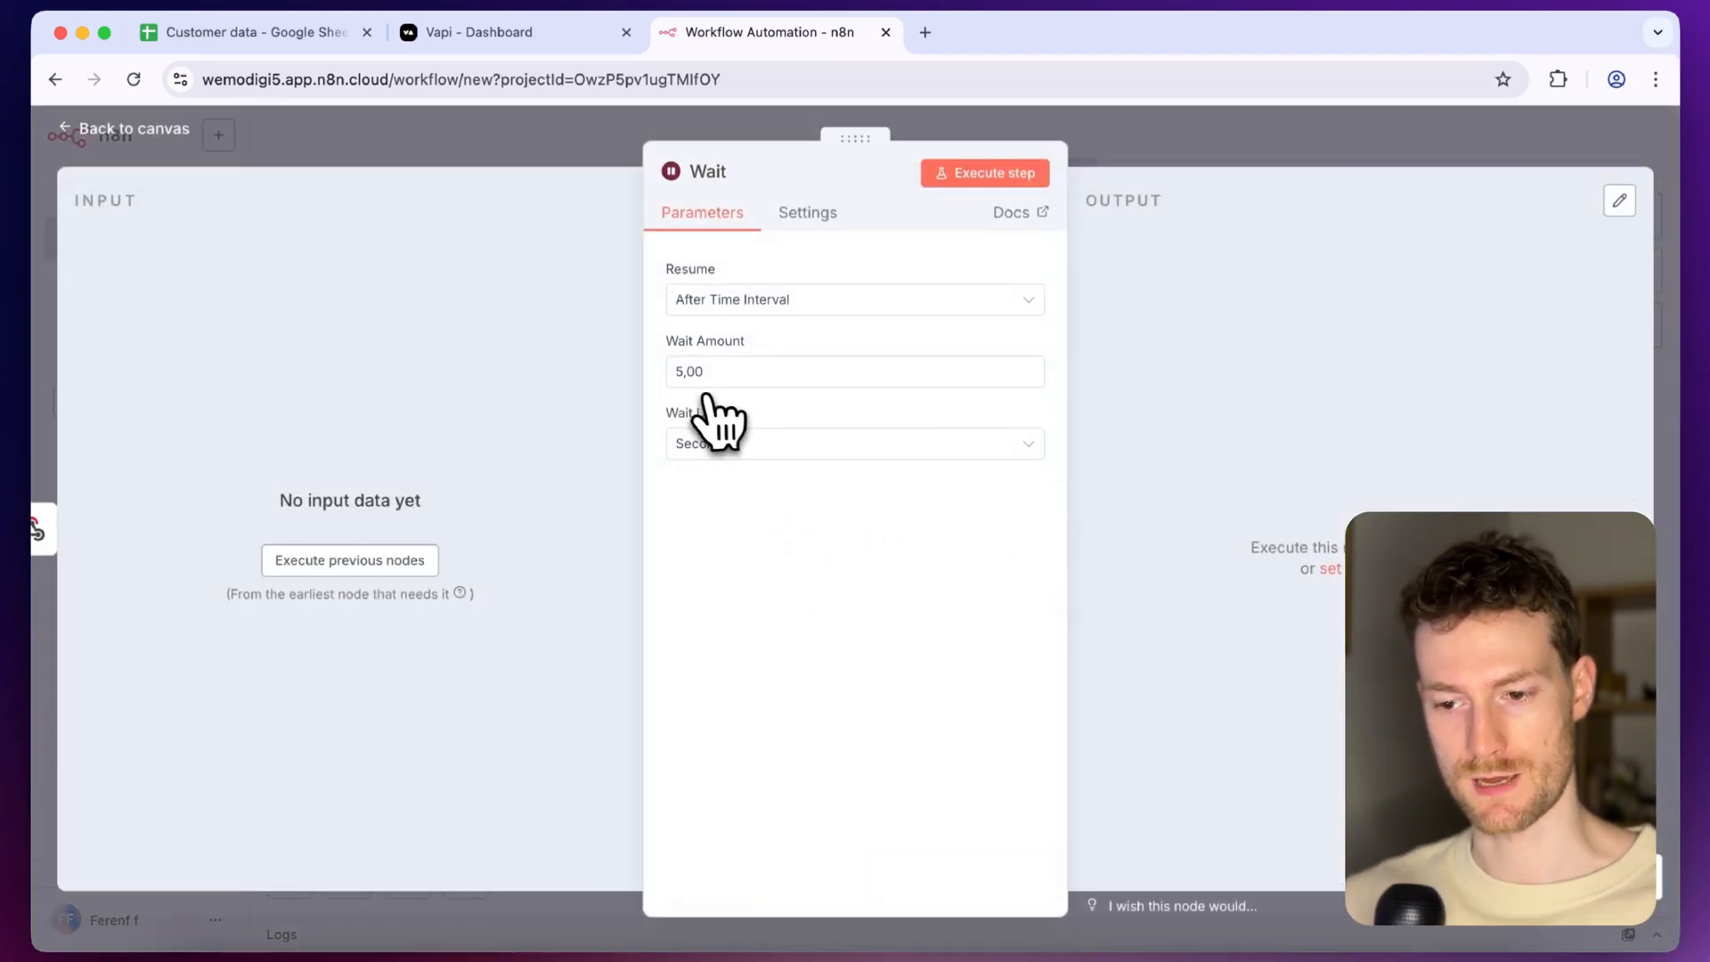
mouse_move(735, 497)
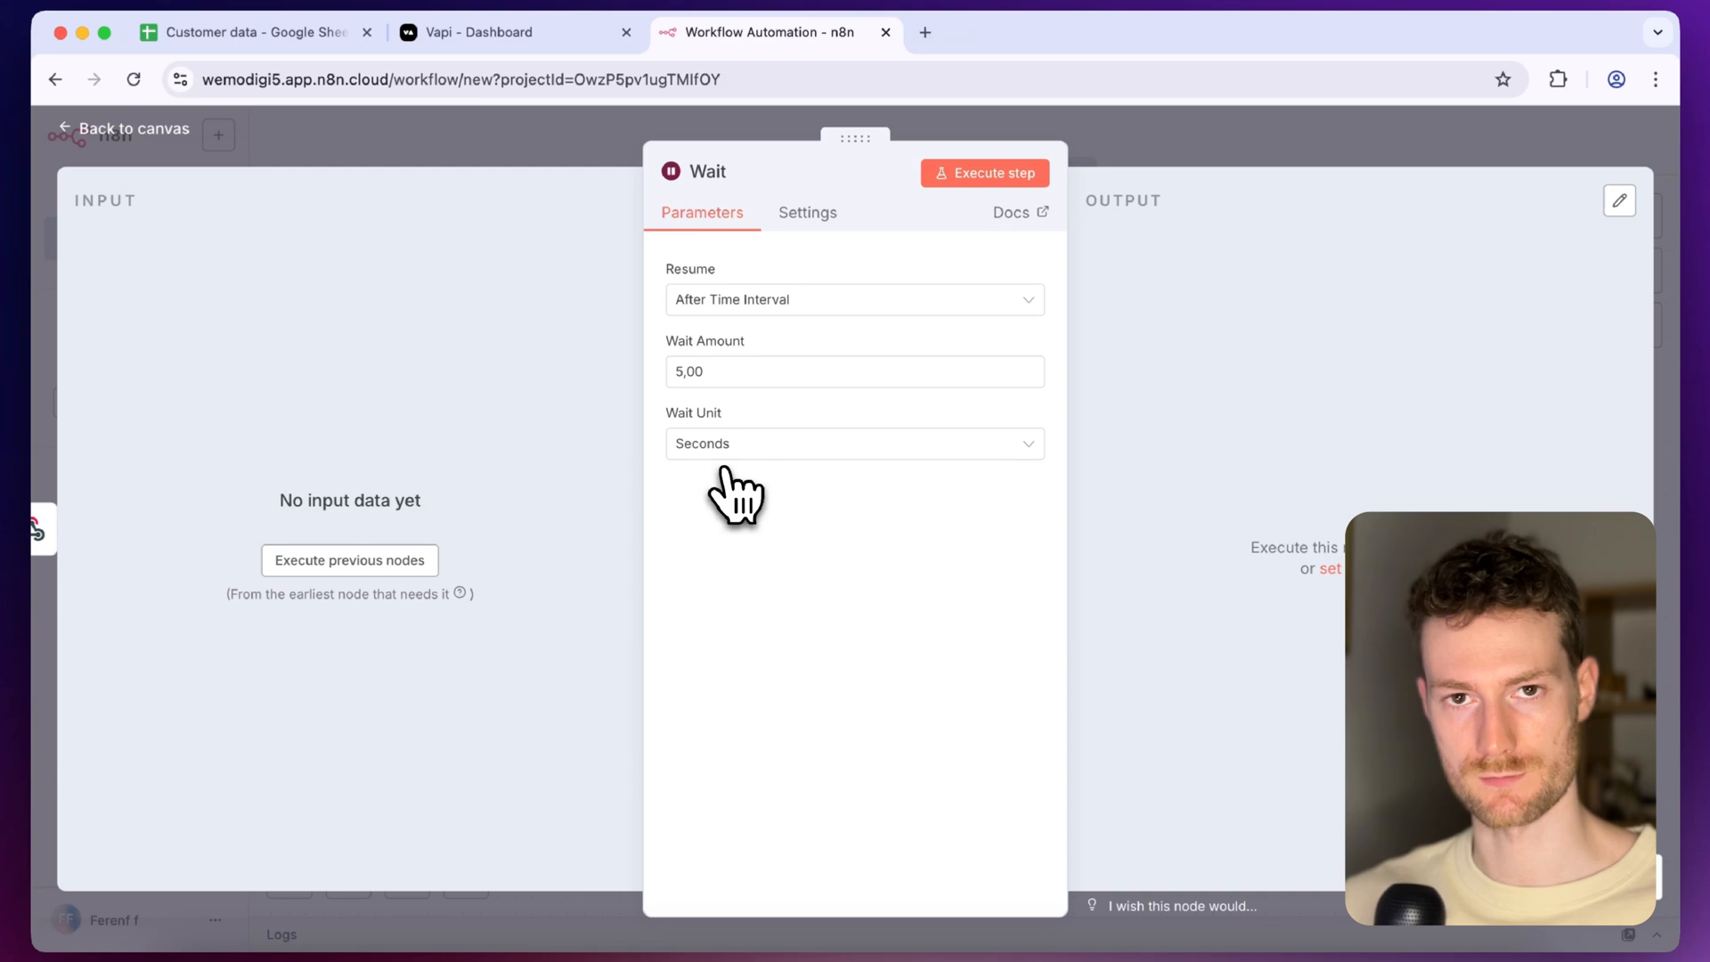
click(121, 128)
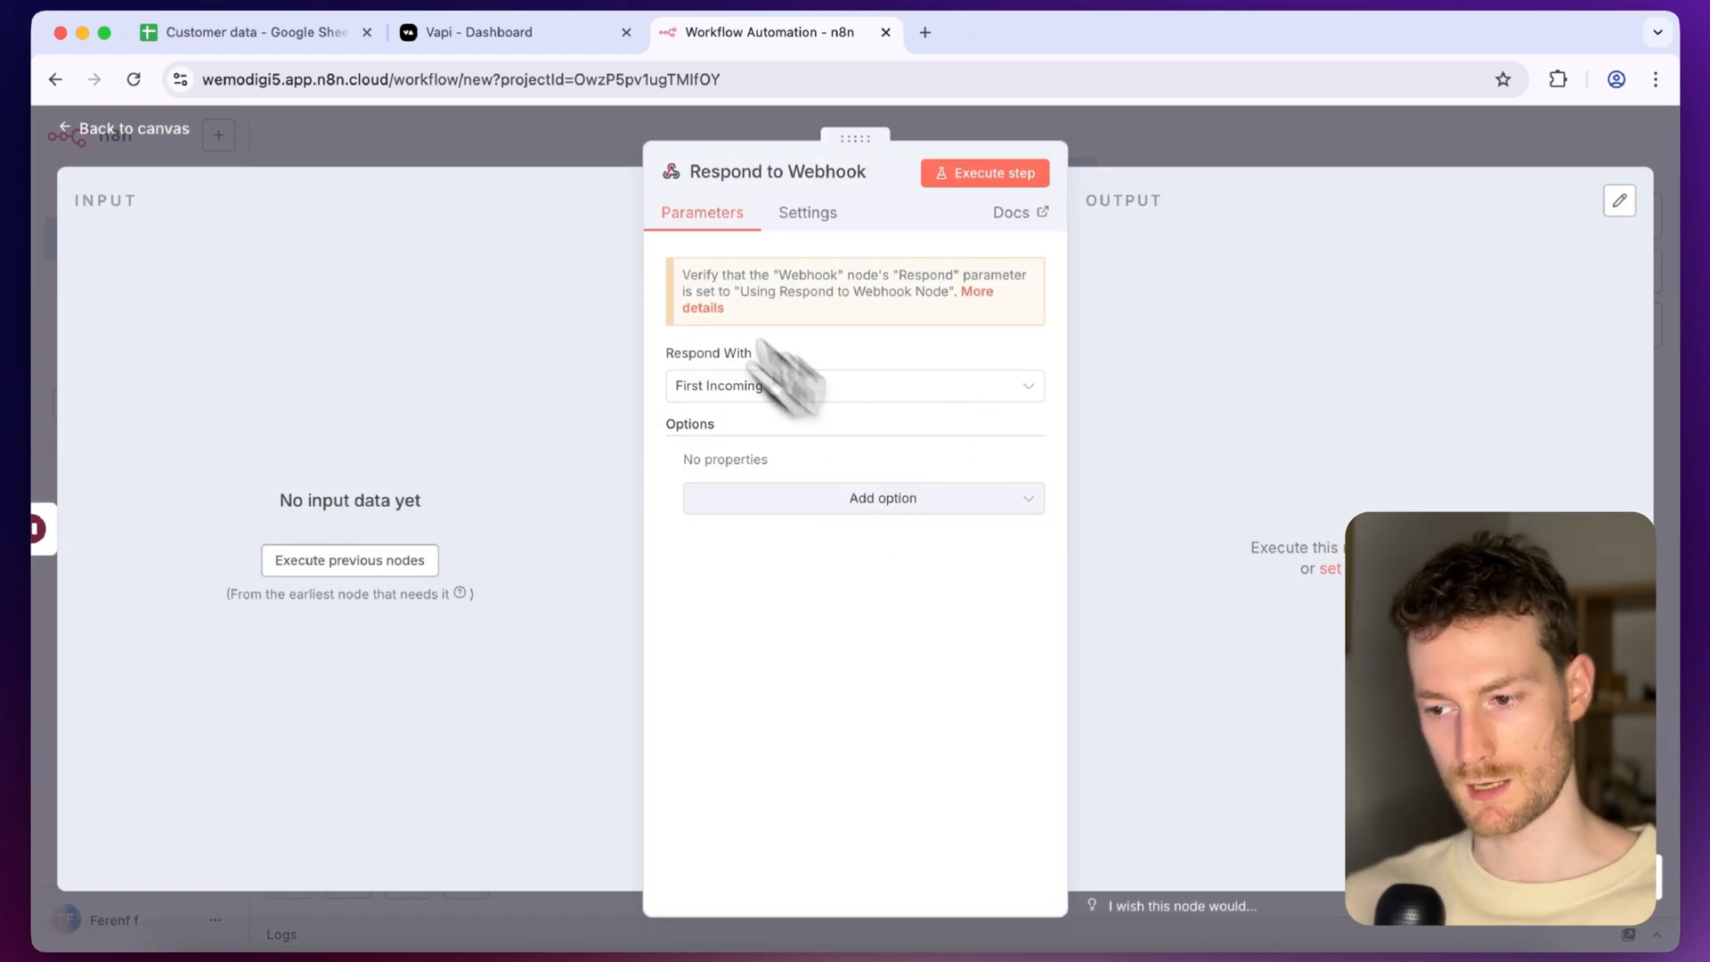
click(121, 128)
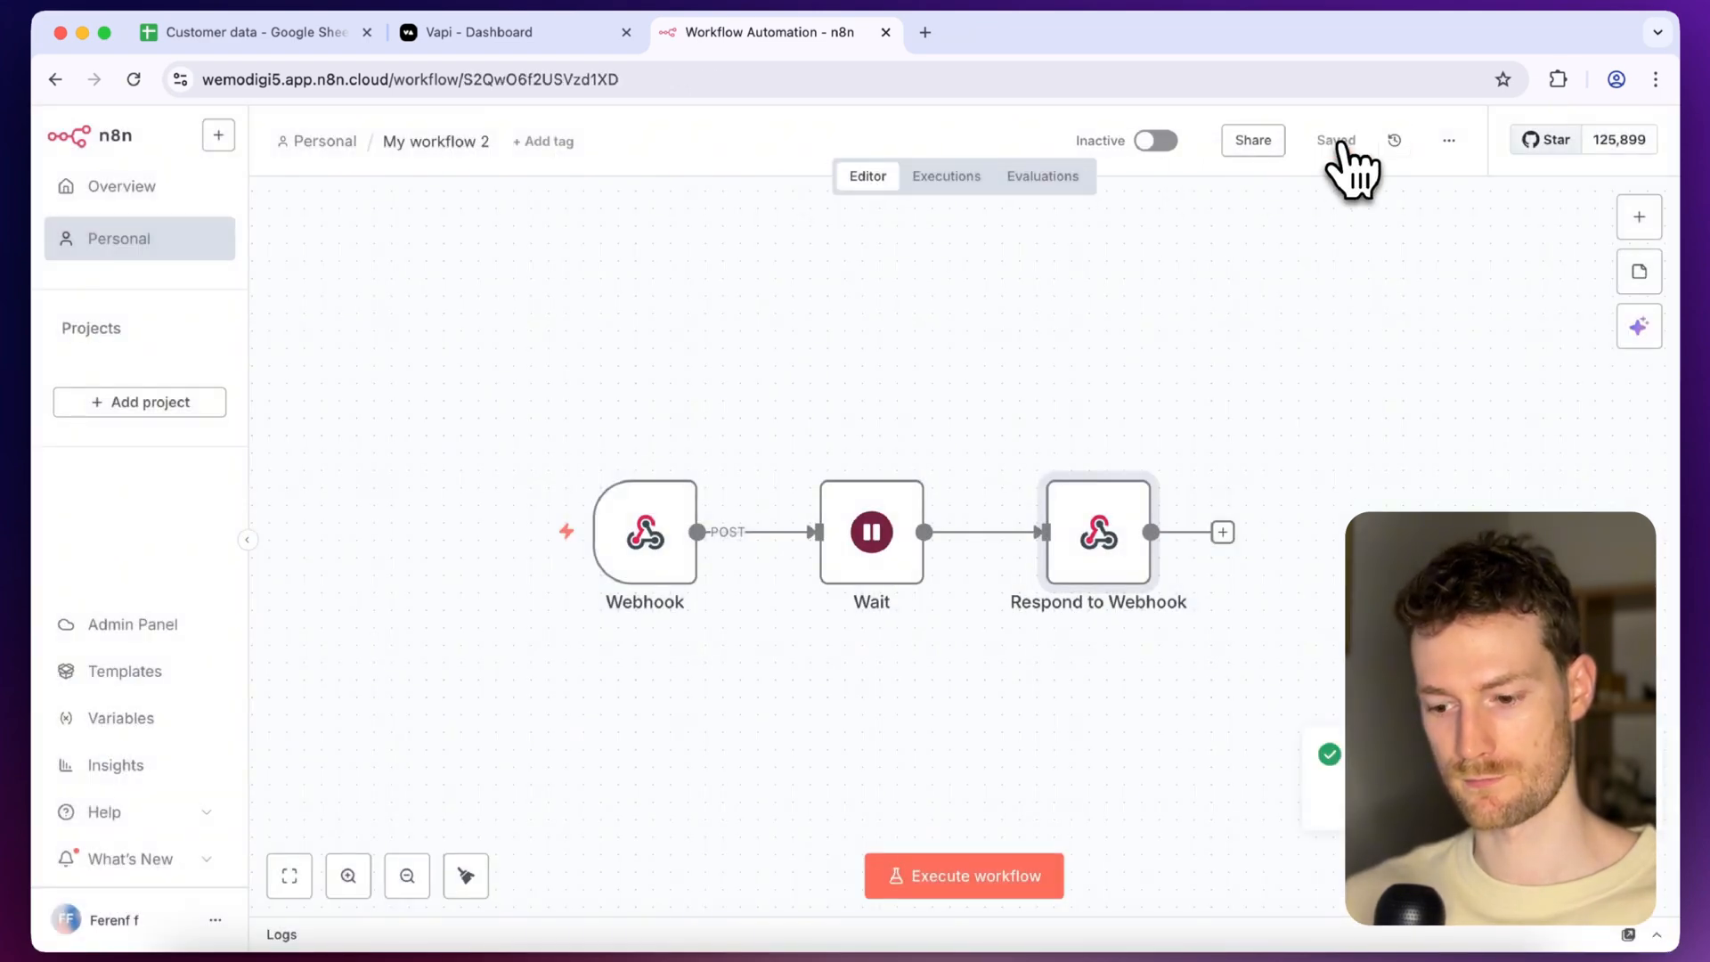
Activate the saved workflow and dismiss the activation notice
click(1158, 139)
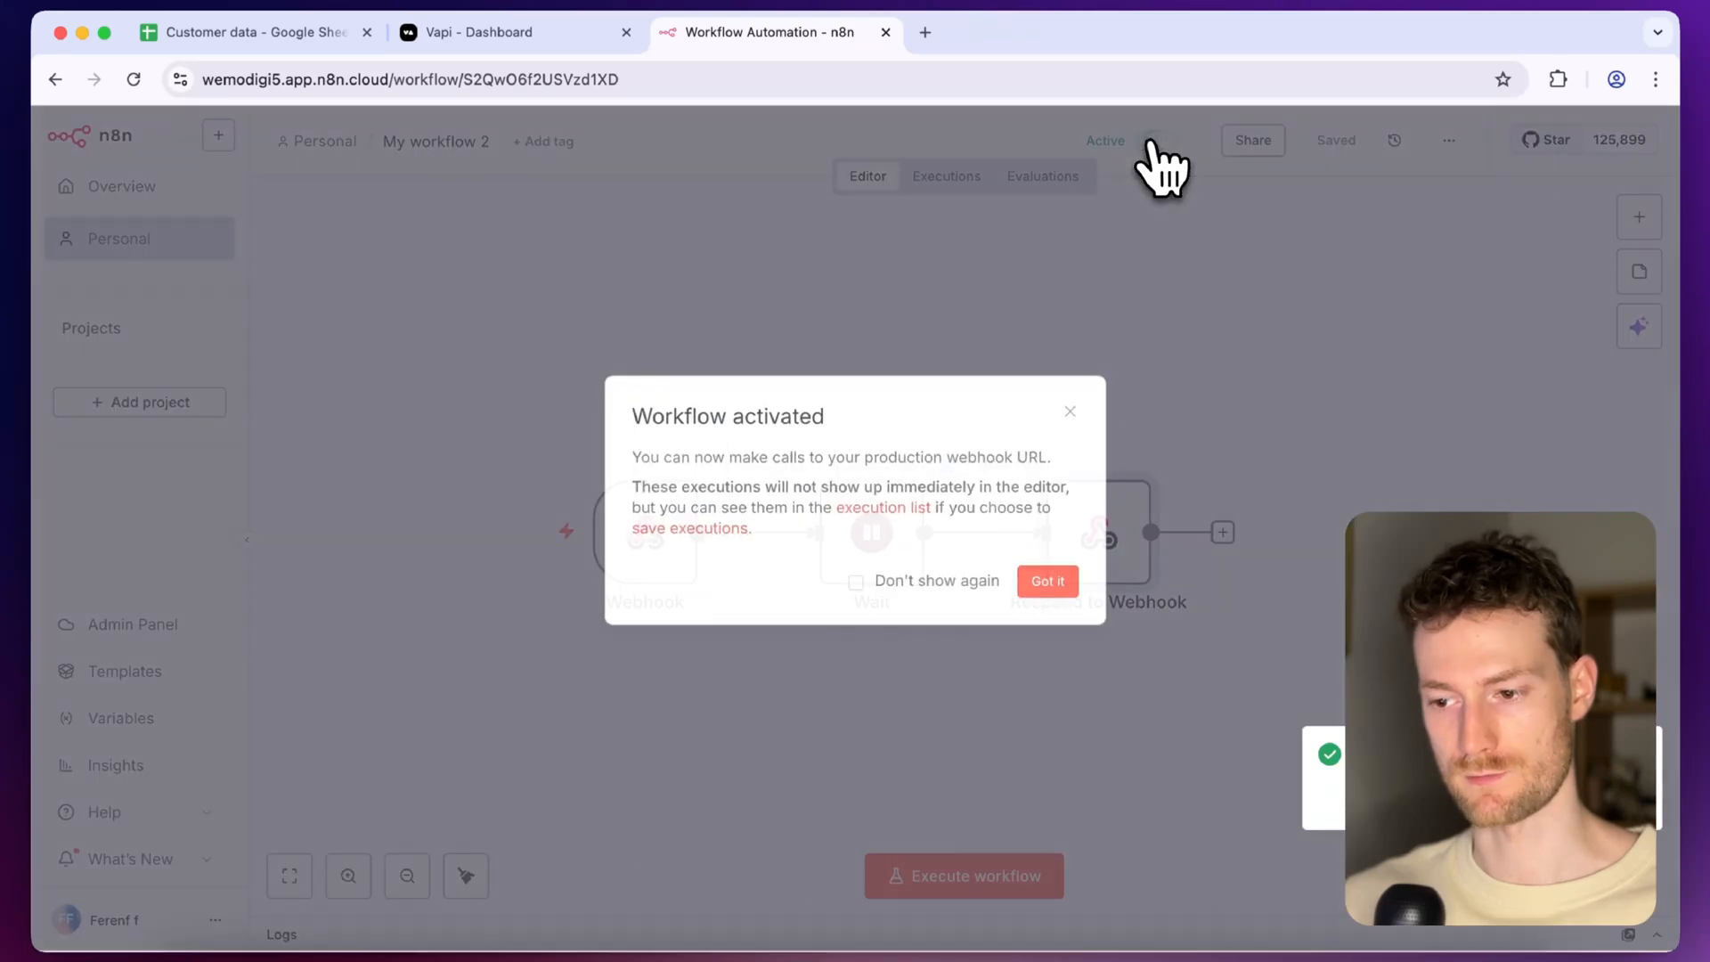
click(1045, 580)
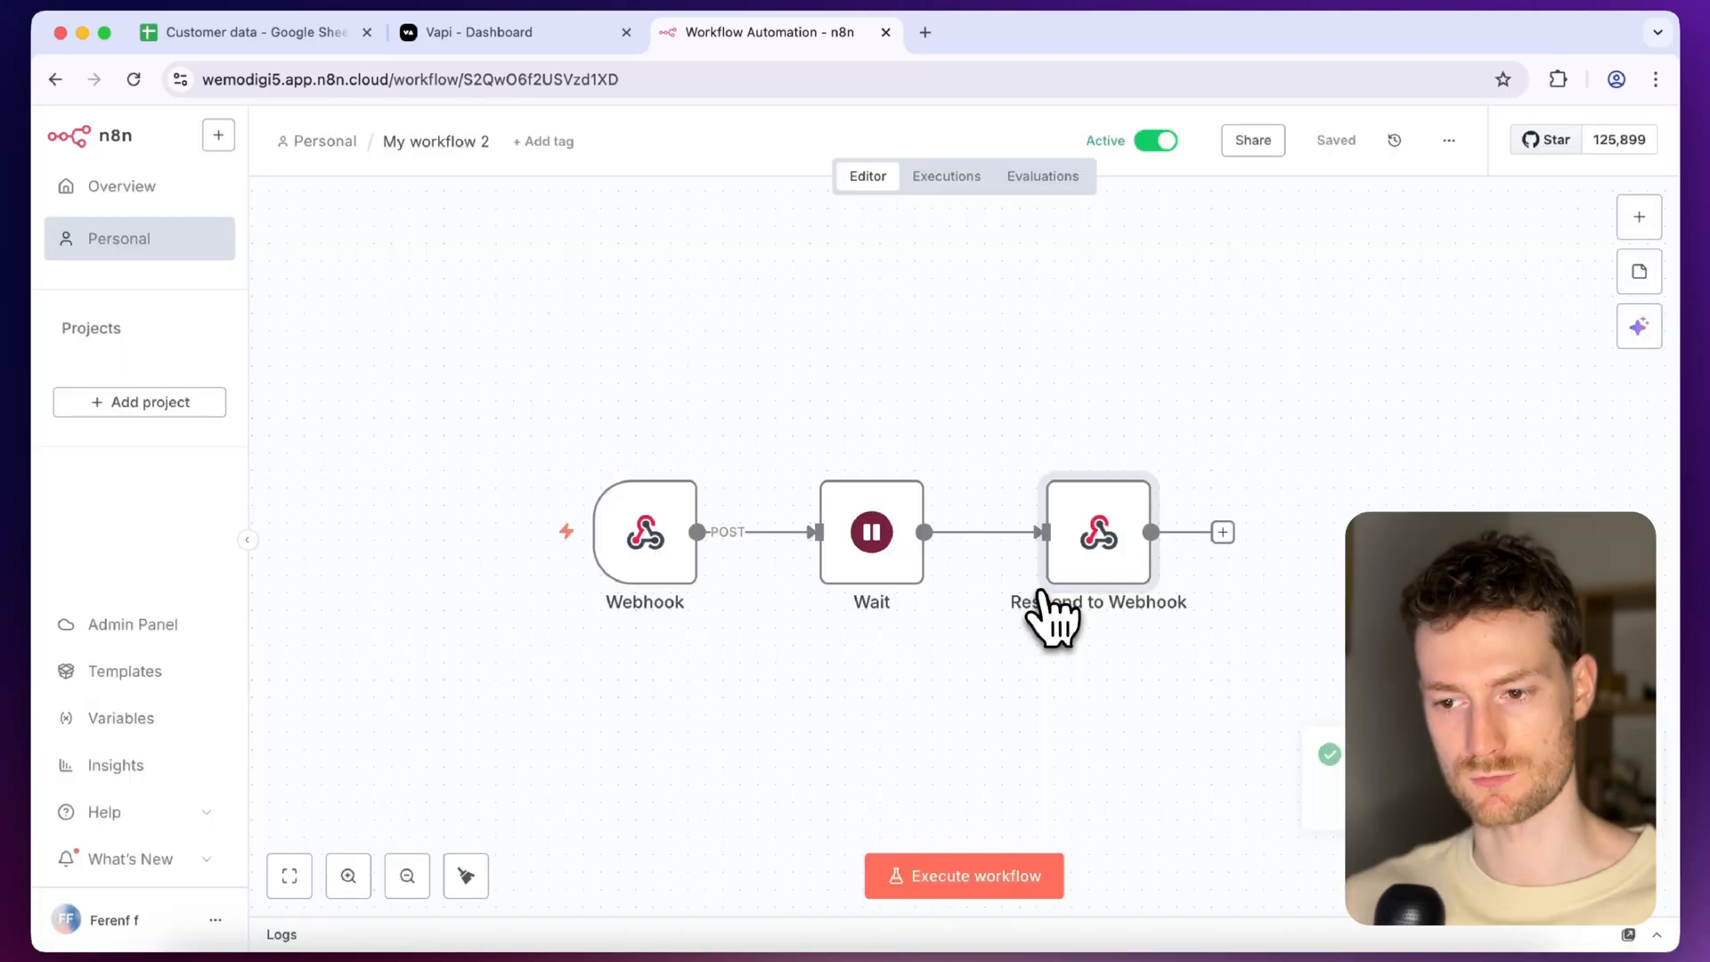
mouse_move(946, 177)
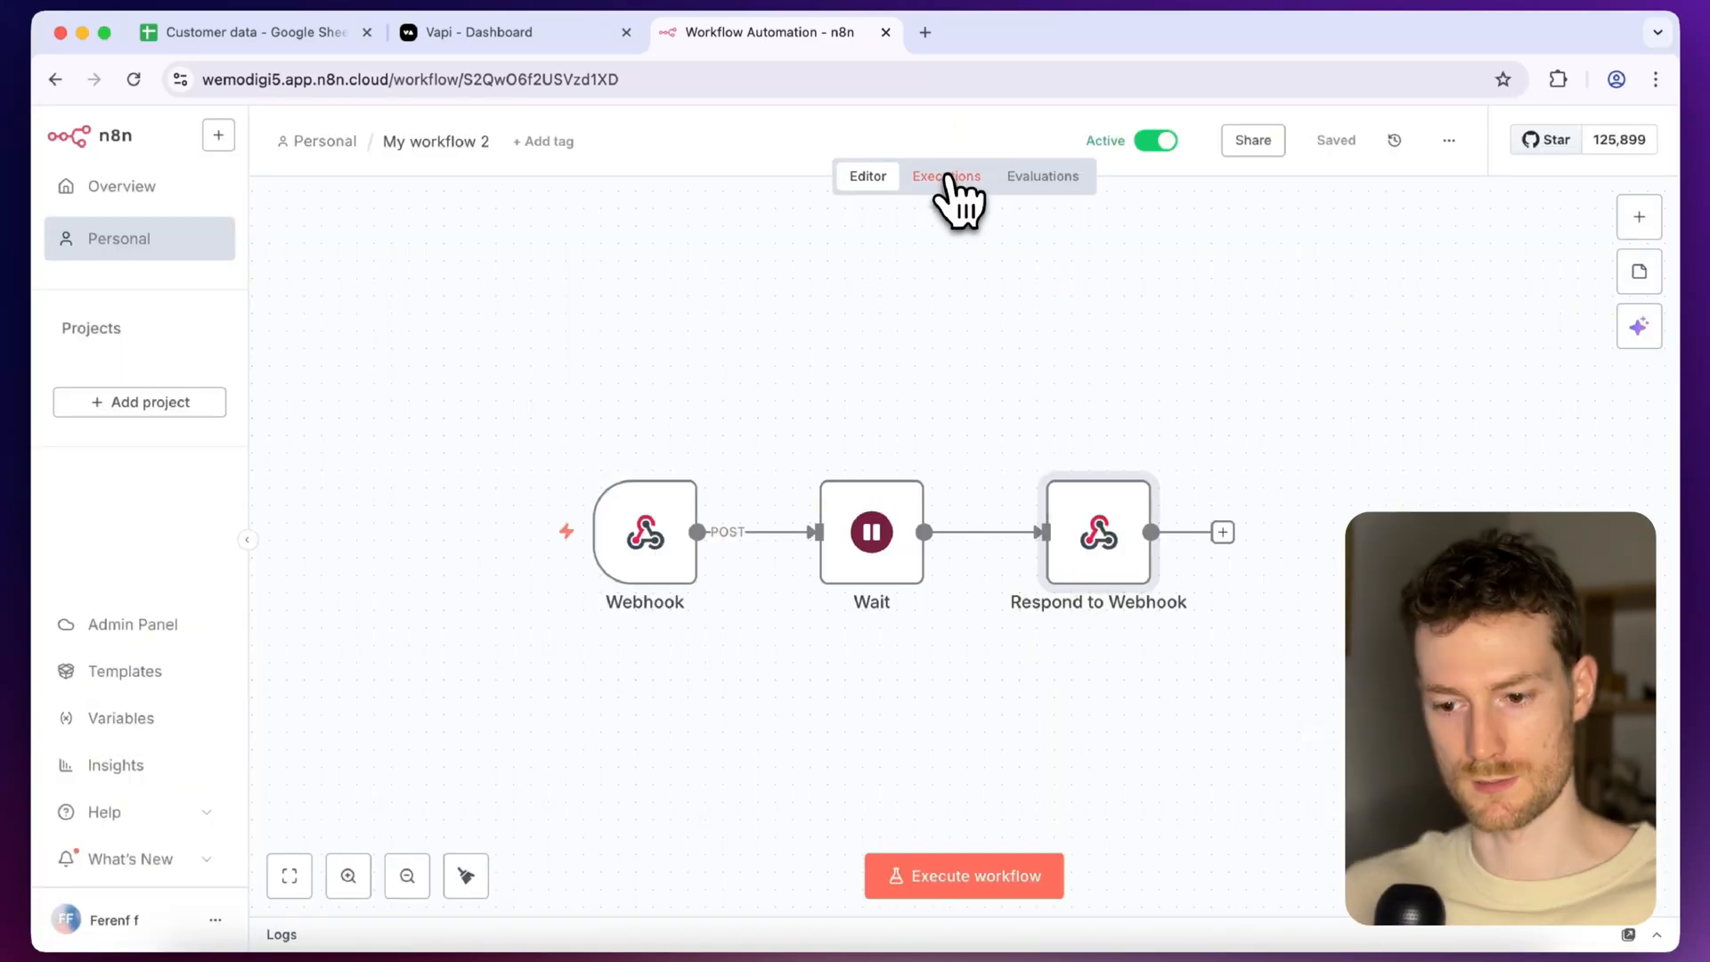
Open the latest successful execution and review the Webhook's assistant-request JSON payload
click(946, 177)
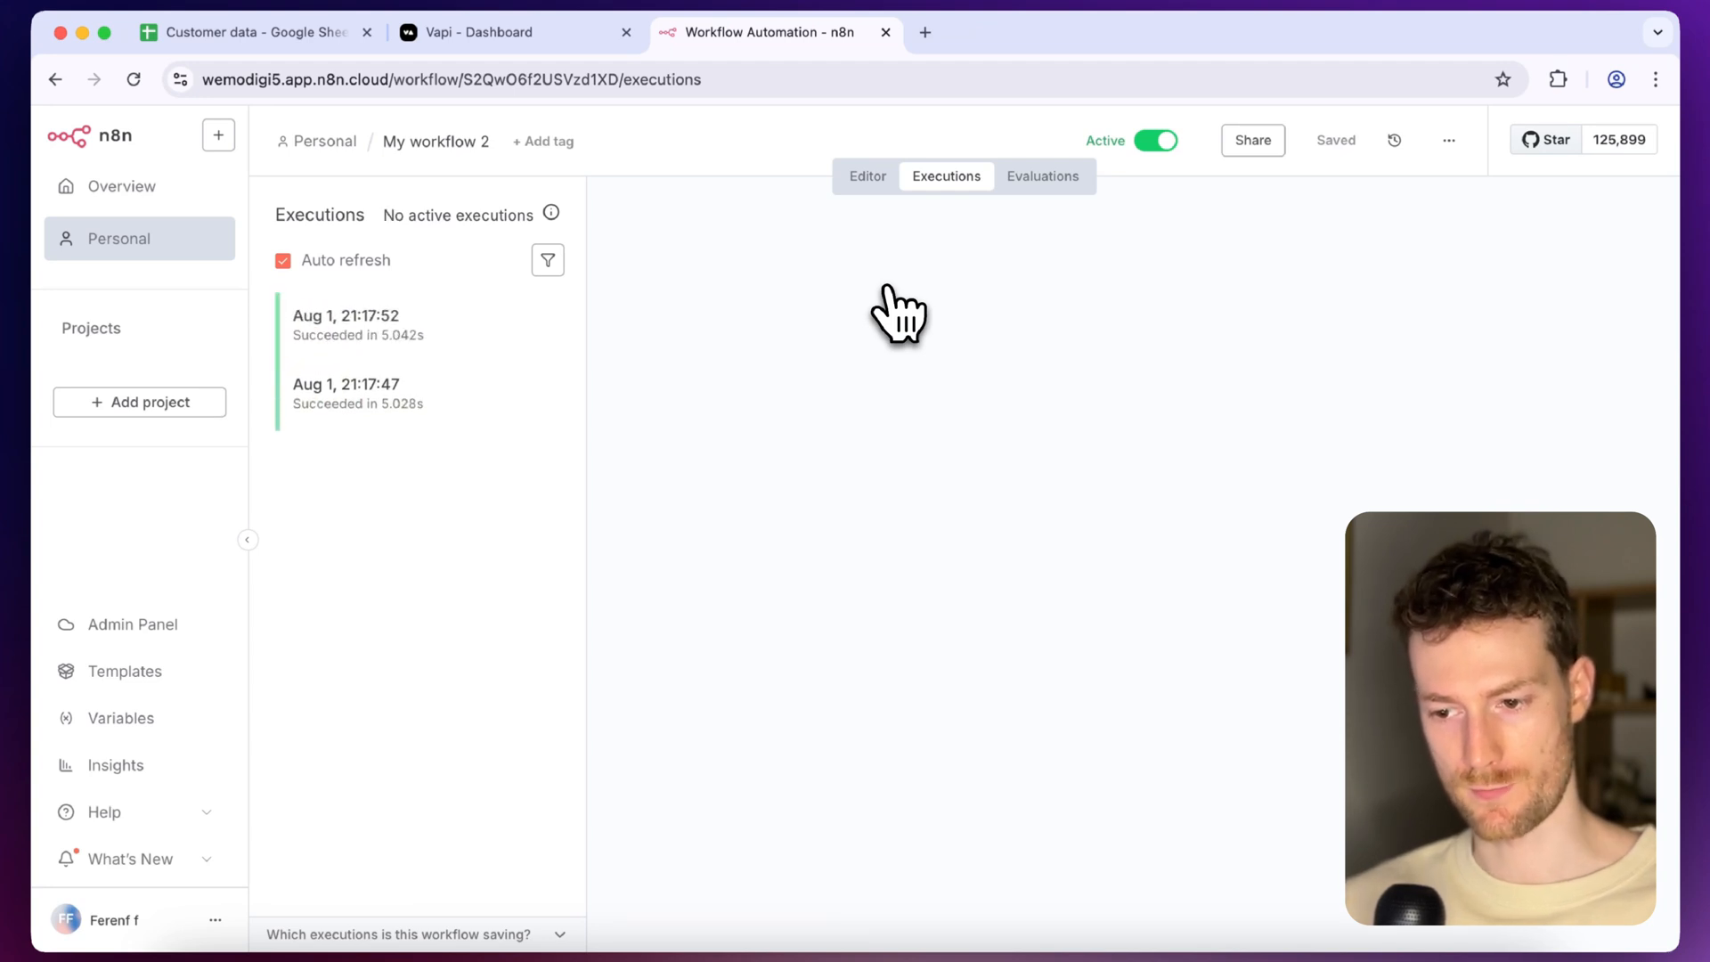
click(417, 392)
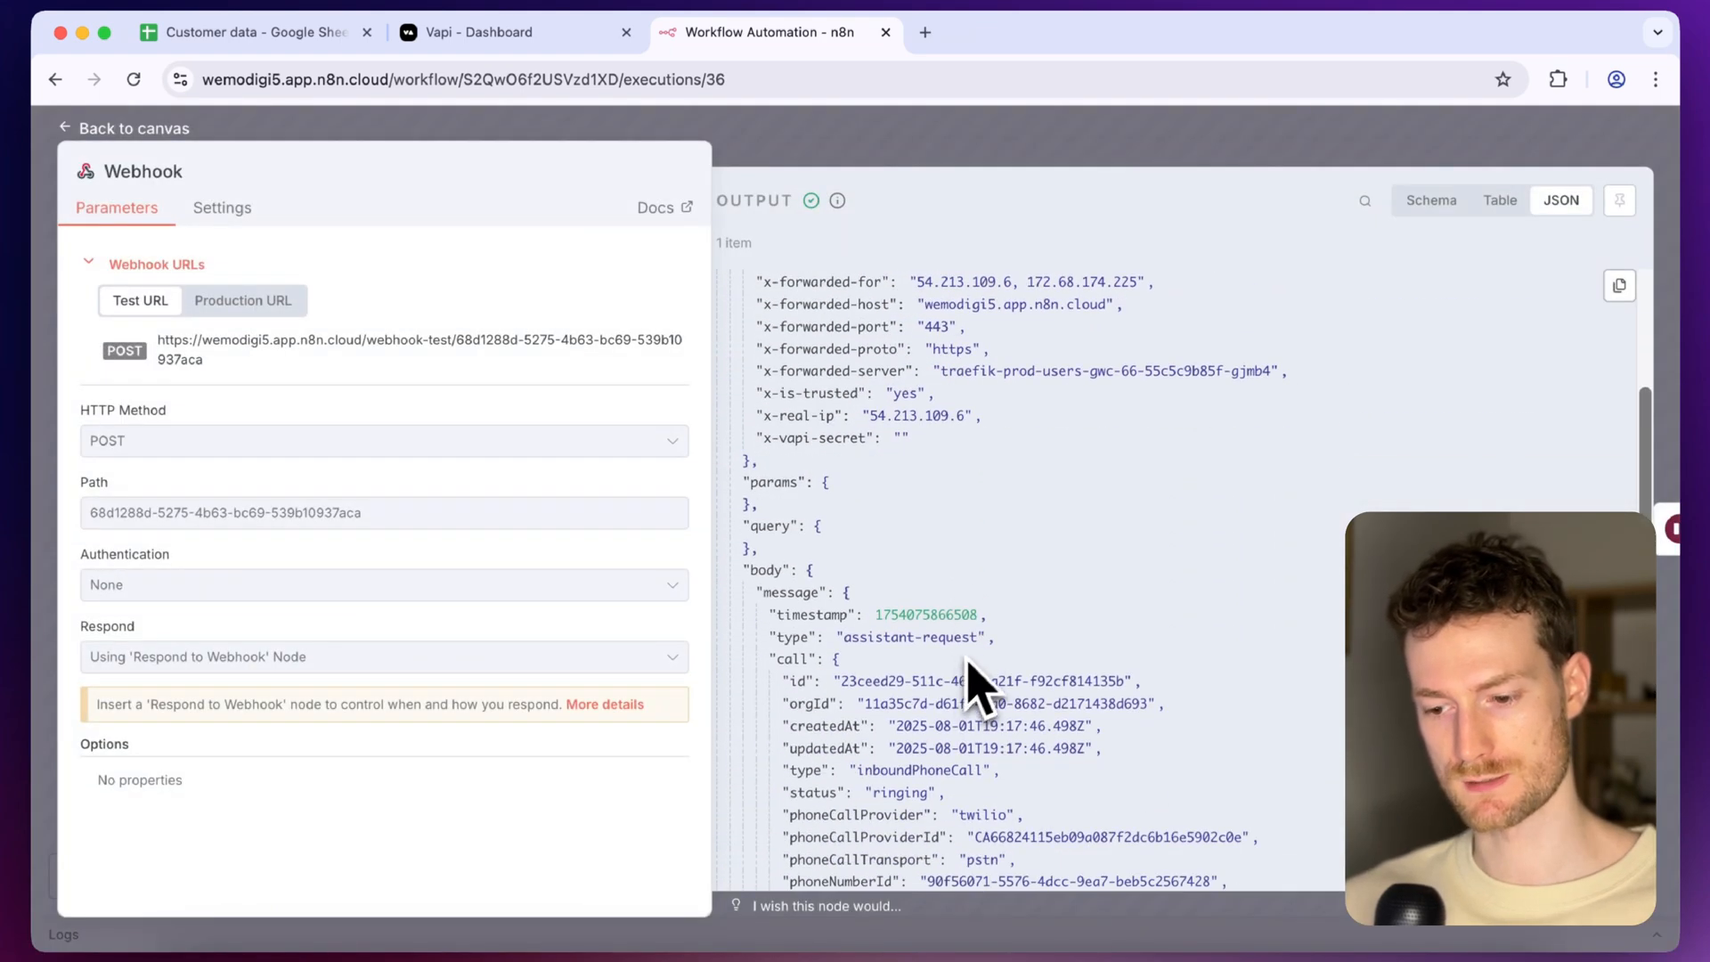
mouse_move(987, 664)
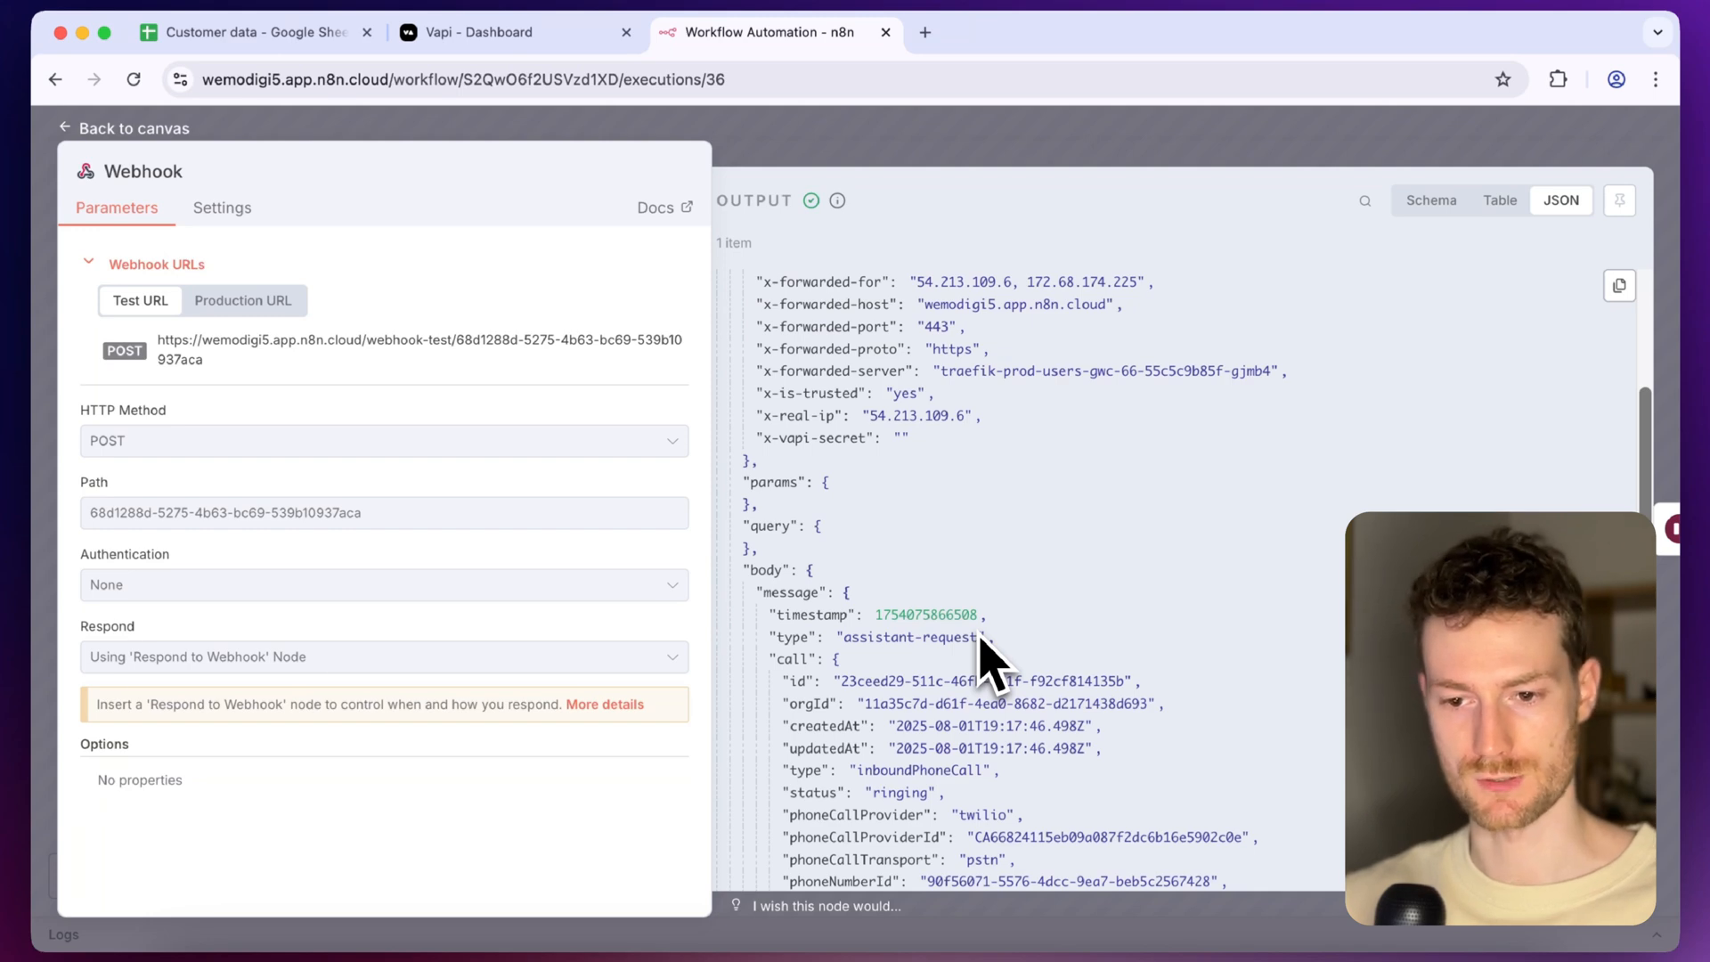
scroll(down, 3)
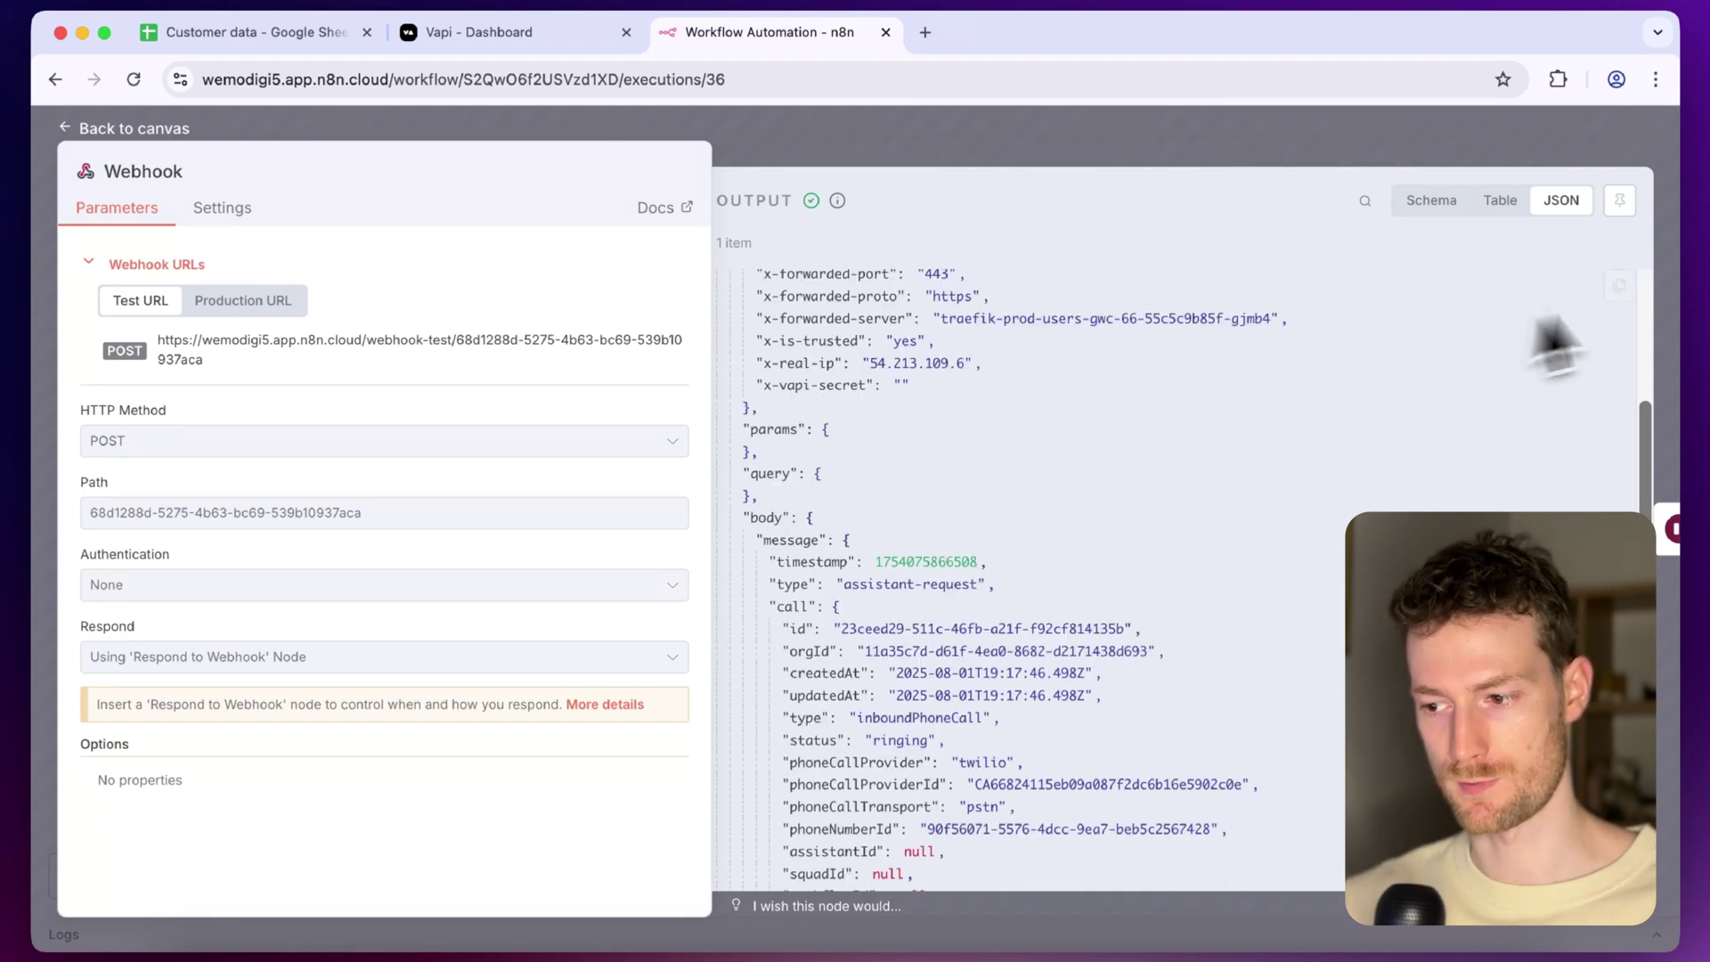
mouse_move(931, 185)
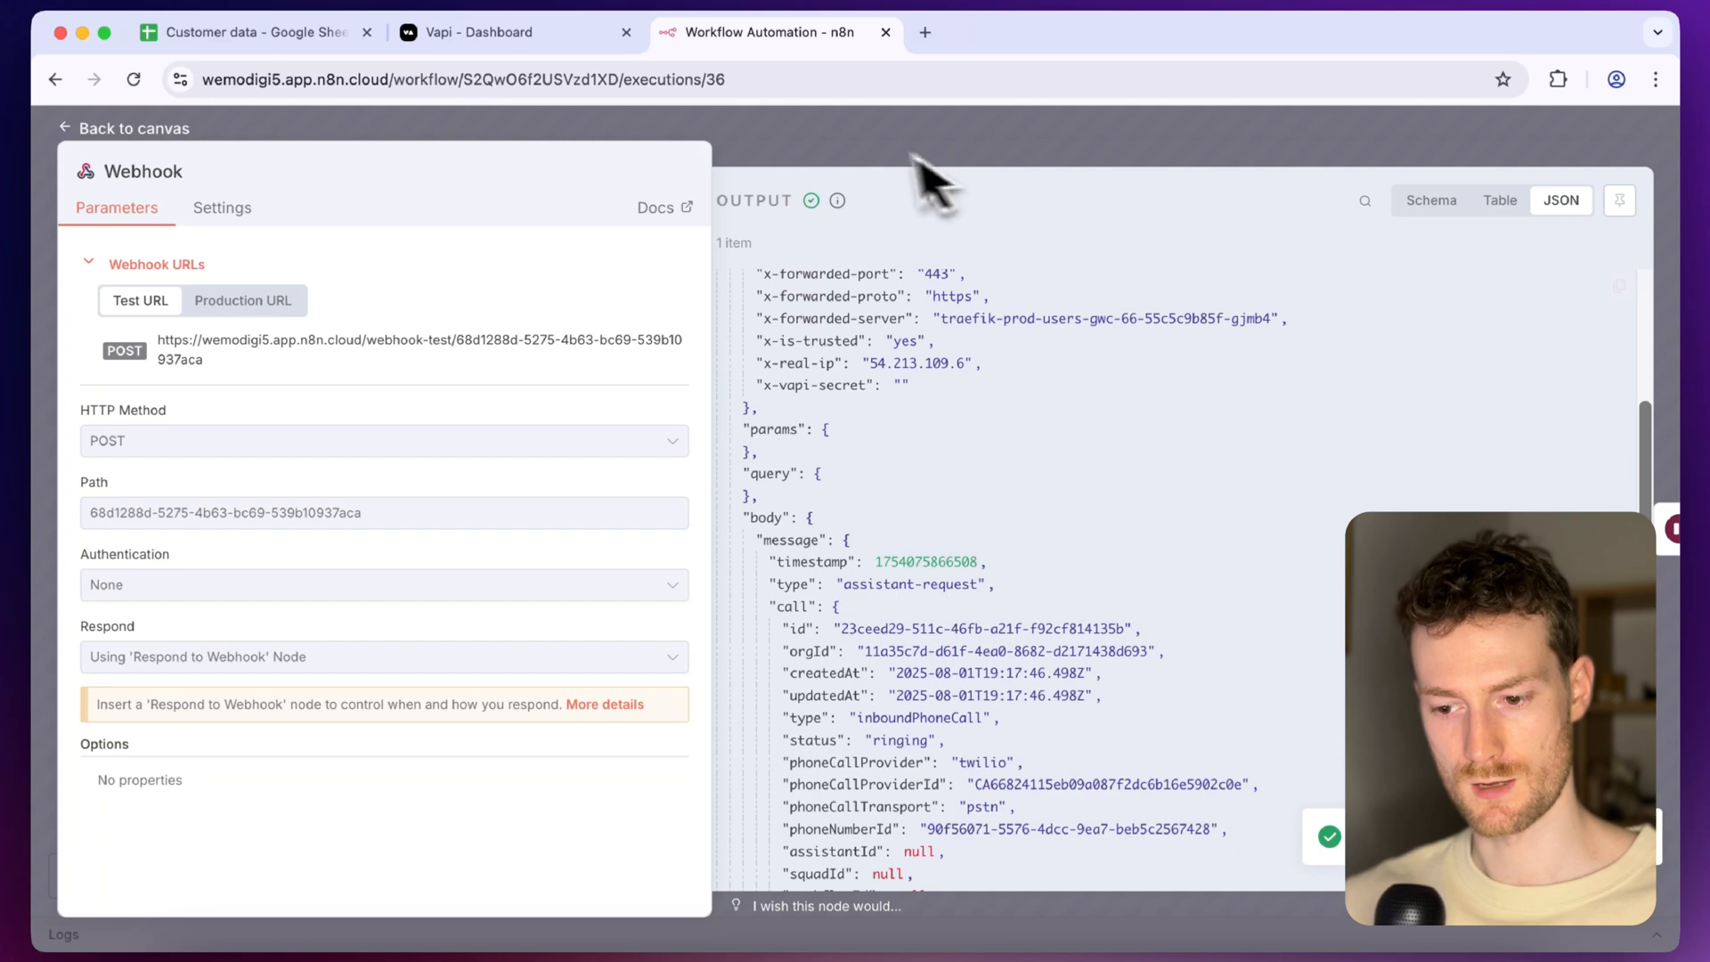
Inspect the Webhook node's received data in the workflow editor
click(133, 128)
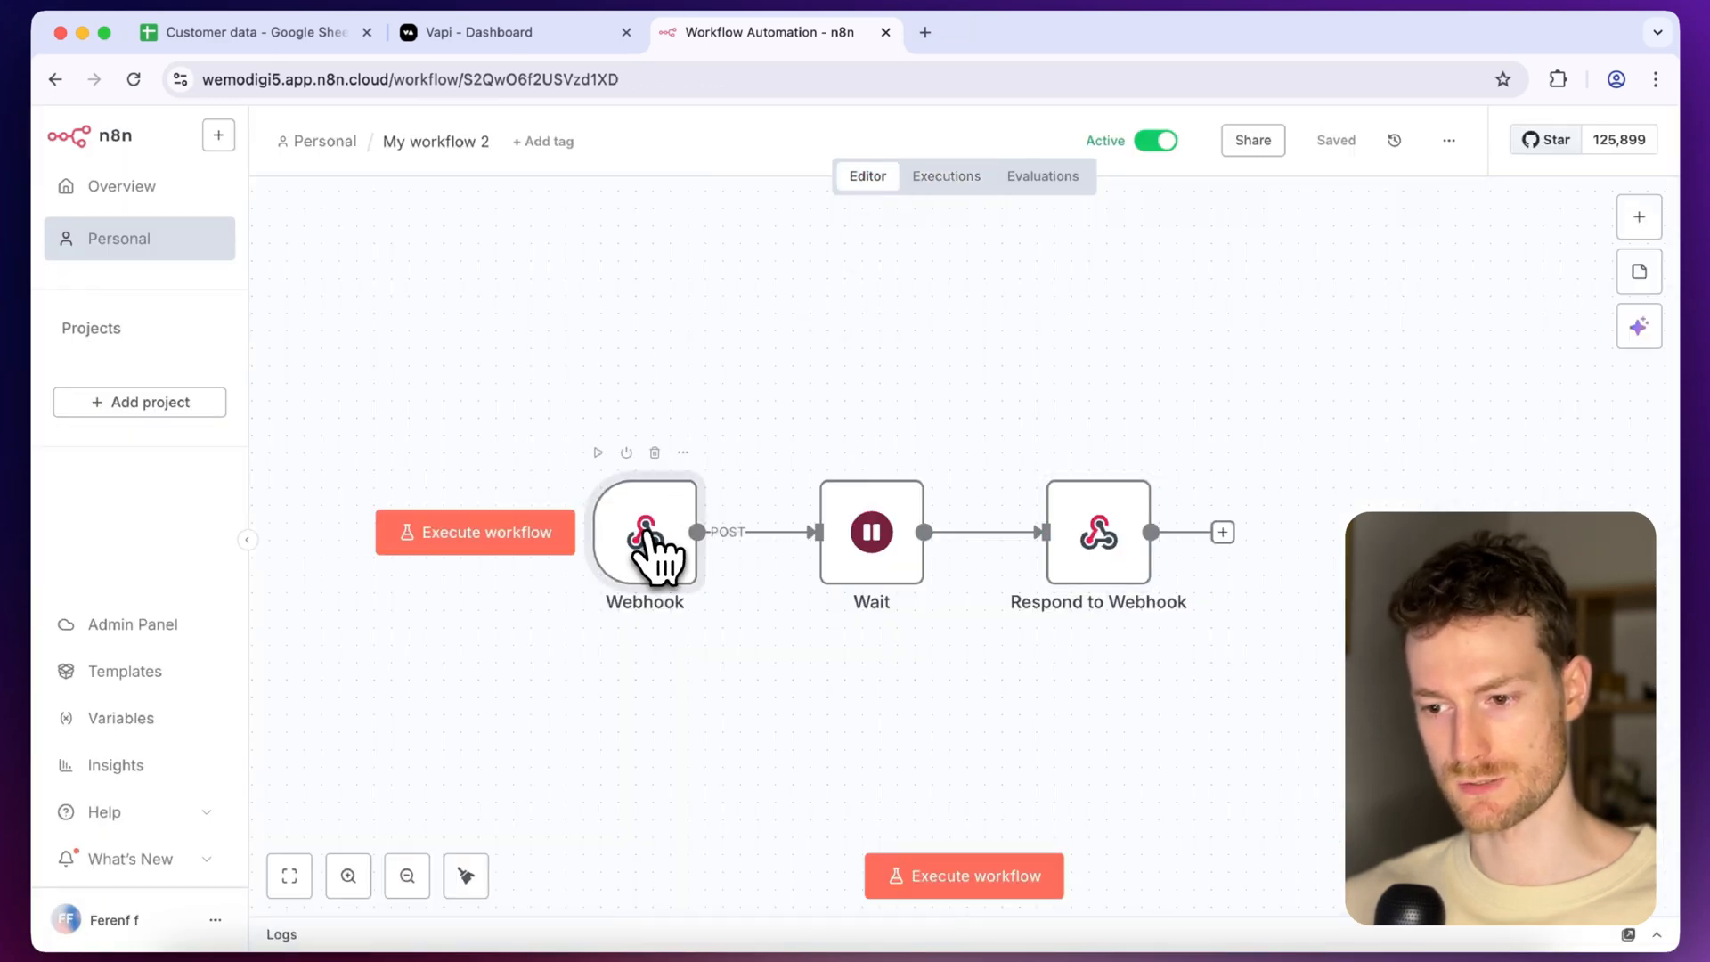
double_click(645, 533)
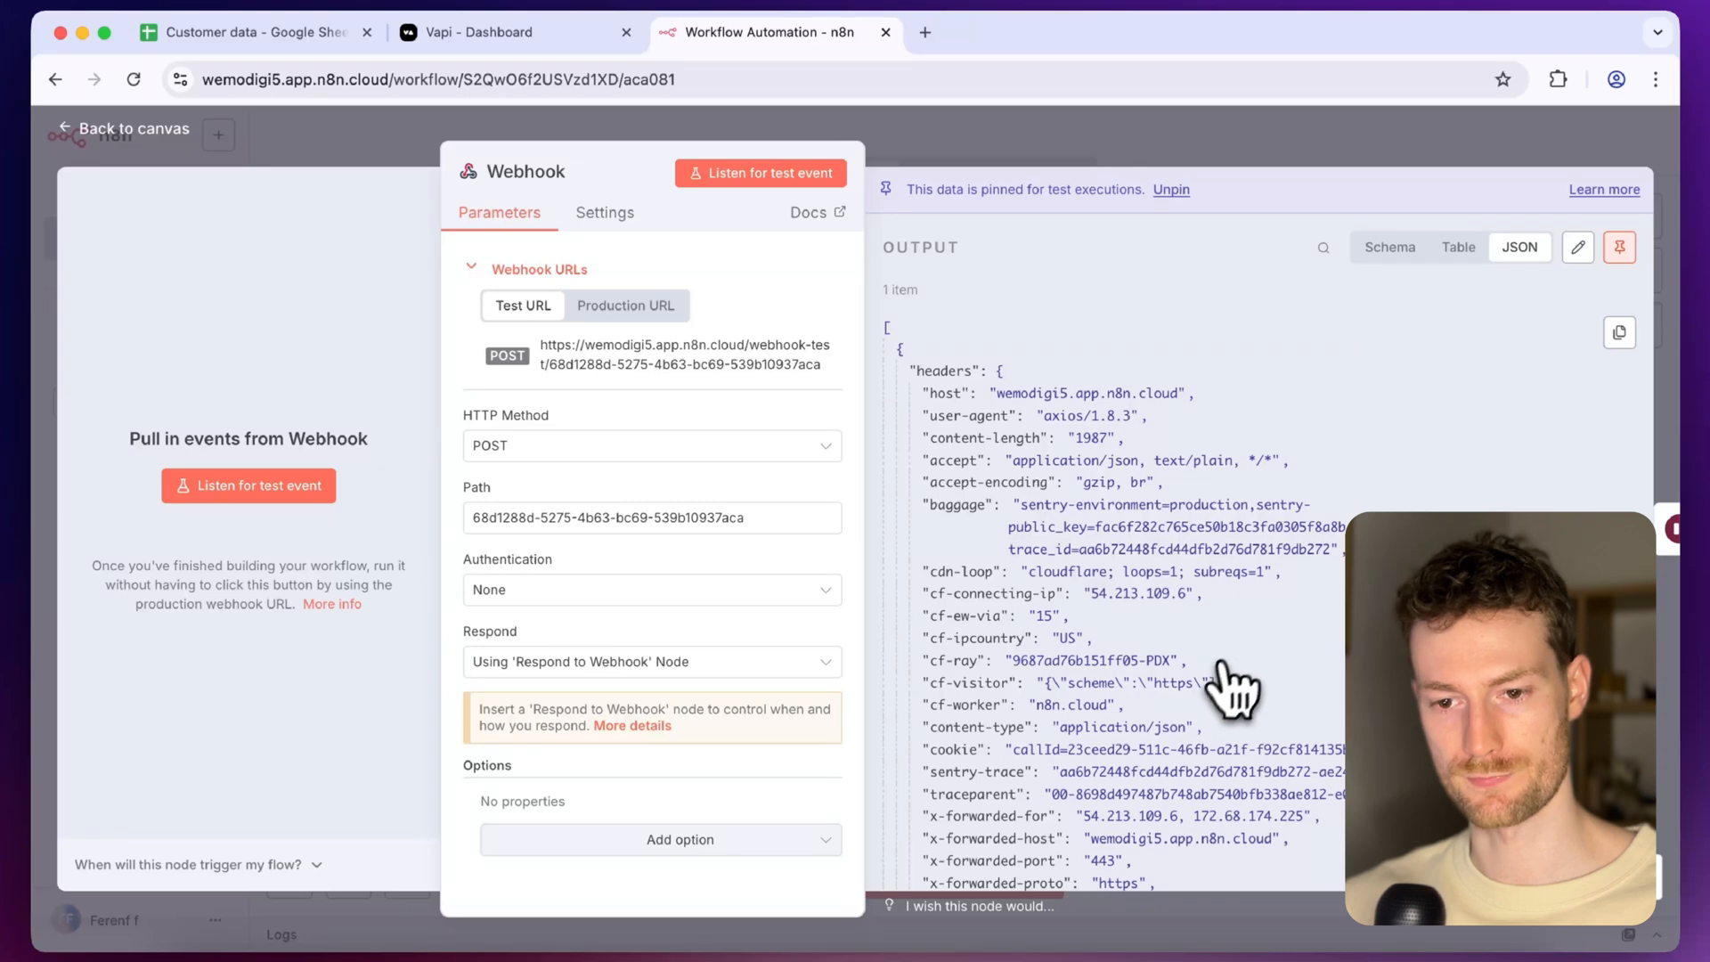
scroll(down, 3)
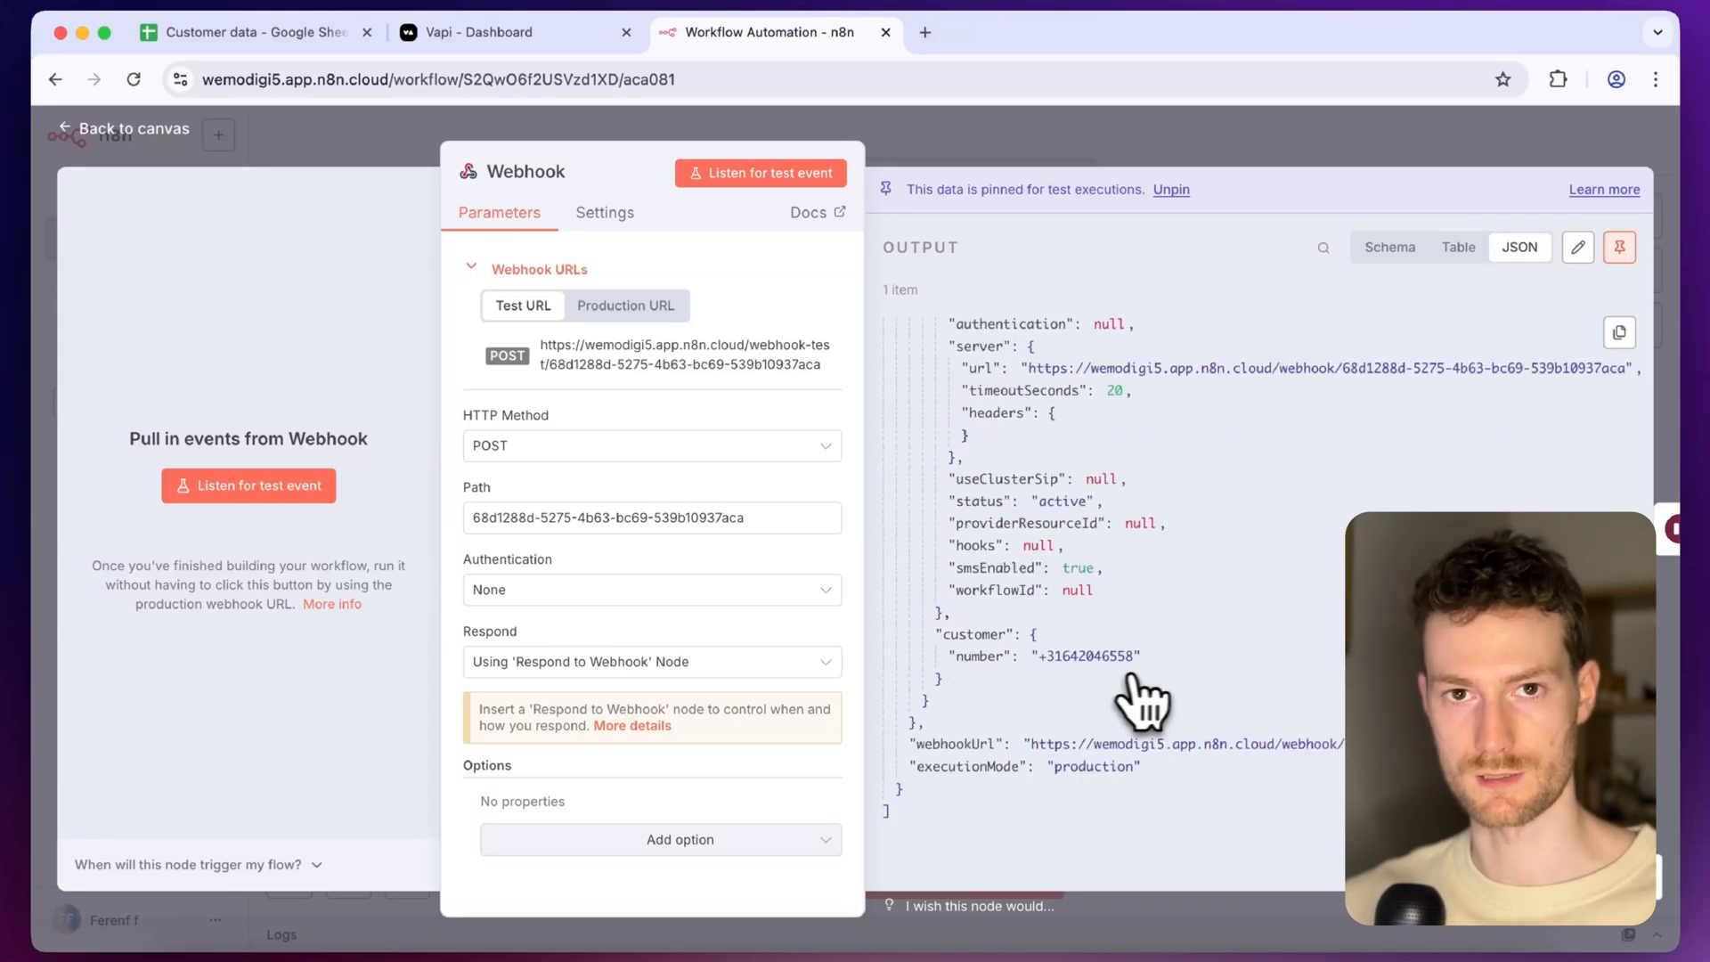
mouse_move(1063, 704)
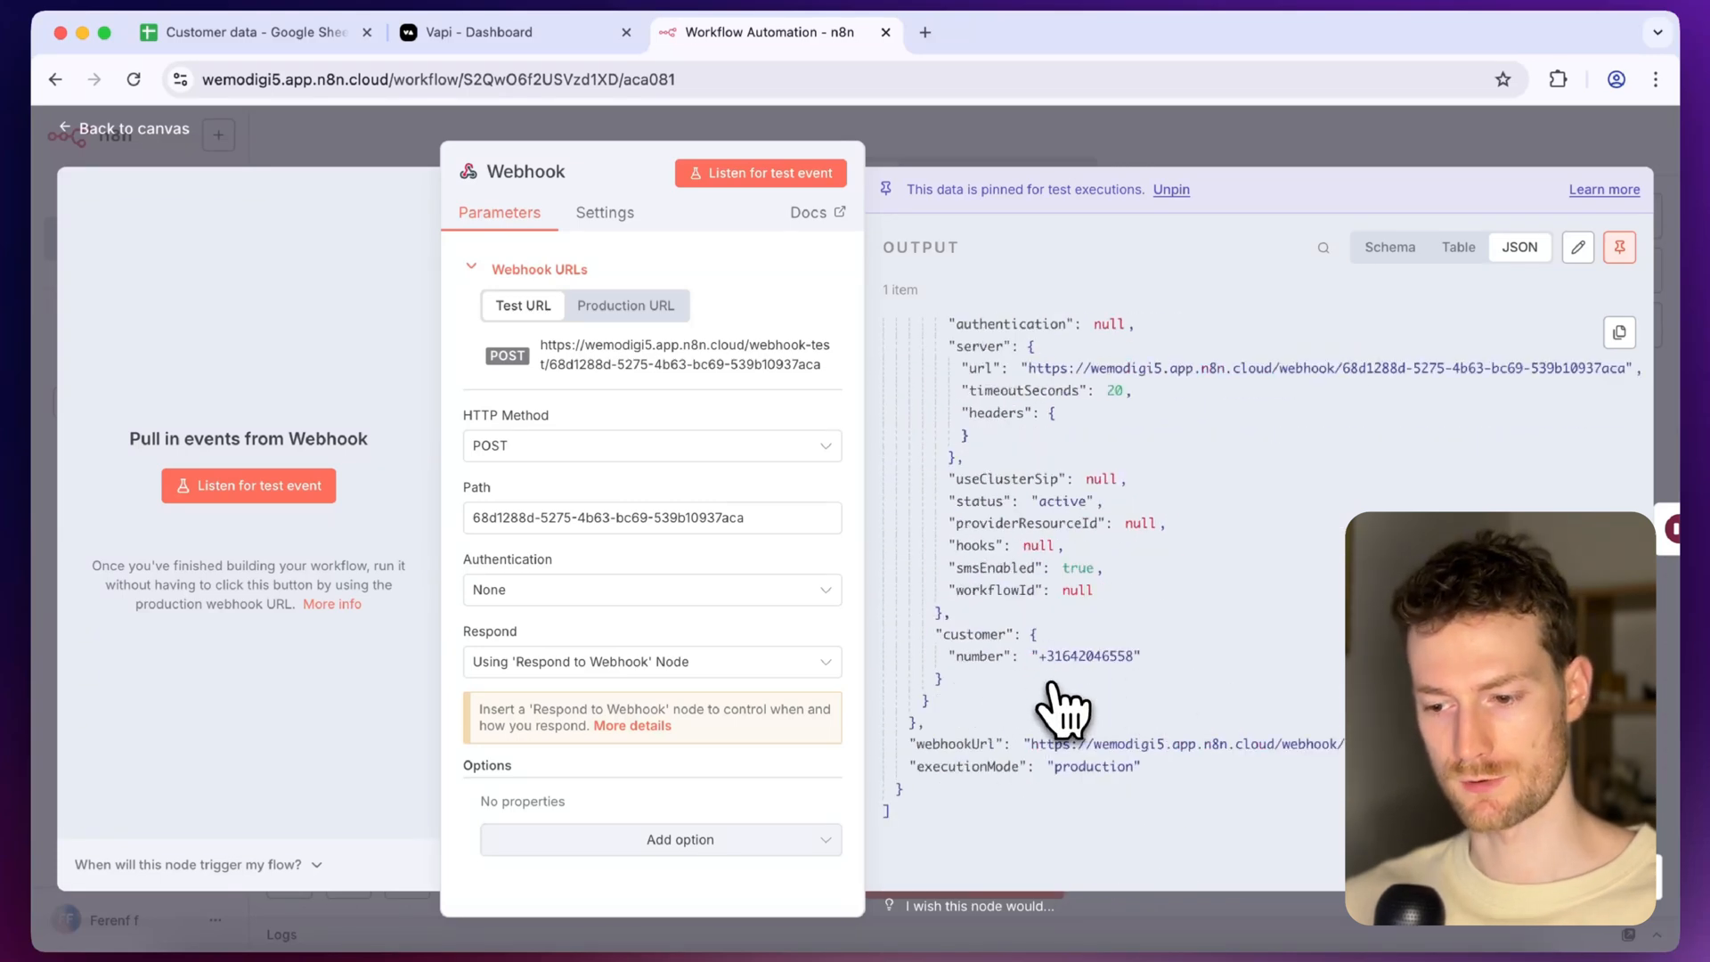
click(136, 128)
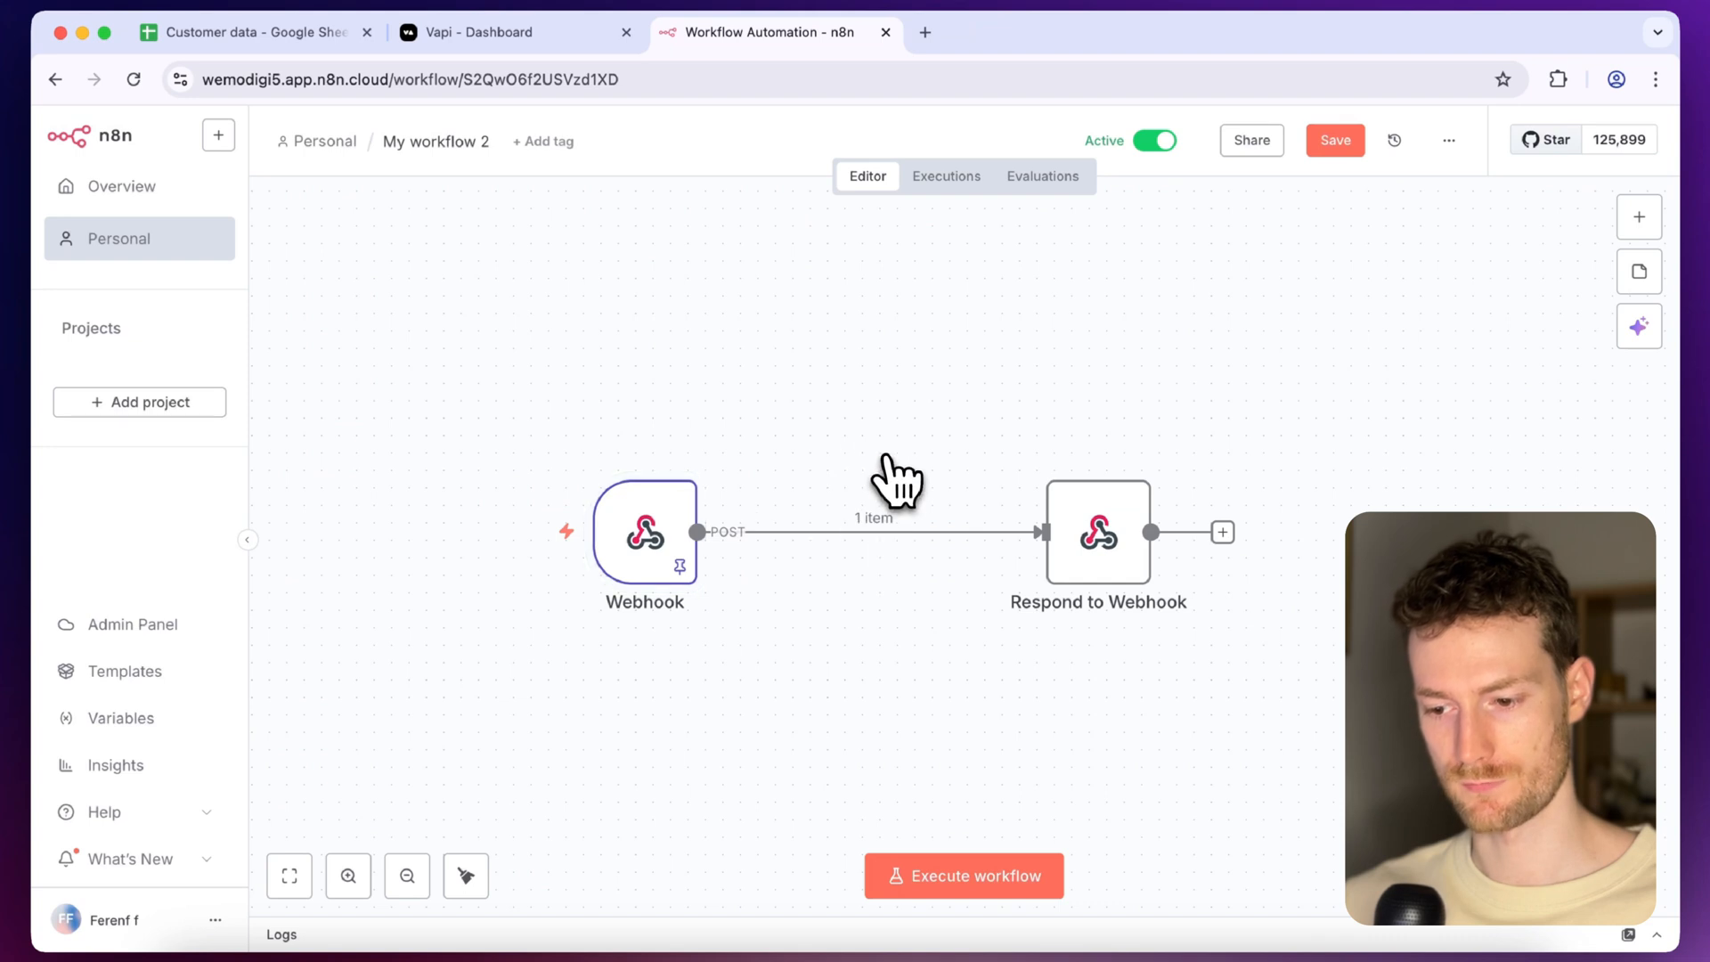
Insert a Google Sheets 'Get row(s) in sheet' node reading the customer_data sheet of the Customer data spreadsheet
click(855, 533)
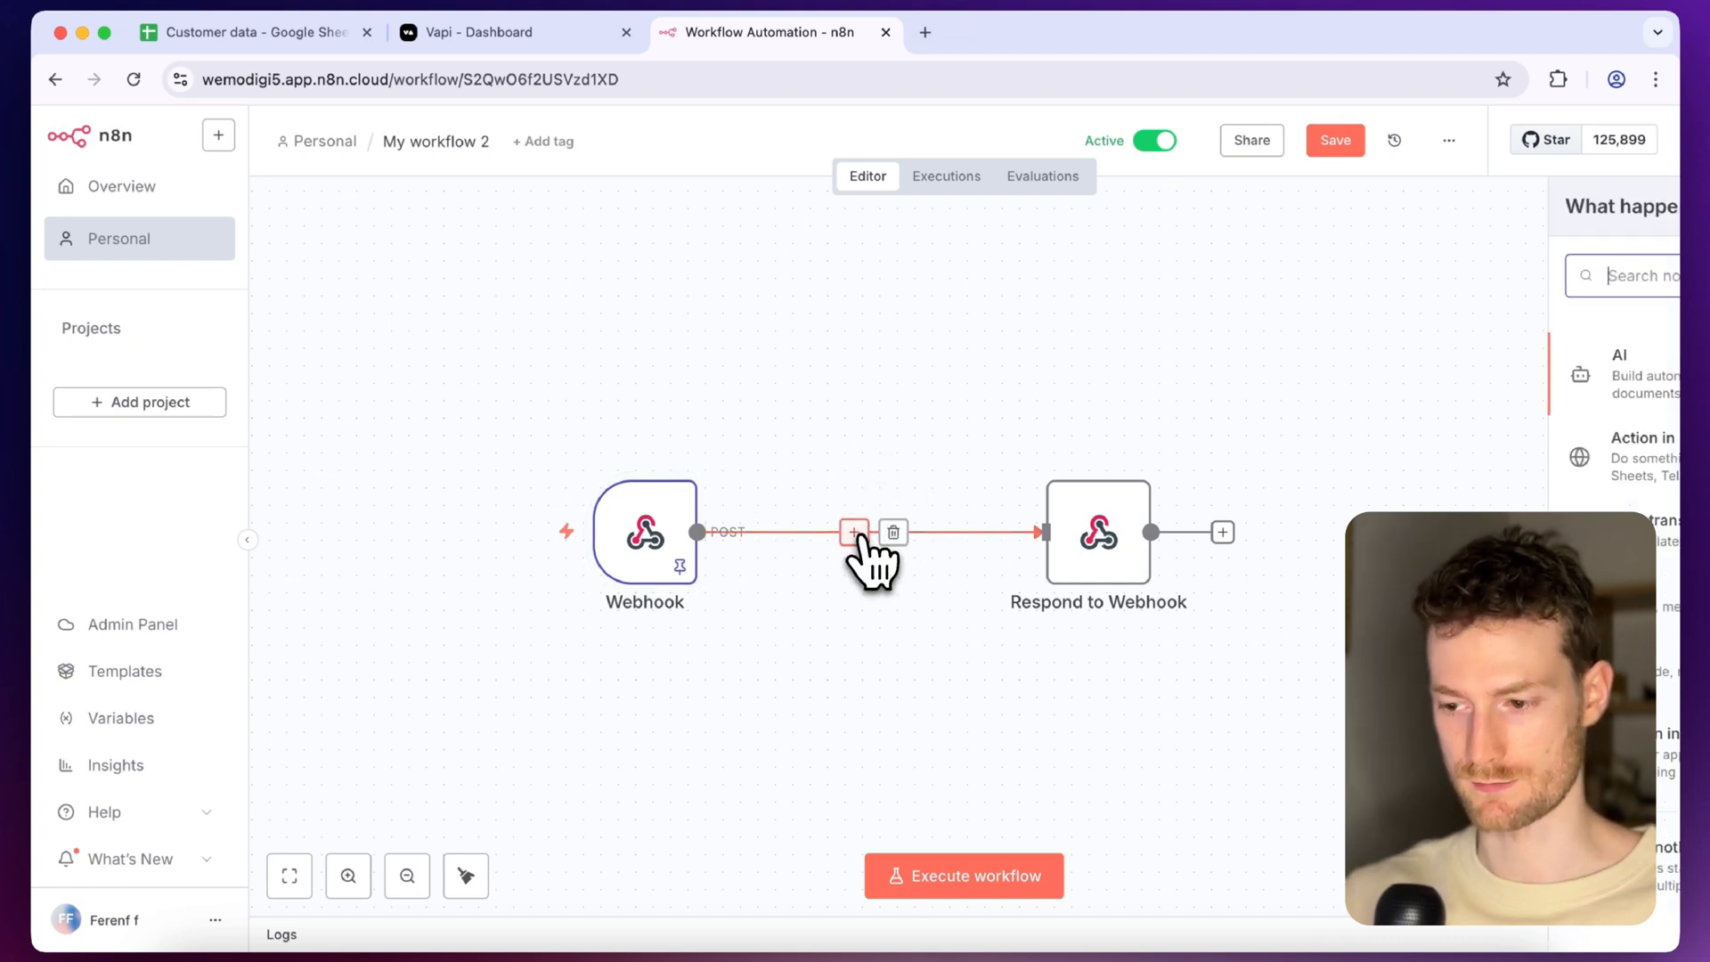
text(google she)
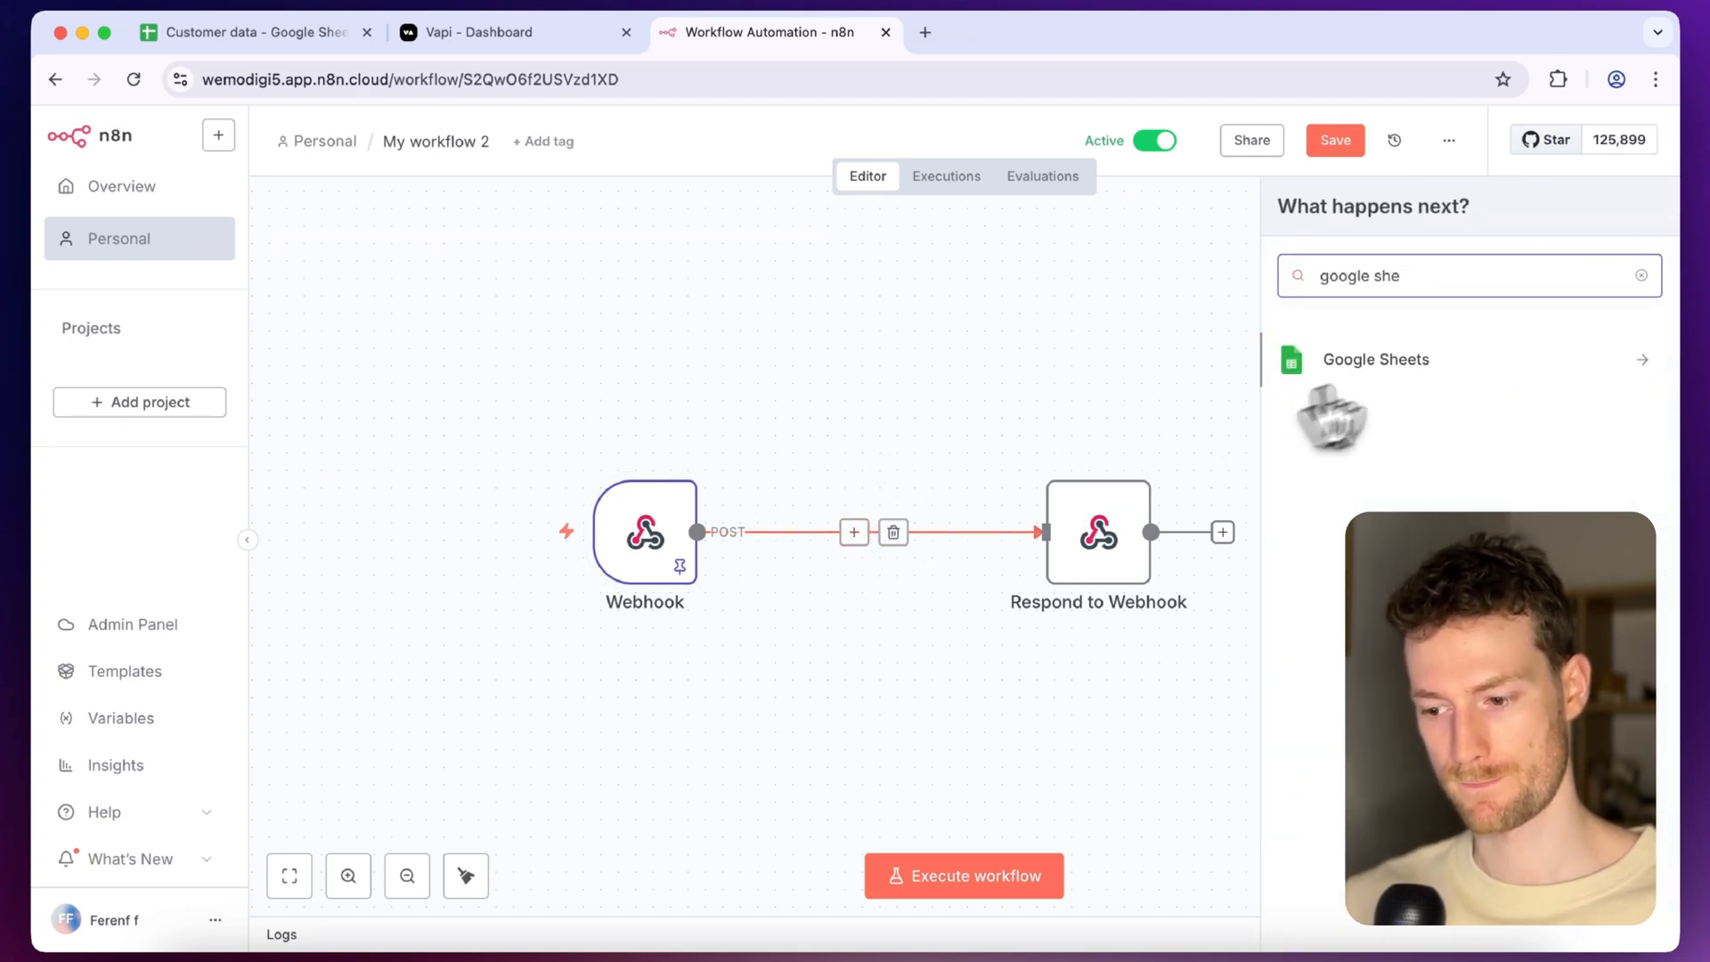
click(1377, 358)
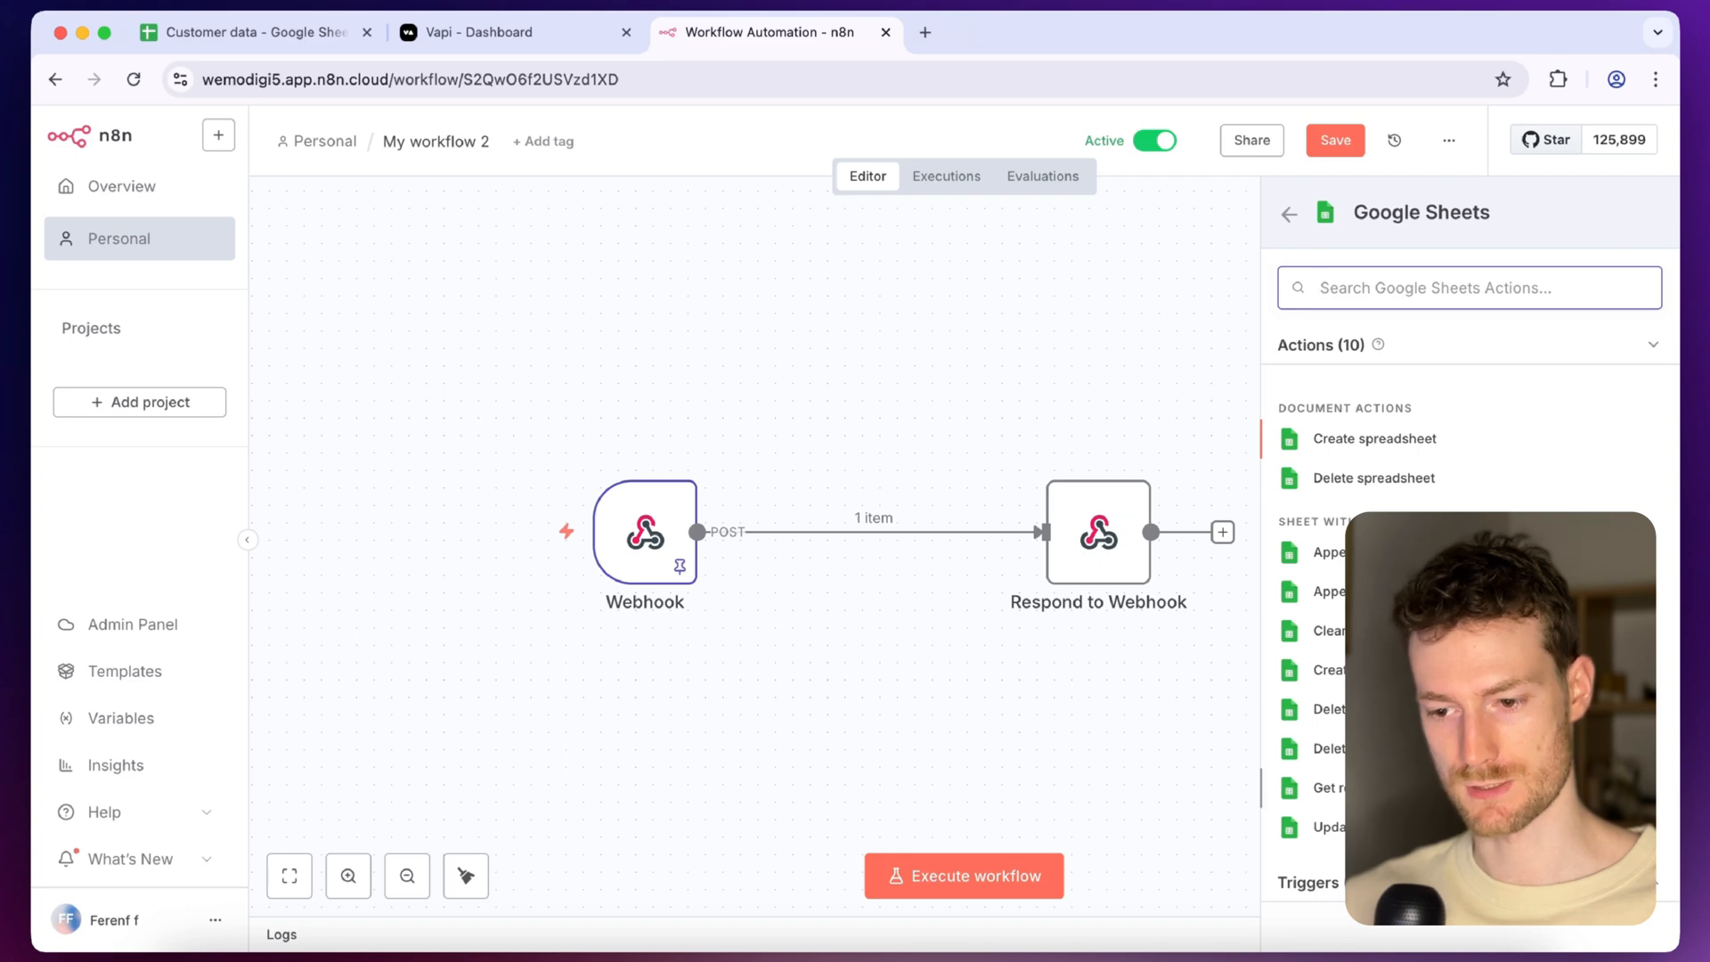
click(1329, 788)
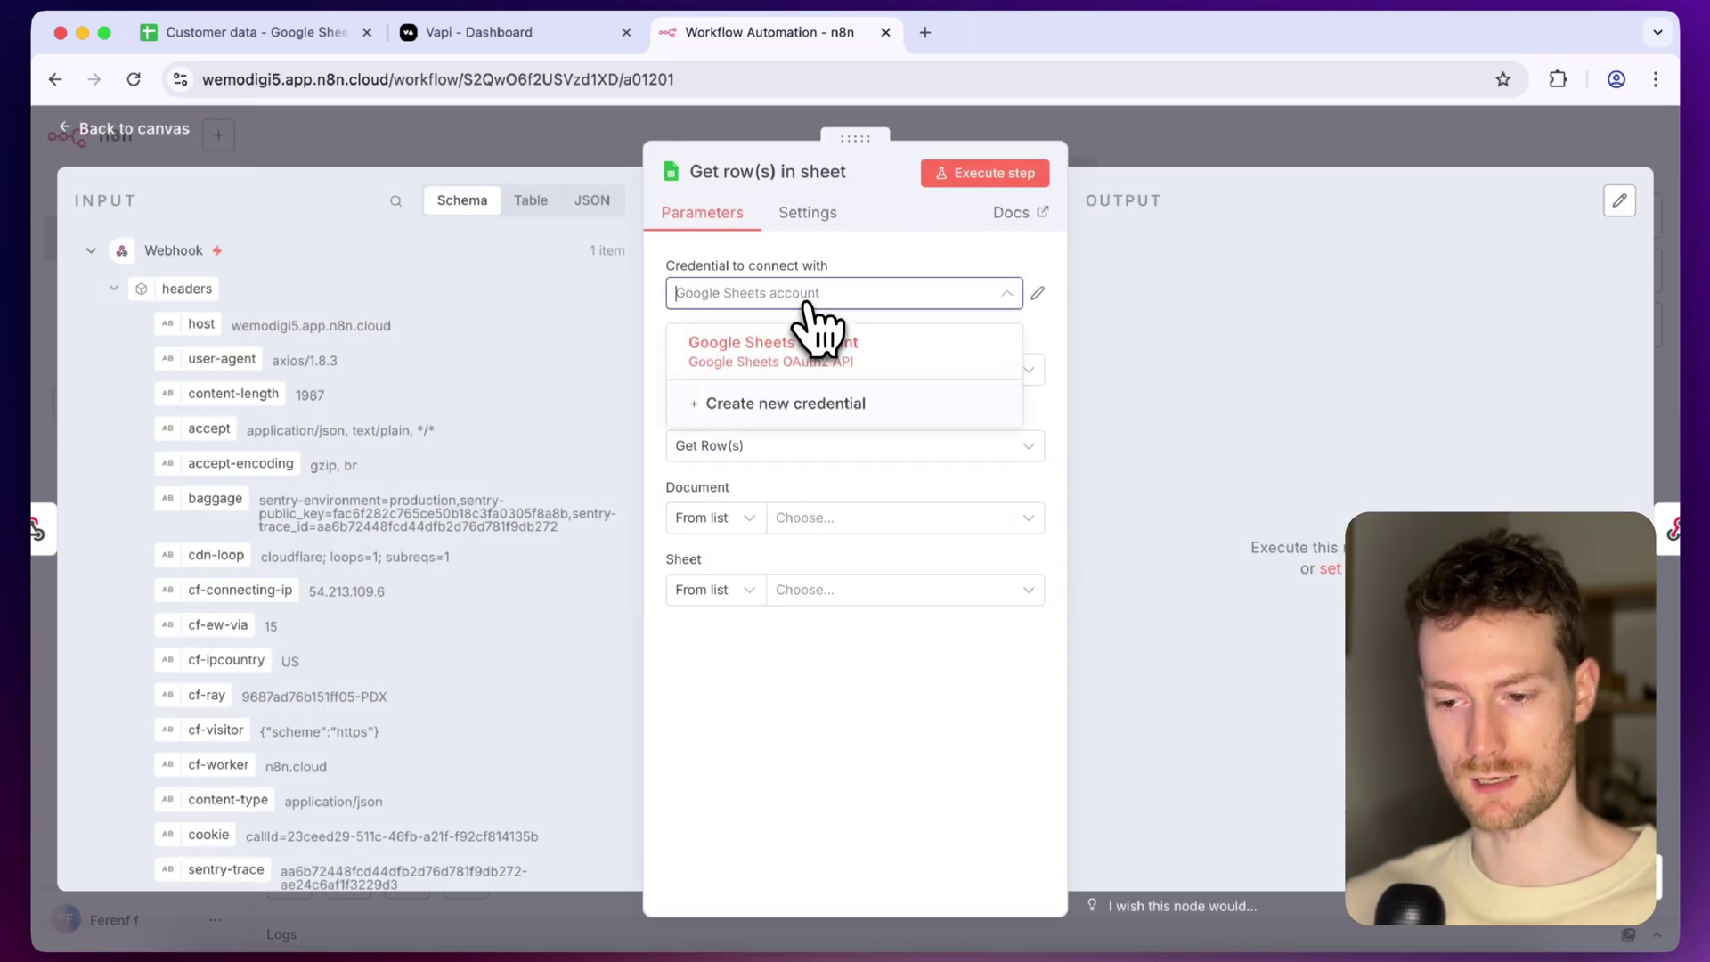
click(769, 342)
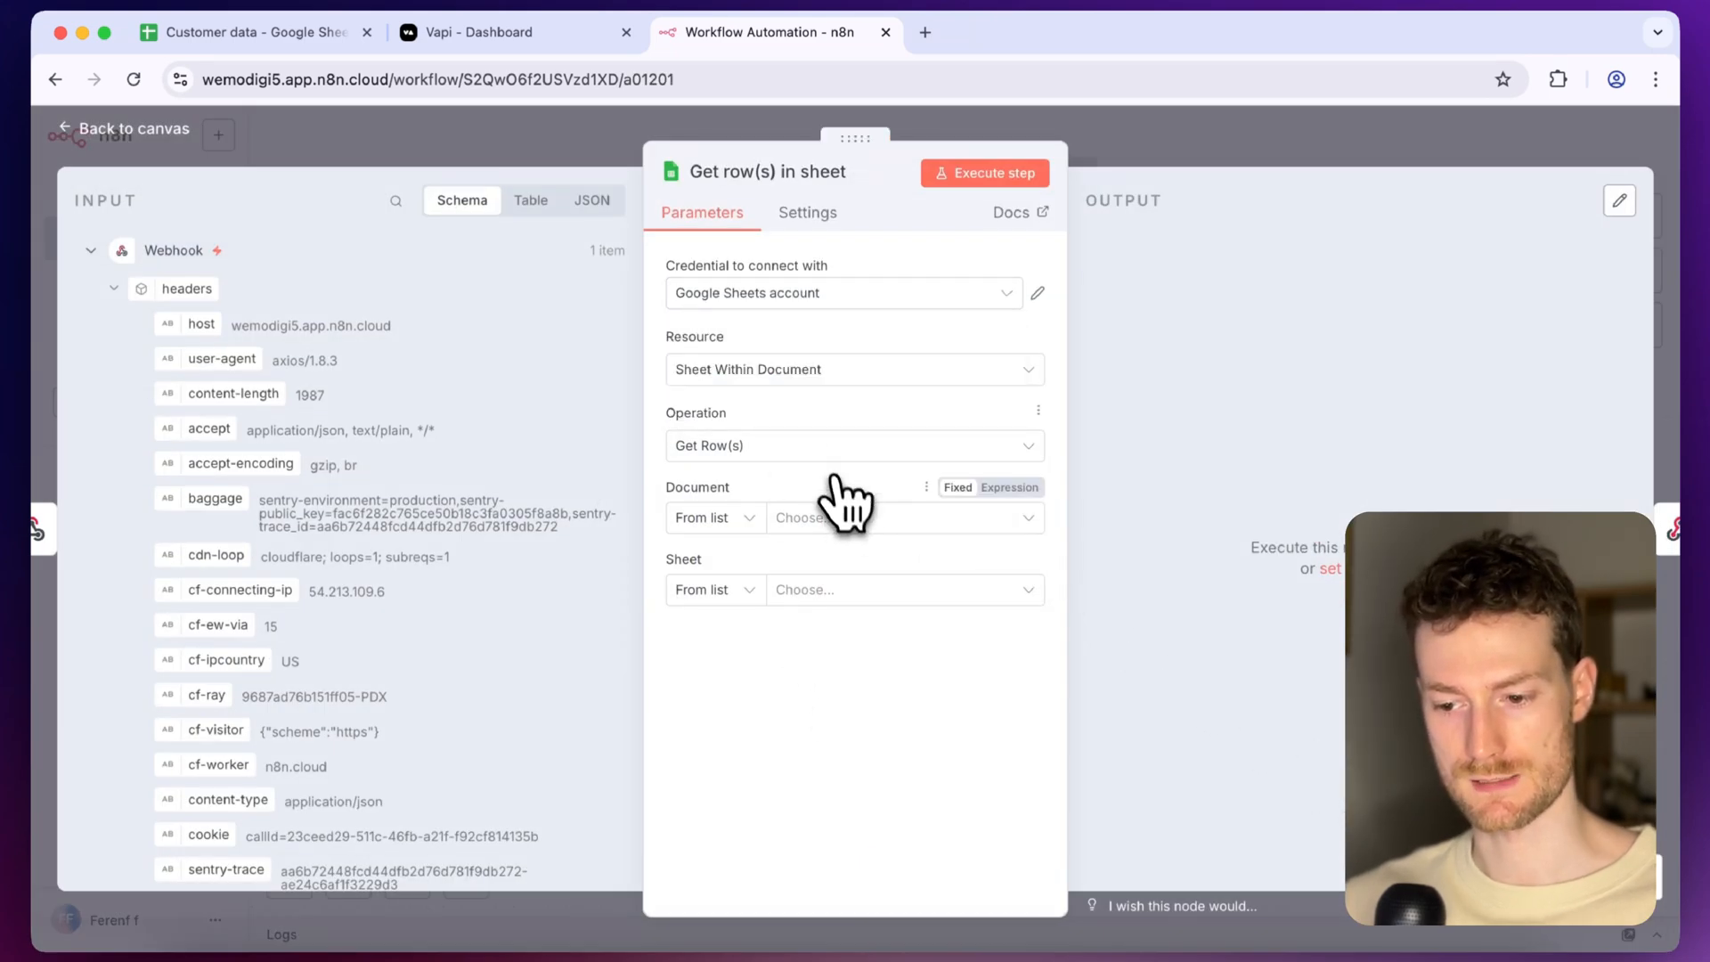
click(903, 516)
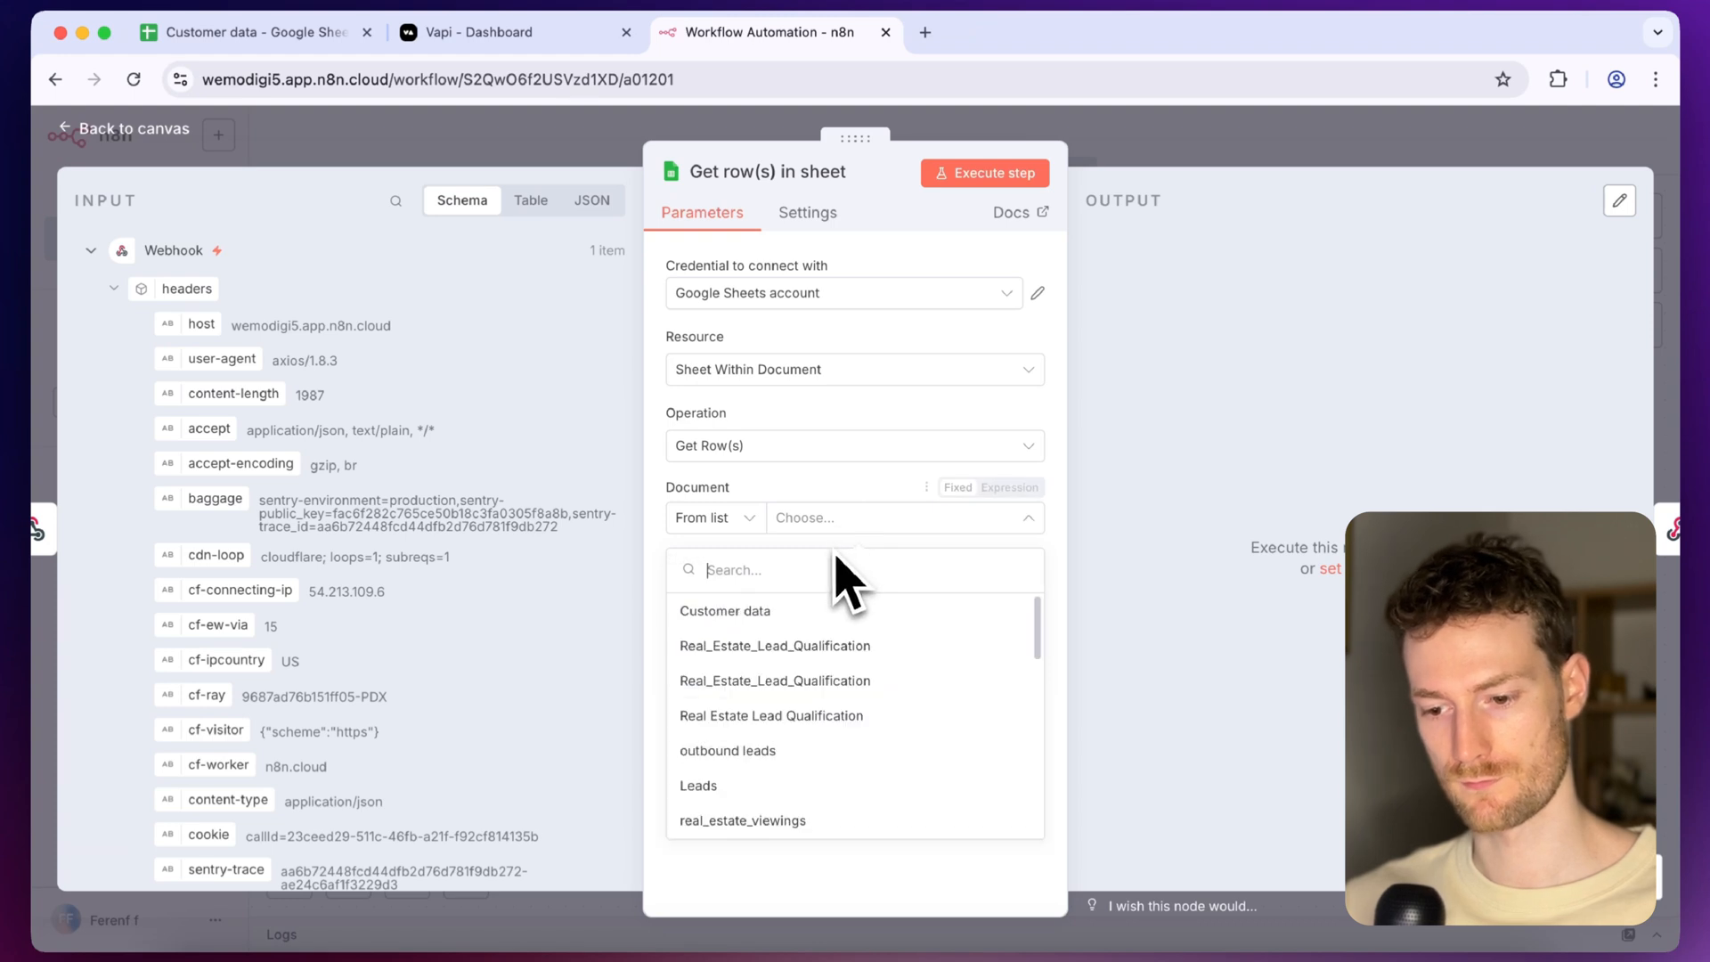
click(725, 611)
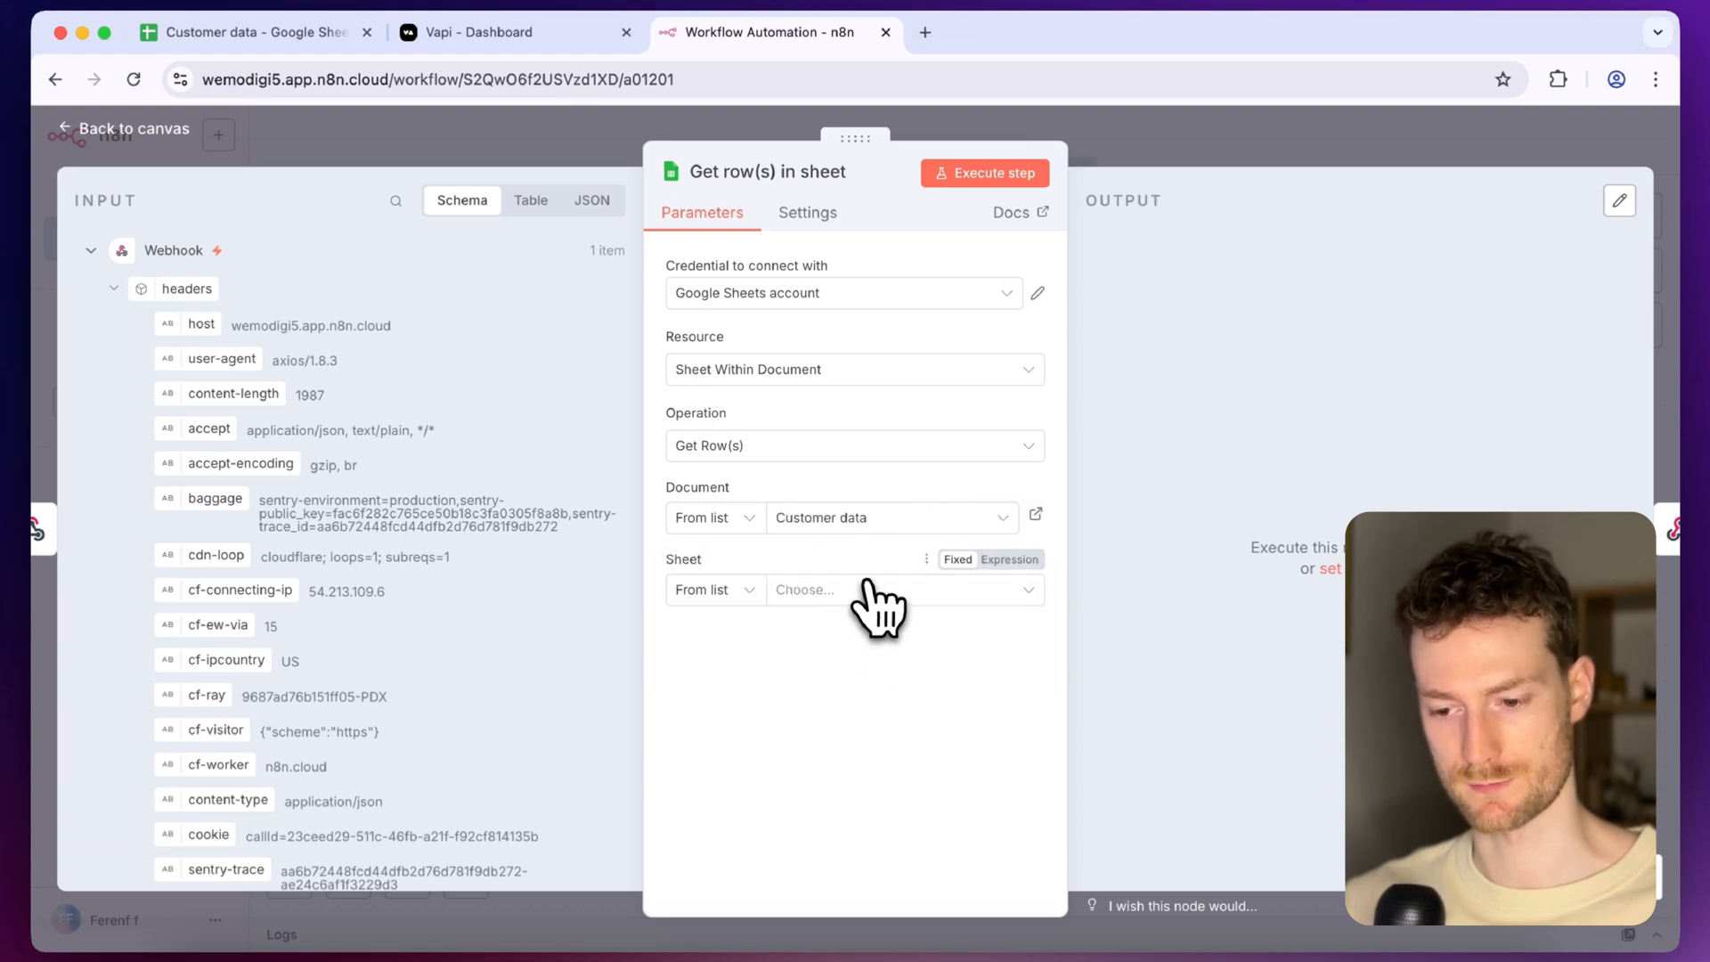
click(883, 590)
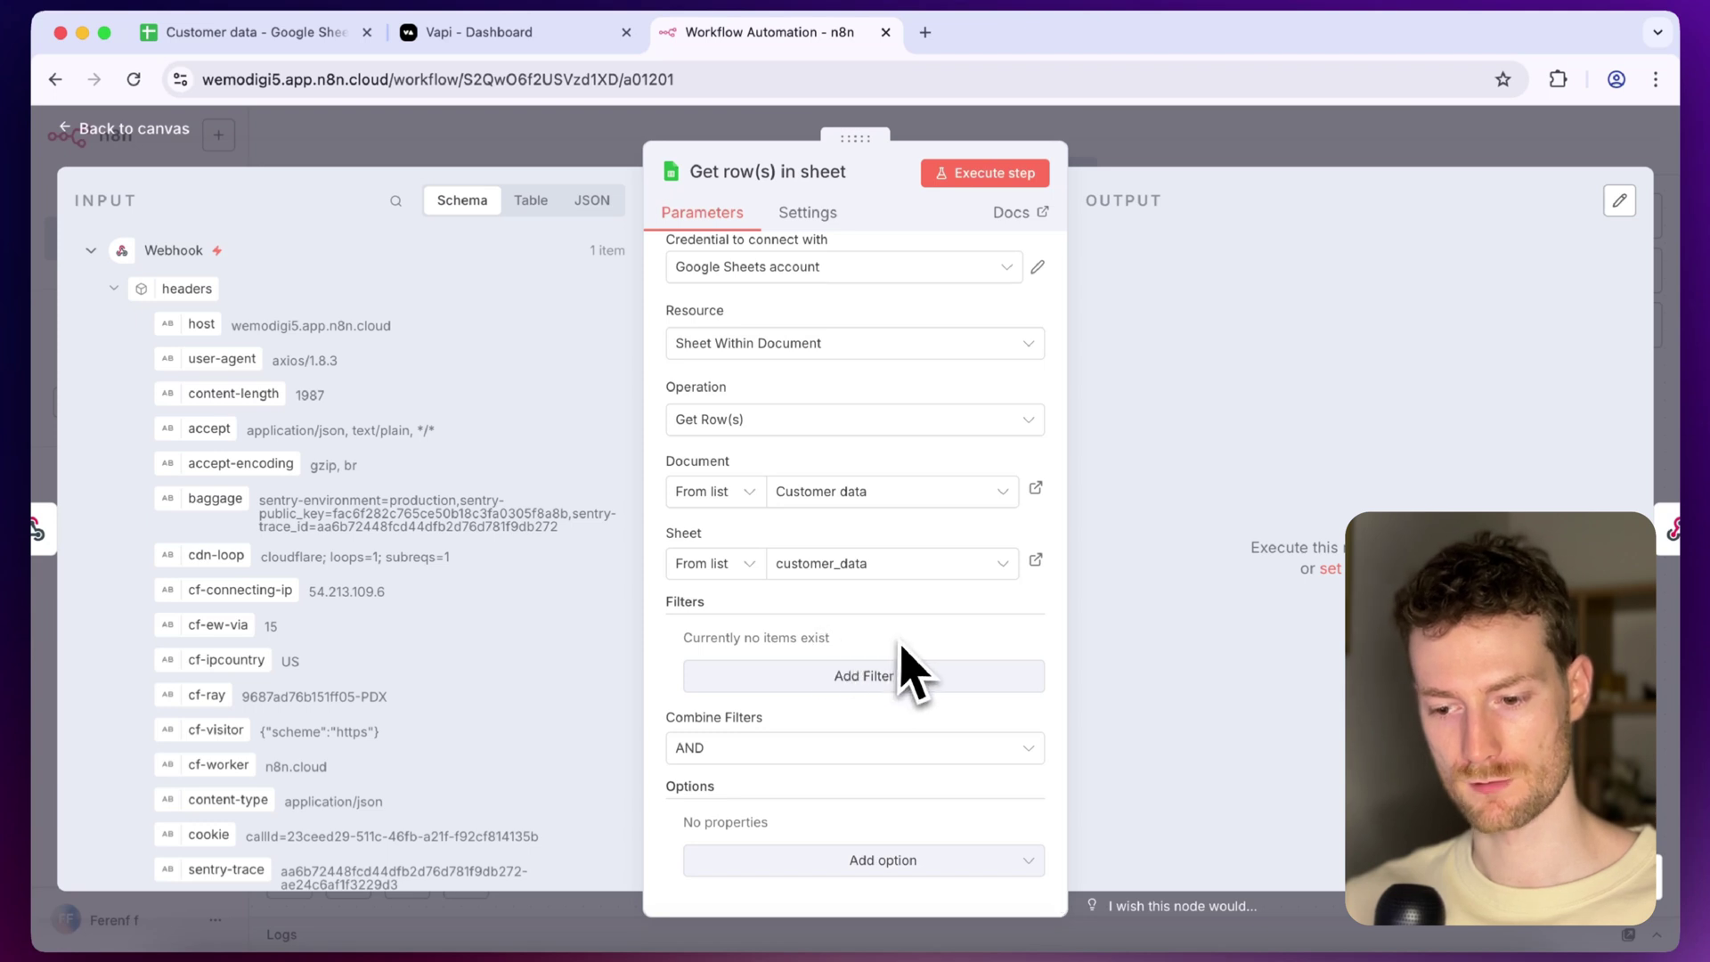
Filter rows by PhoneNumber = {{ $json.body.message.customer.number }} and execute the step
click(862, 675)
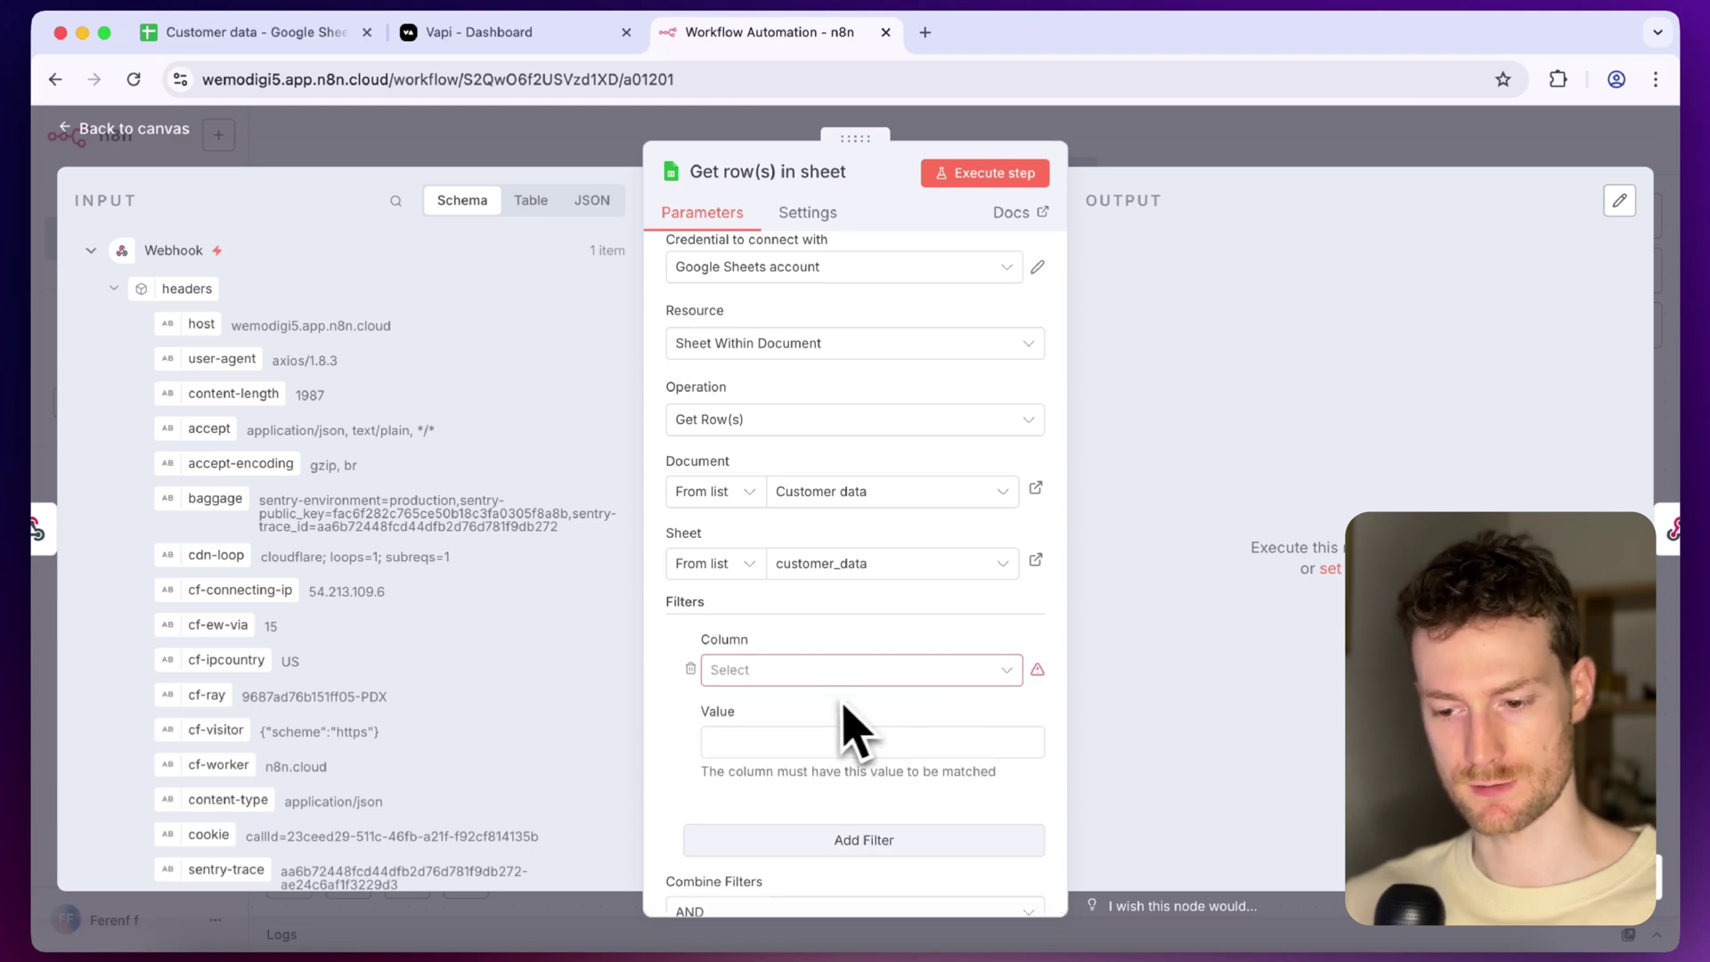
click(857, 670)
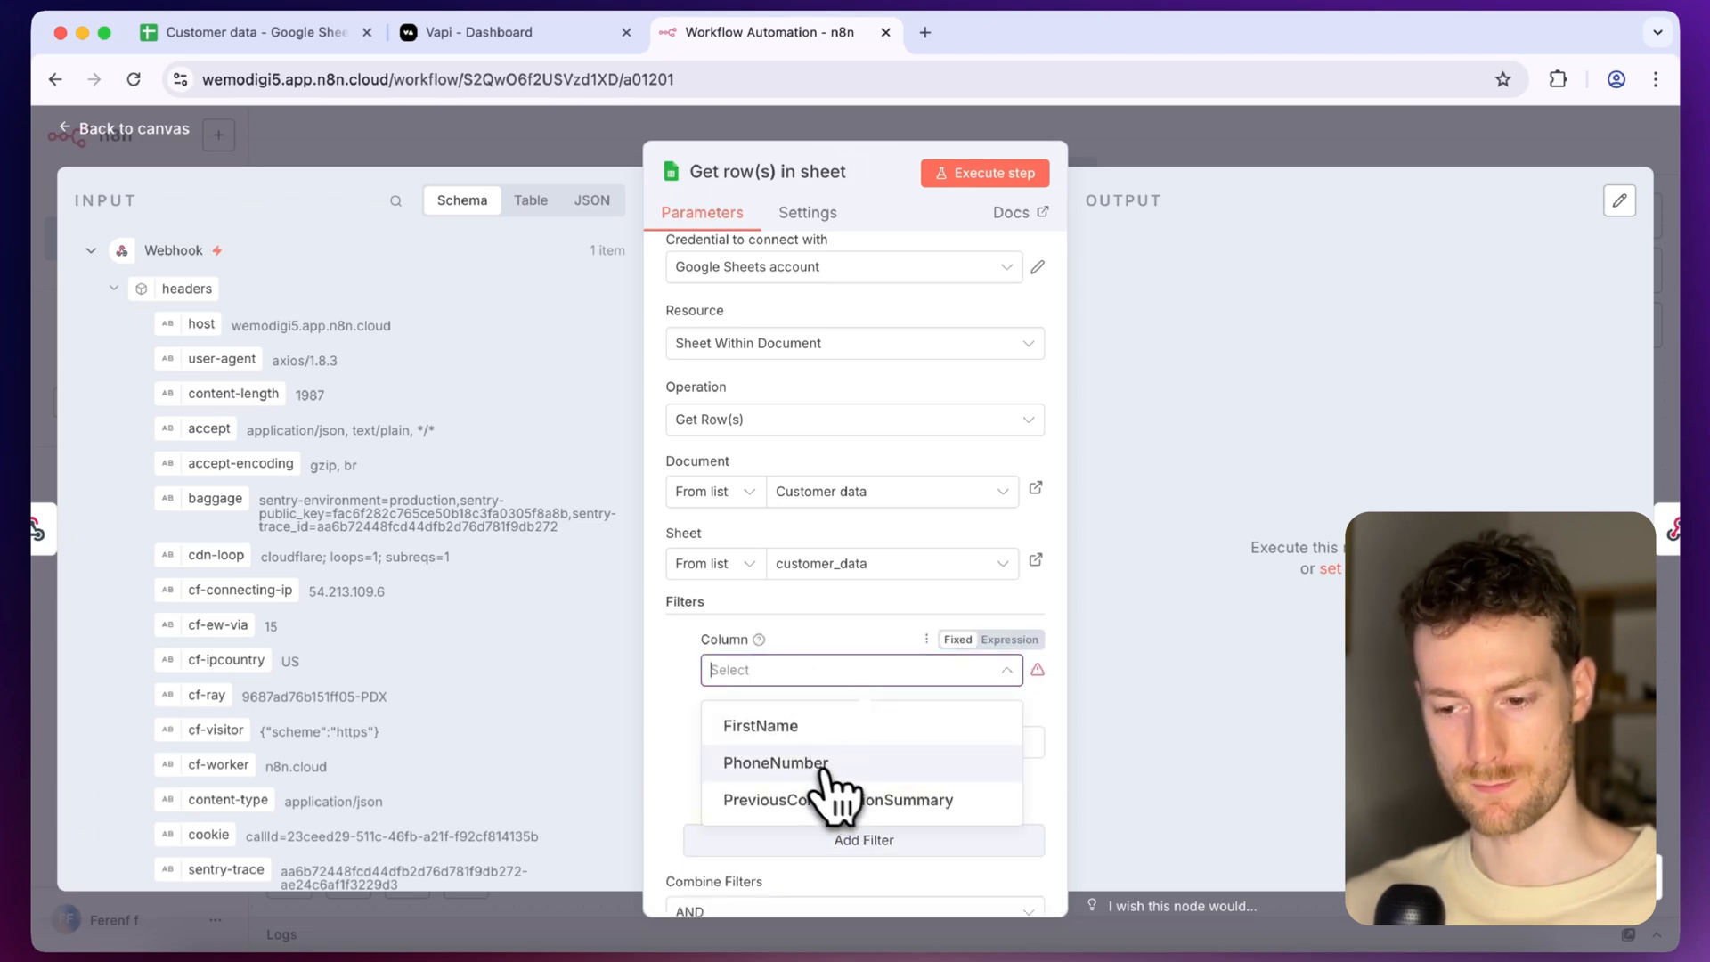
click(776, 763)
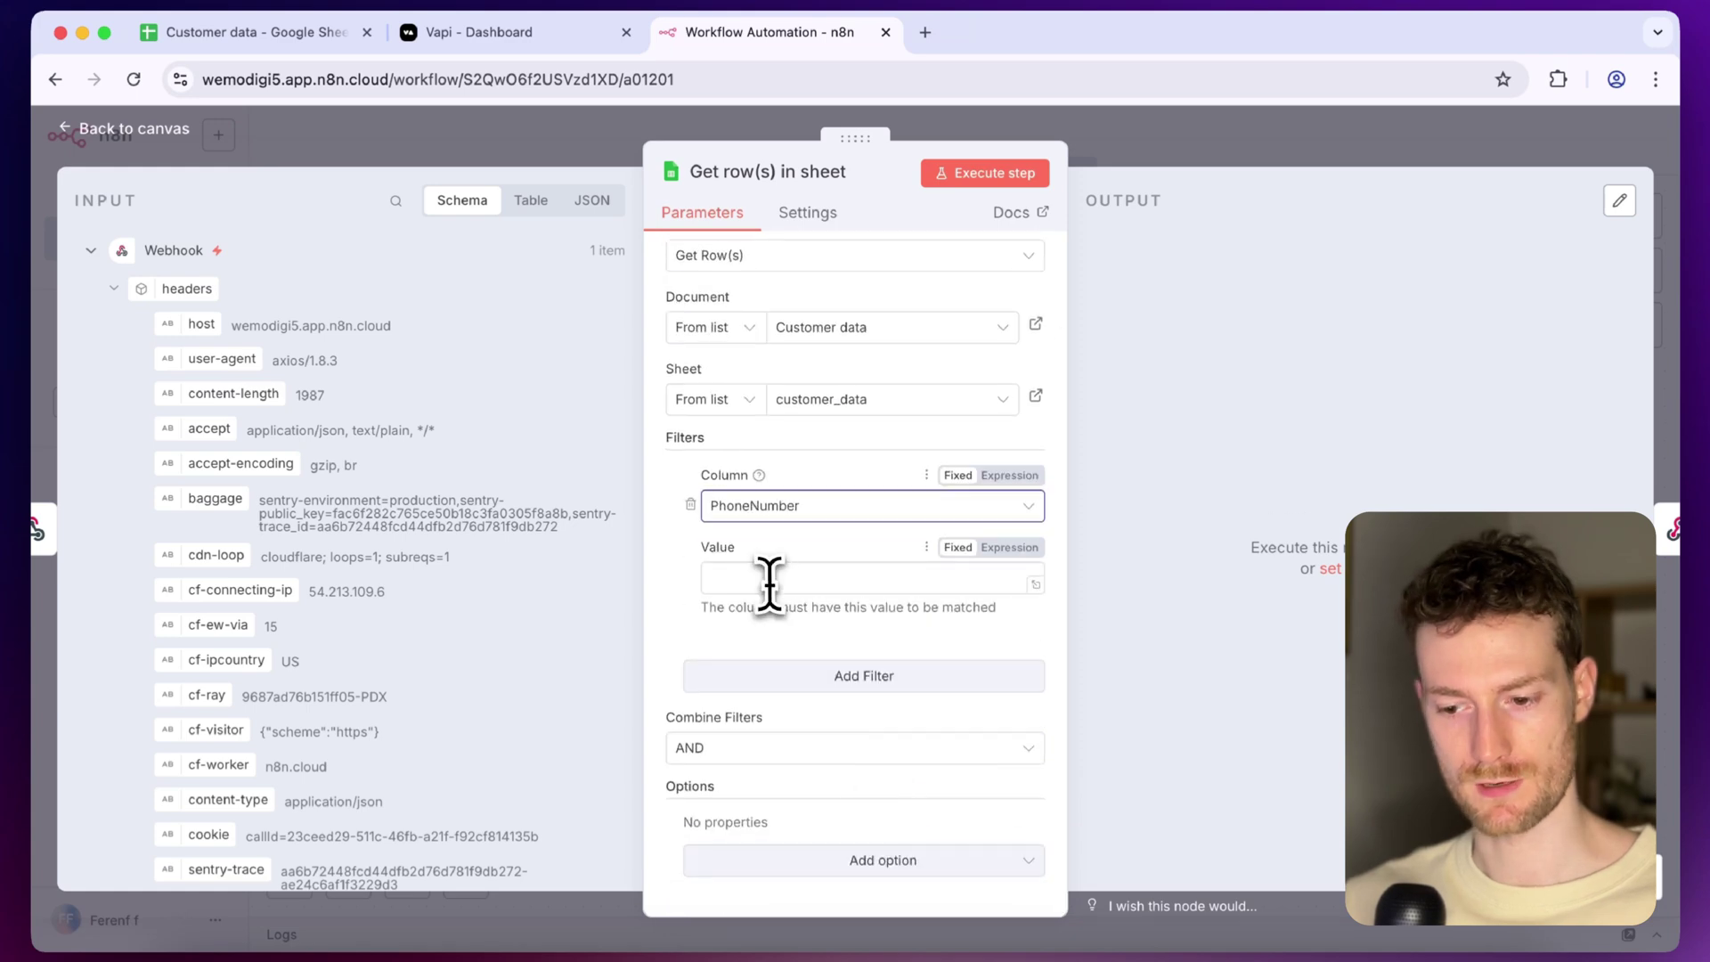
scroll(down, 3)
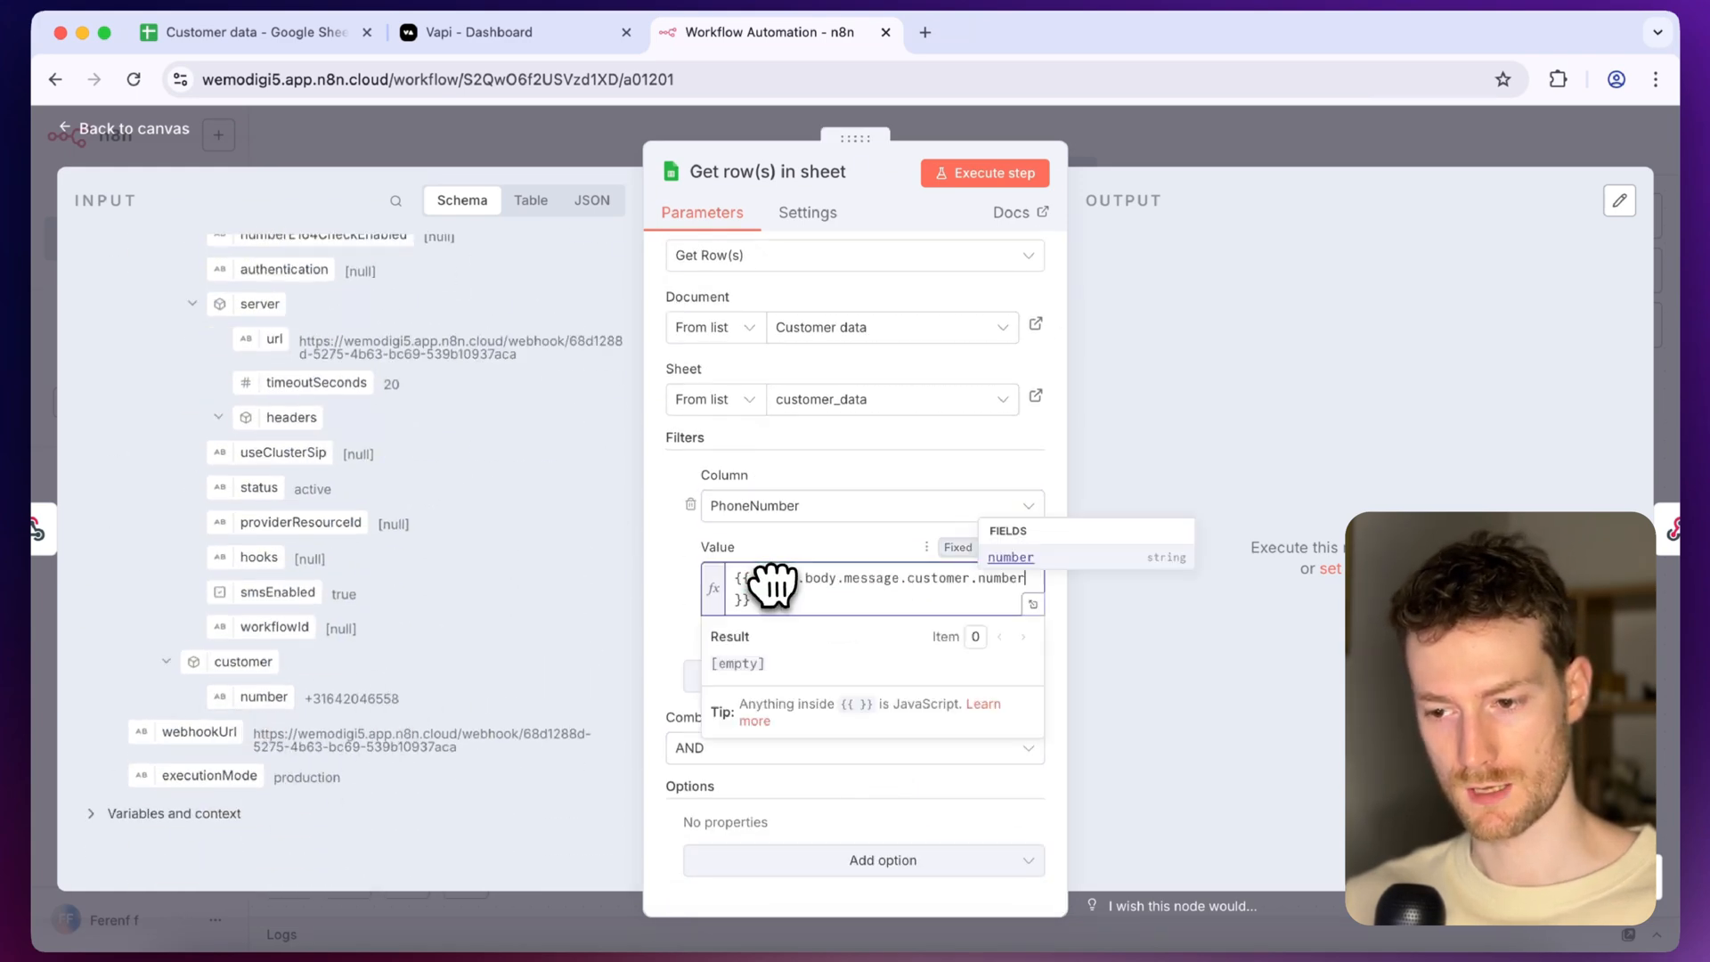
click(983, 173)
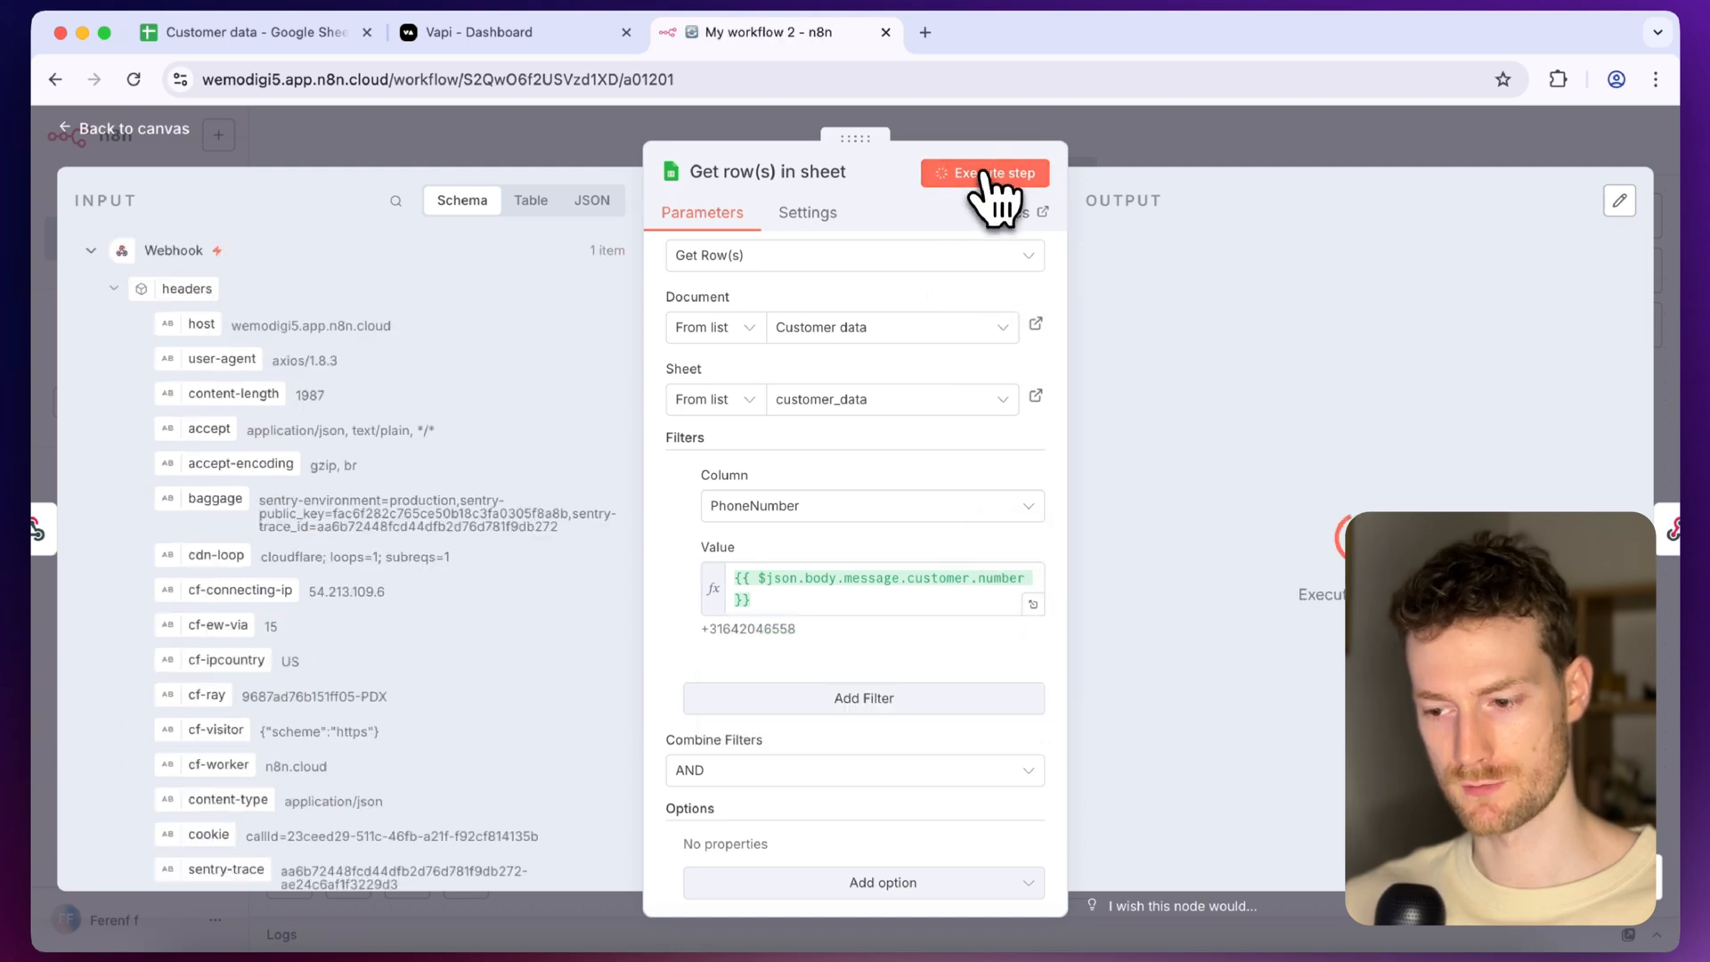
click(985, 173)
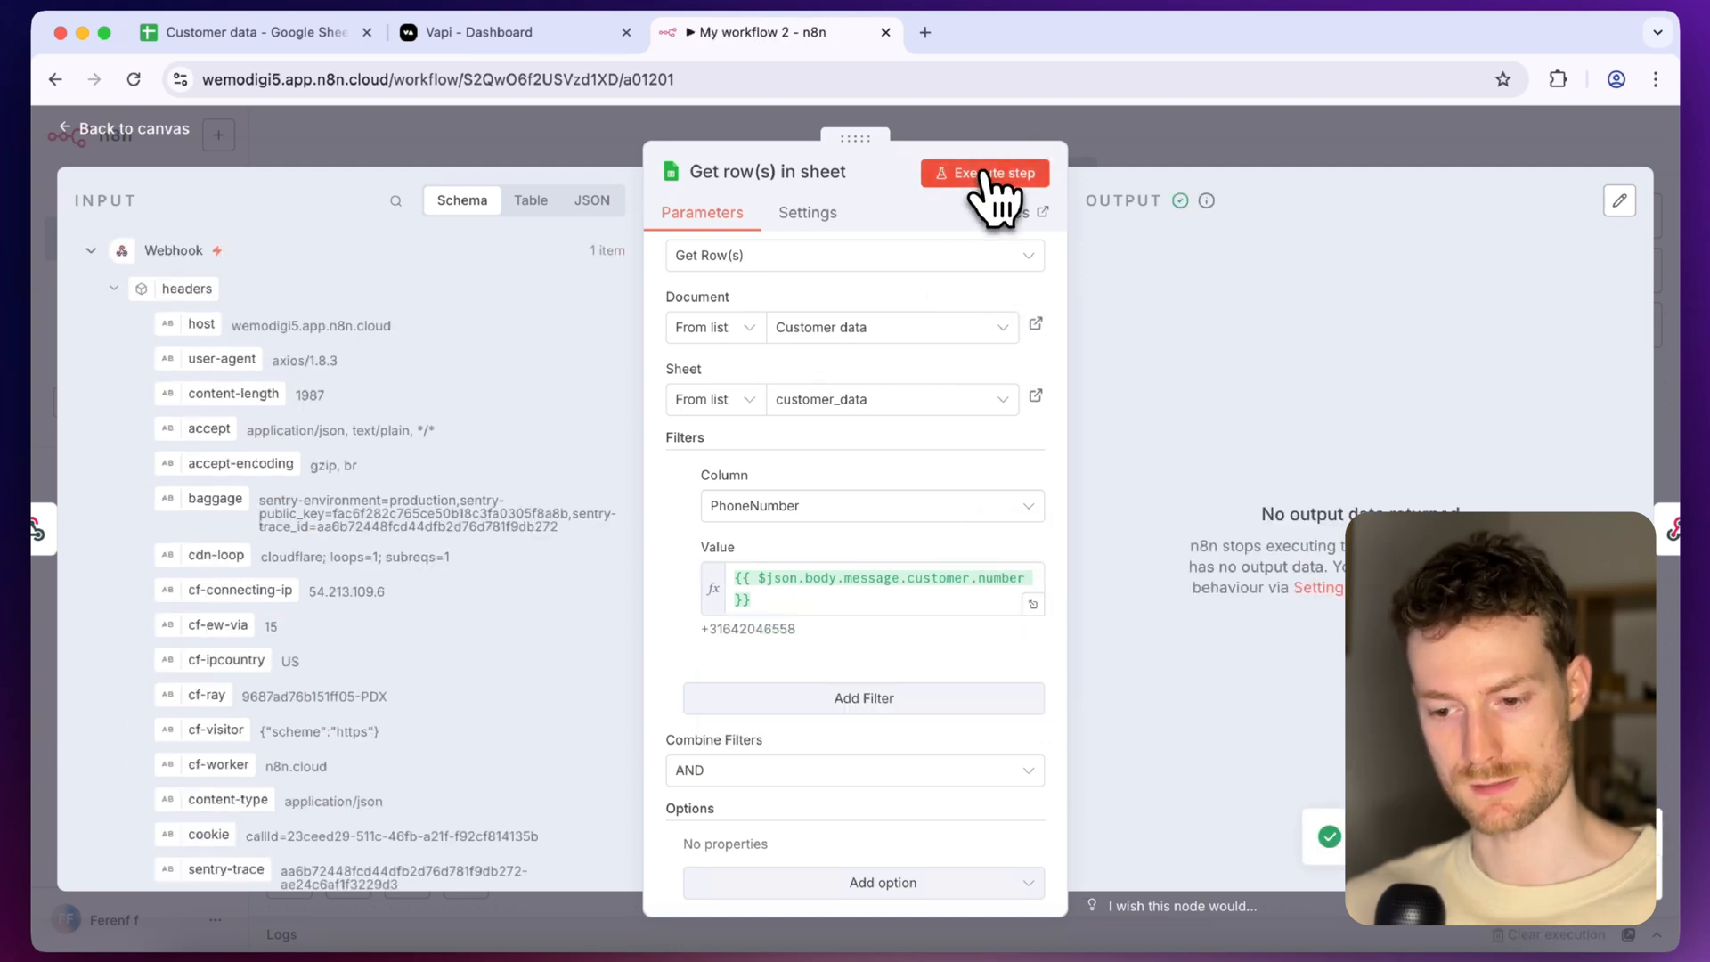
mouse_move(985, 172)
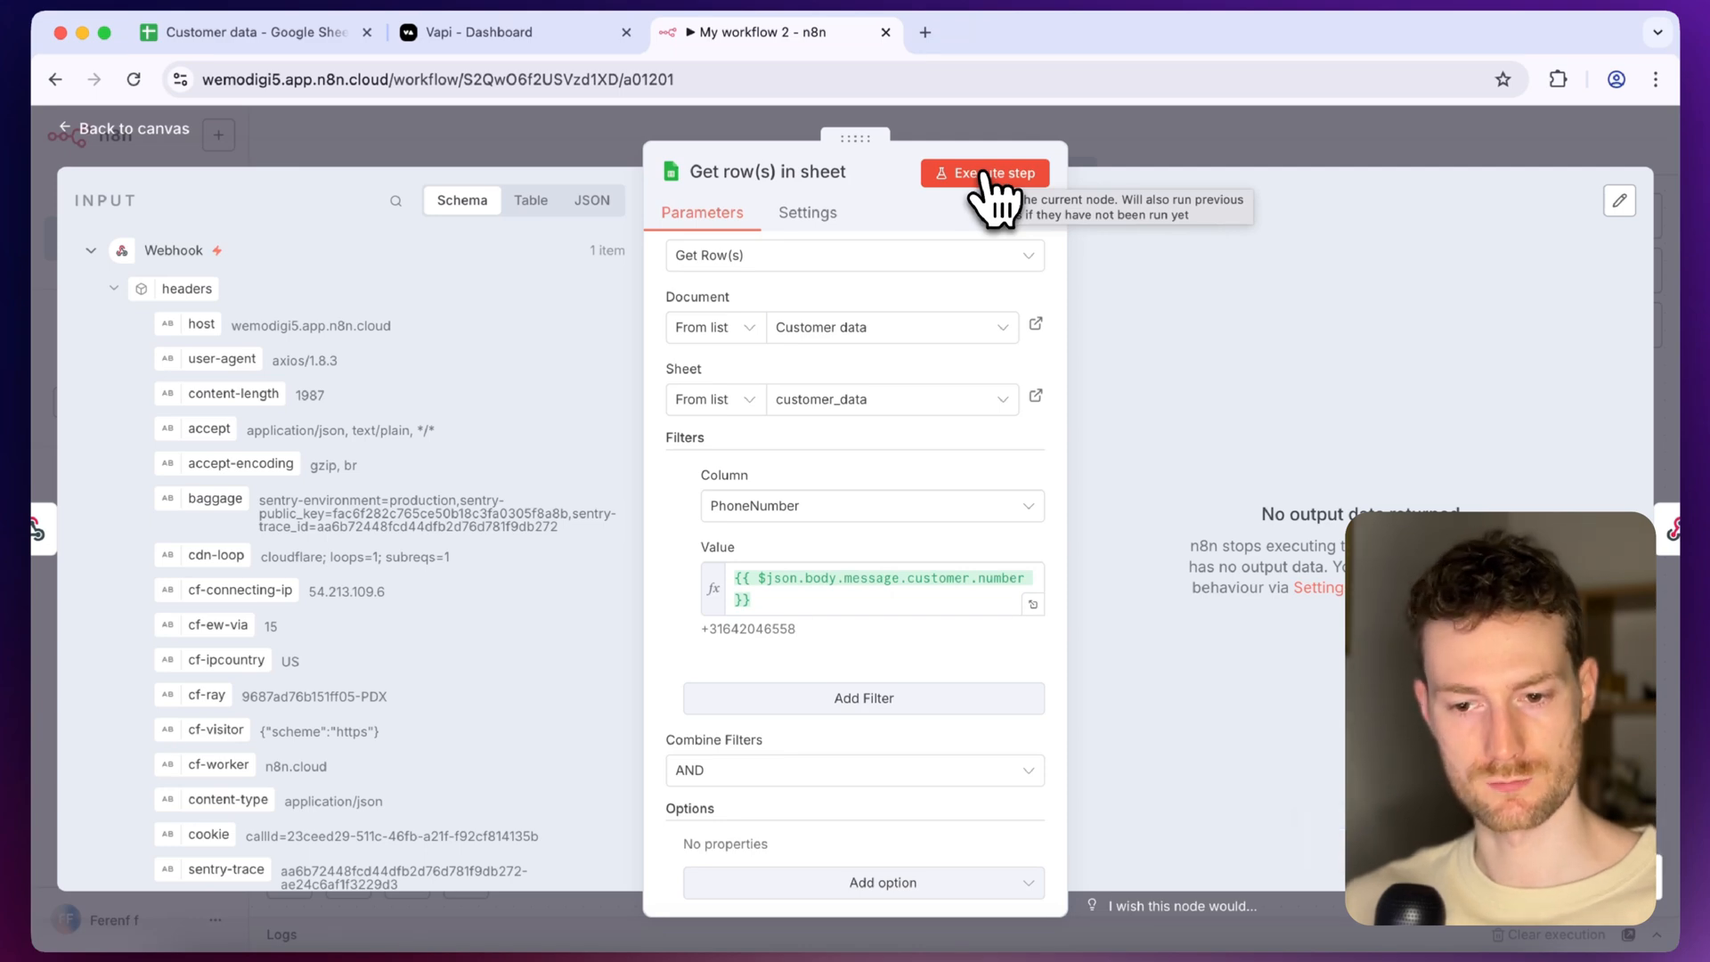
click(251, 32)
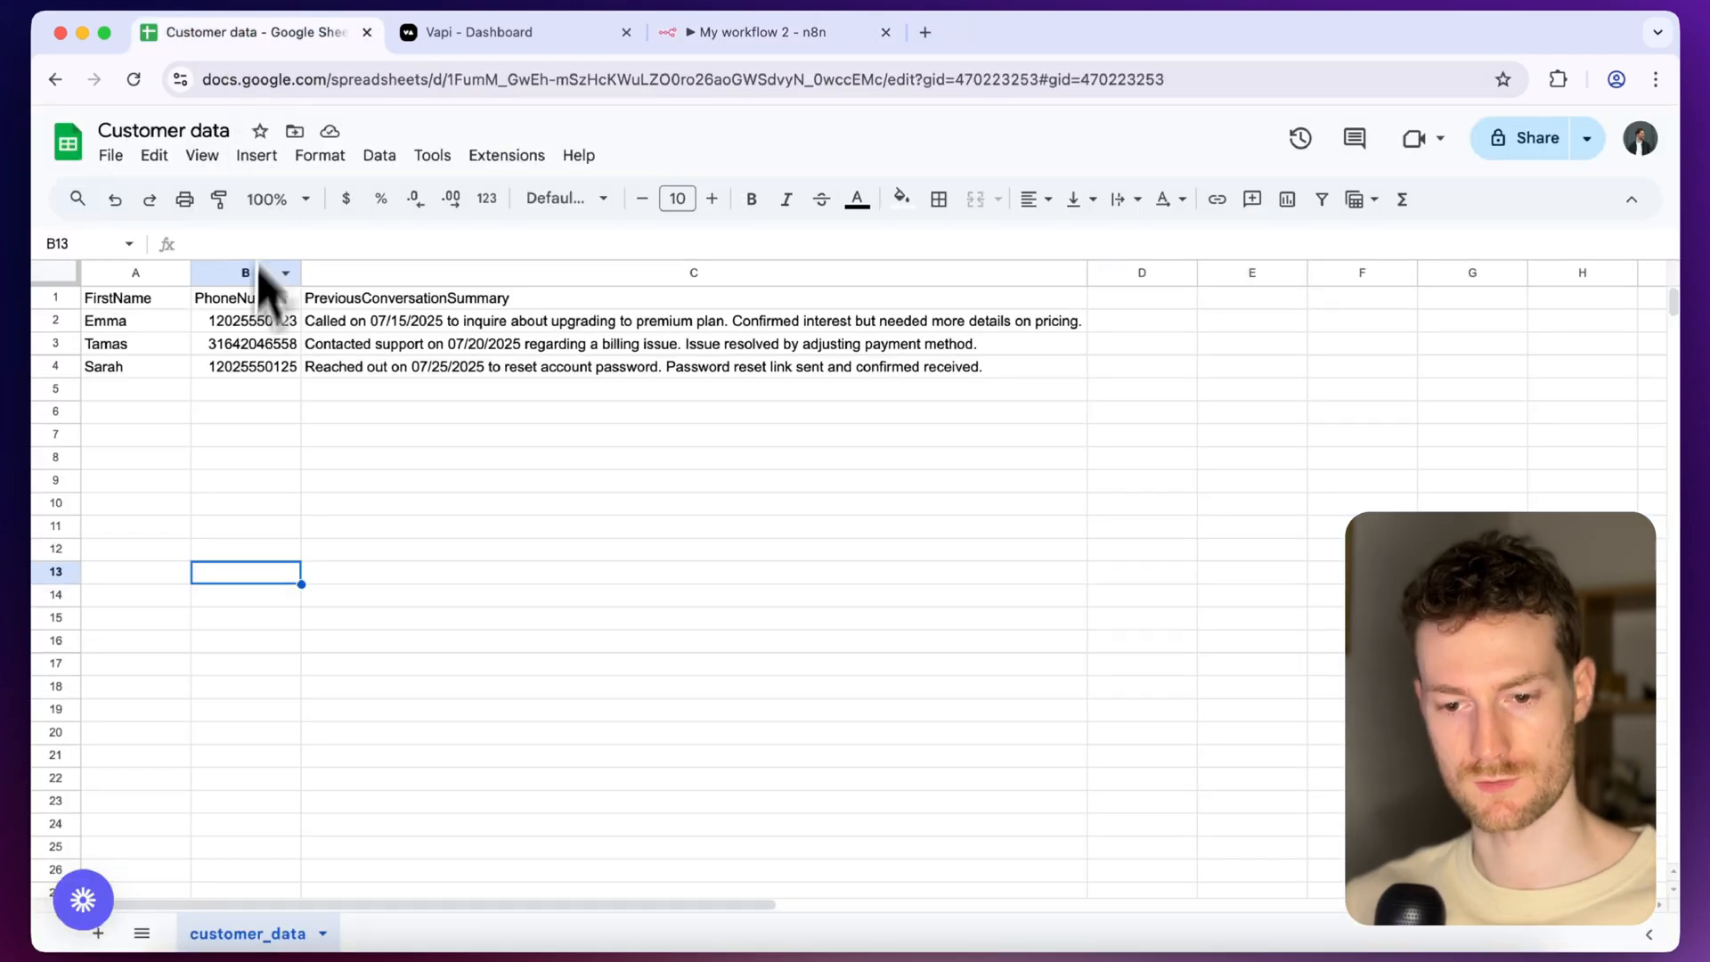
click(245, 344)
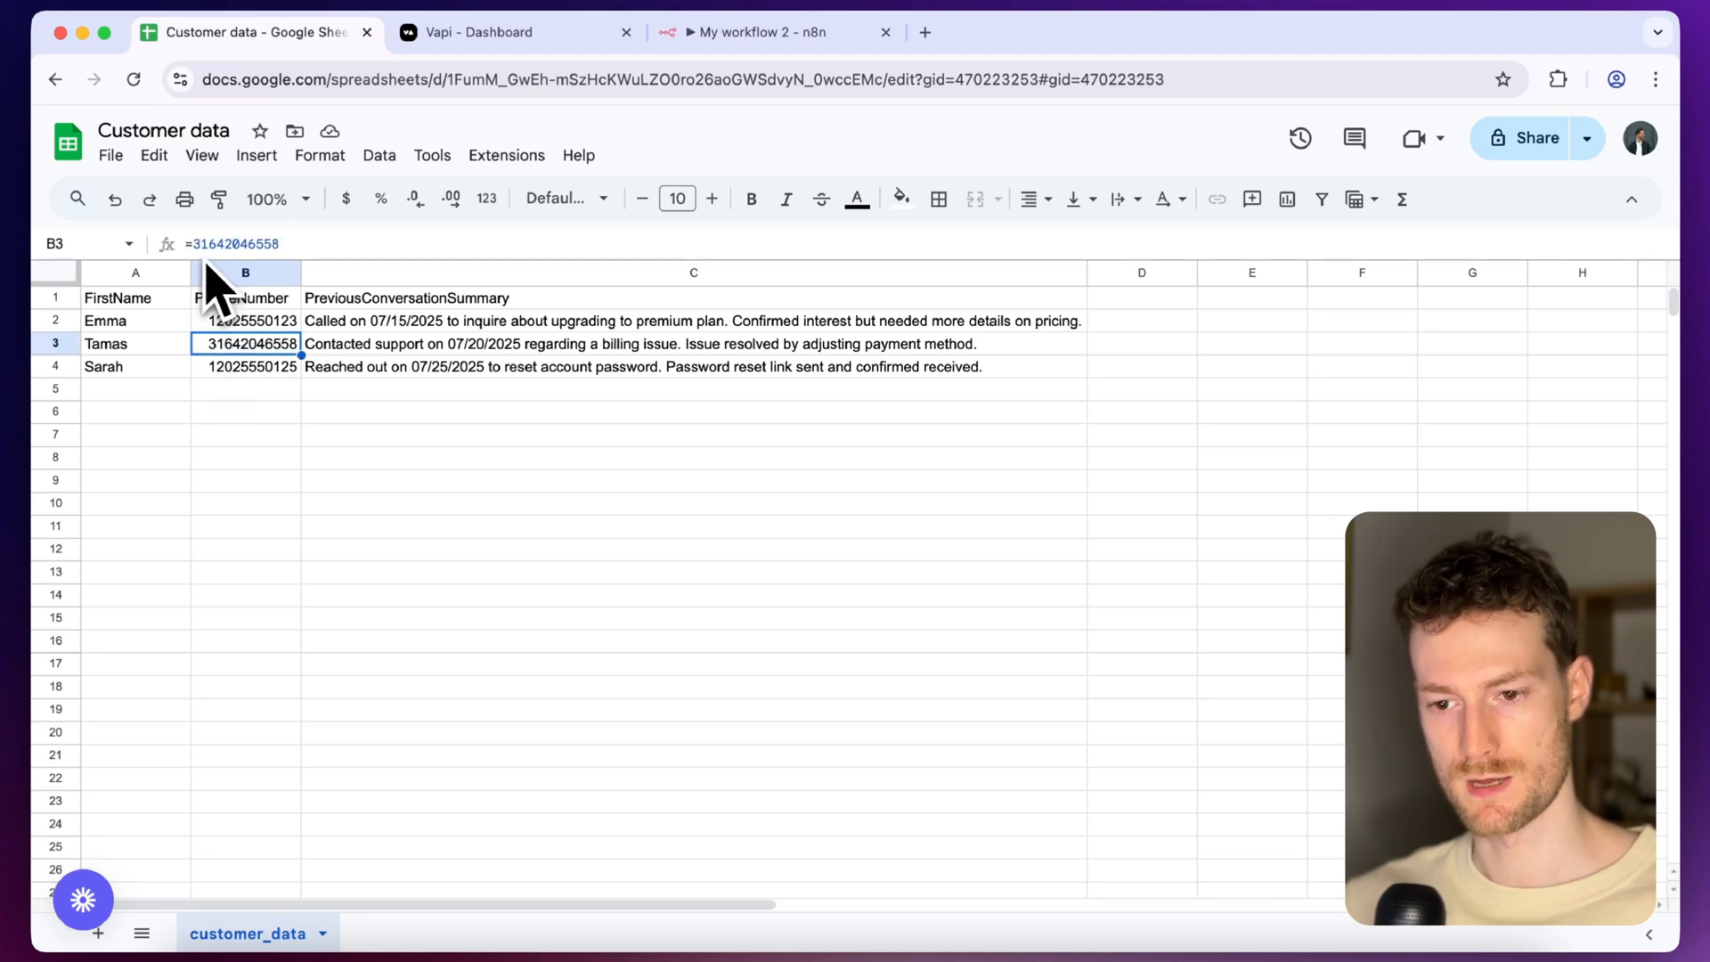
mouse_move(208, 294)
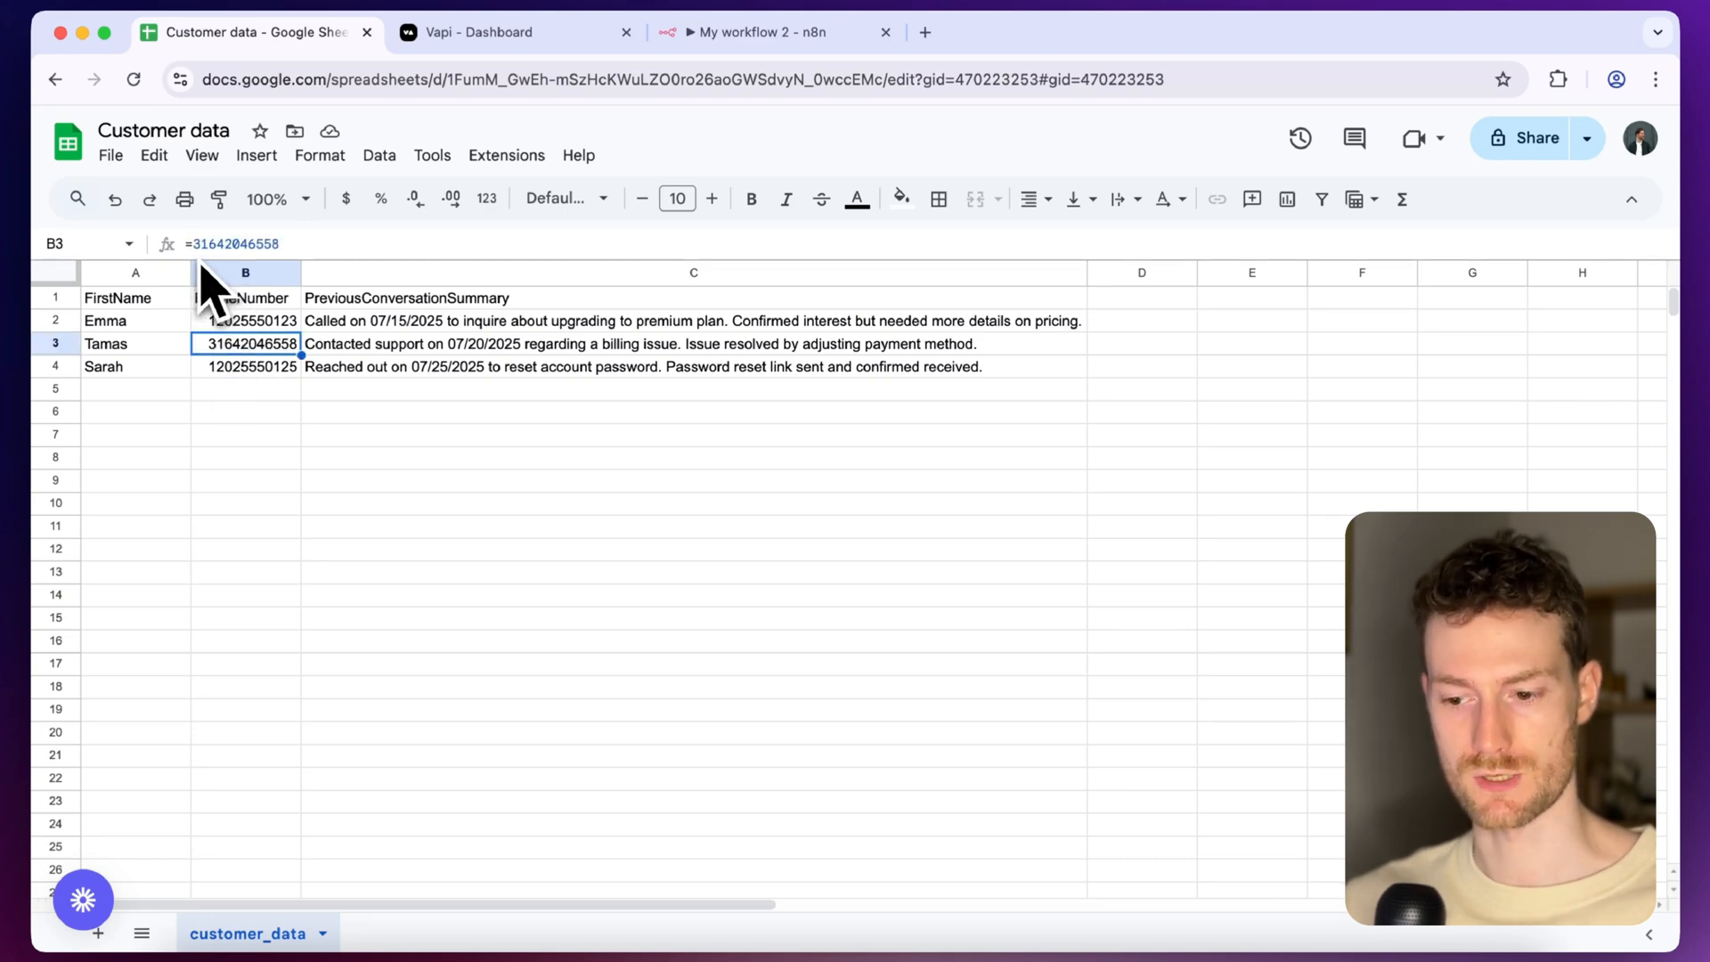
click(768, 32)
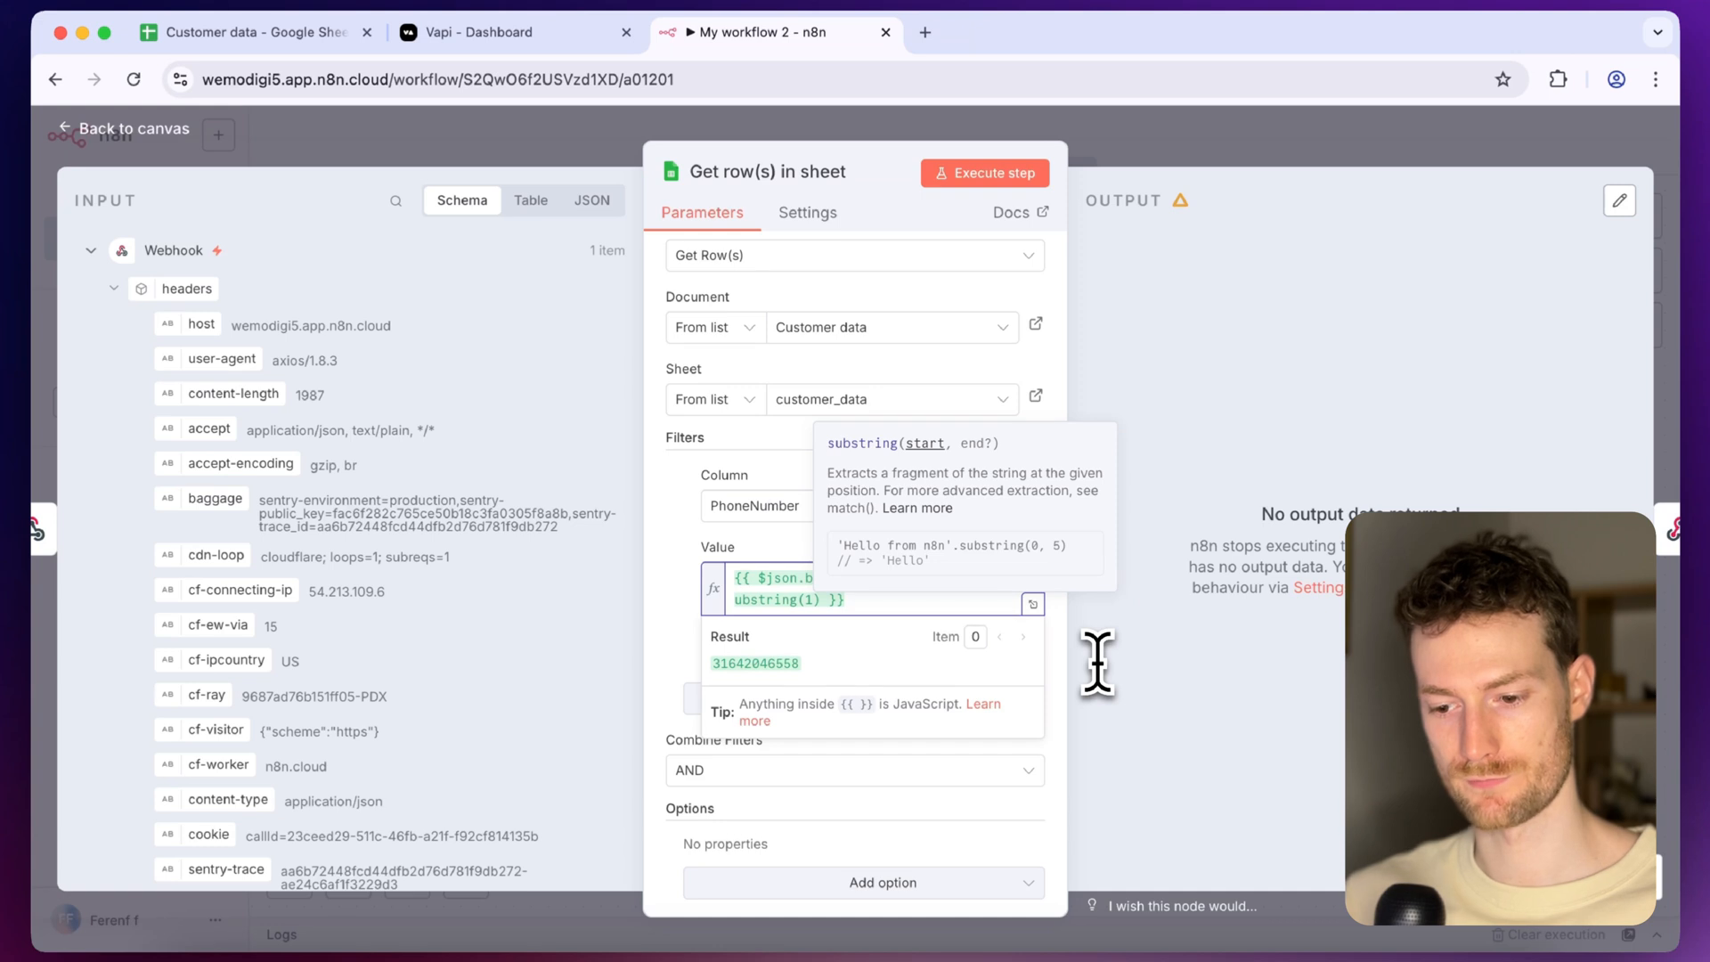
mouse_move(736, 714)
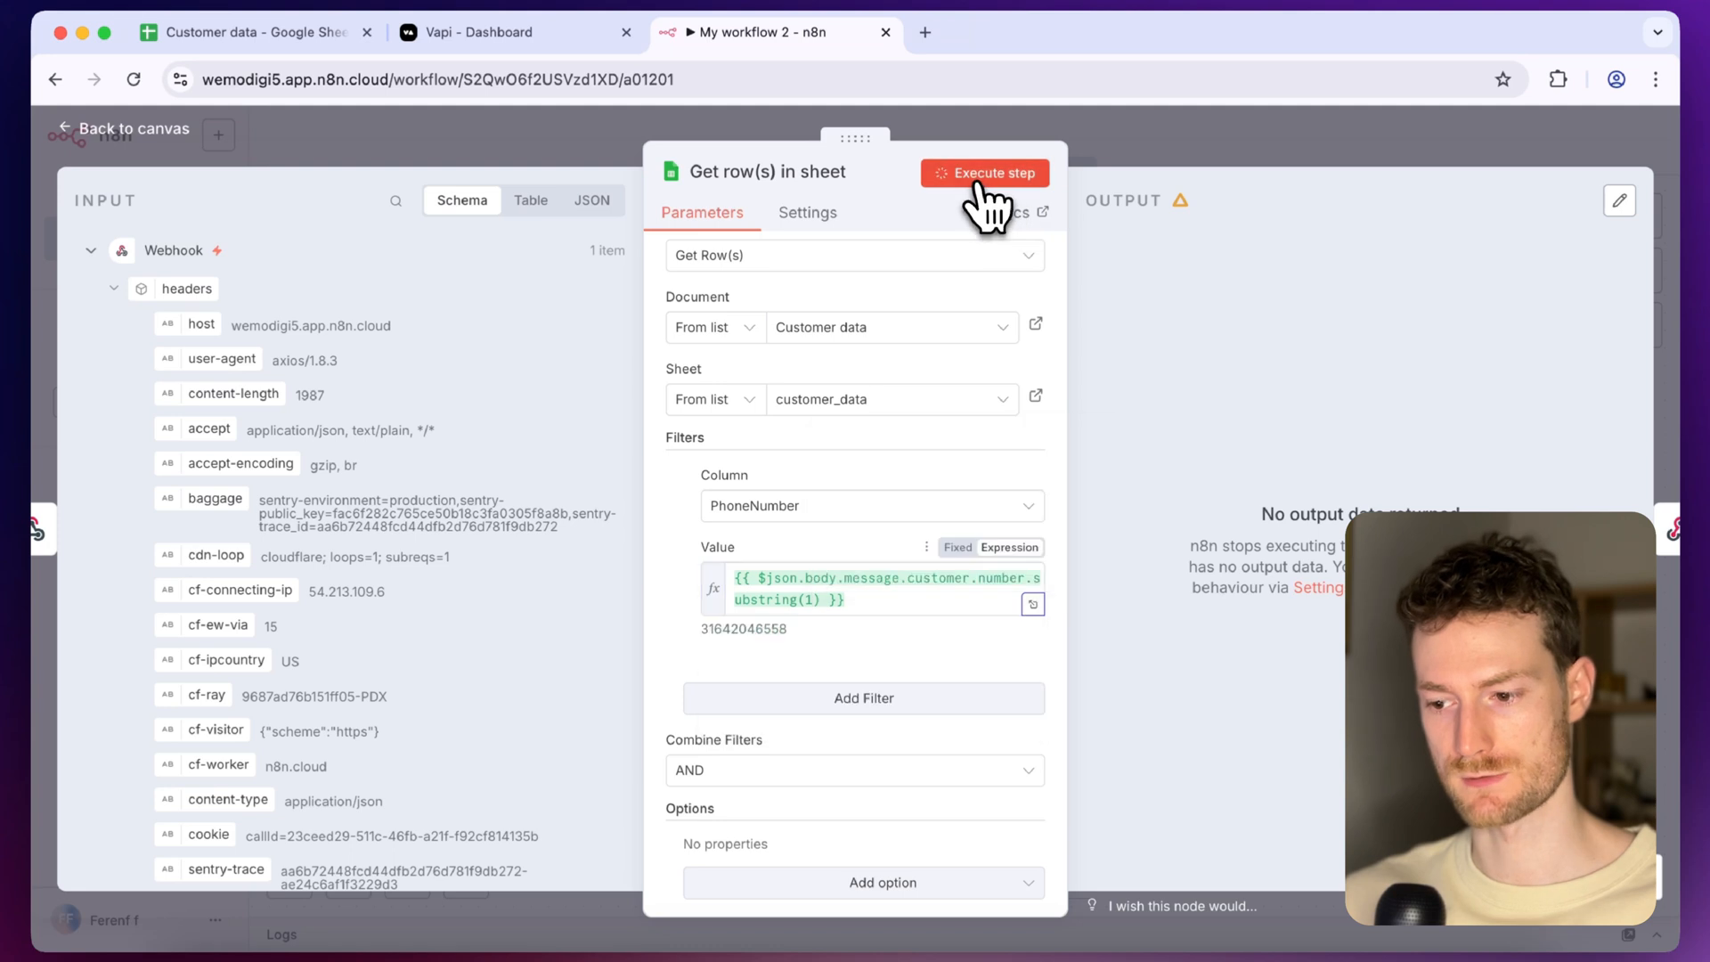
Re-execute the Get row(s) step so the trimmed number matches Tamas's customer row
click(985, 172)
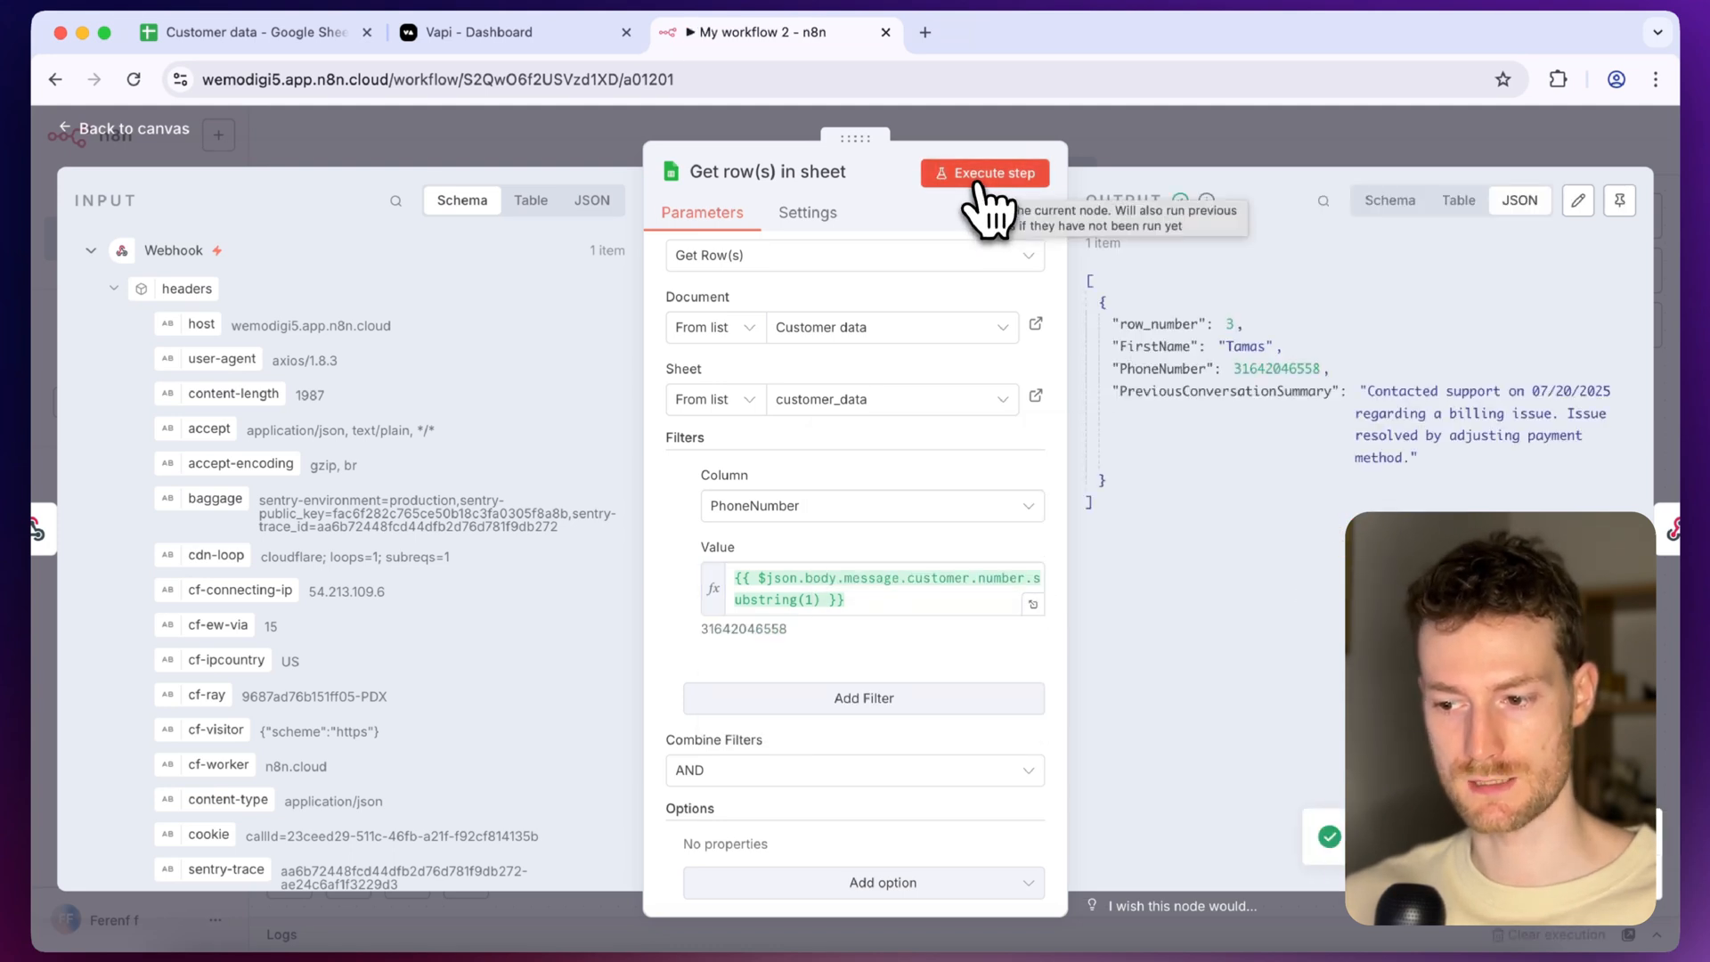
mouse_move(1249, 447)
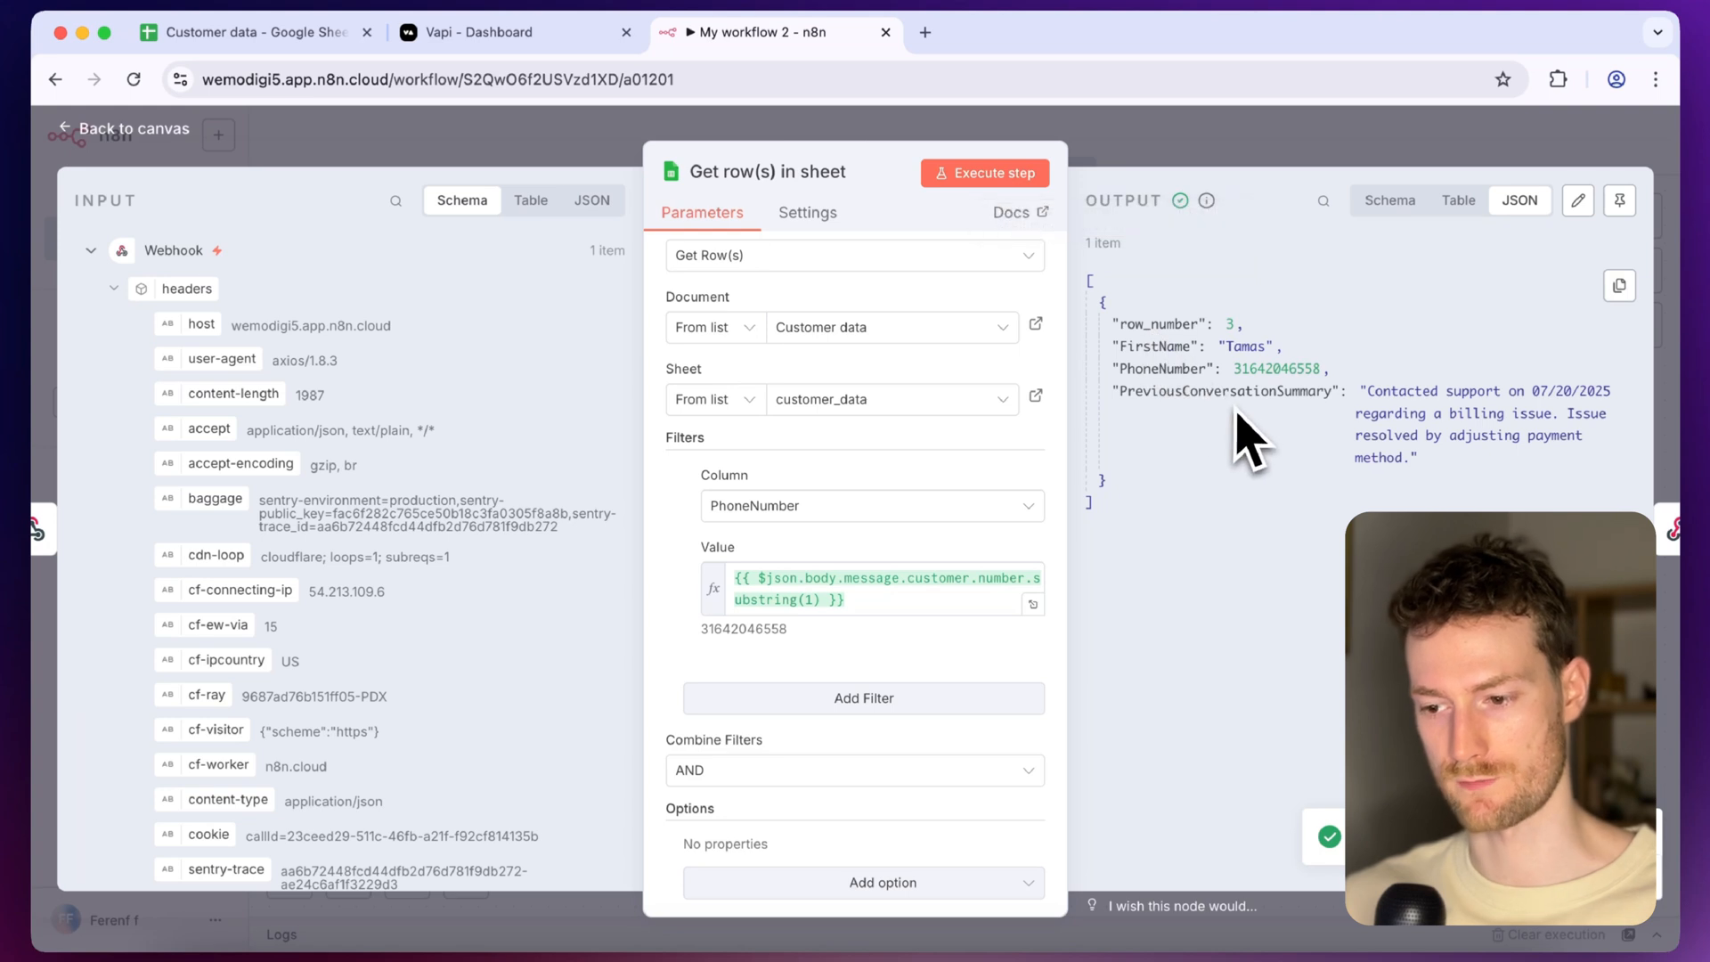
mouse_move(1456, 497)
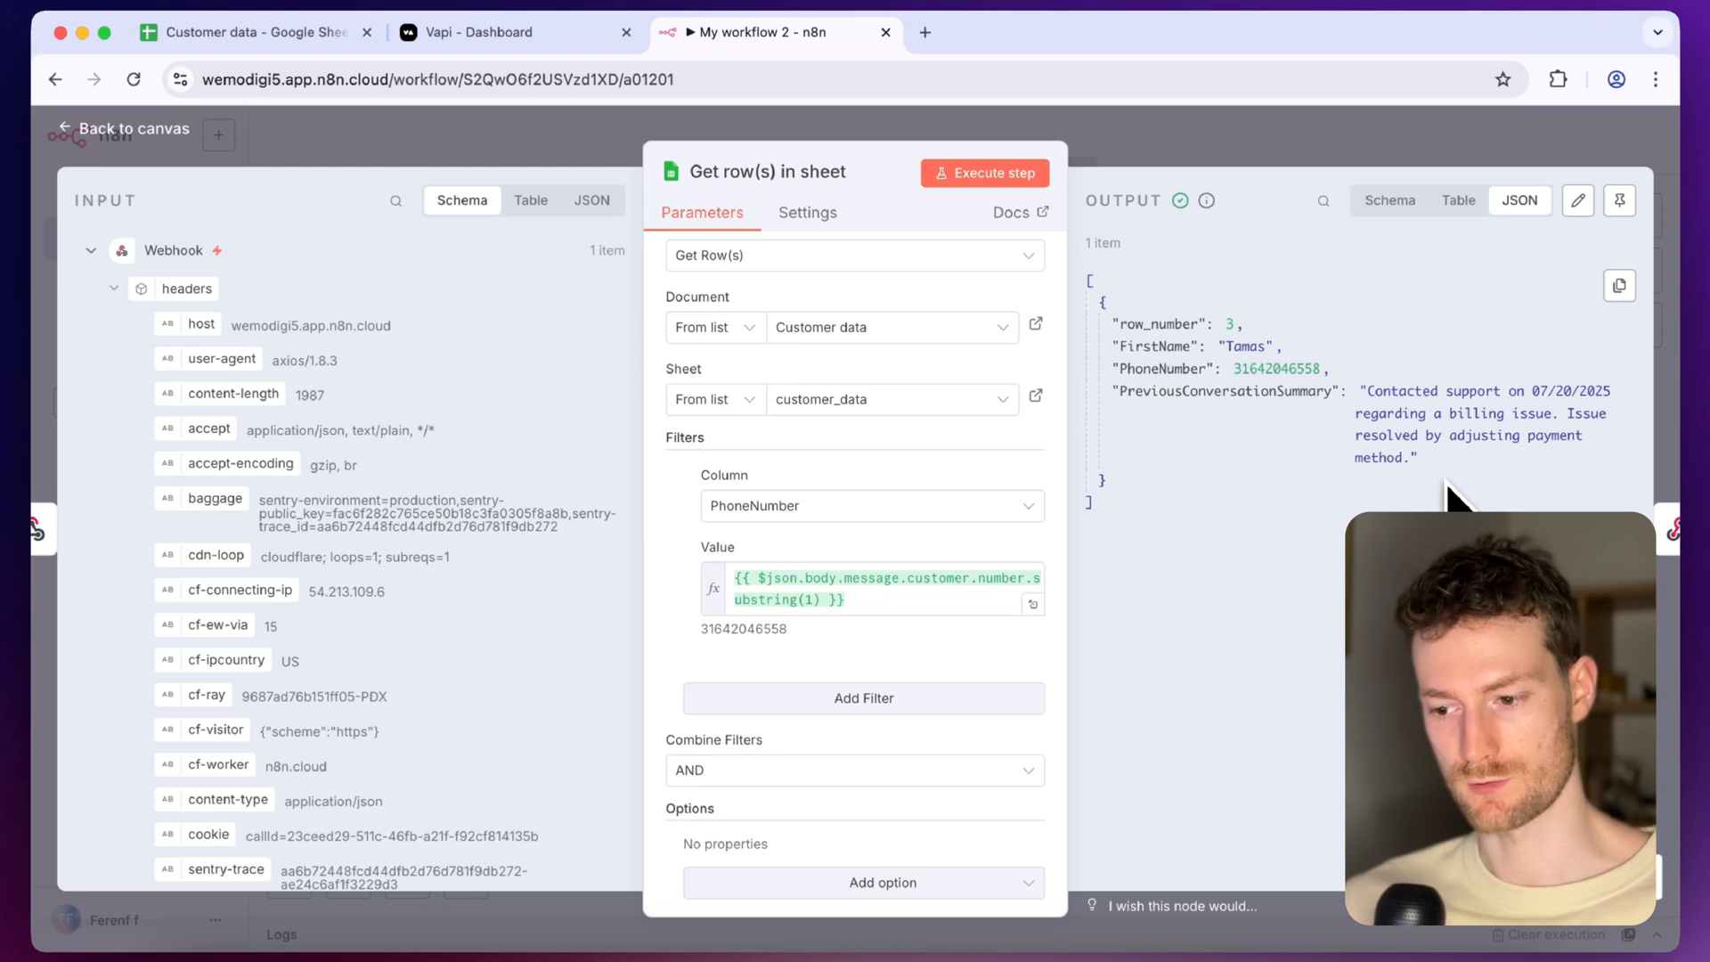
mouse_move(1172, 175)
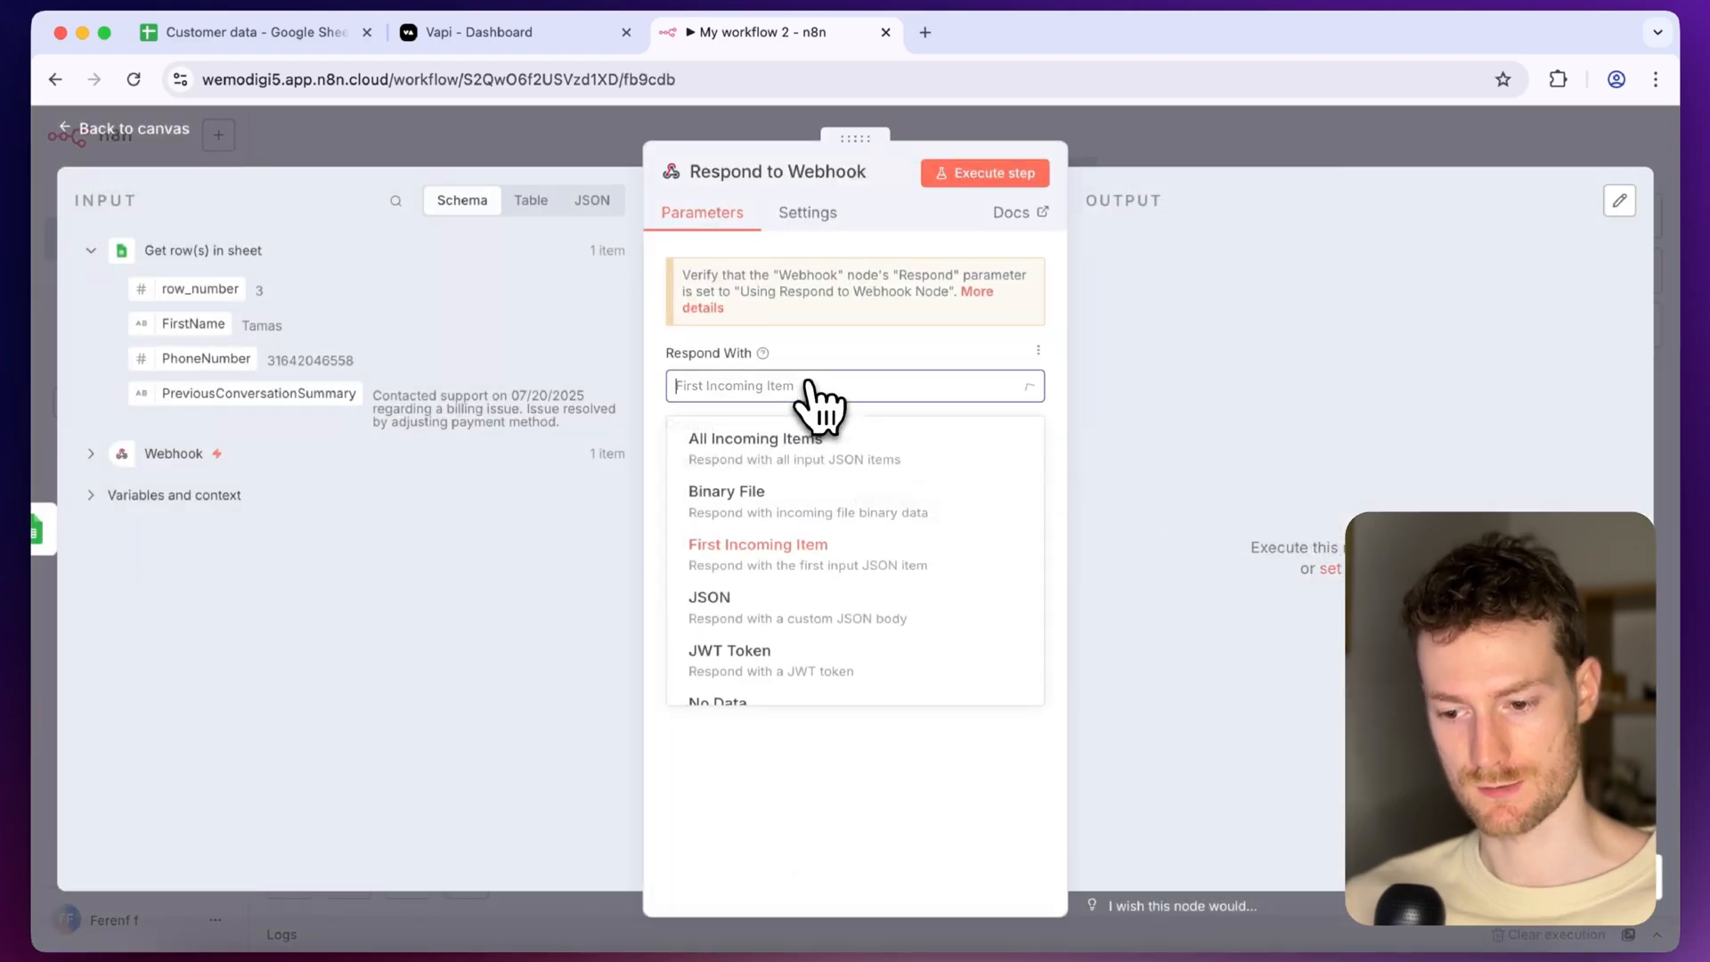
Respond With JSON carrying the assistantId and empty assistantOverrides.variableValues skeleton
click(709, 597)
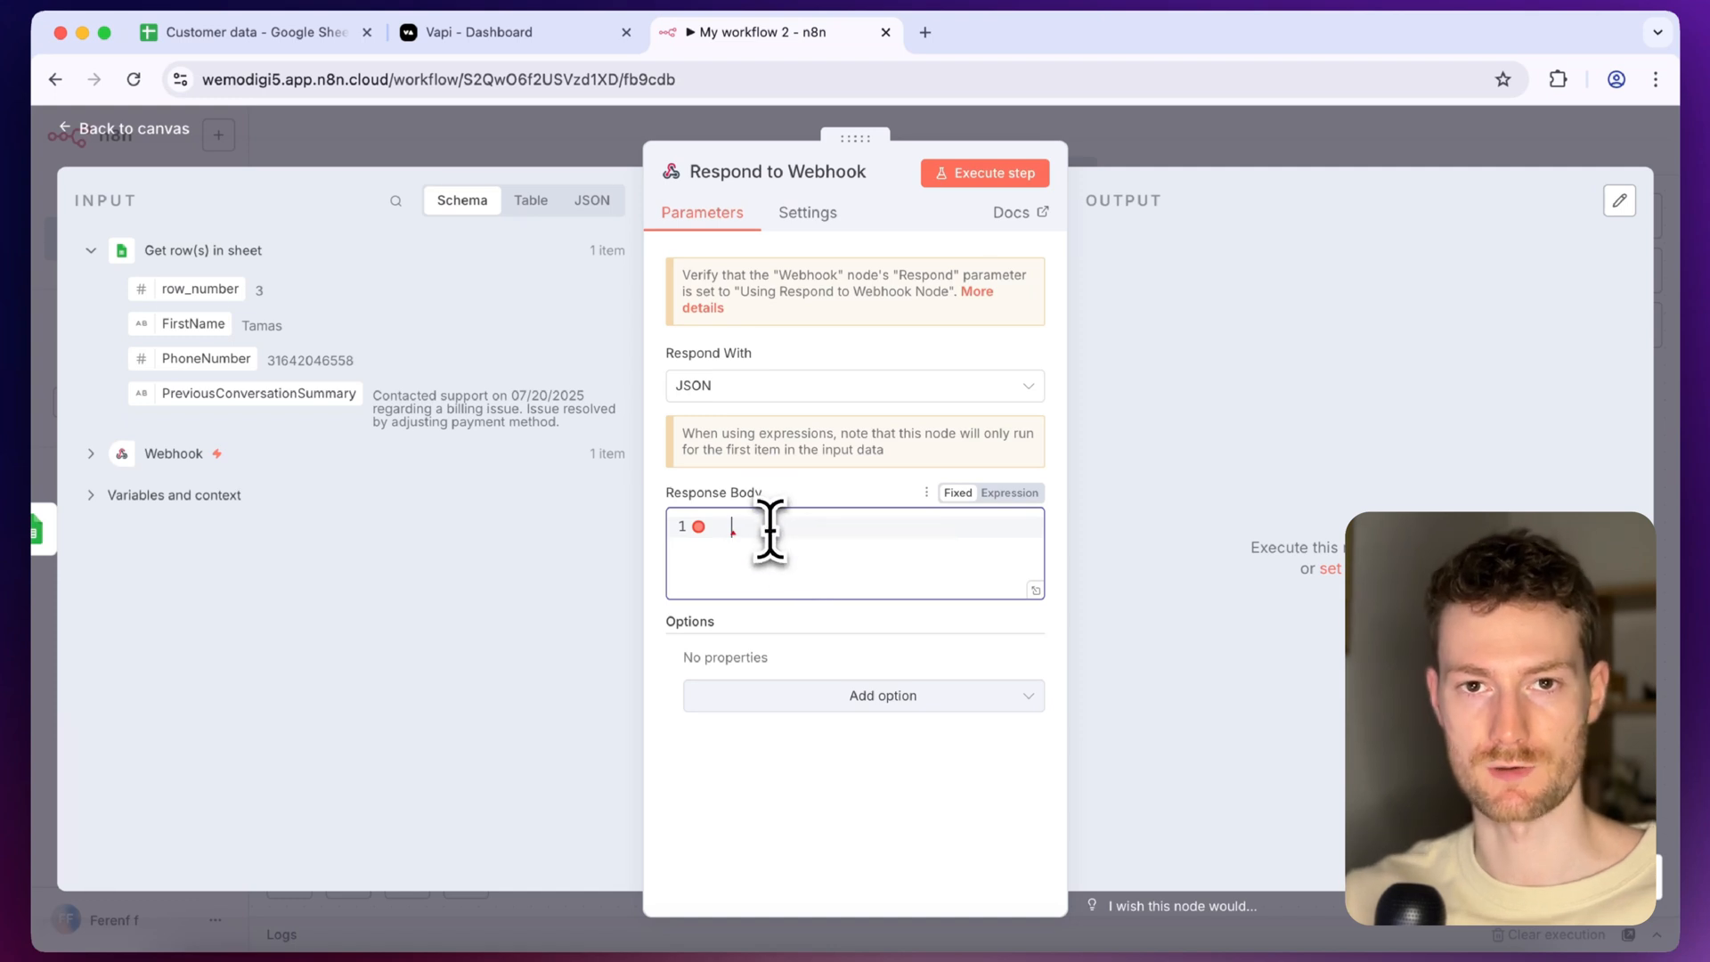
text({"assistantId": "asst_customersupport", "assistantOverrides": { "variableValues": {}}})
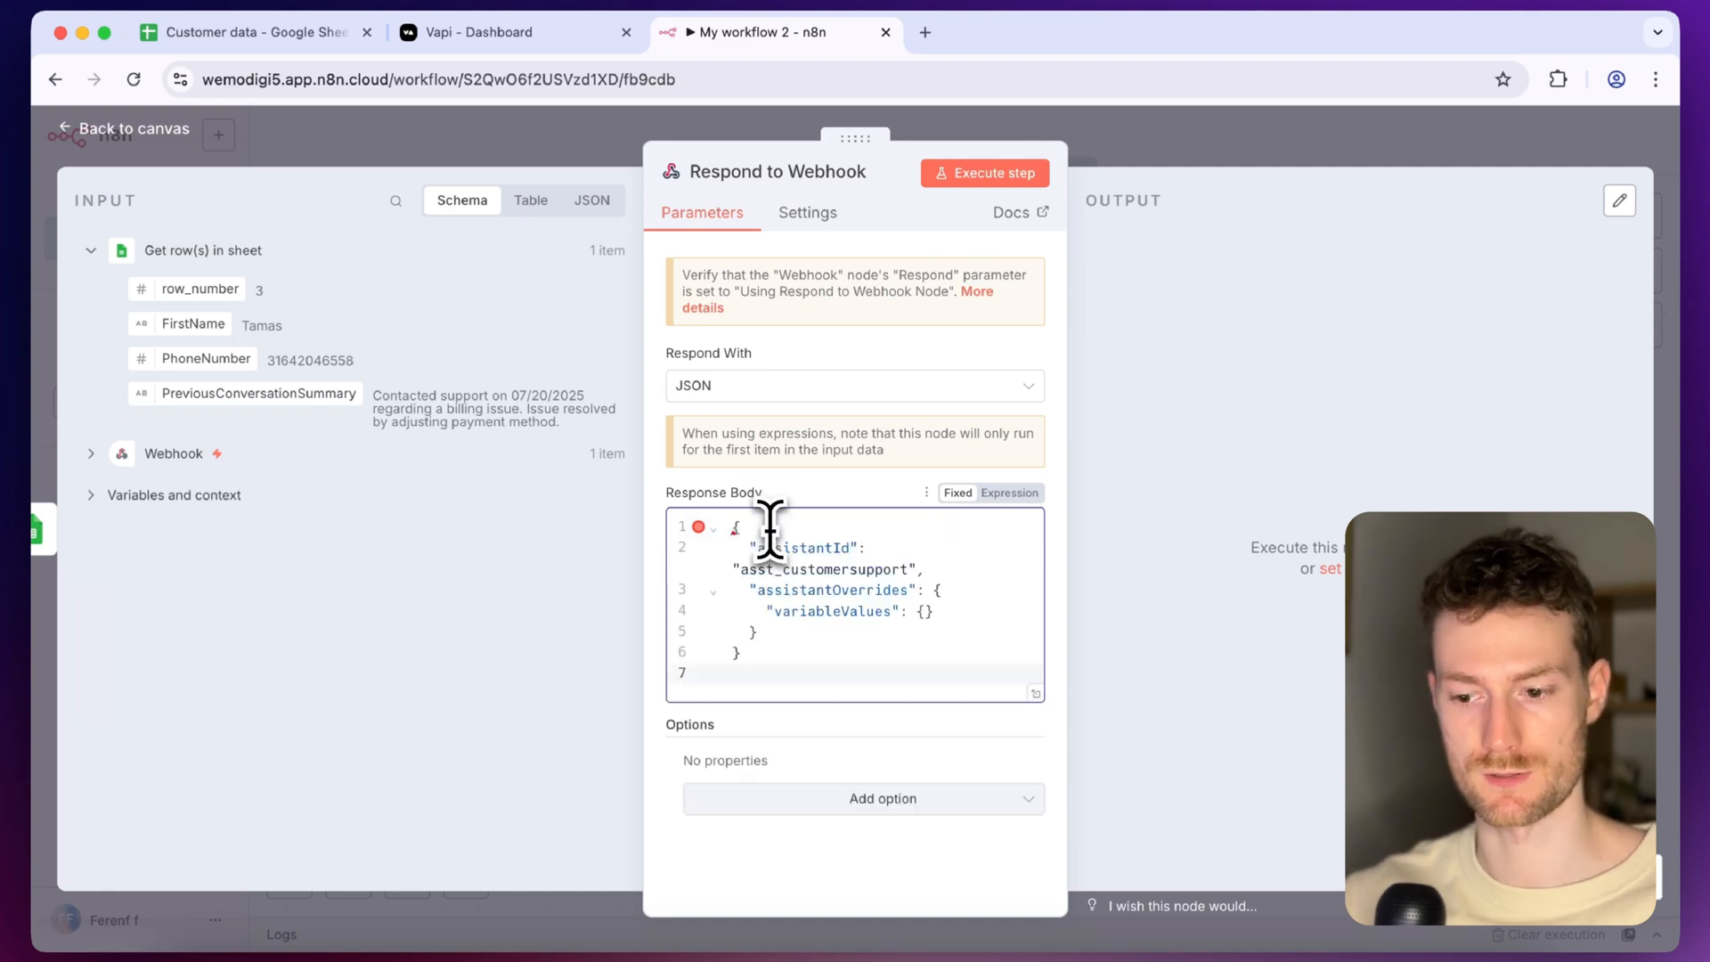
mouse_move(851, 617)
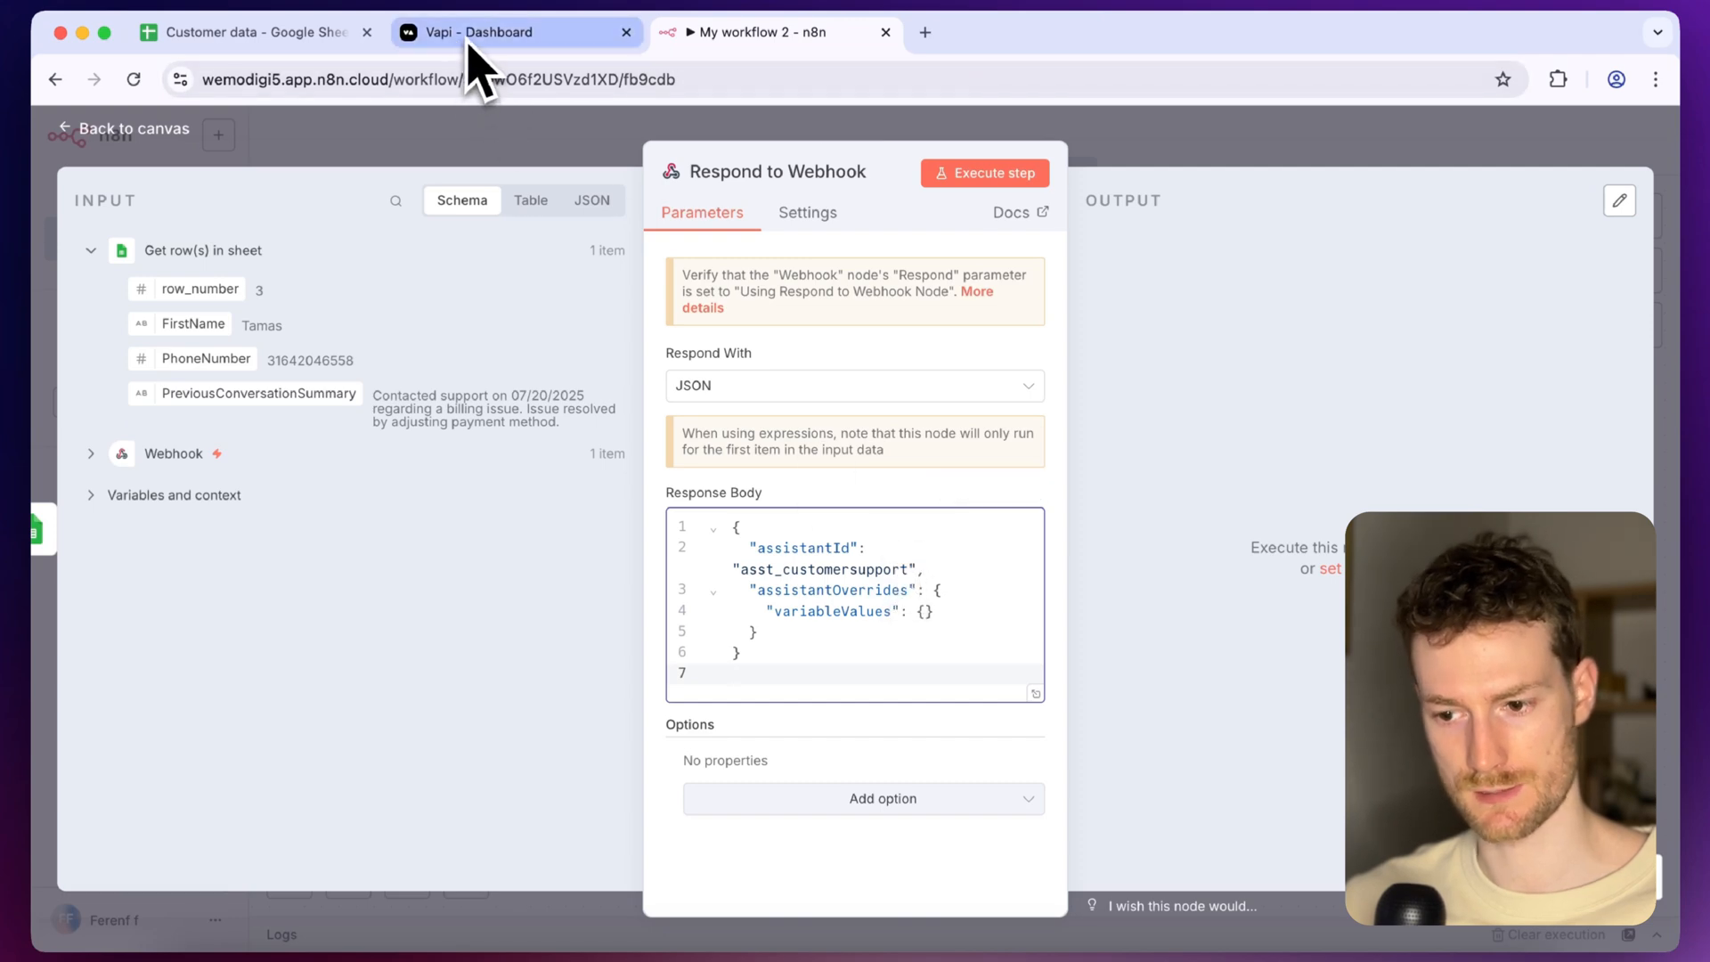
Copy the Customer Support assistant's ID from the Vapi dashboard and return to n8n
click(513, 32)
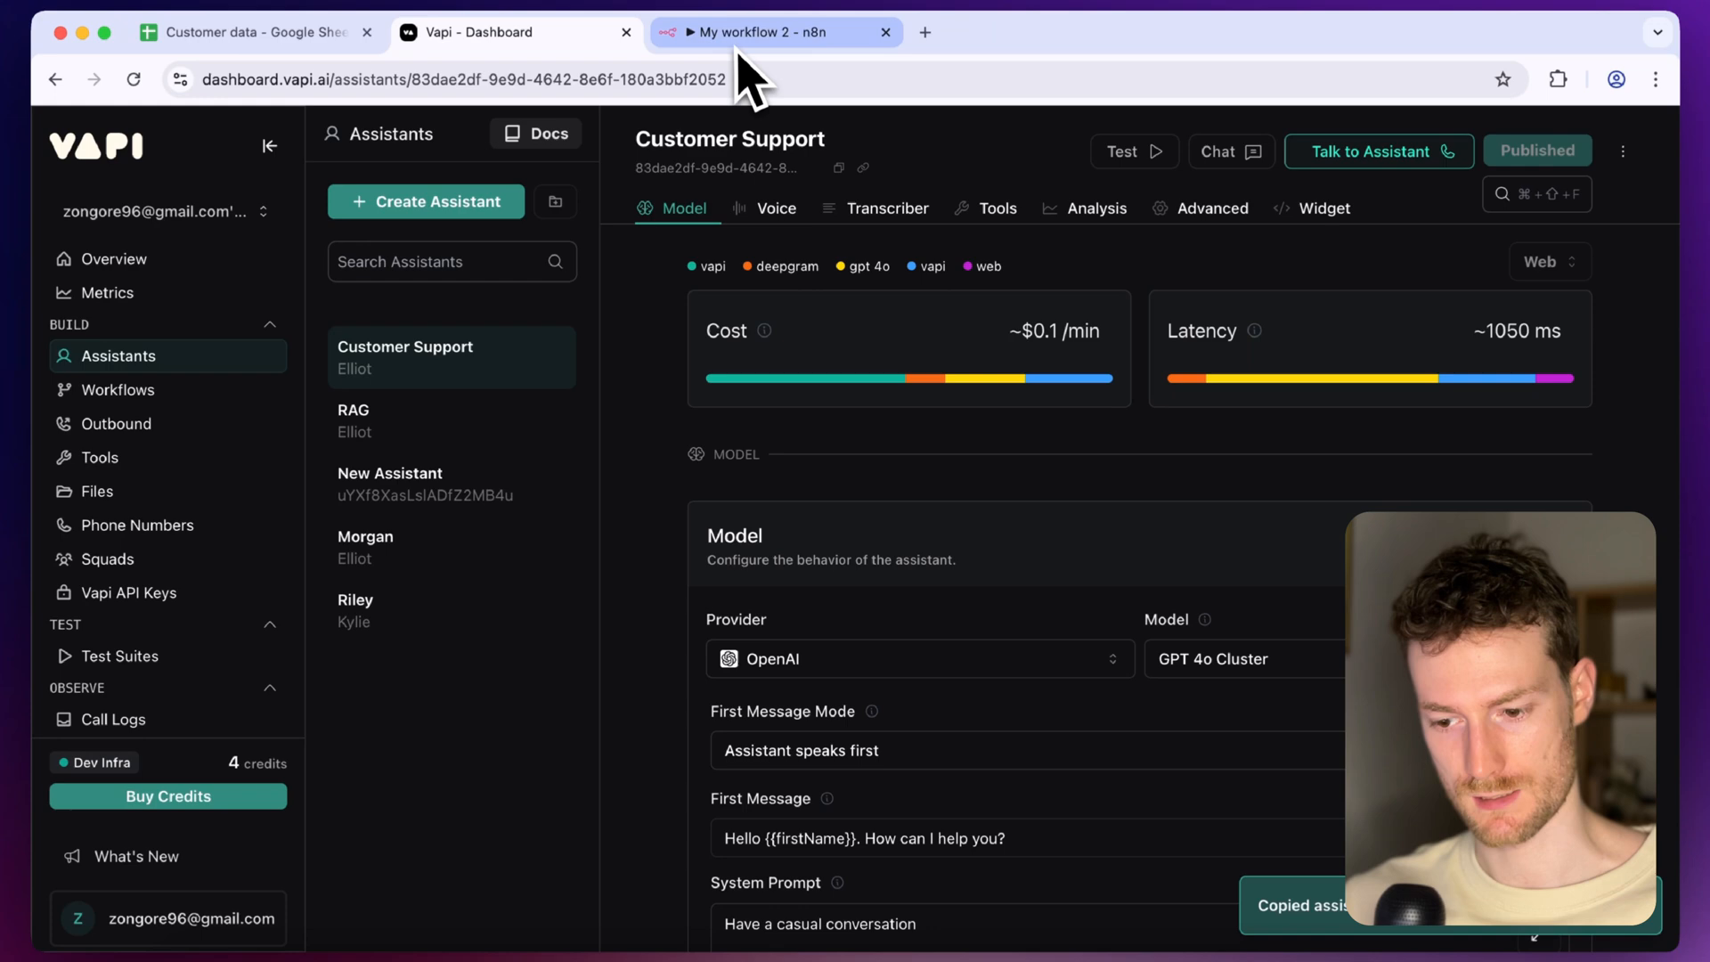
click(764, 32)
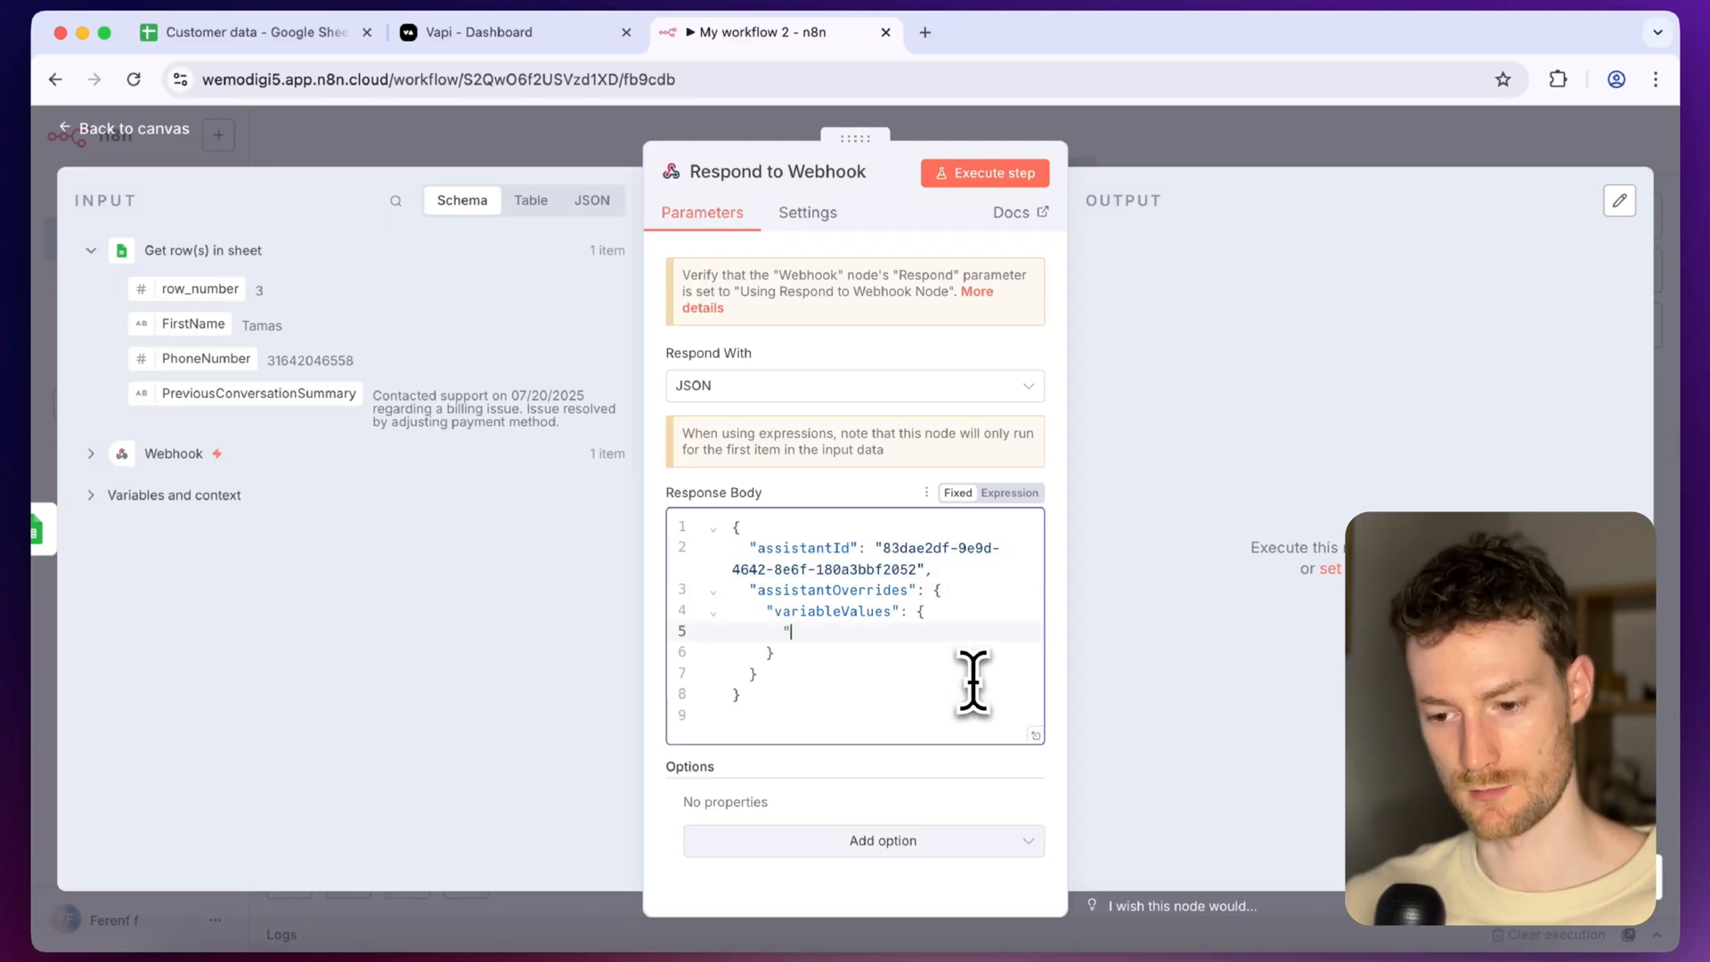
Add firstName from $json.FirstName and context from $json.PreviousConversationSummary to variableValues
text(firstName")
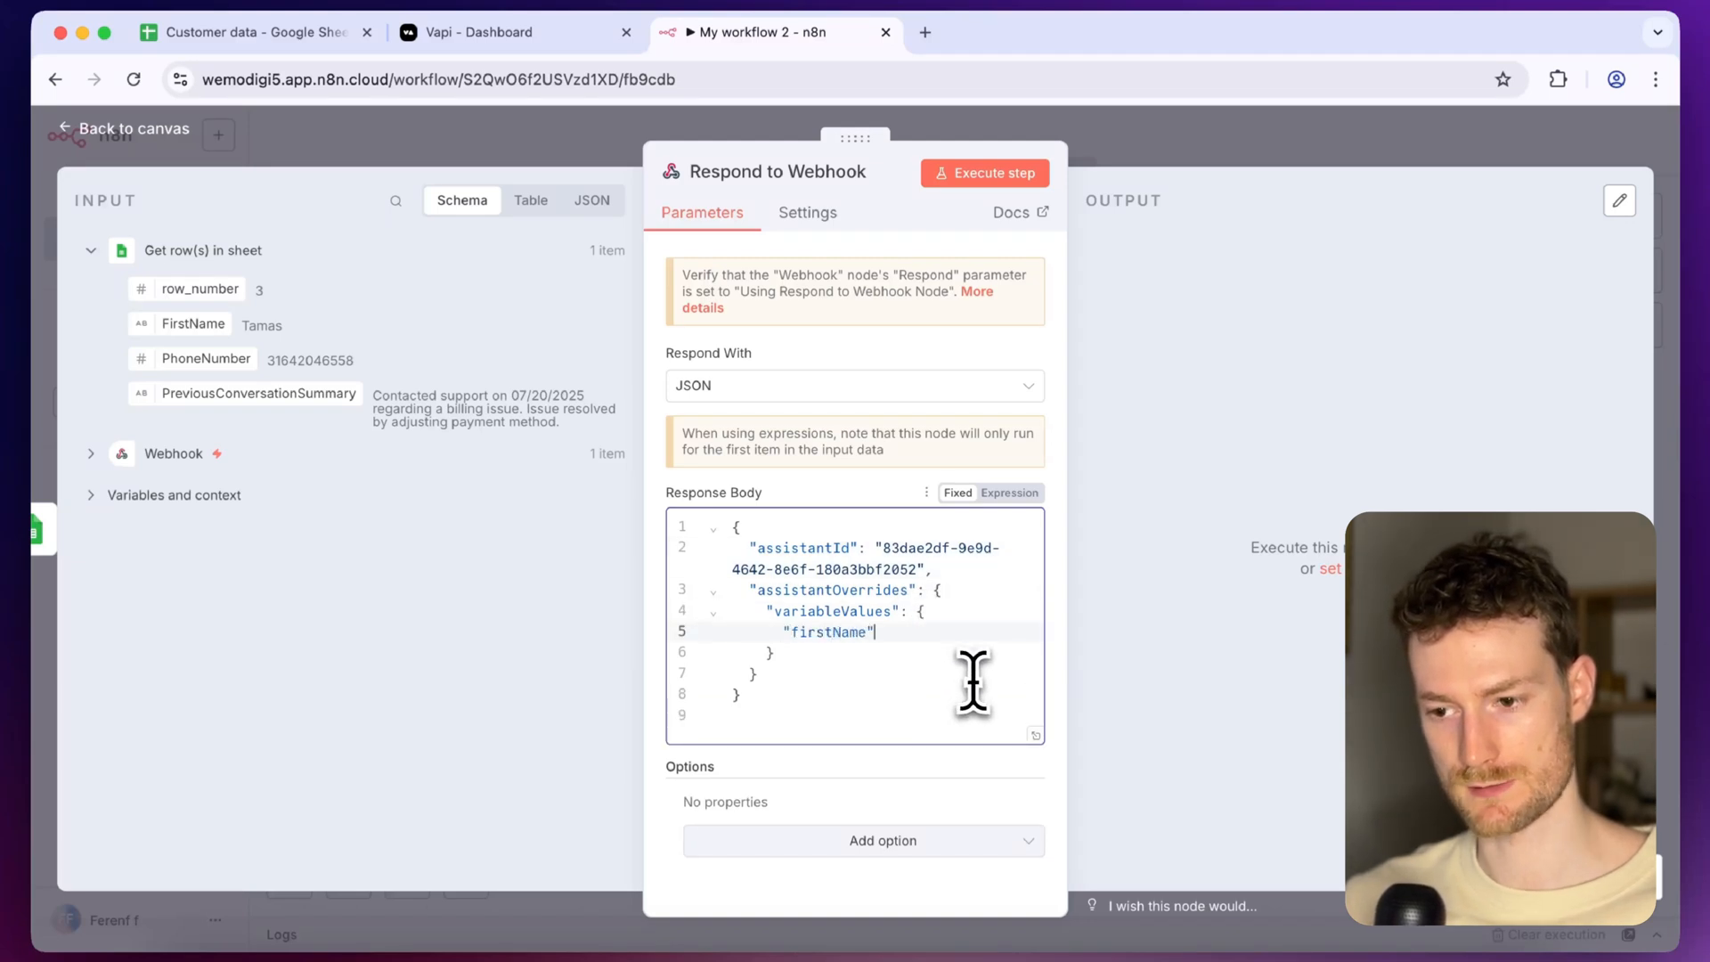
text(:)
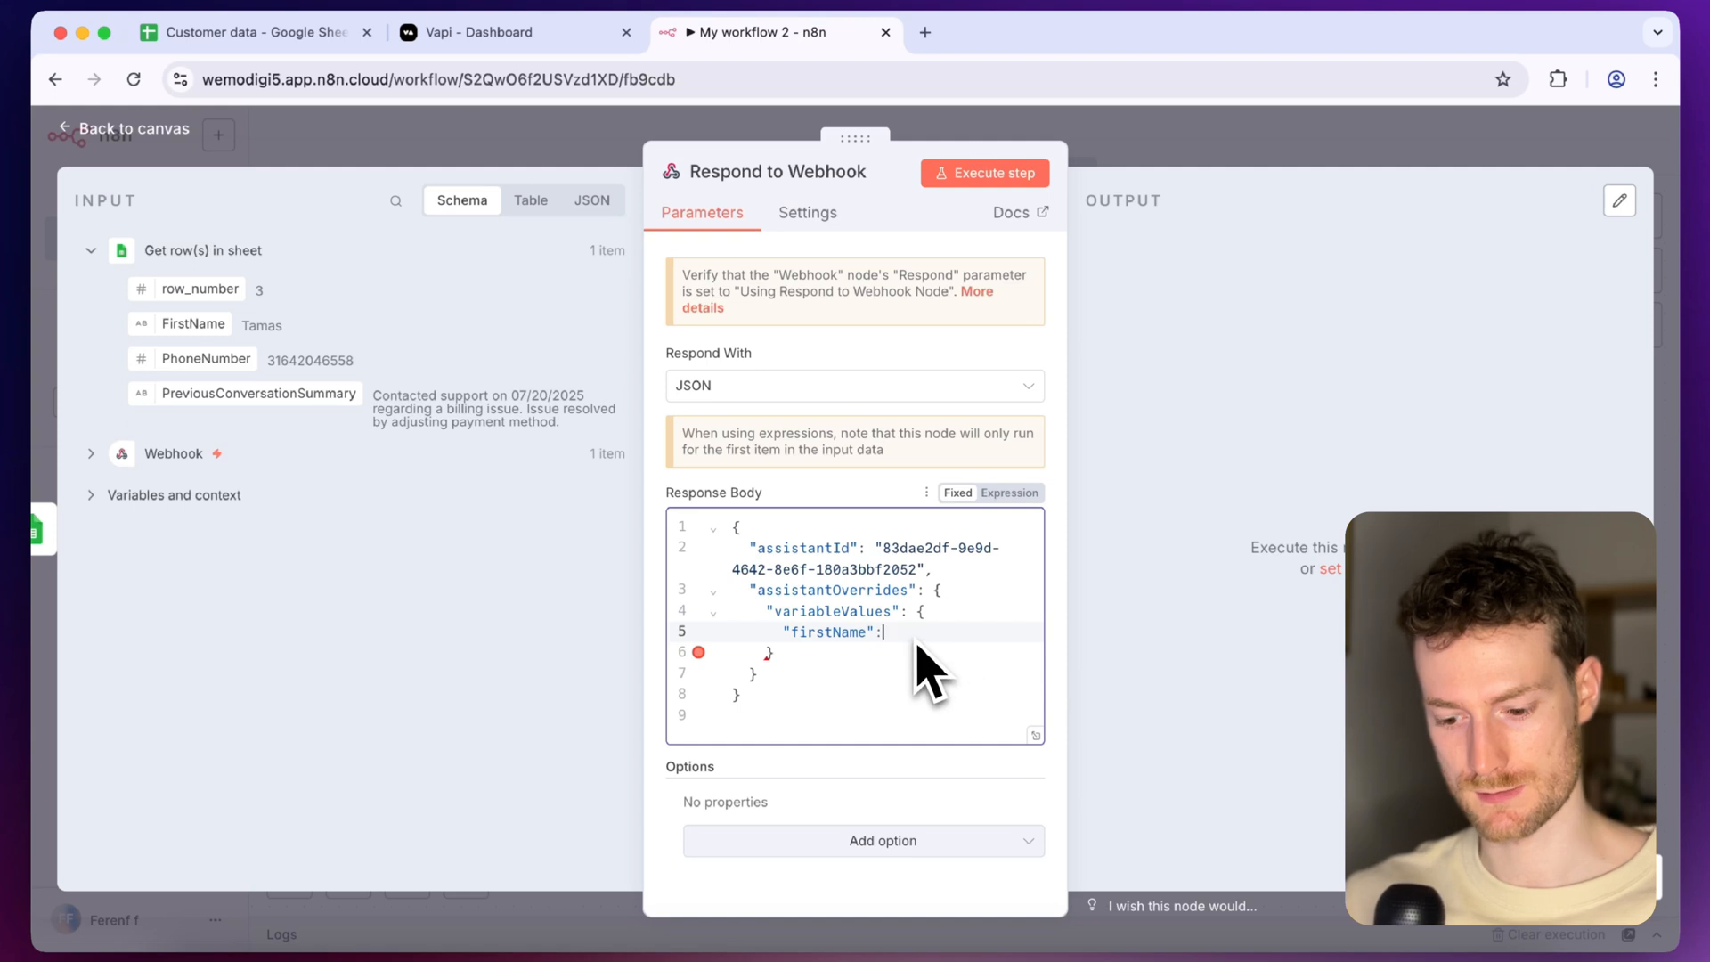
text("")
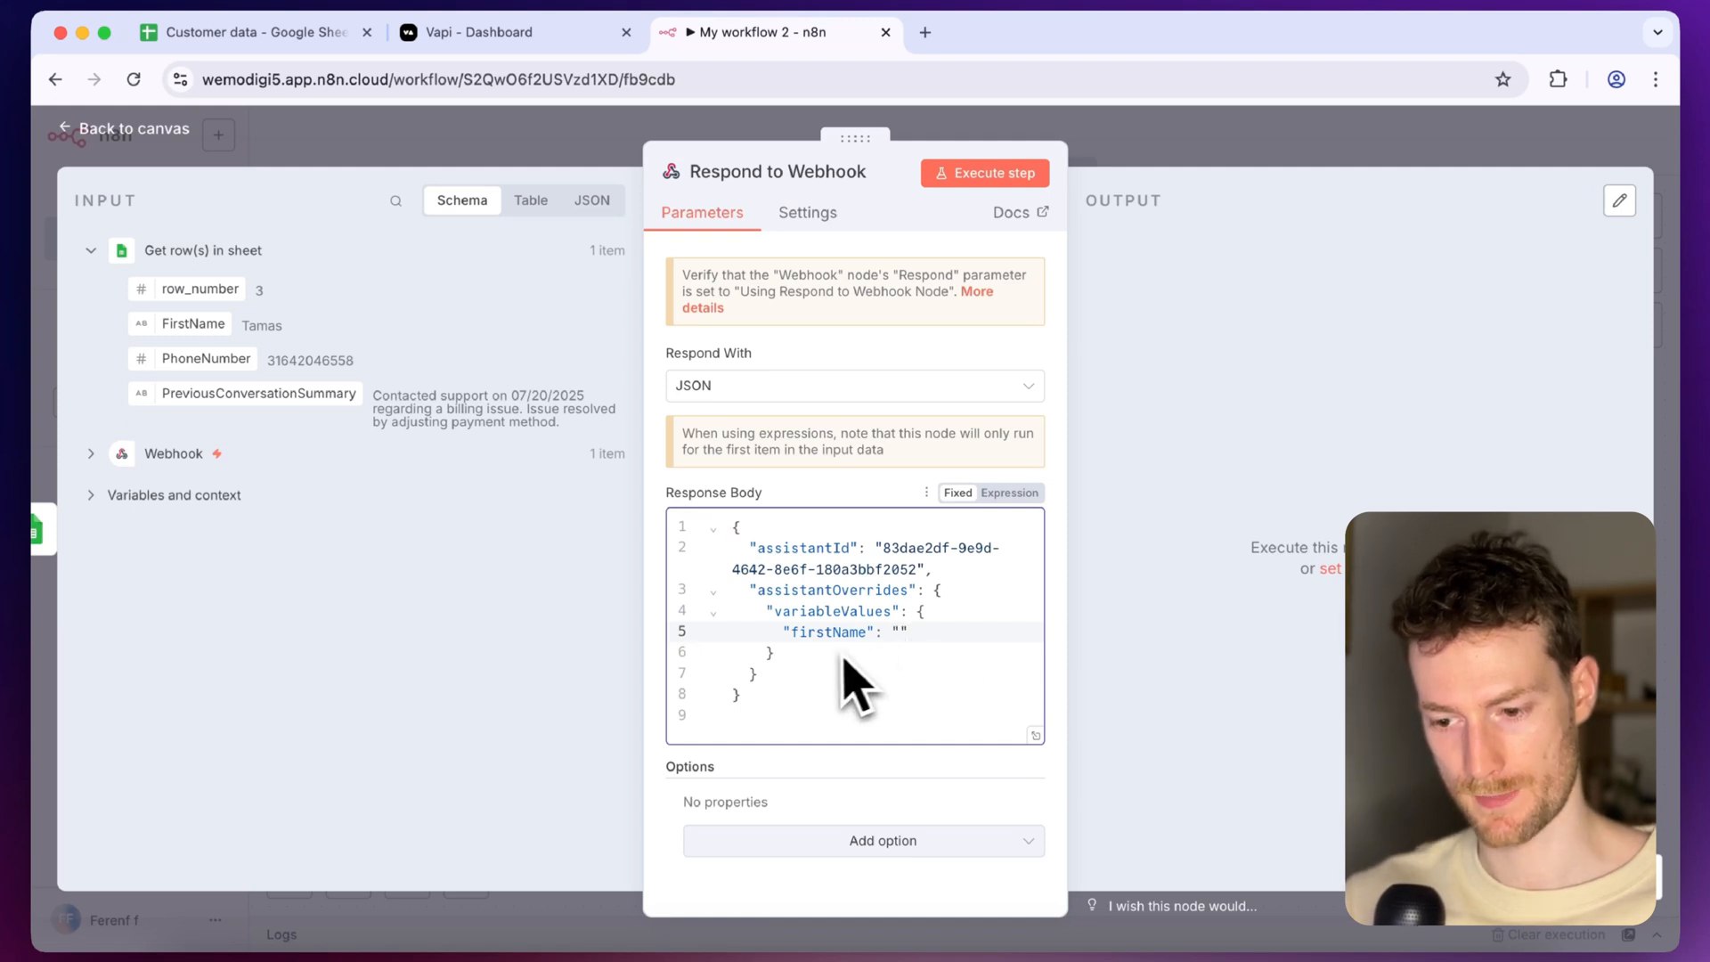
mouse_move(910, 561)
text(")
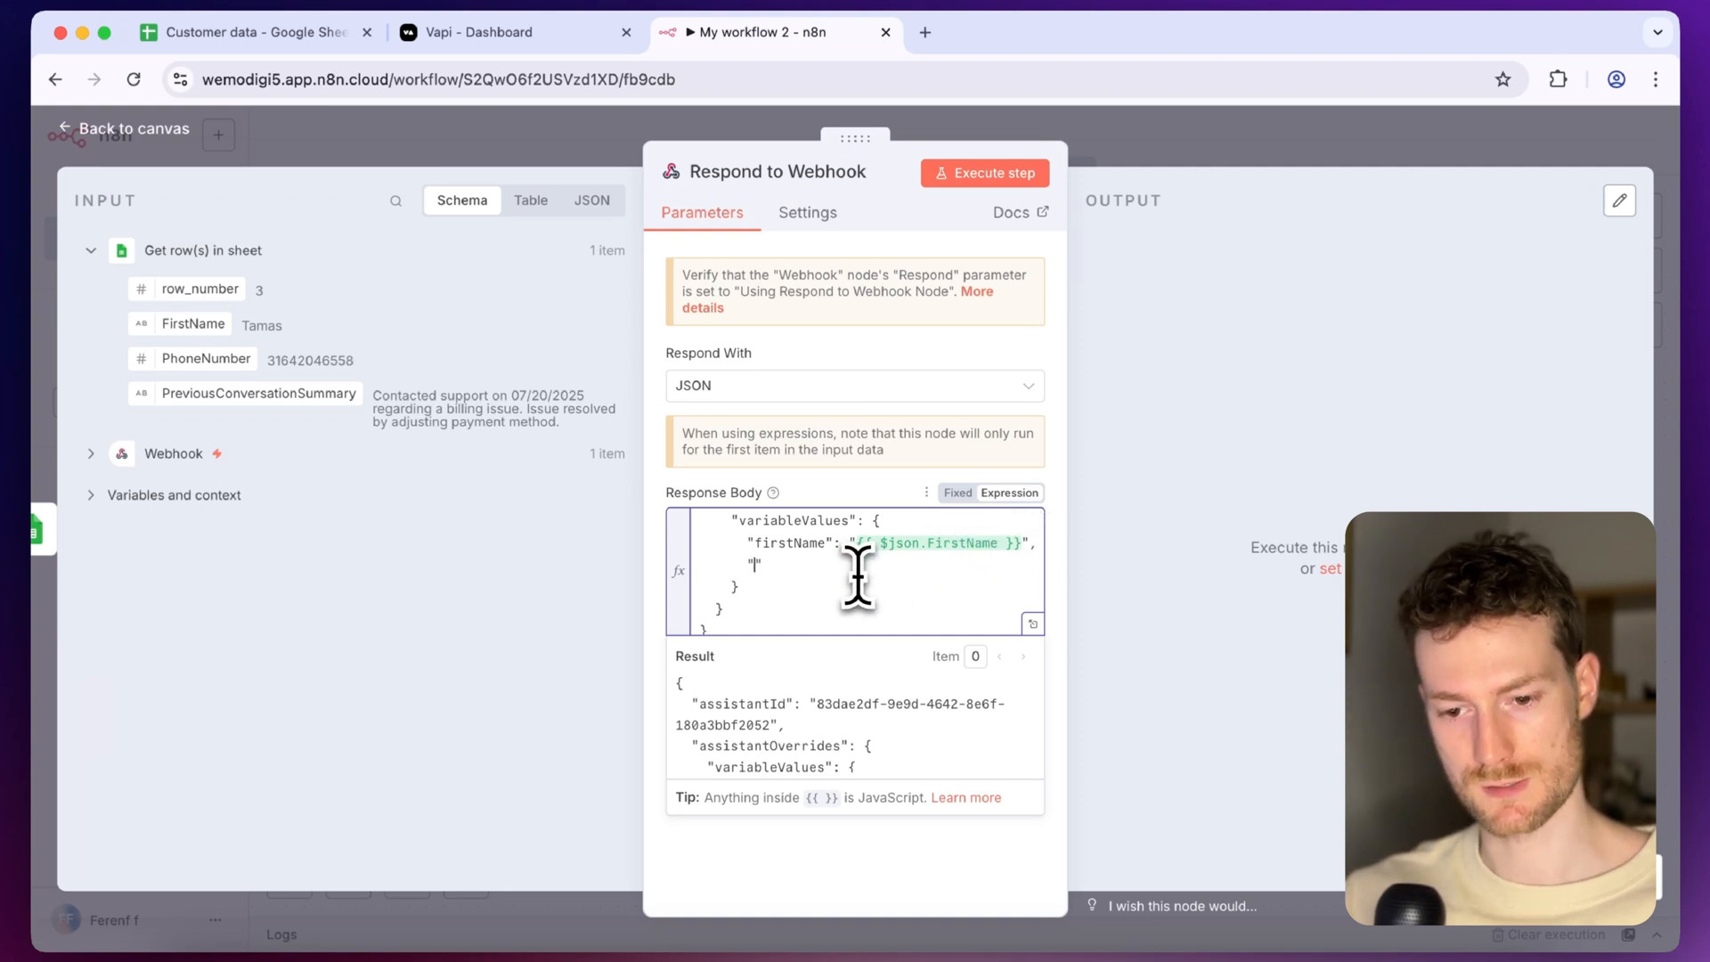
text(cont)
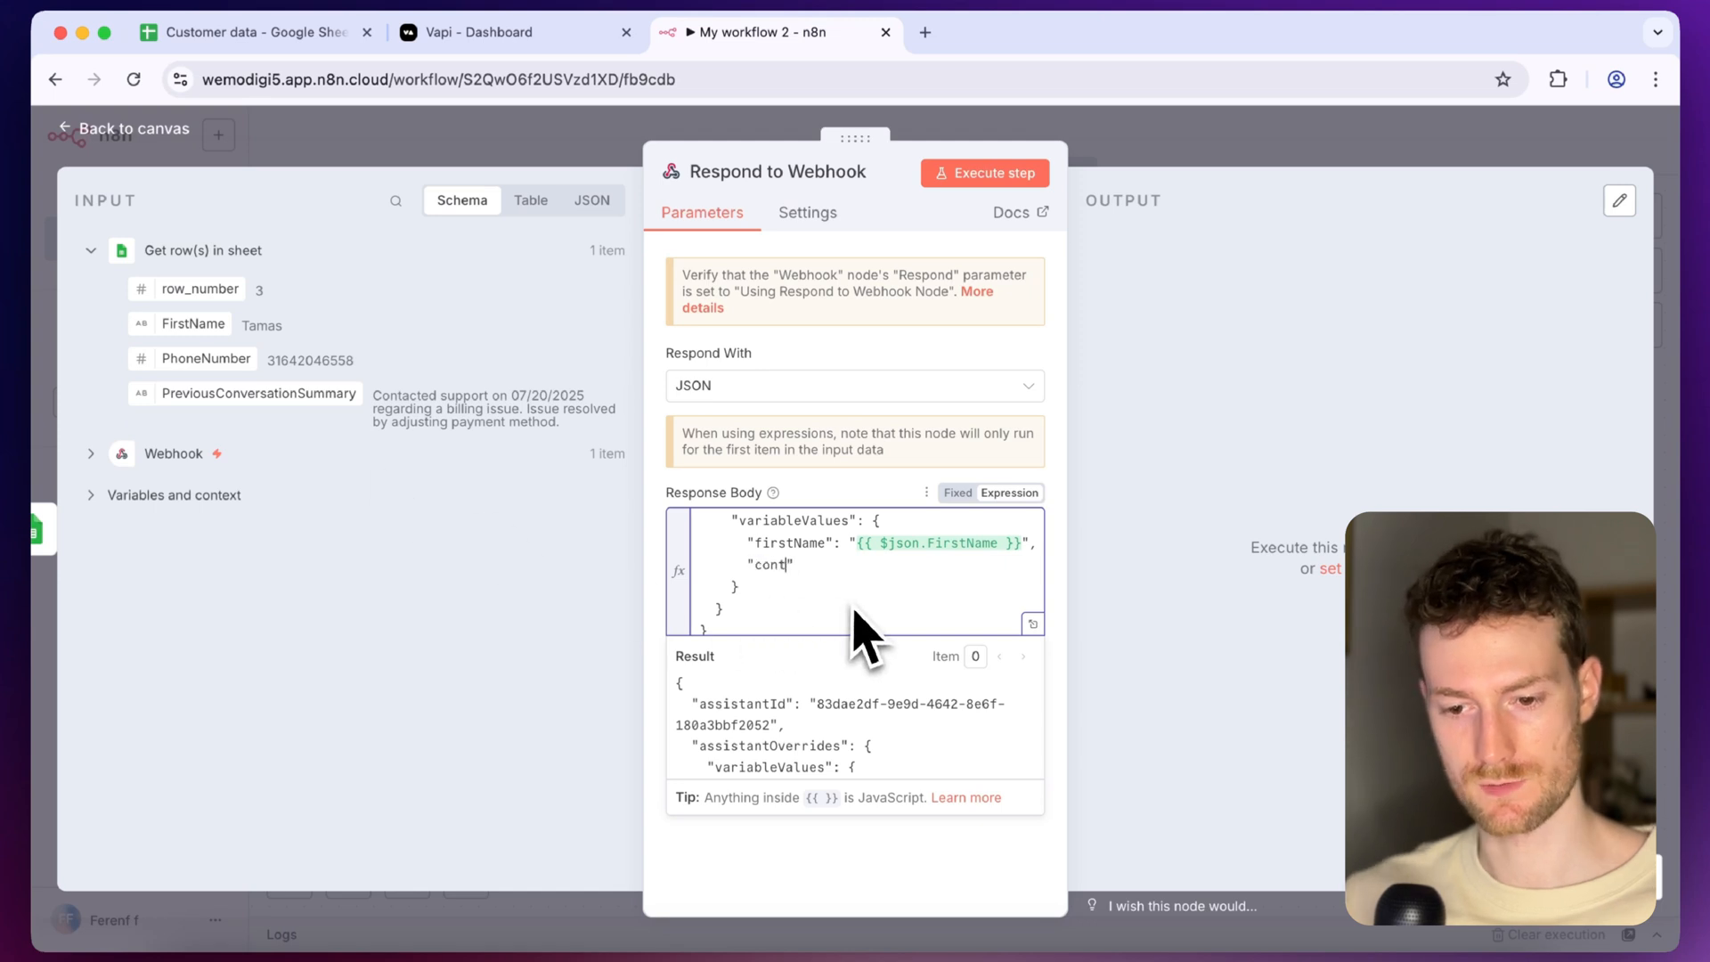
text(ext)
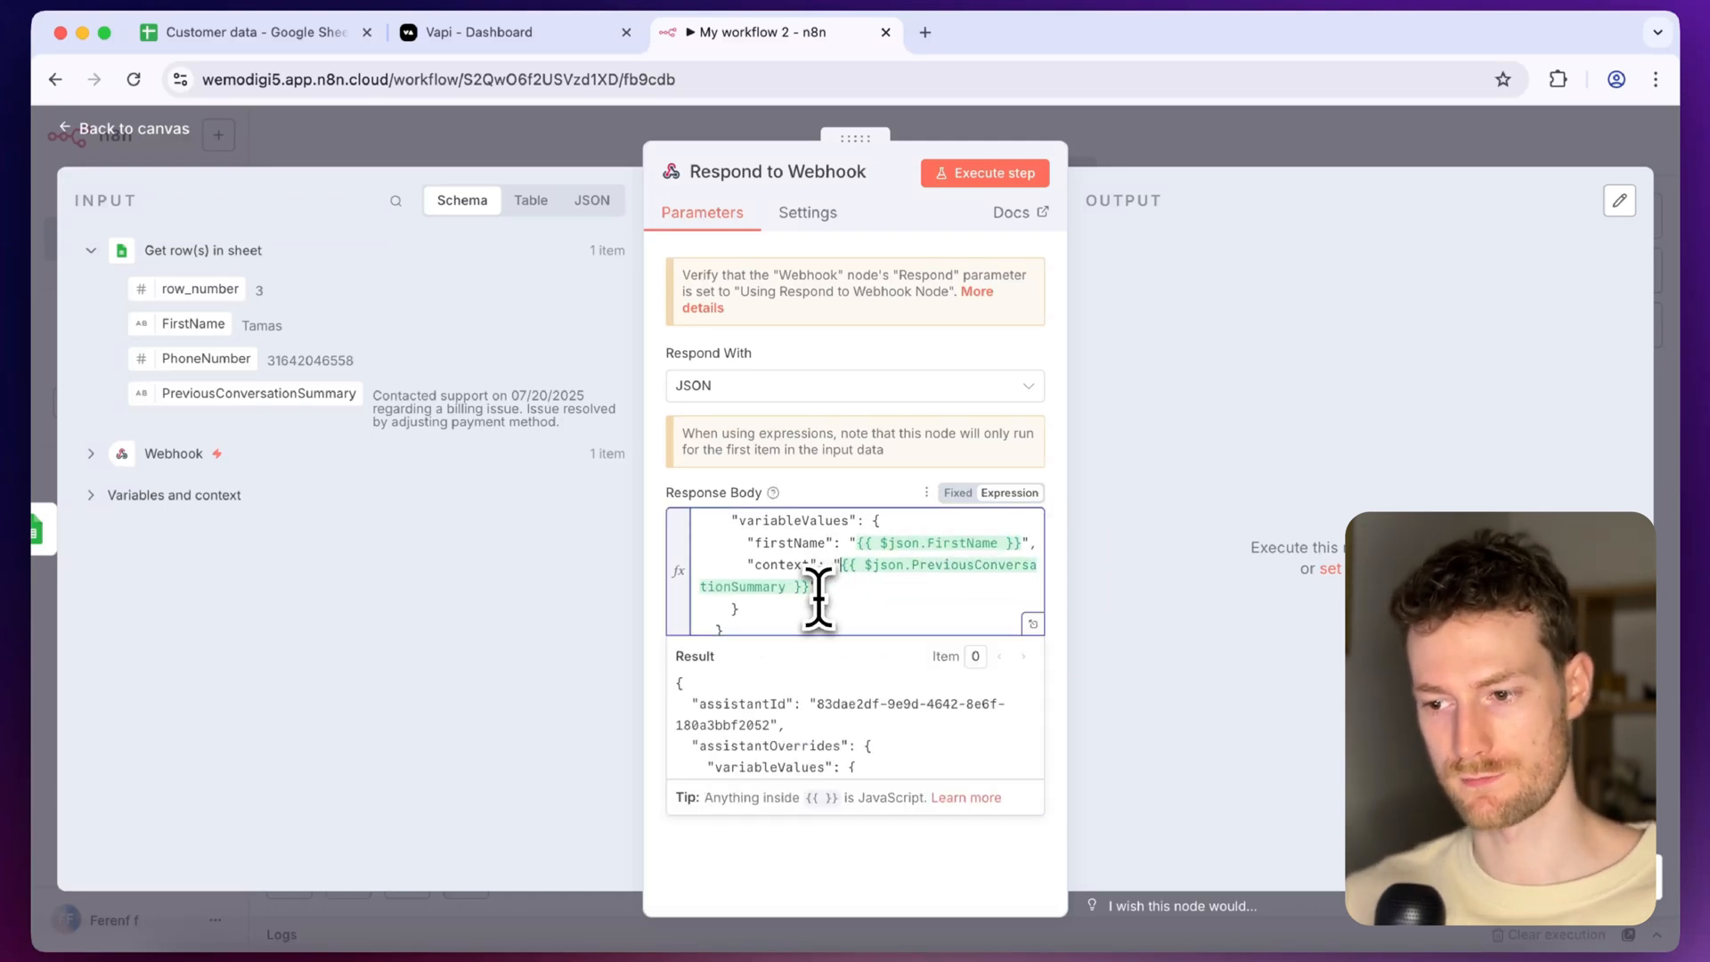
Return to the canvas and save the workflow
click(119, 128)
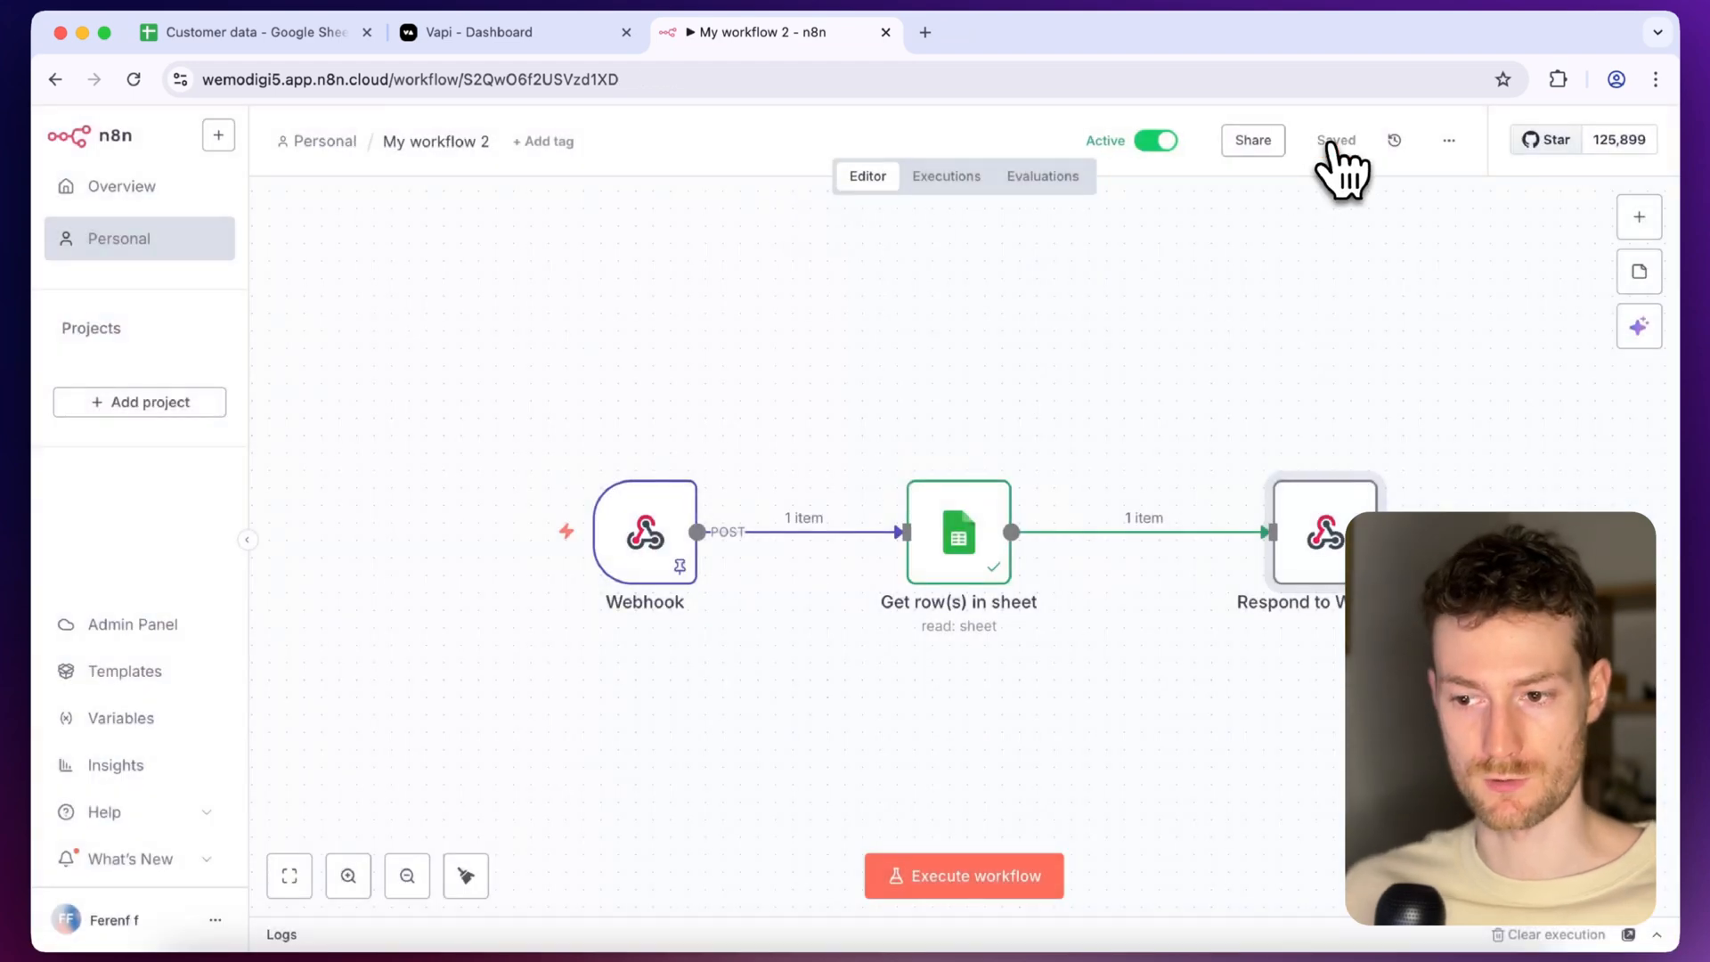